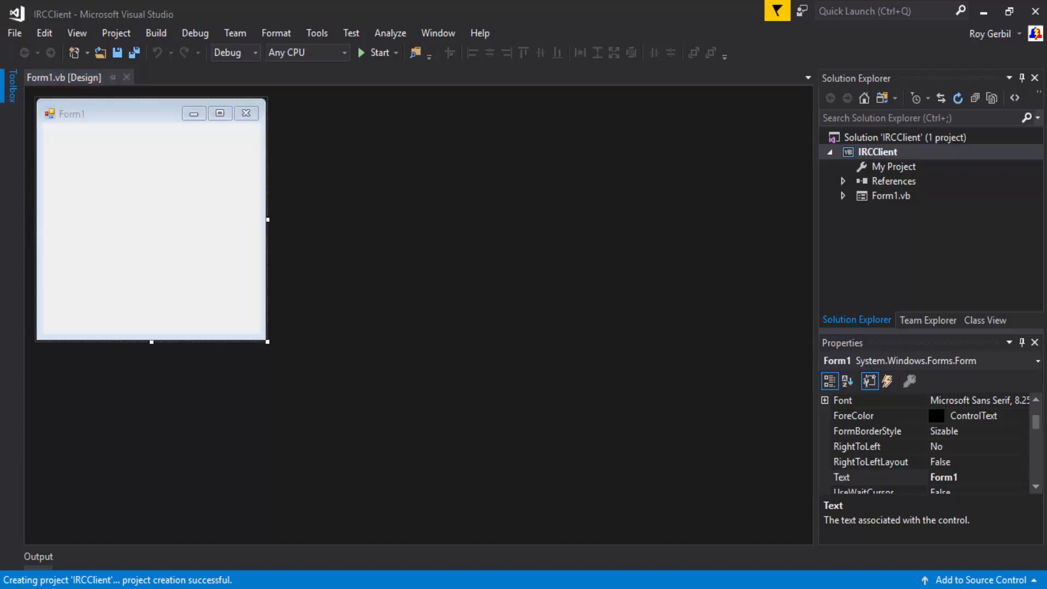
# Step: Add two Buttons from the Toolbox to Form1 and place Button2 beside Button1
pyautogui.click(10, 87)
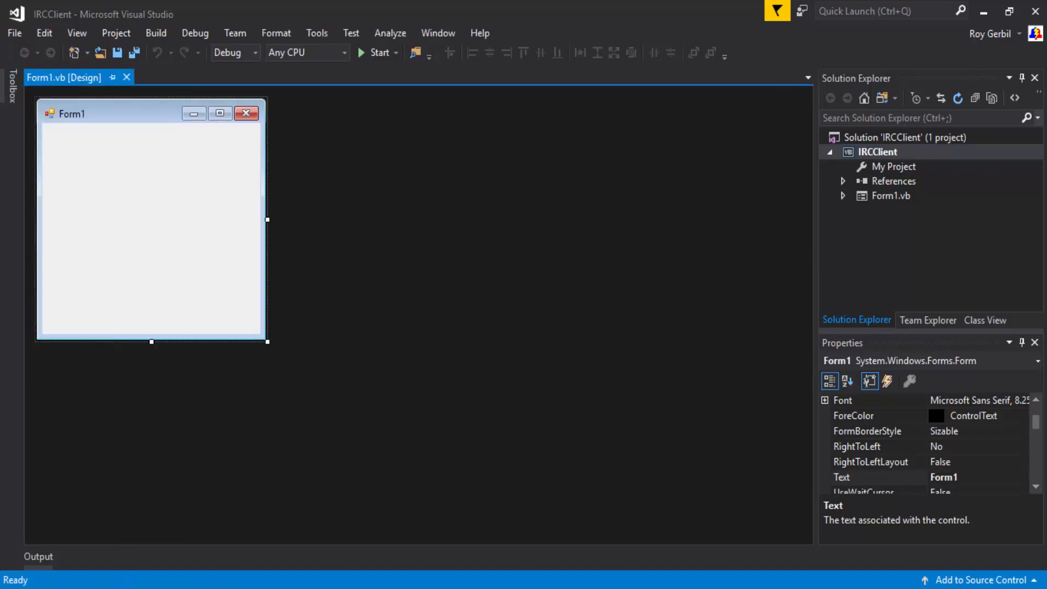
pyautogui.click(10, 87)
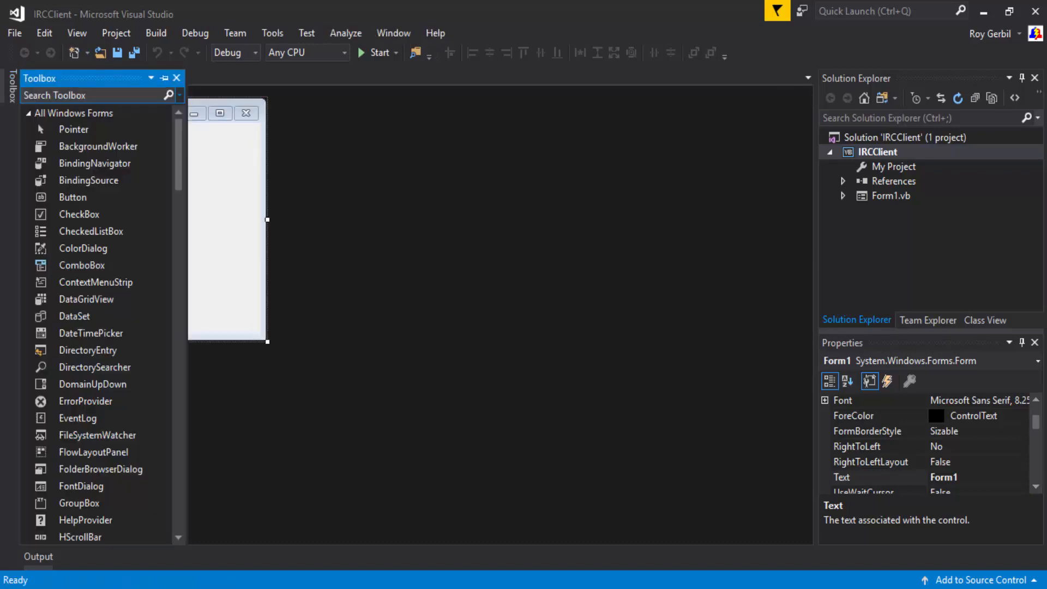
pyautogui.write('but')
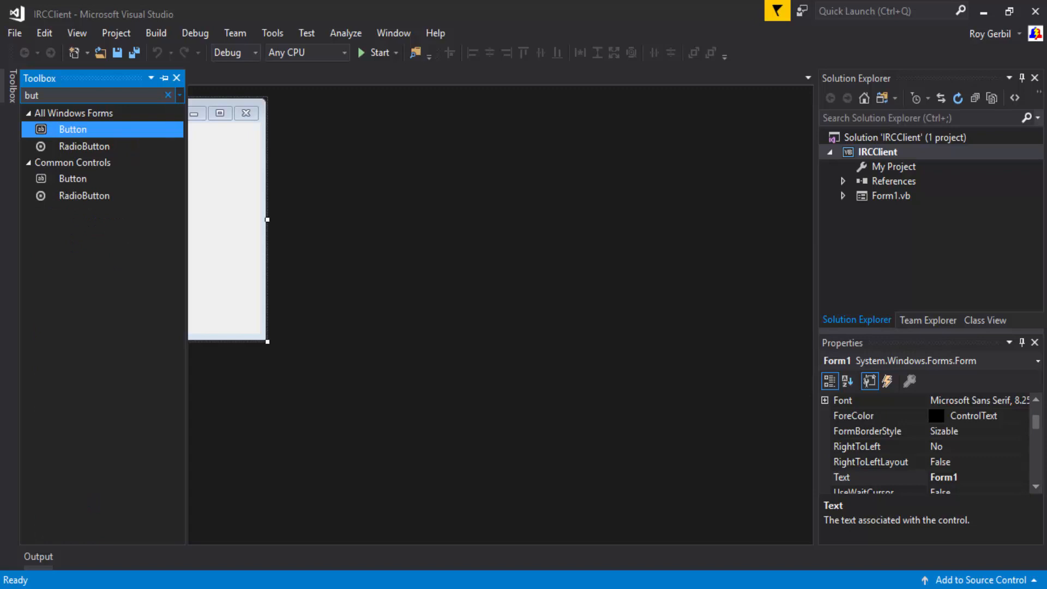
pyautogui.doubleClick(73, 129)
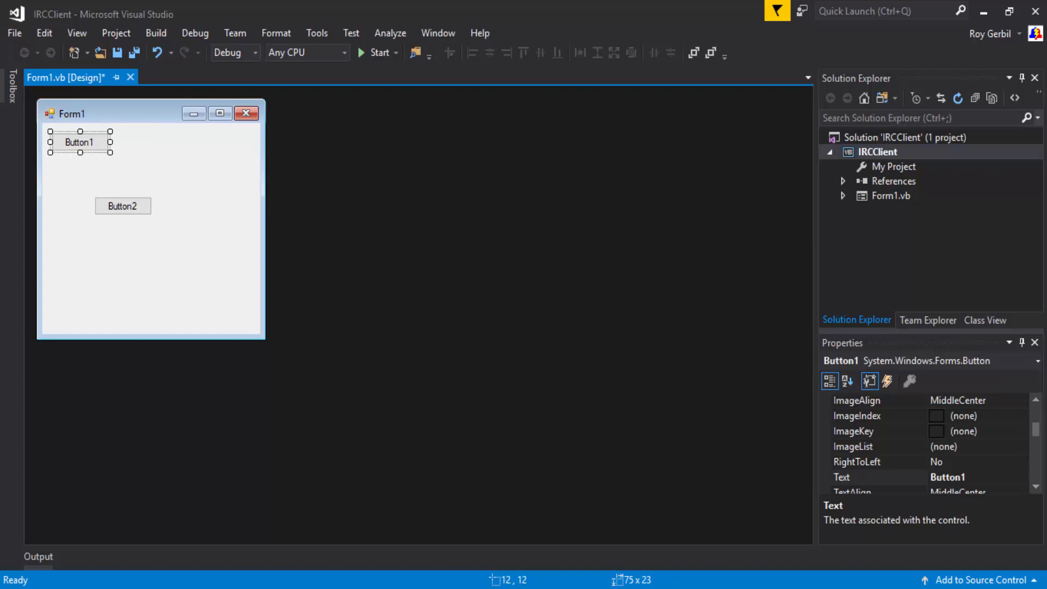
pyautogui.moveTo(124, 206); pyautogui.dragTo(153, 142)
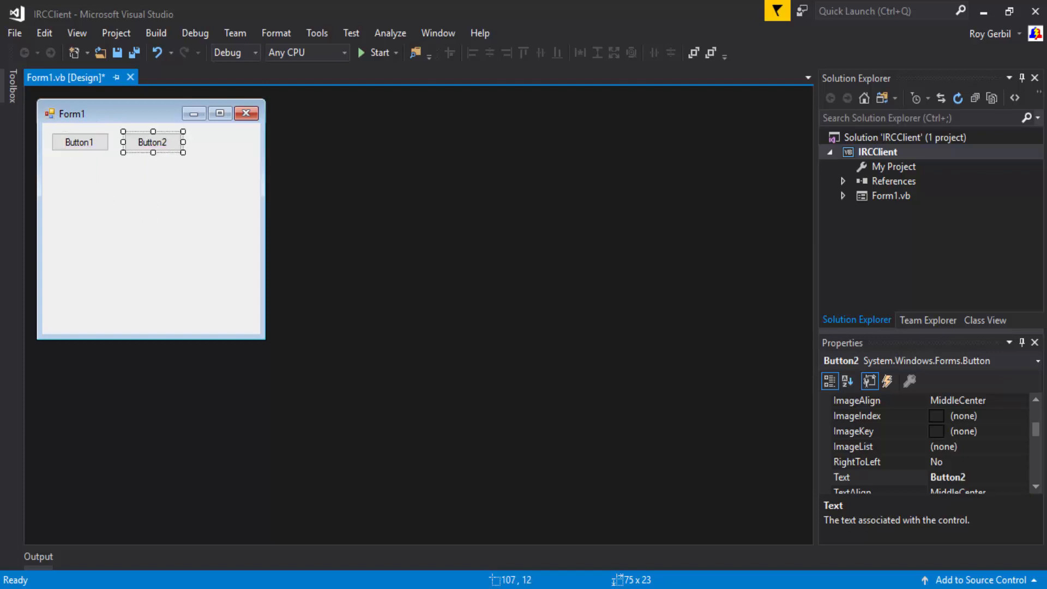
# Step: Caption the buttons Disconnect and Connect via their Text properties
pyautogui.write('D')
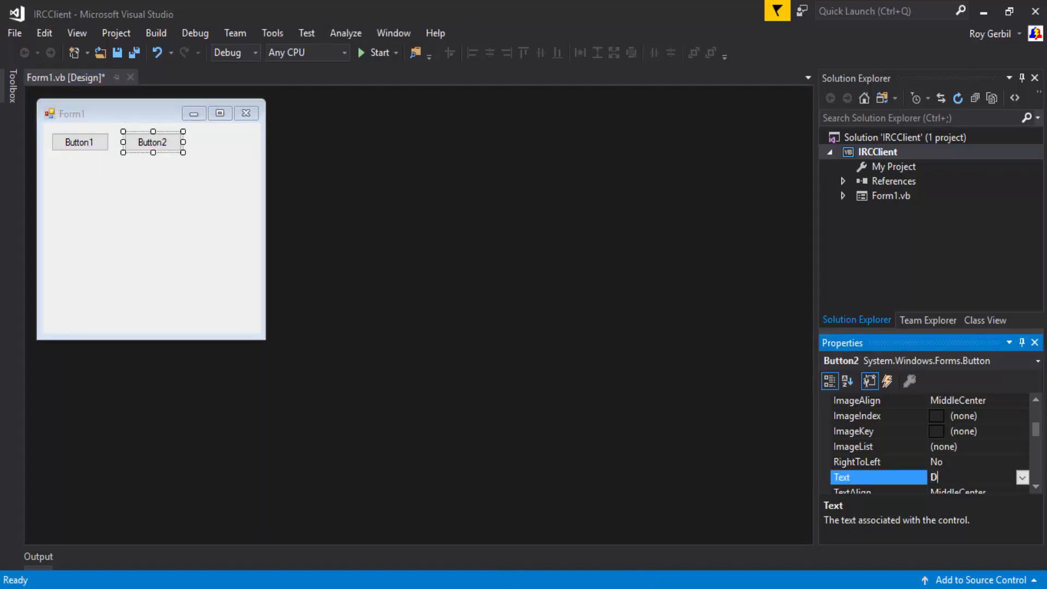
pyautogui.write('isconnect')
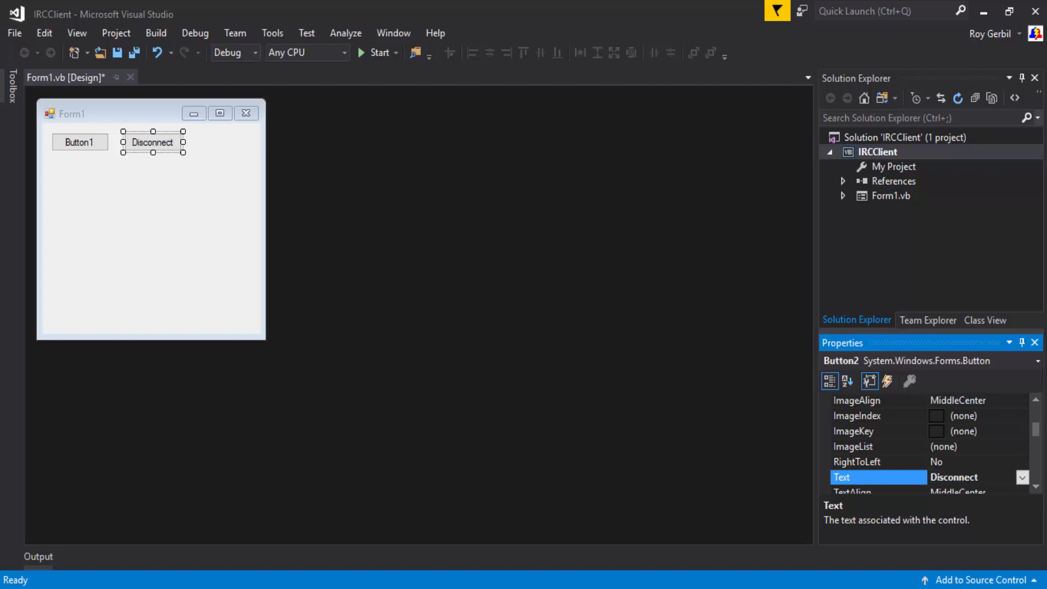
pyautogui.click(79, 142)
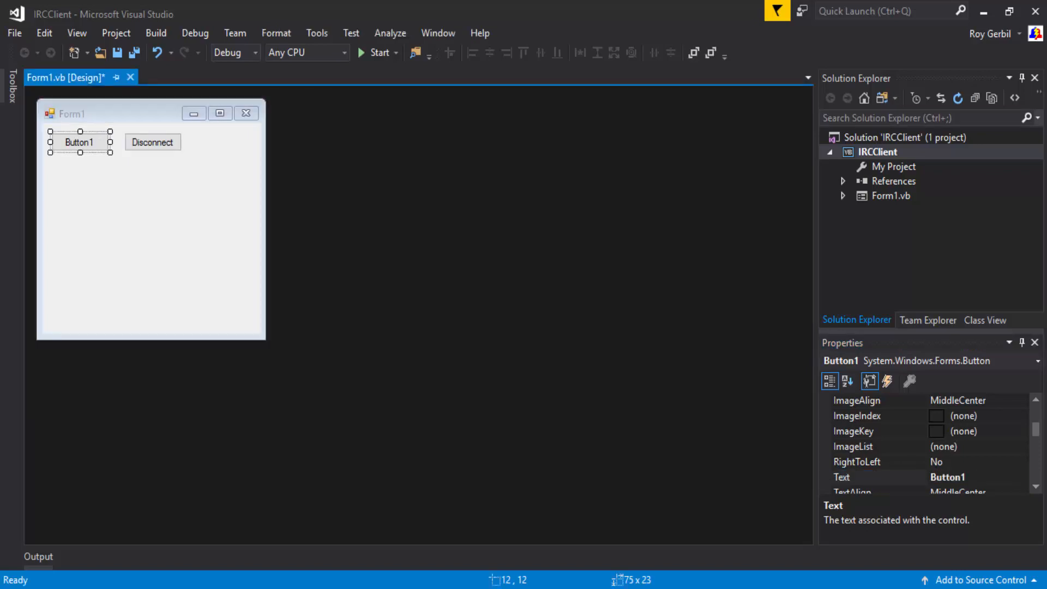
pyautogui.write('Connect')
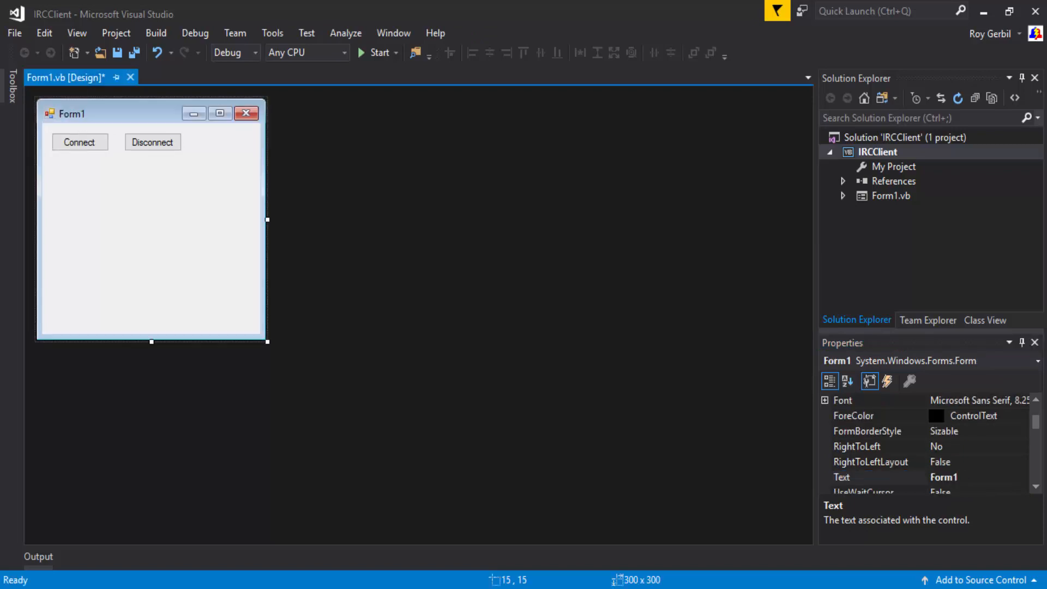
# Step: Add a RichTextBox under the buttons and a TextBox below it, widened to the message area's width
pyautogui.click(10, 79)
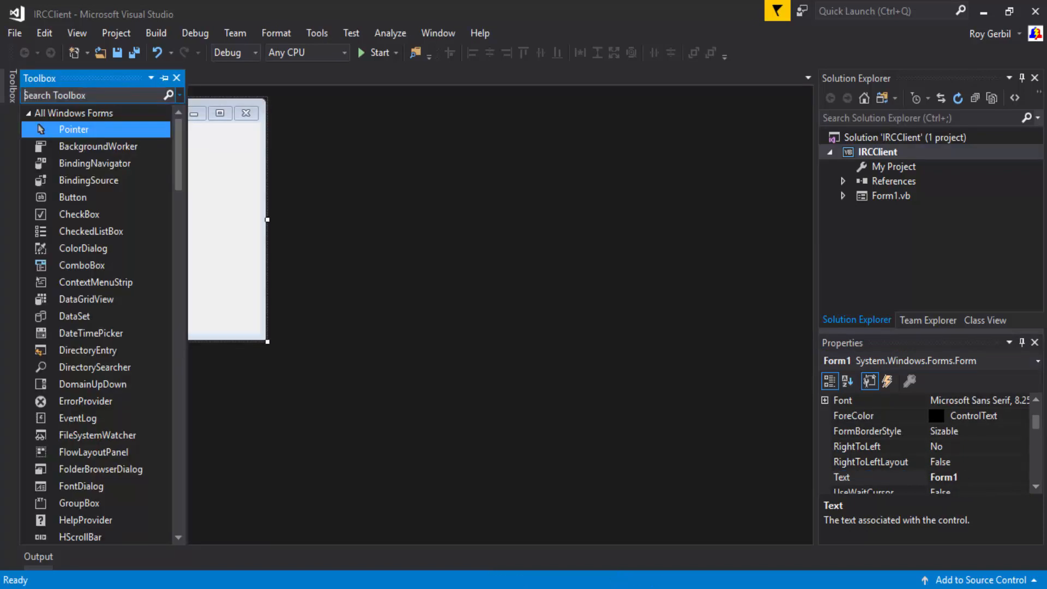
pyautogui.write('ric')
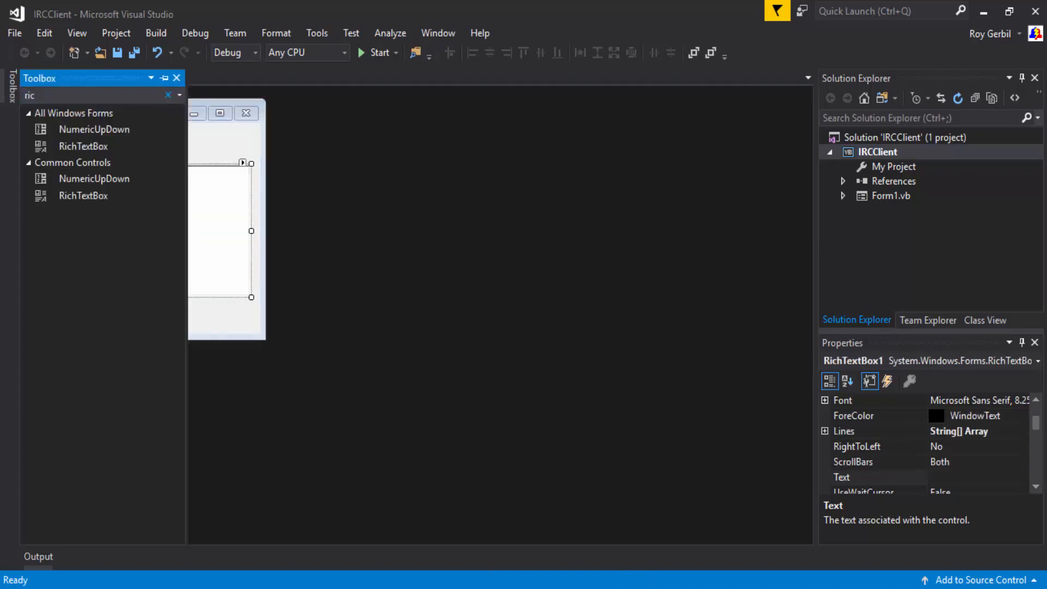
pyautogui.write('te')
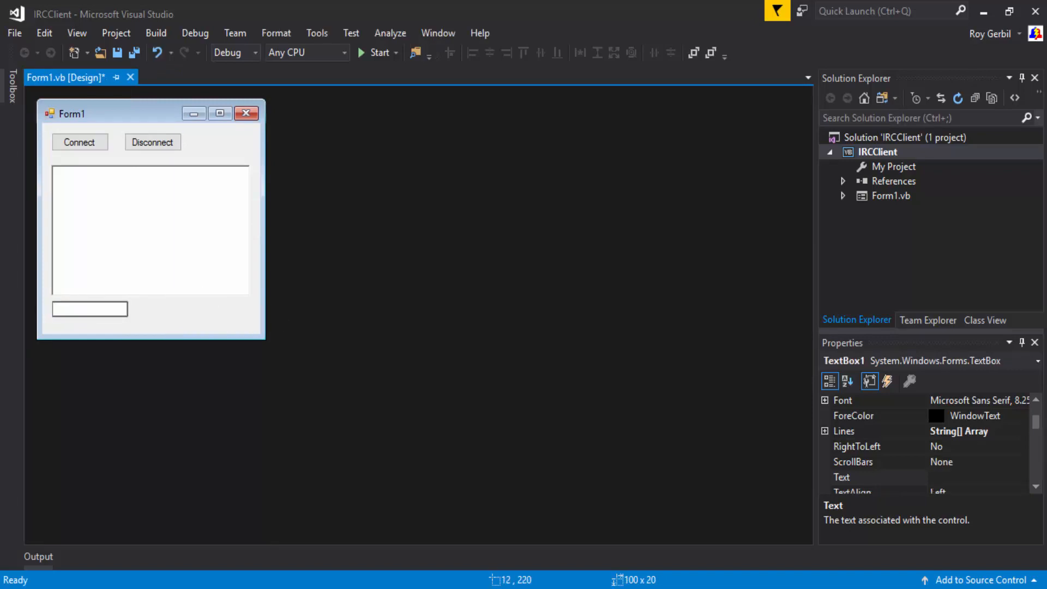
pyautogui.moveTo(128, 309); pyautogui.dragTo(219, 308)
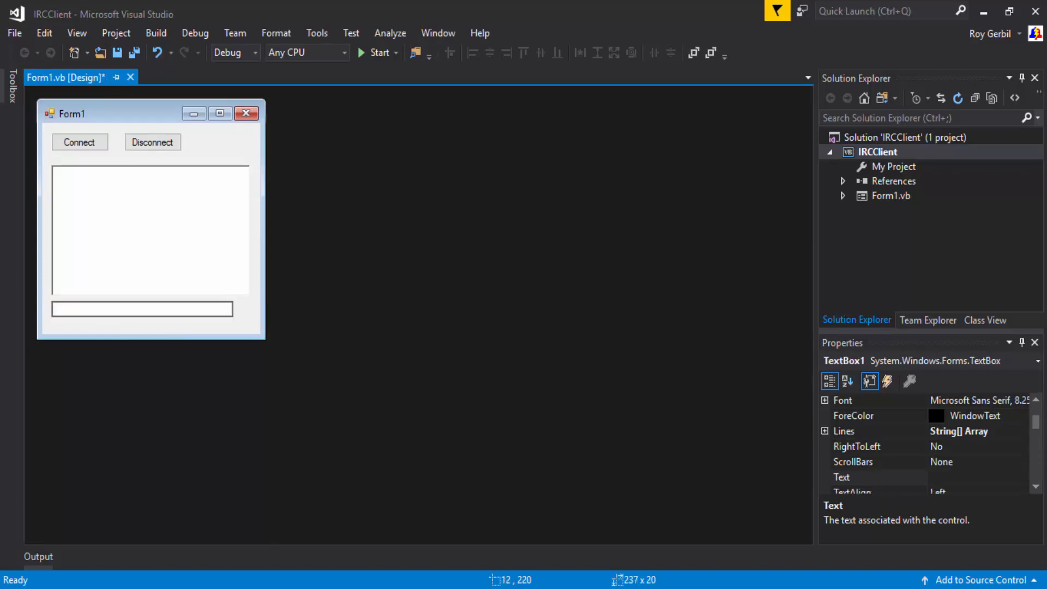
pyautogui.moveTo(233, 308); pyautogui.dragTo(251, 309)
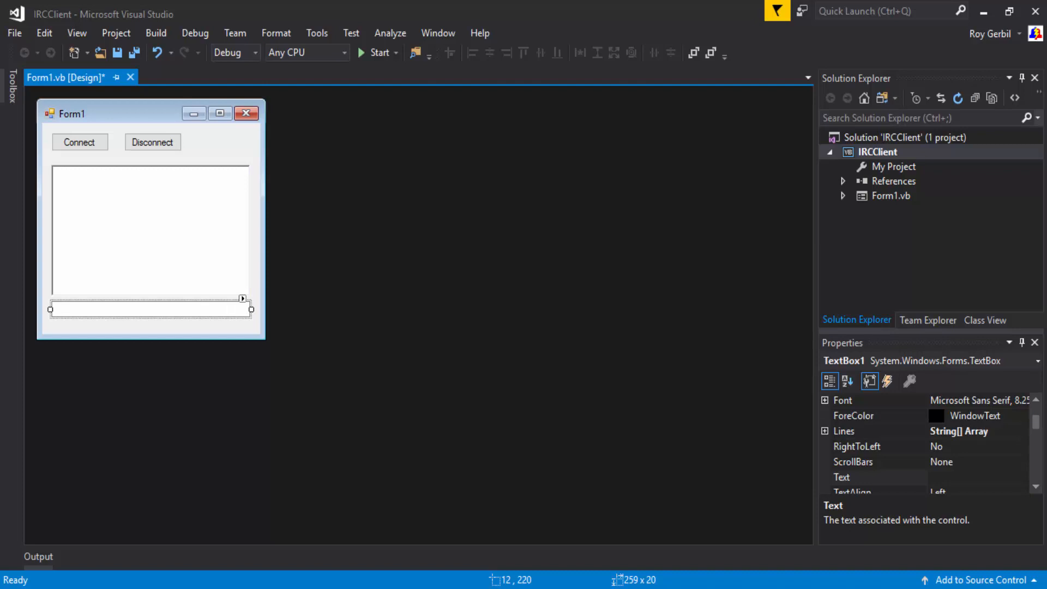
pyautogui.click(79, 141)
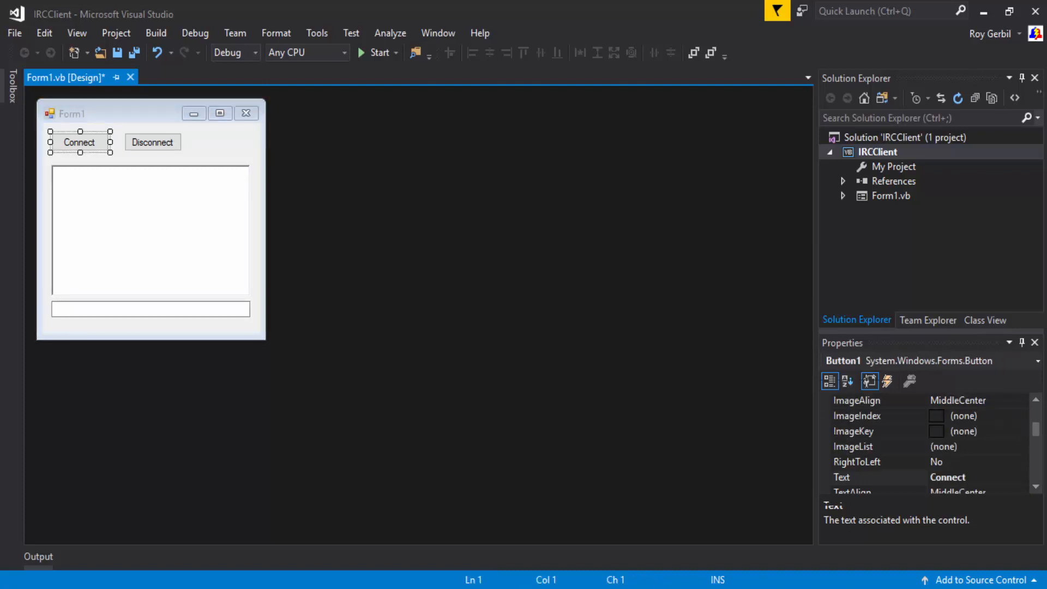
# Step: In Form1's code declare Client As TcpClient, RX As StreamReader and TX As StreamWriter
pyautogui.doubleClick(79, 142)
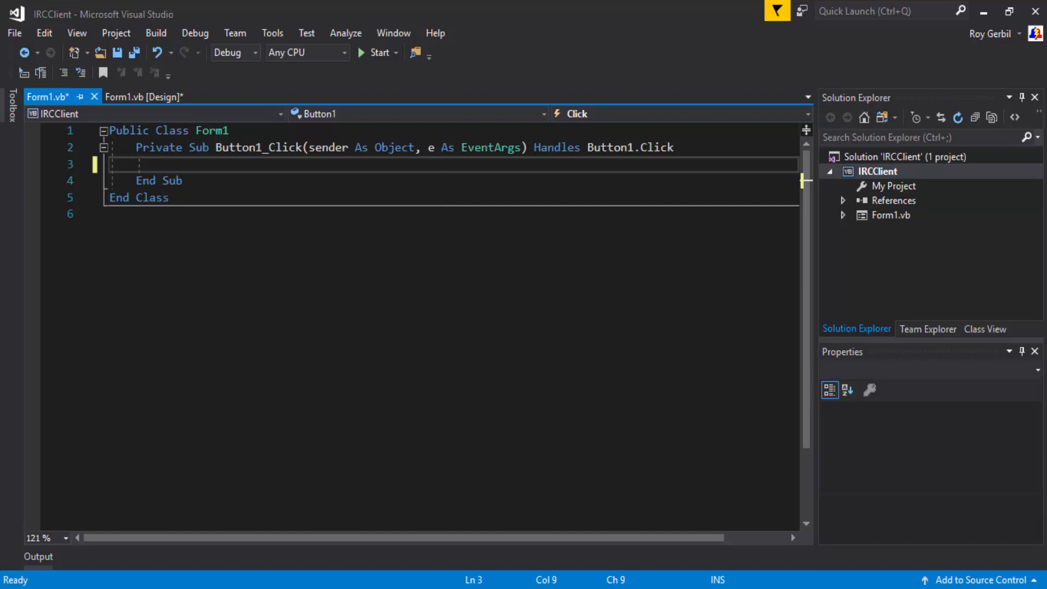
pyautogui.write('di')
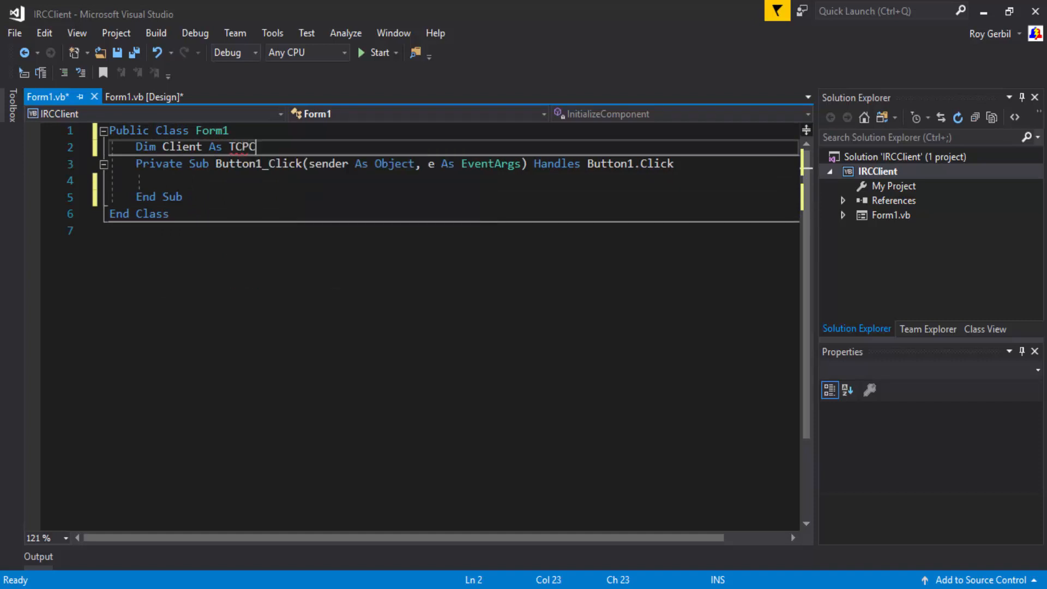
pyautogui.write('dim')
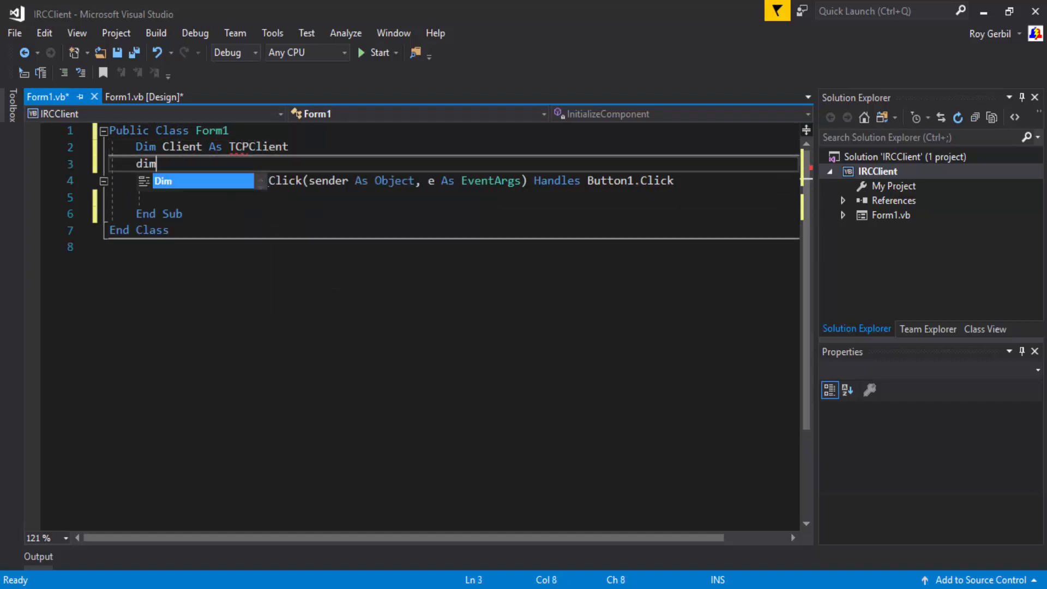
pyautogui.write('RX As')
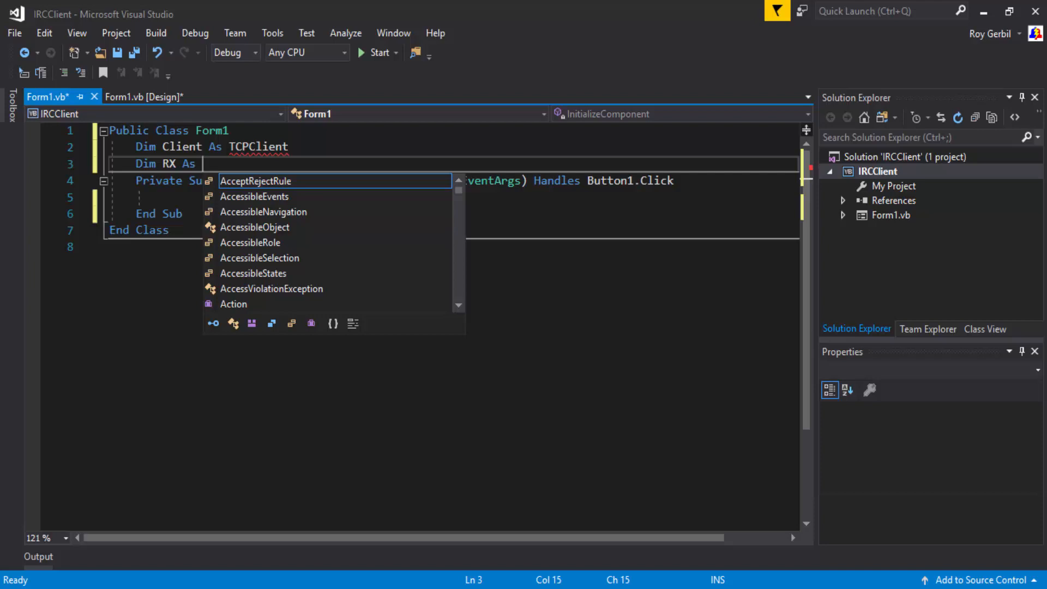
pyautogui.write('stream')
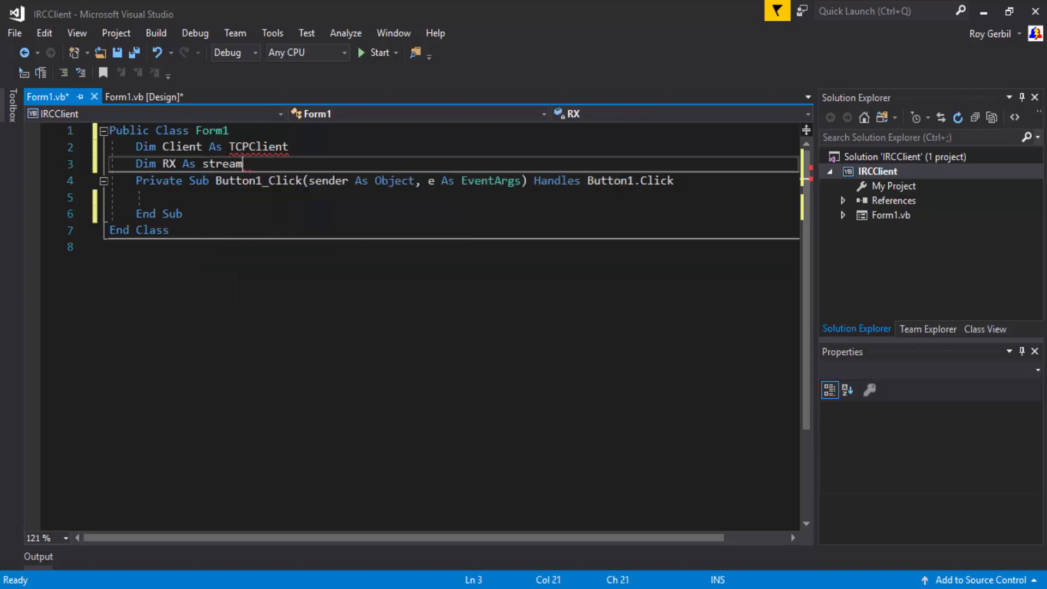
pyautogui.write('Reader')
pyautogui.write('Dim')
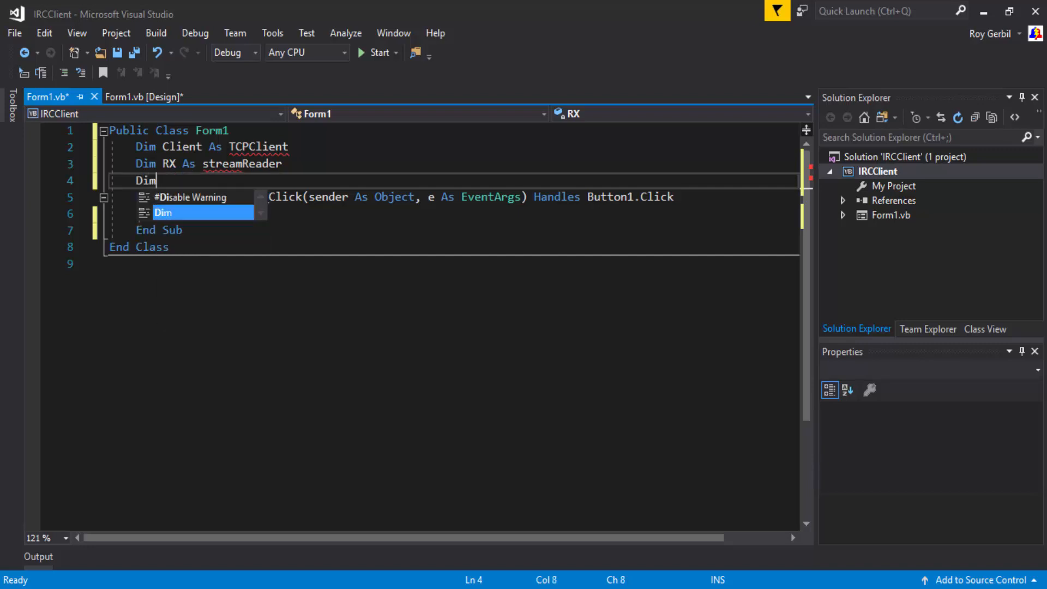
pyautogui.write('TX As s')
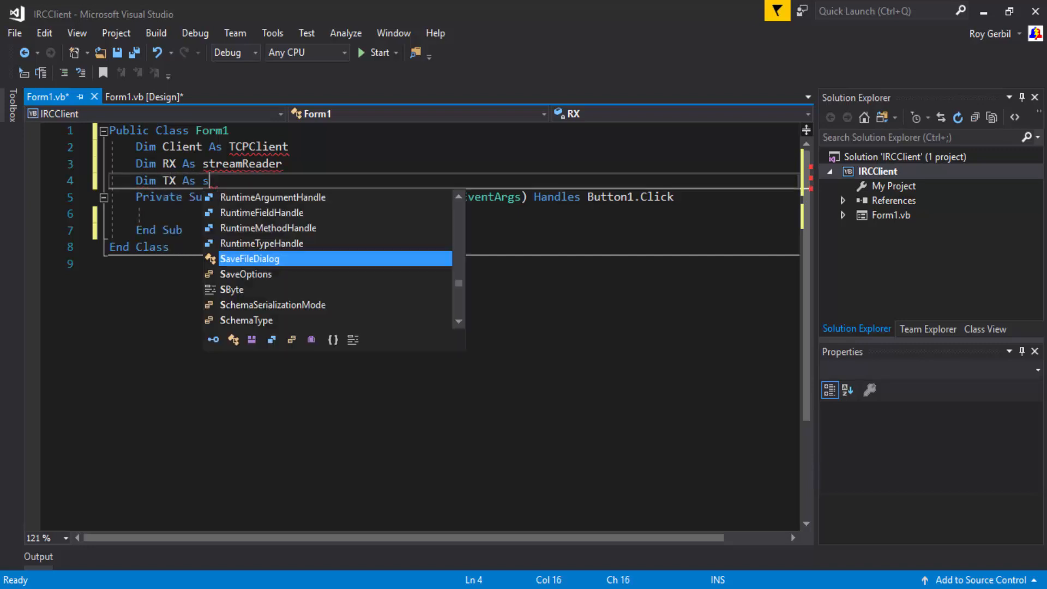
pyautogui.write('treamWriuter')
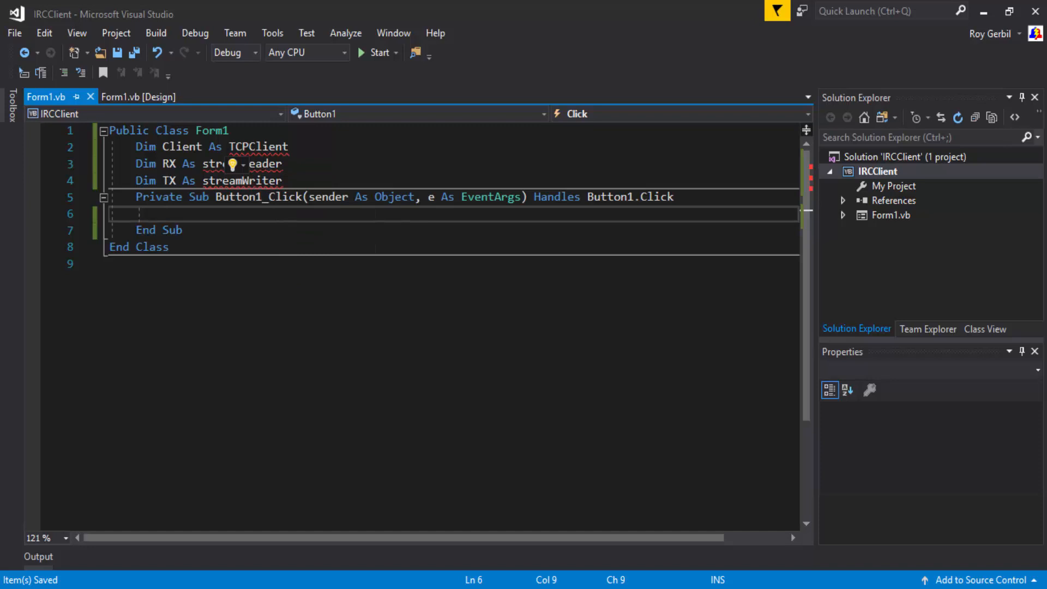
# Step: Add Imports System.Net.Sockets and apply the suggested fix importing System.IO
pyautogui.write('Imports System.Net.Sockets')
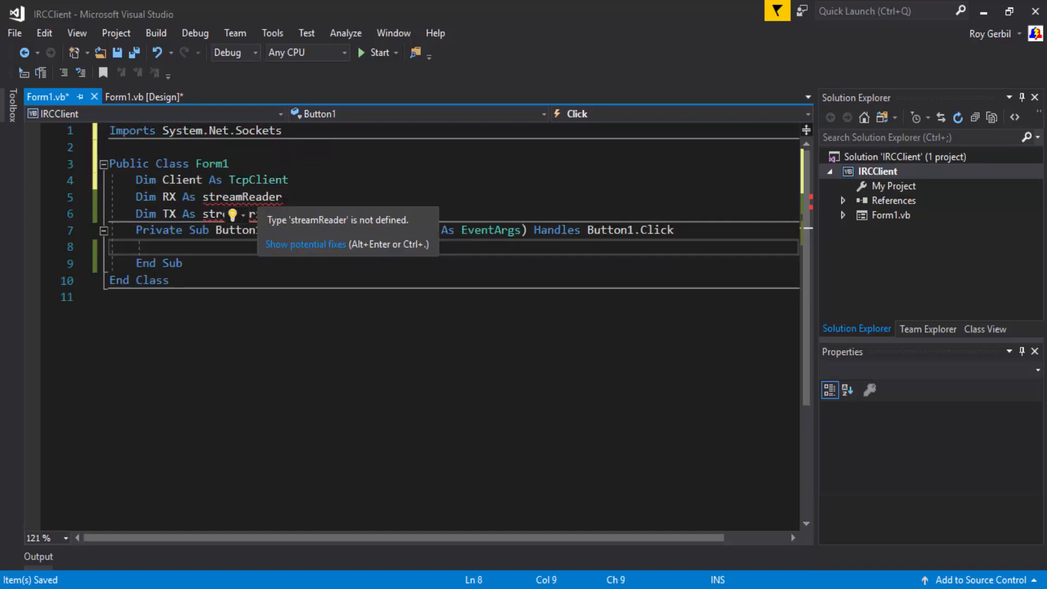
pyautogui.click(305, 243)
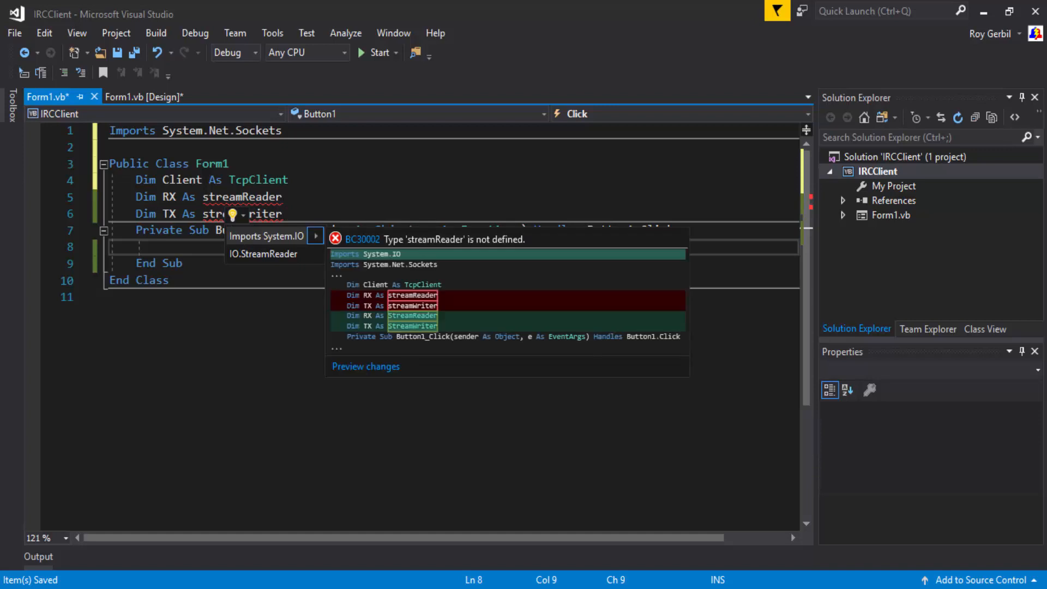
pyautogui.click(266, 236)
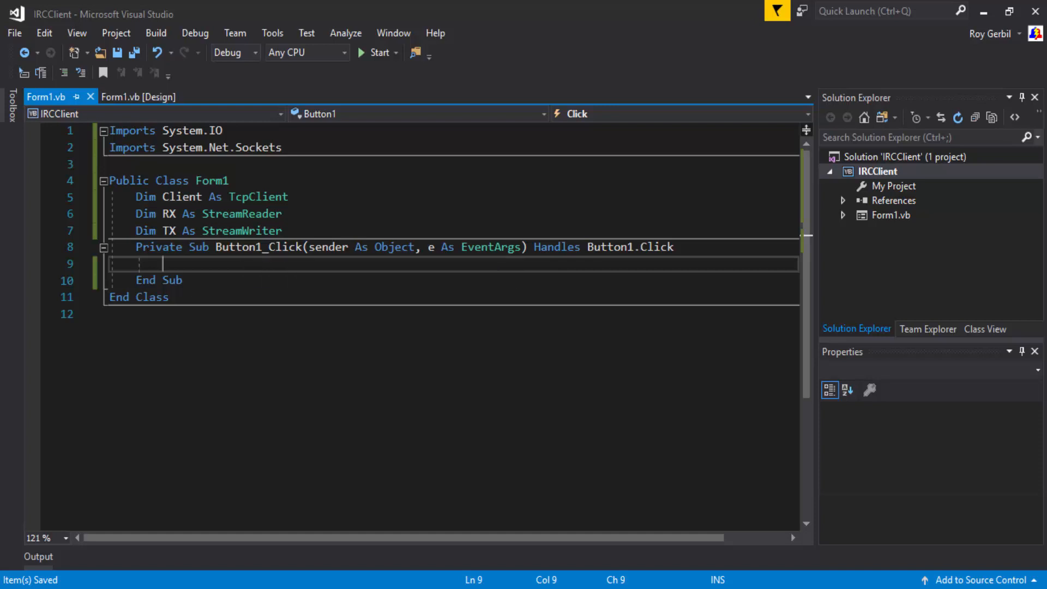
# Step: In the Catch block append "Failed to connect, E: " plus ex.Message to RichTextBox1.Text
pyautogui.write('Clie')
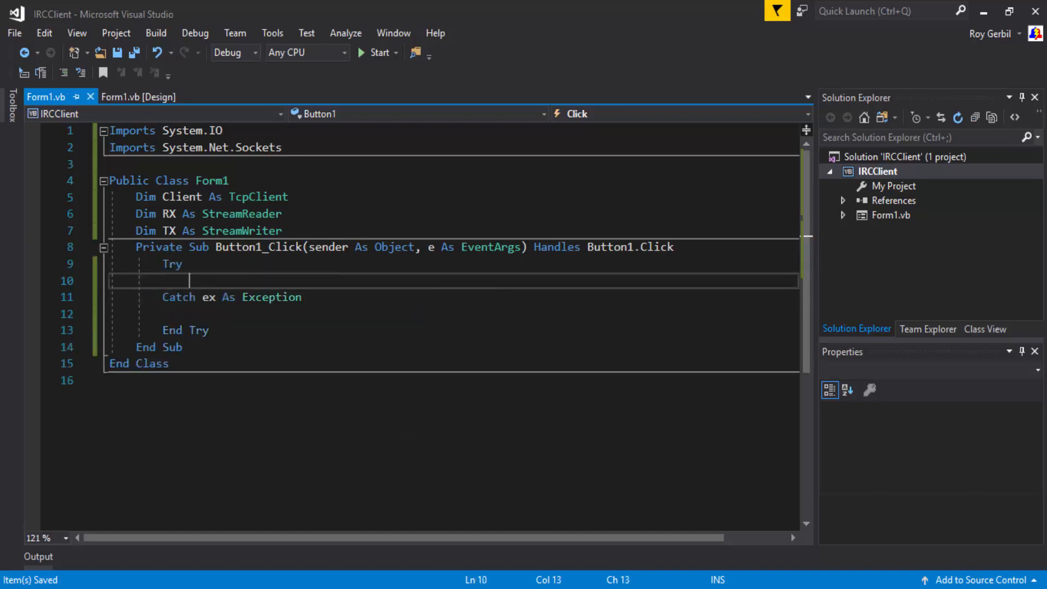
pyautogui.write('RichTextBox1/t')
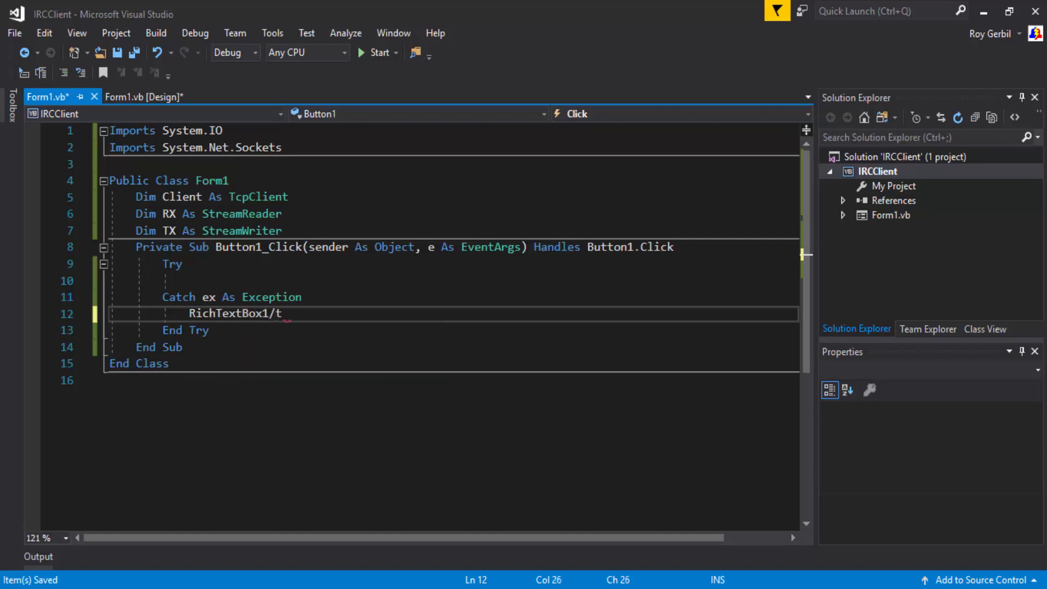
pyautogui.write('.Text +=')
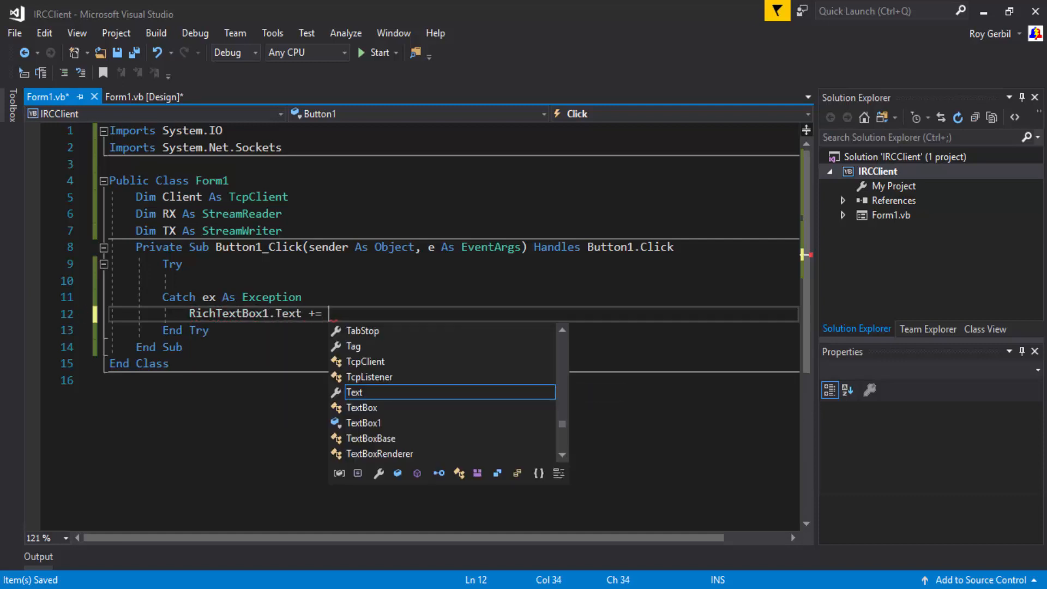
pyautogui.write('""')
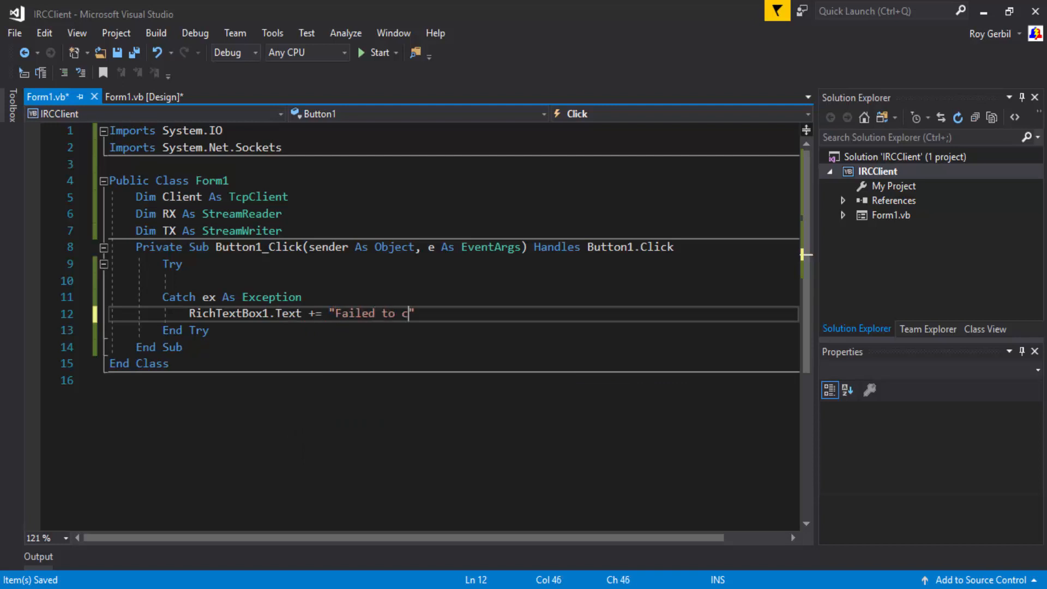
pyautogui.write('onnect')
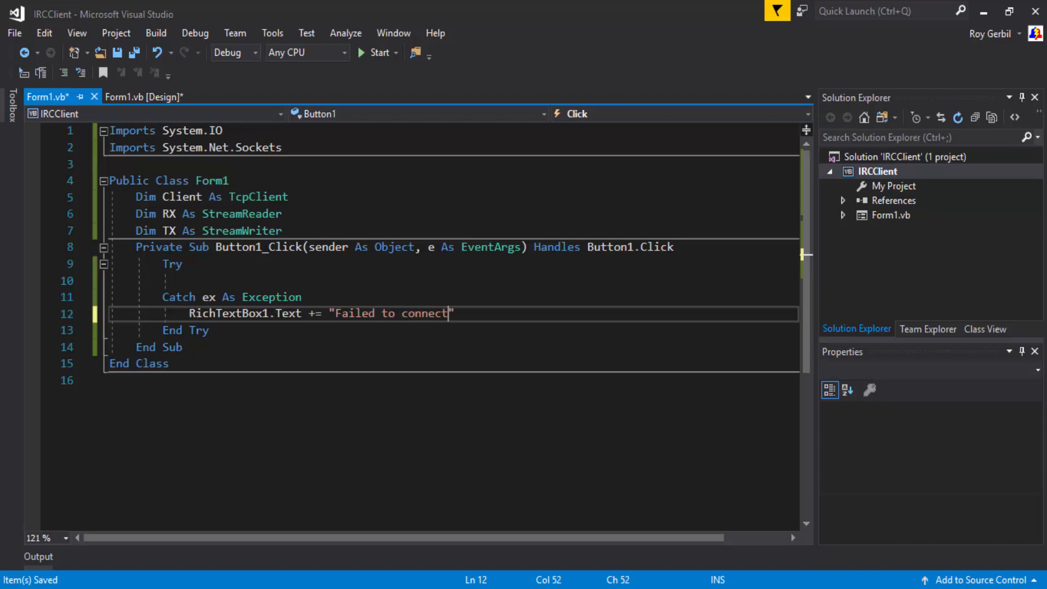
pyautogui.write(', E:')
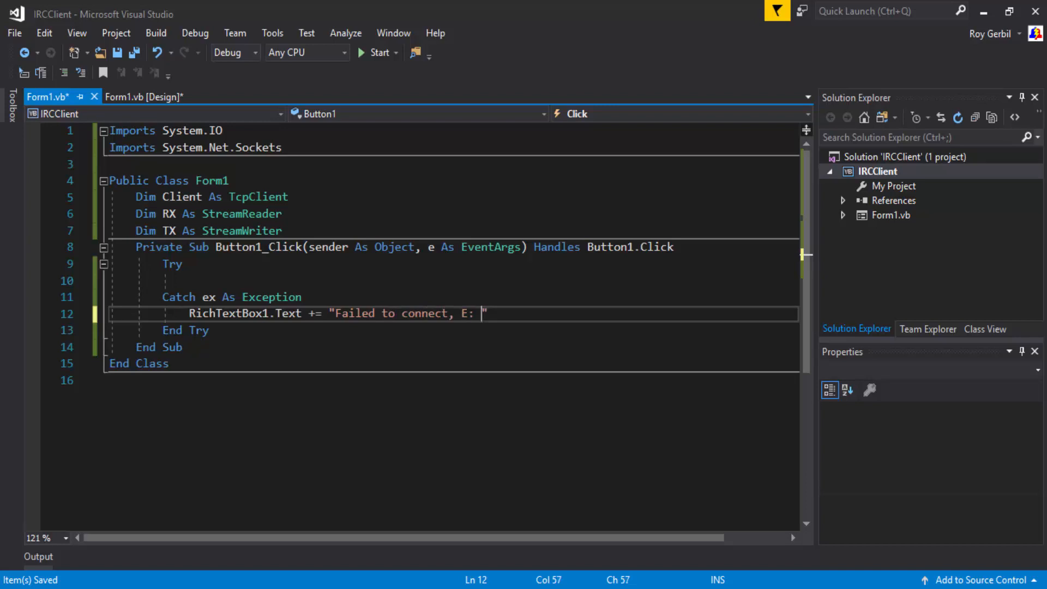
pyautogui.write('+ ex.message + vbNewLine')
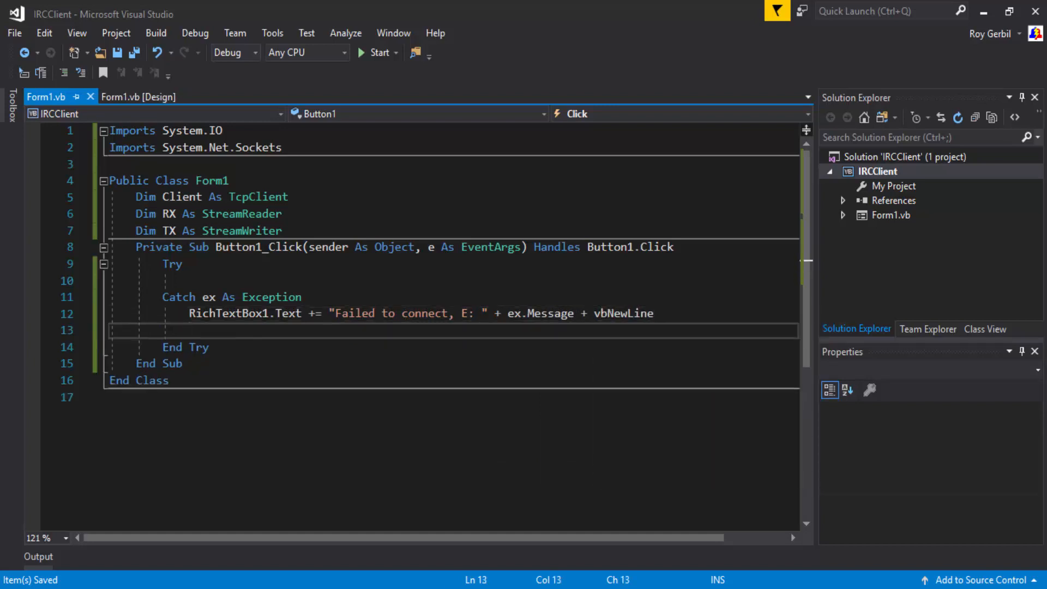
# Step: In the Try block write Client = New TcpClient("localhost", 4305)
pyautogui.write('C')
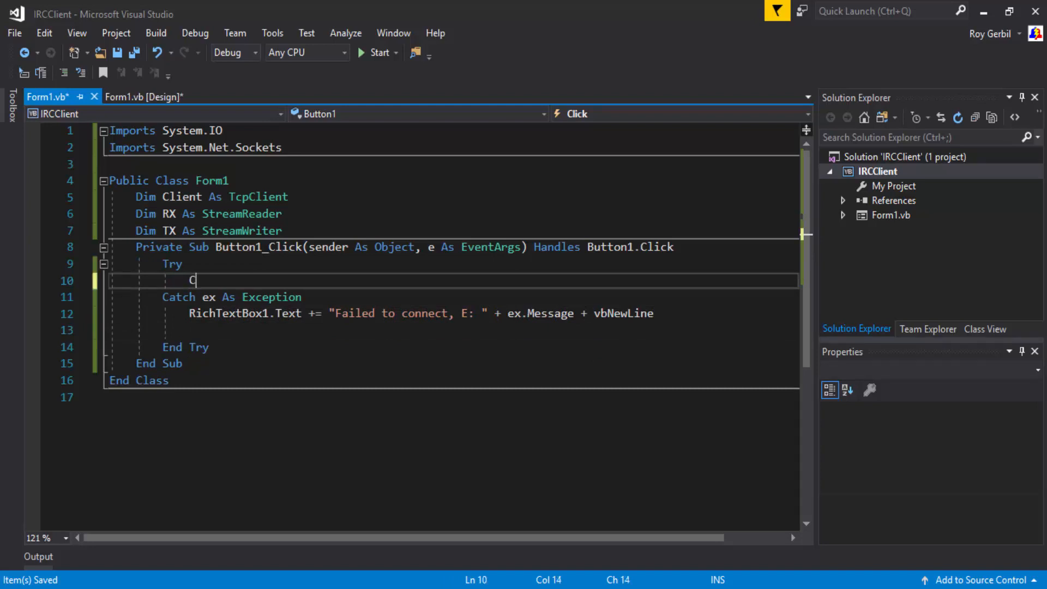
pyautogui.write('lient = new TcpClient(')
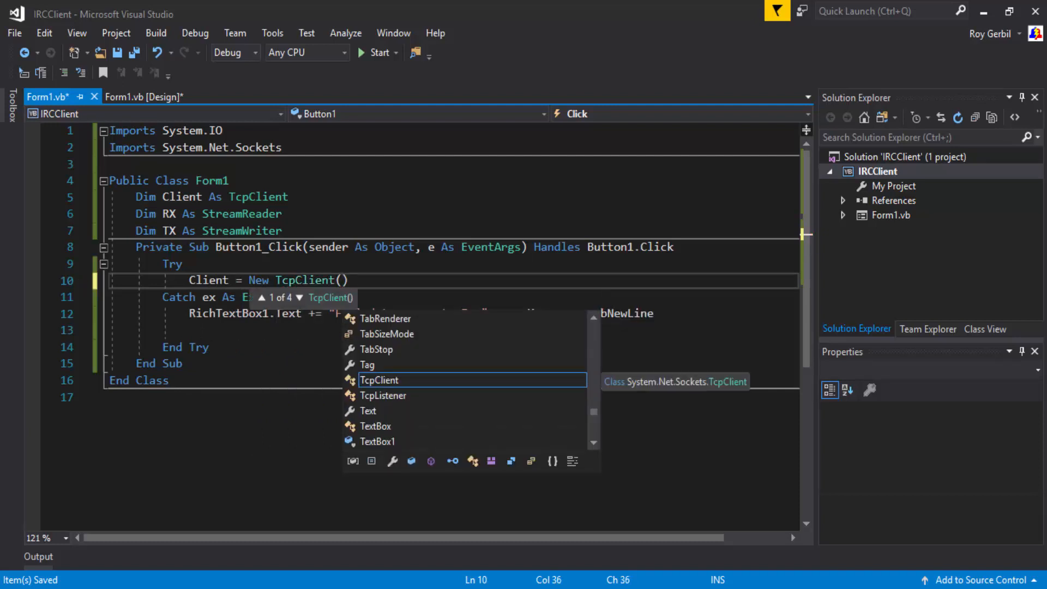
pyautogui.write('"')
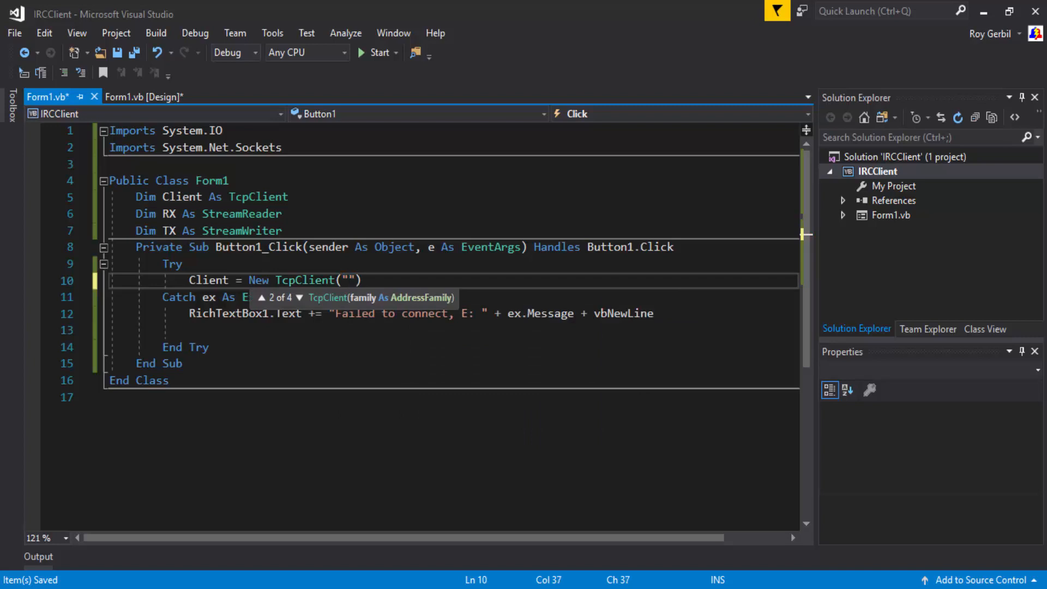
pyautogui.write('localh')
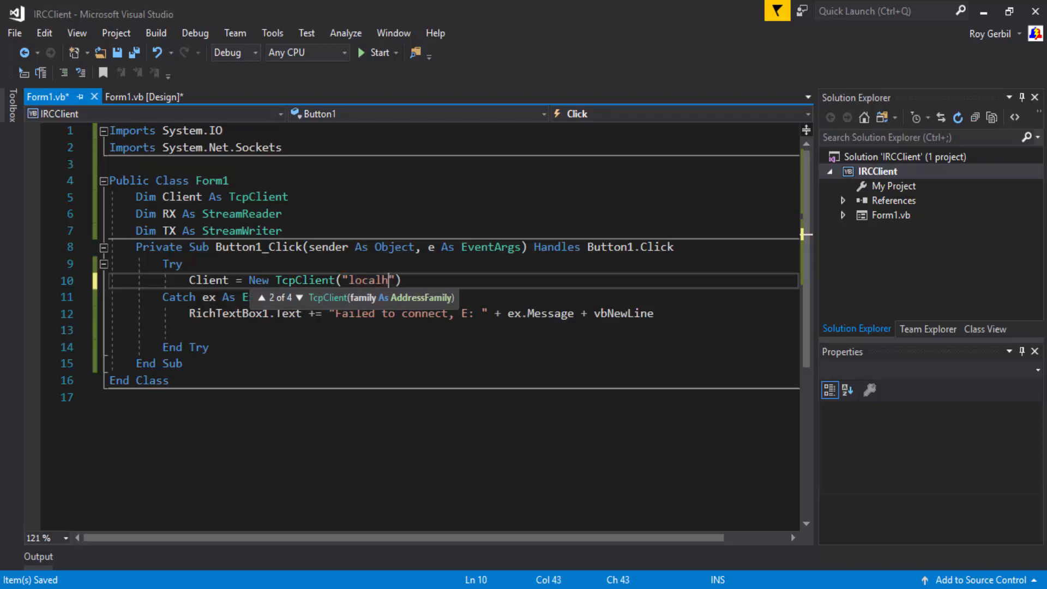
pyautogui.write('ost')
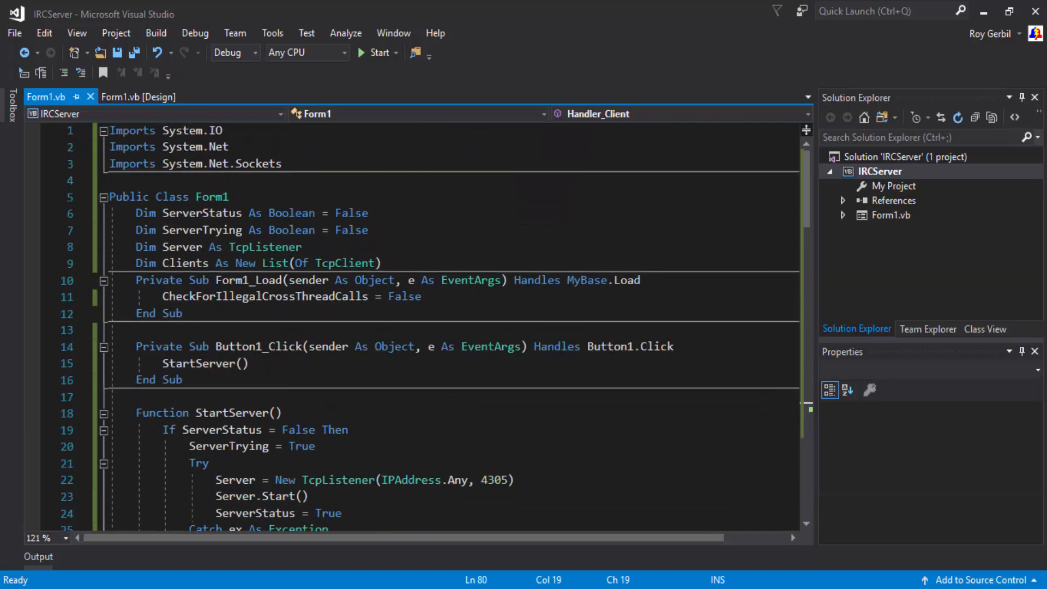
pyautogui.scroll(-3)
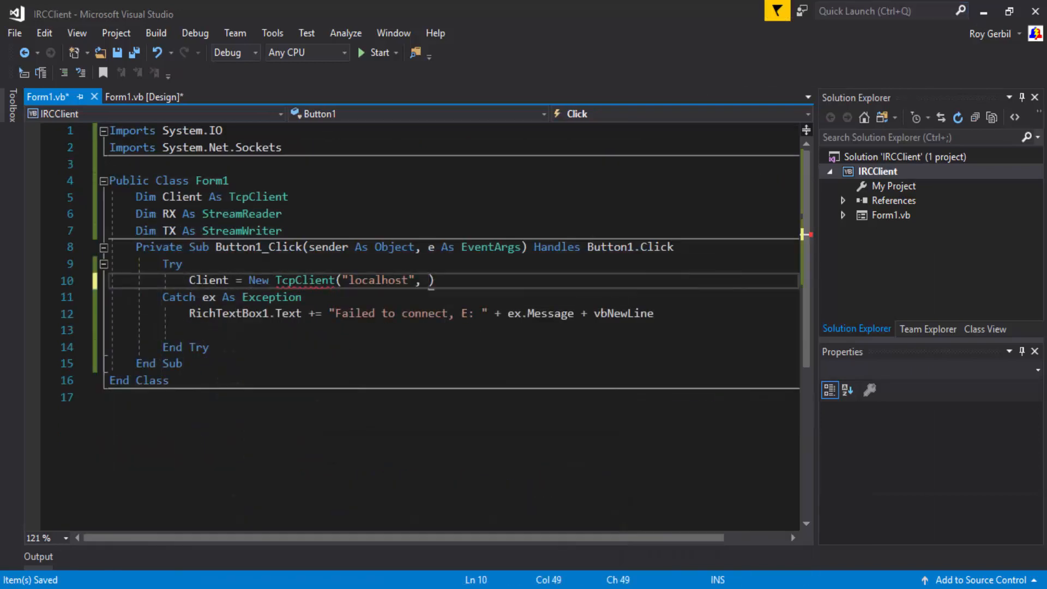
pyautogui.write('4305')
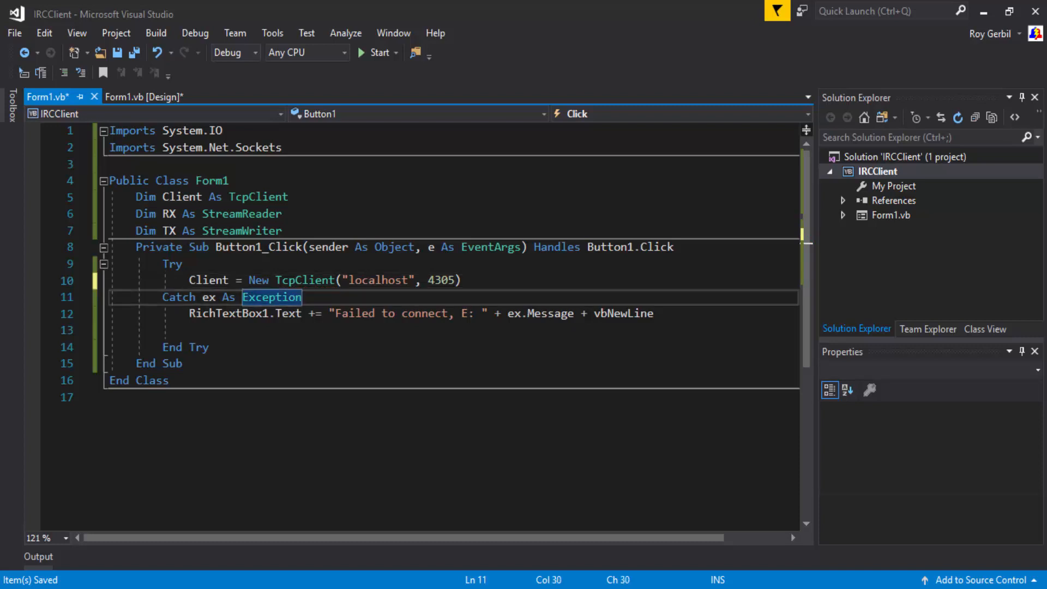
# Step: Add an If Client.GetStream.CanRead check creating RX As StreamReader and TX As StreamWriter on Client.GetStream
pyautogui.click(461, 280)
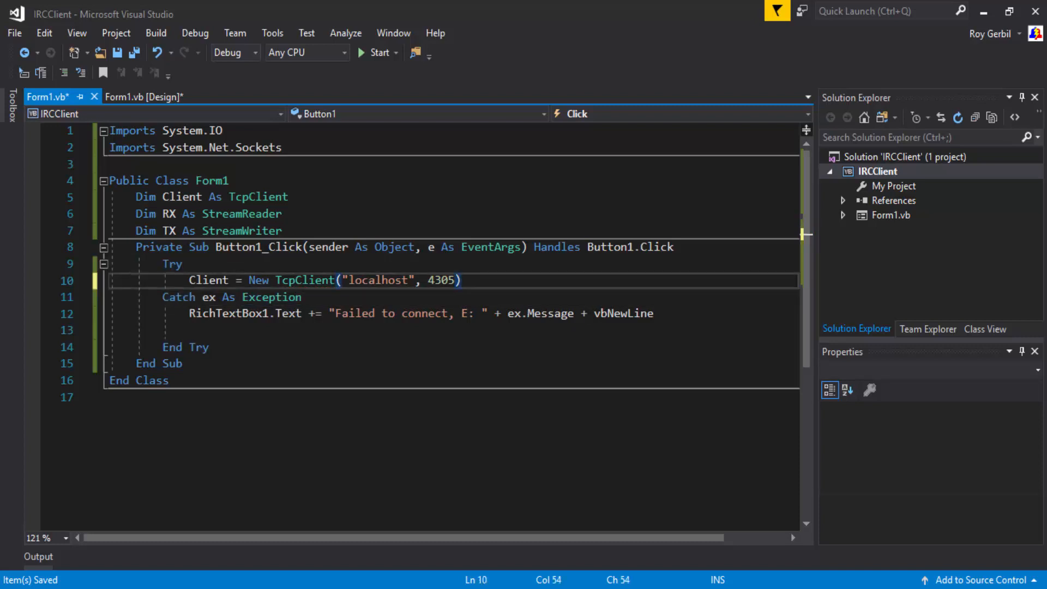
pyautogui.press('enter')
pyautogui.write('If Client')
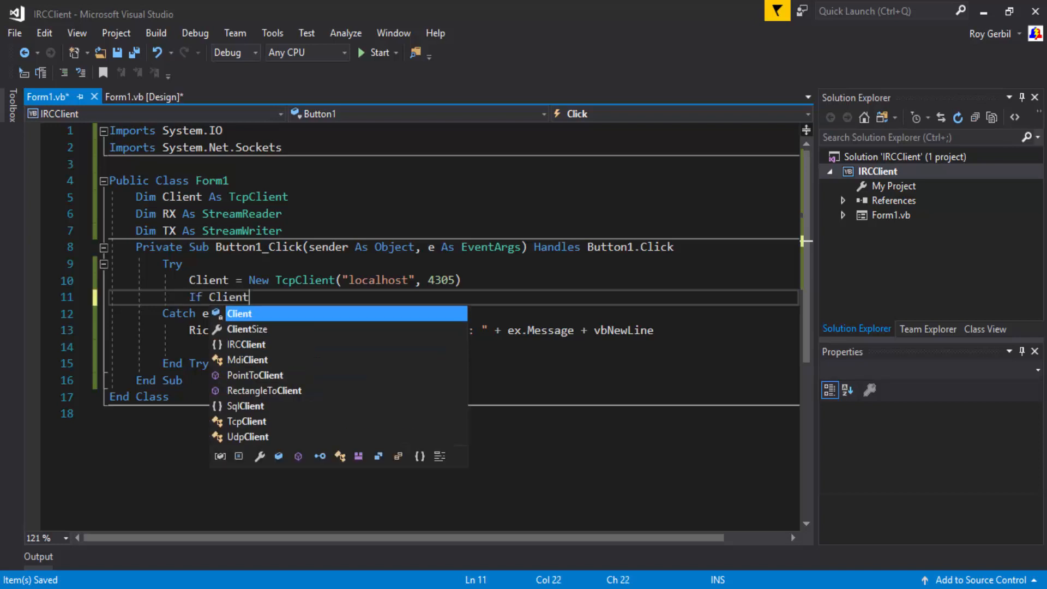
pyautogui.write('.g')
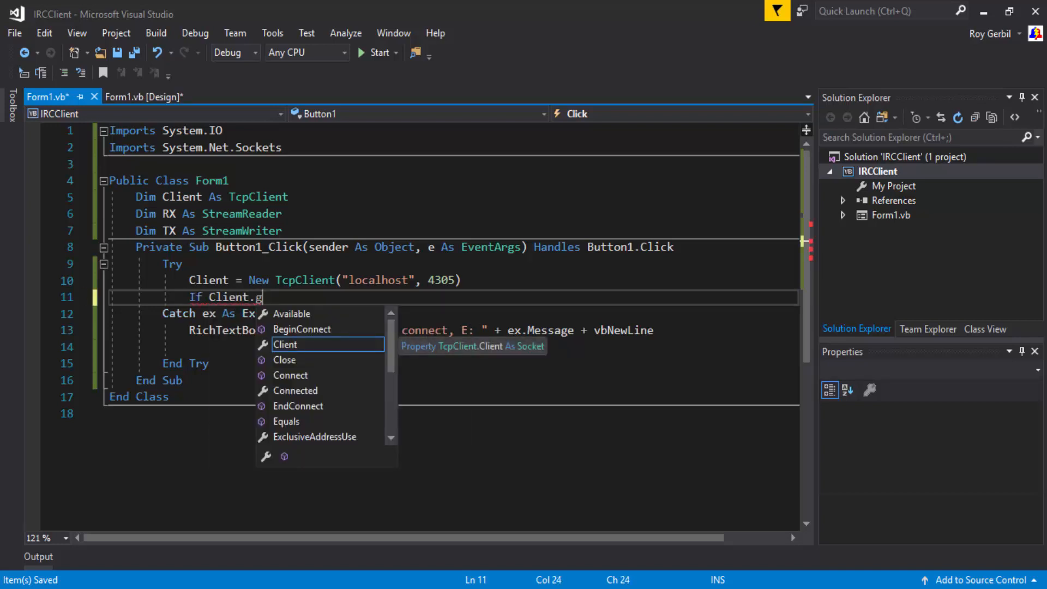
pyautogui.write('etstream.CanRead = True Then')
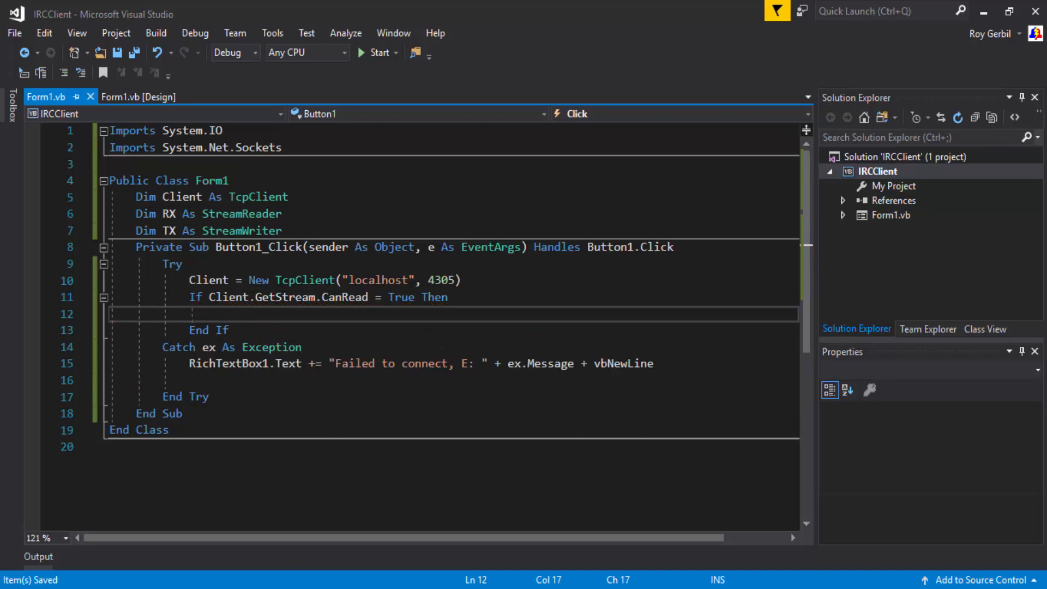
pyautogui.write('RX =')
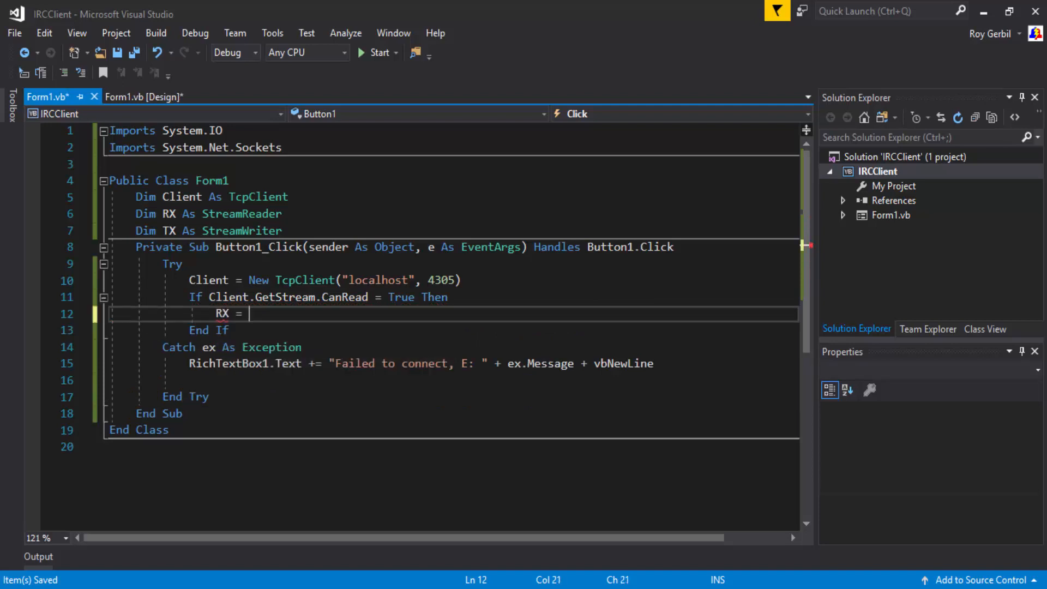
pyautogui.write('Client.ge')
pyautogui.write('TX = clien')
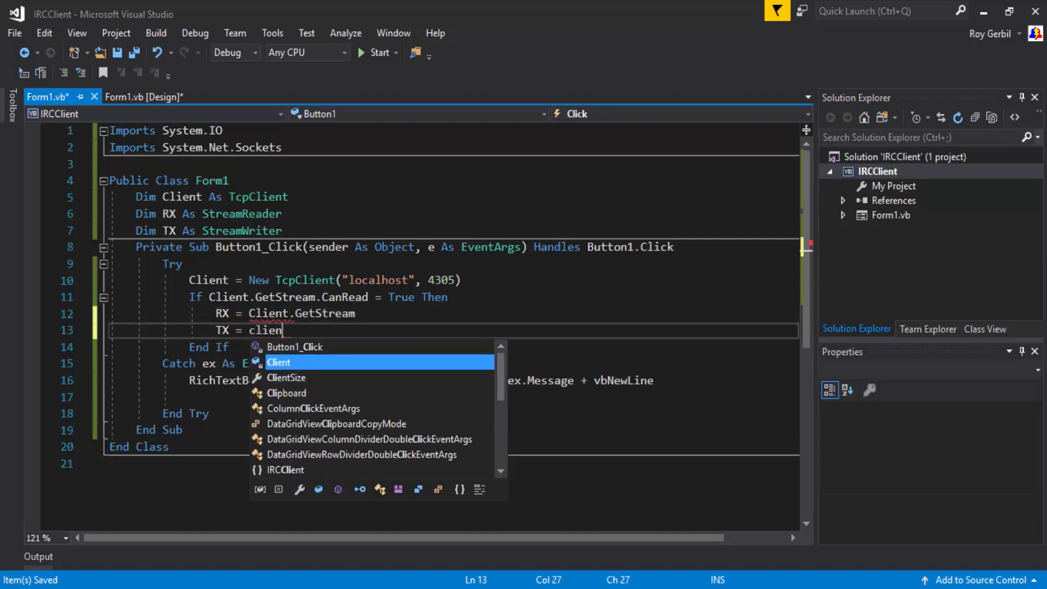
pyautogui.write('.getstream')
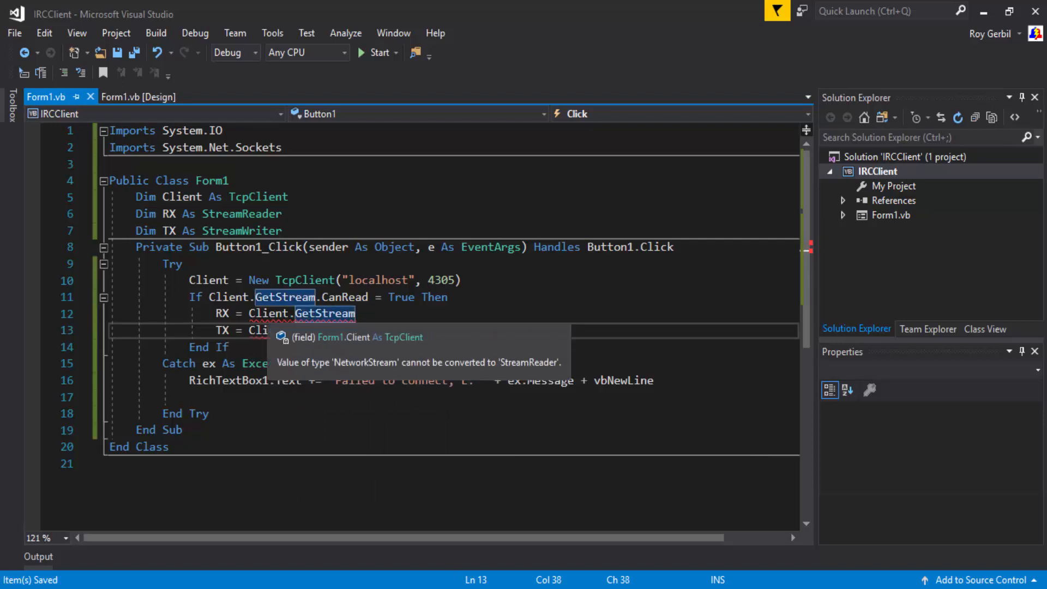
pyautogui.write('n')
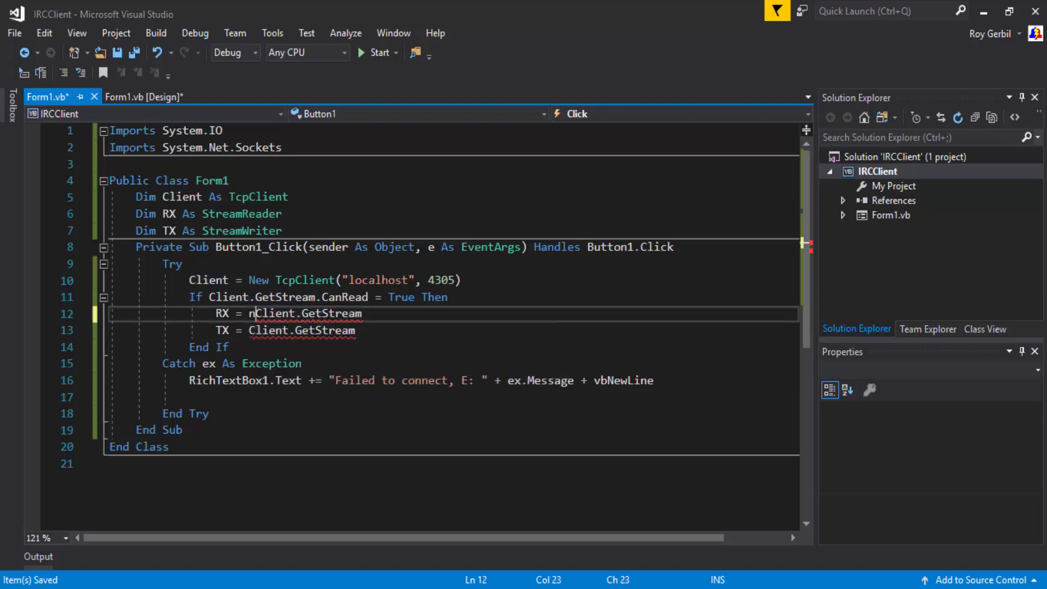
pyautogui.write('ew streamReader(')
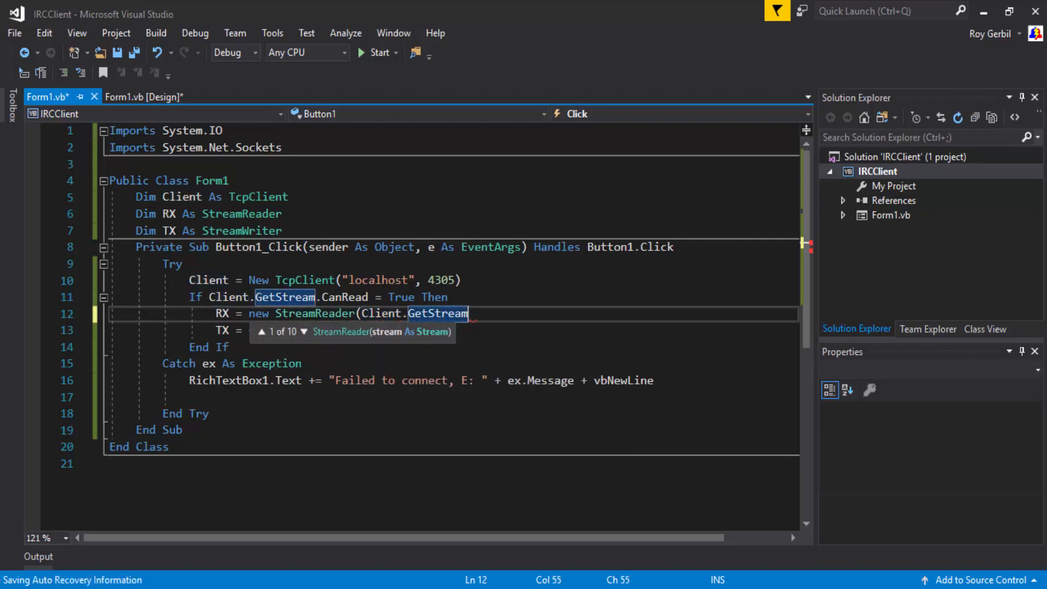
pyautogui.write(')')
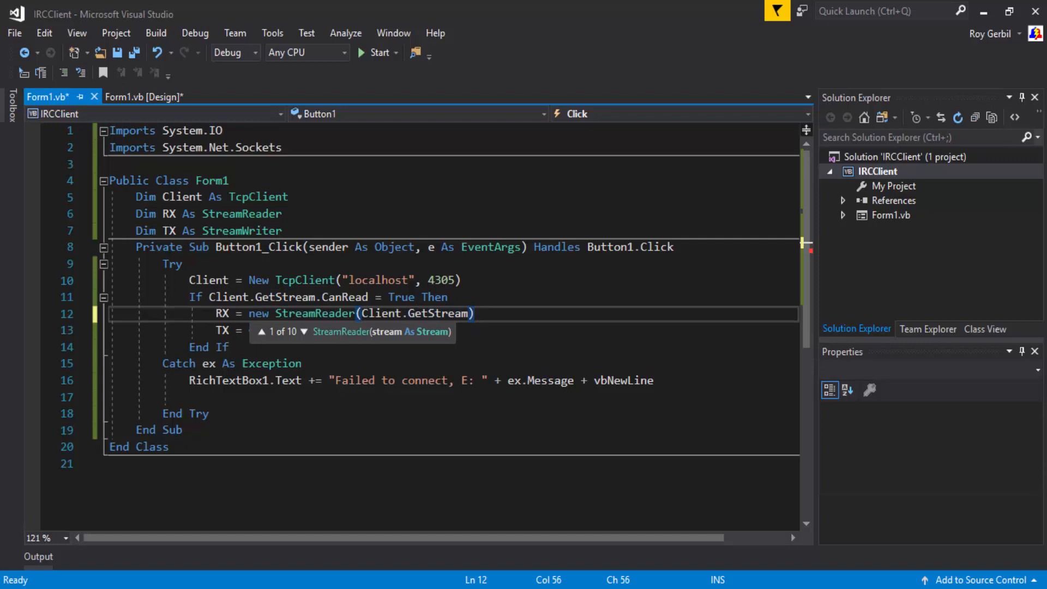
pyautogui.write('Client.GetStream)')
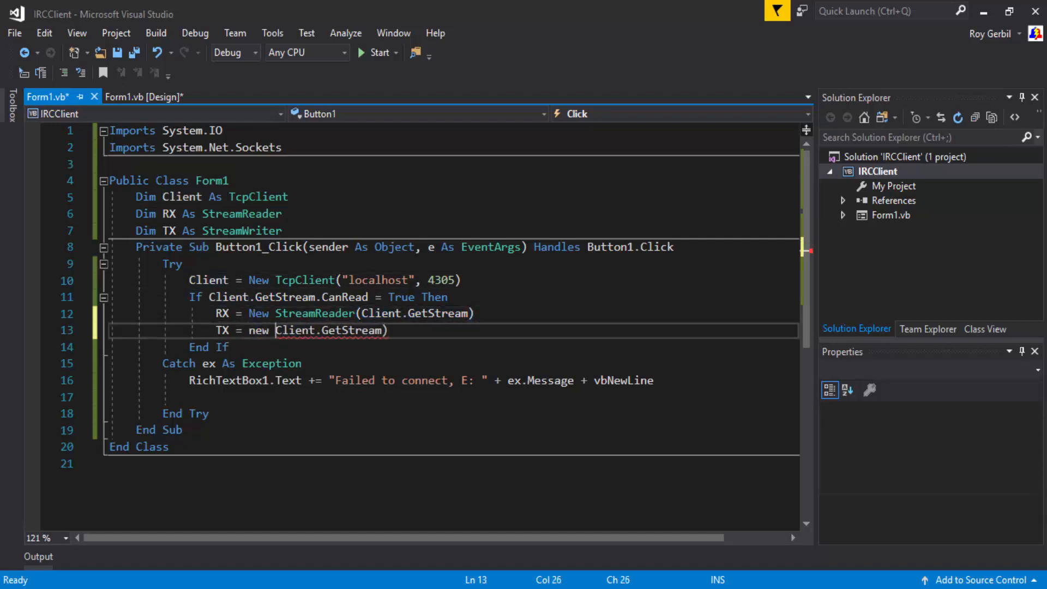
pyautogui.write('streamWriter(')
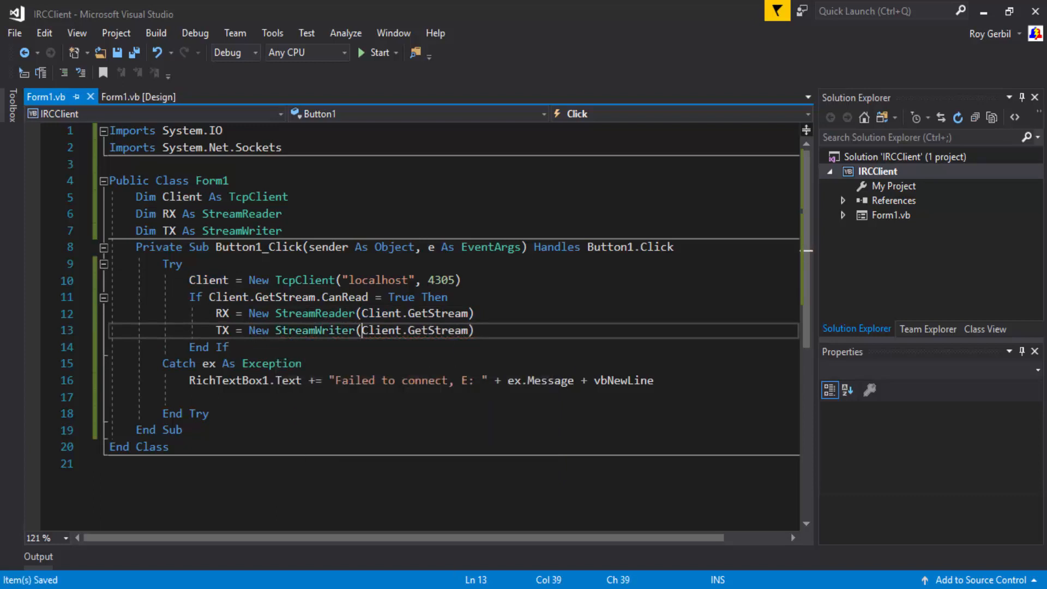
# Step: Write Threading.ThreadPool.QueueUserWorkItem(AddressOf Connected) below the TX line
pyautogui.write('thre')
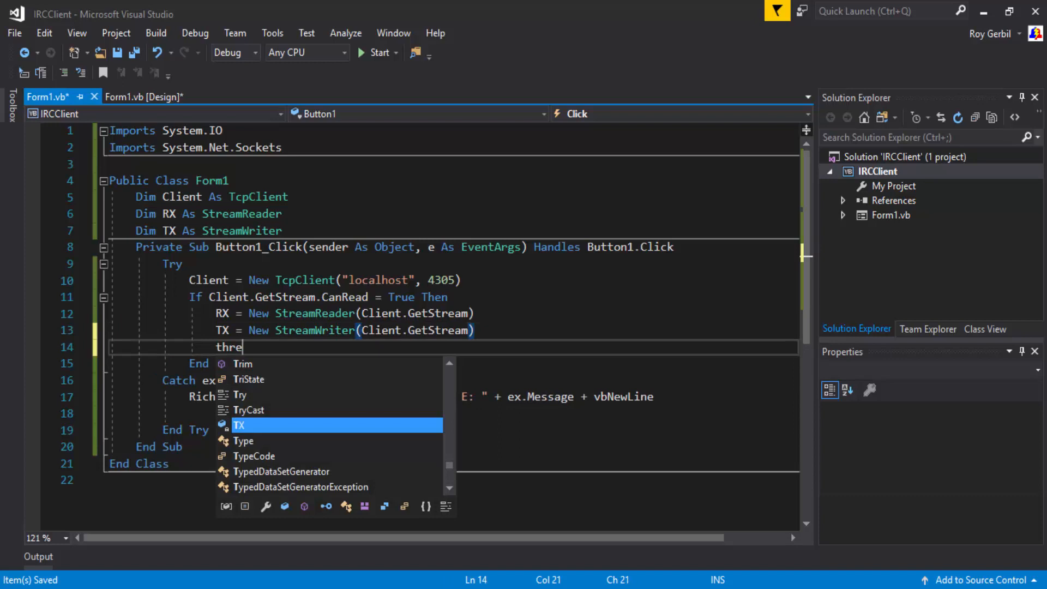
pyautogui.write('ThreadExceptionDialog.')
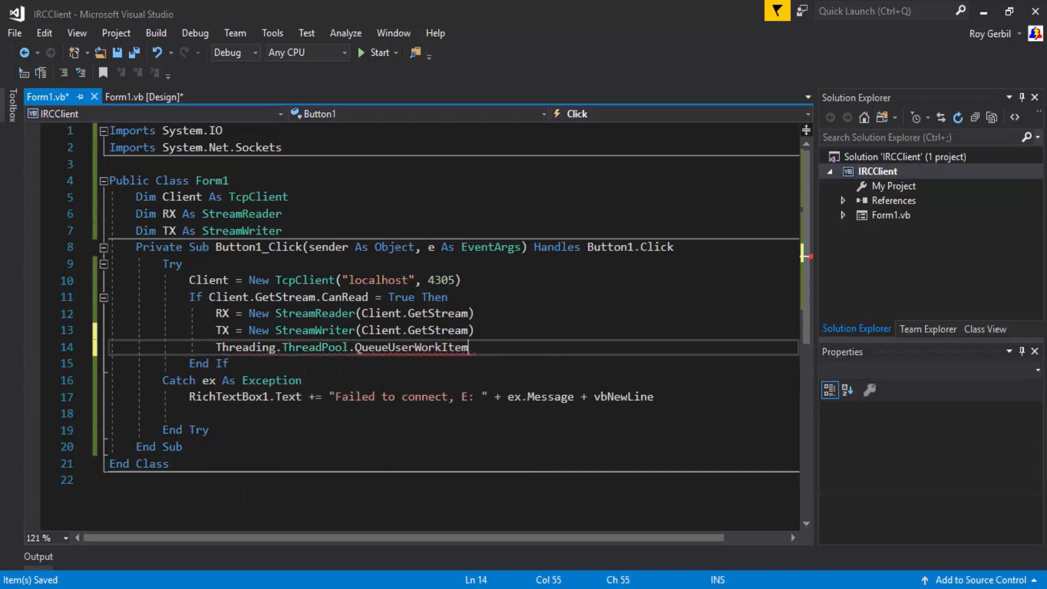
pyautogui.write('(a)')
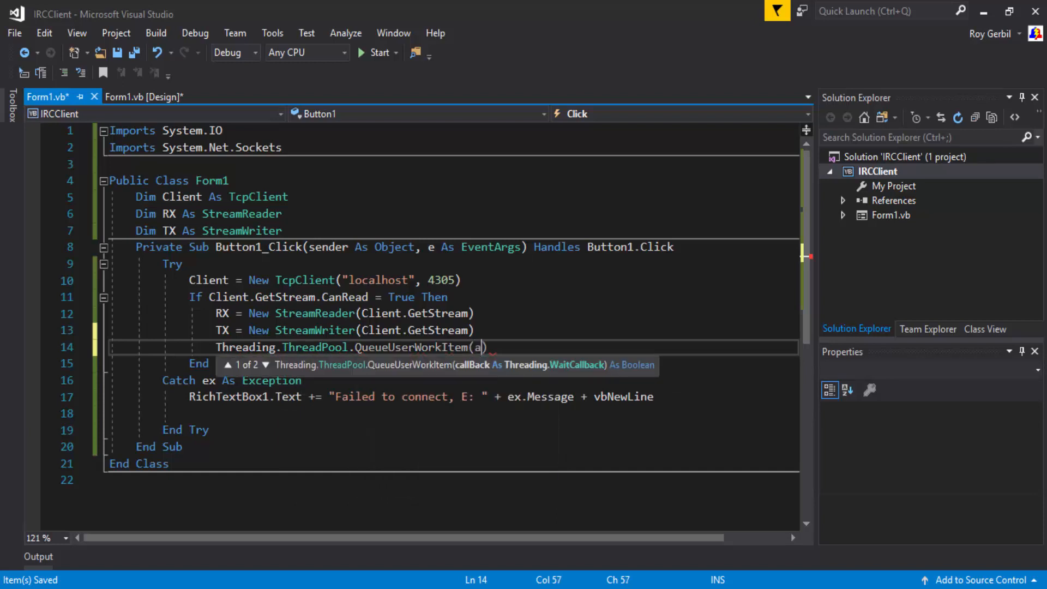
pyautogui.write('AddressOf')
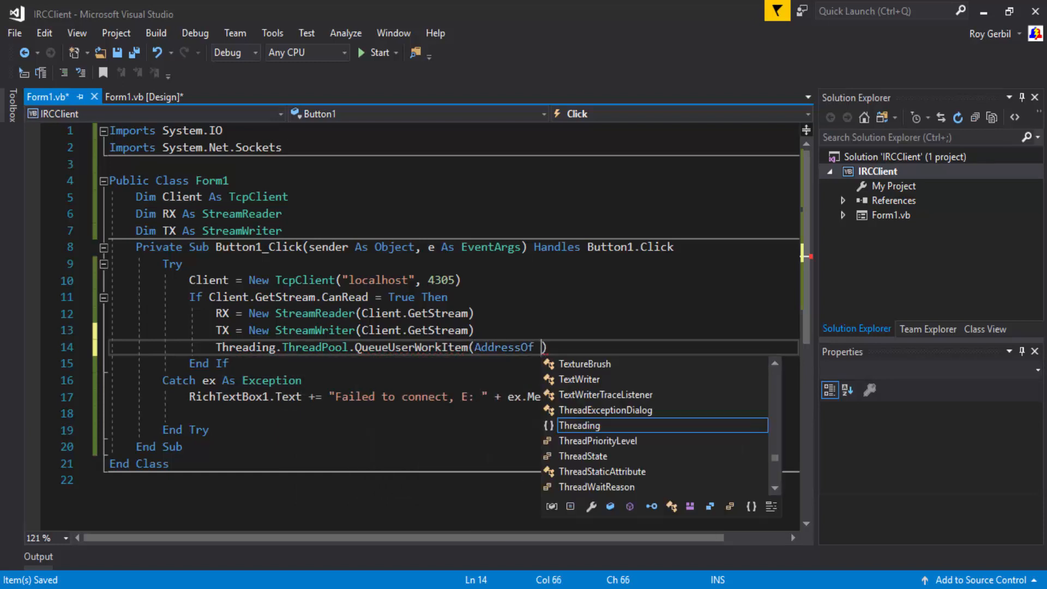
pyautogui.write('Connected')
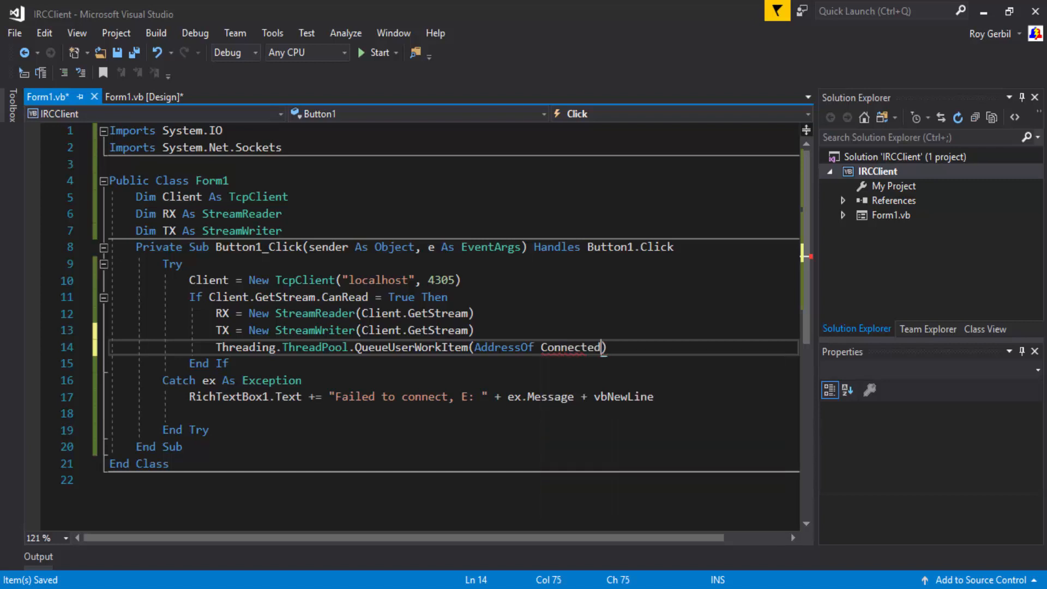
pyautogui.press('Backspace')
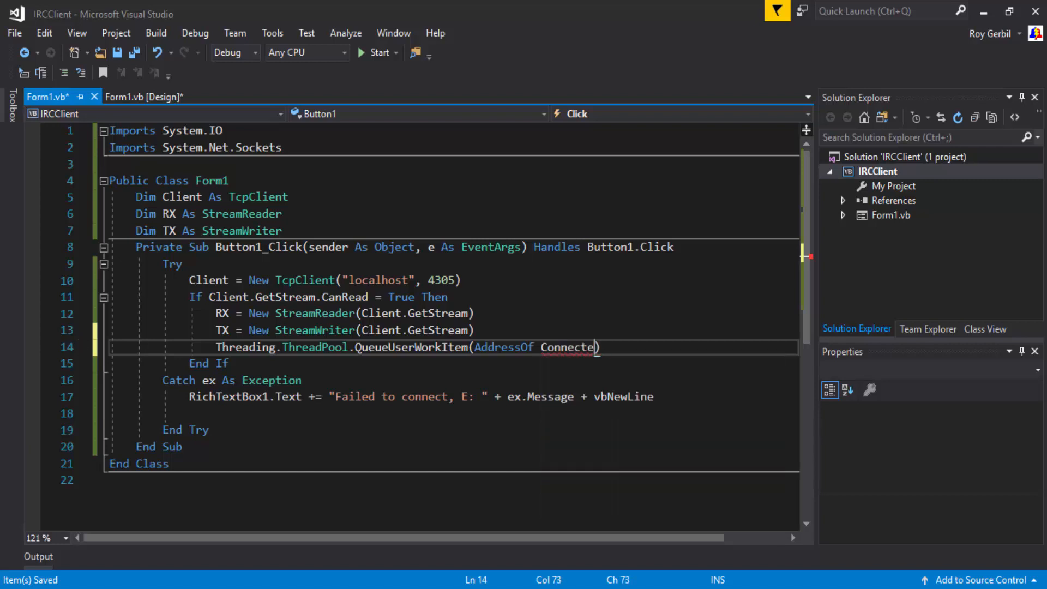
pyautogui.press('backspace')
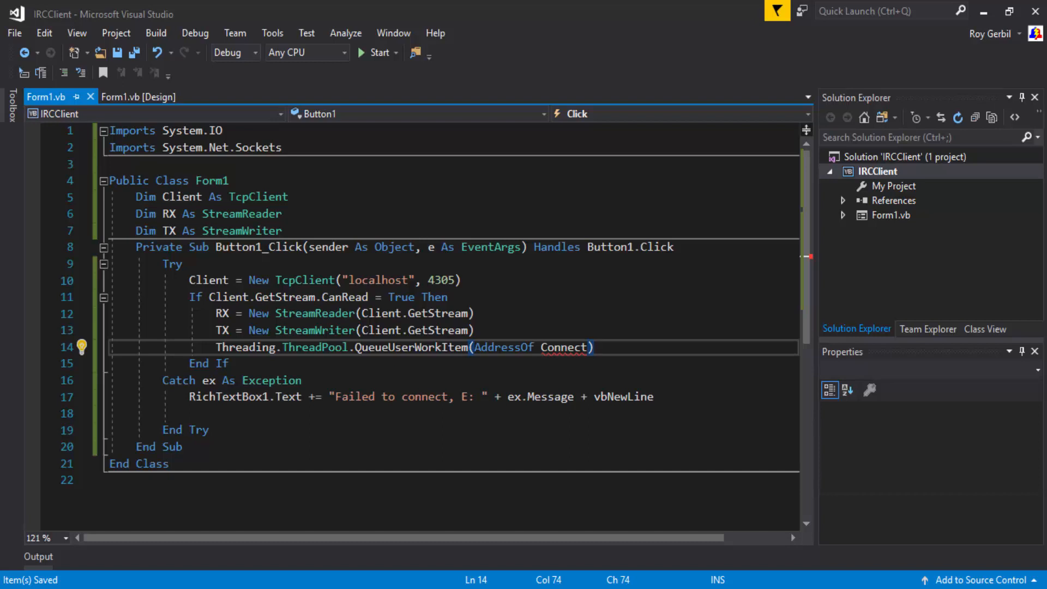
pyautogui.write('ed')
pyautogui.write('Function')
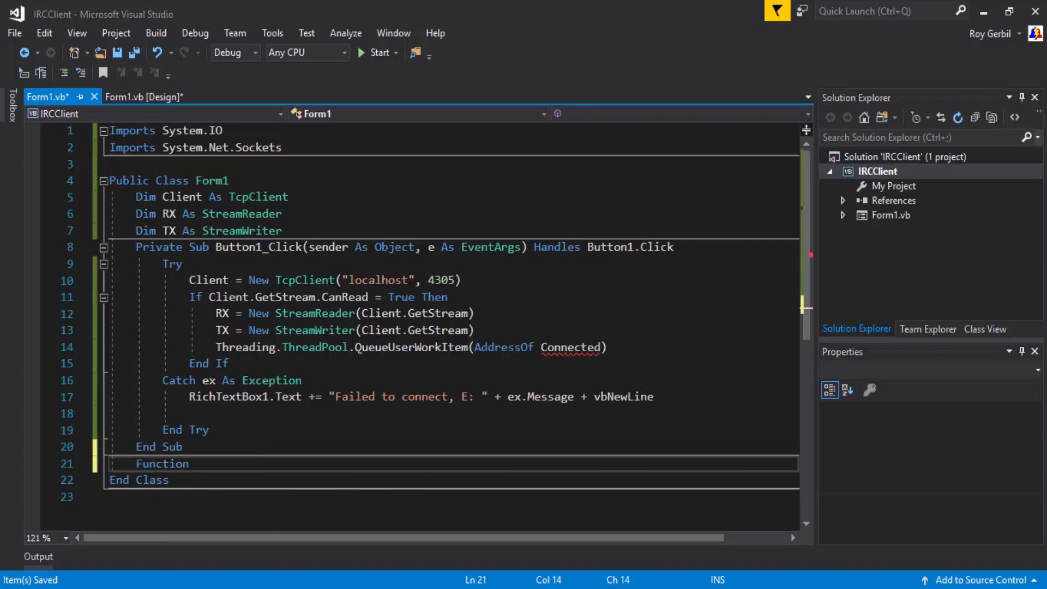
# Step: Start Function Connected with a Return and an If RX.BaseStream.CanRead block
pyautogui.click(195, 463)
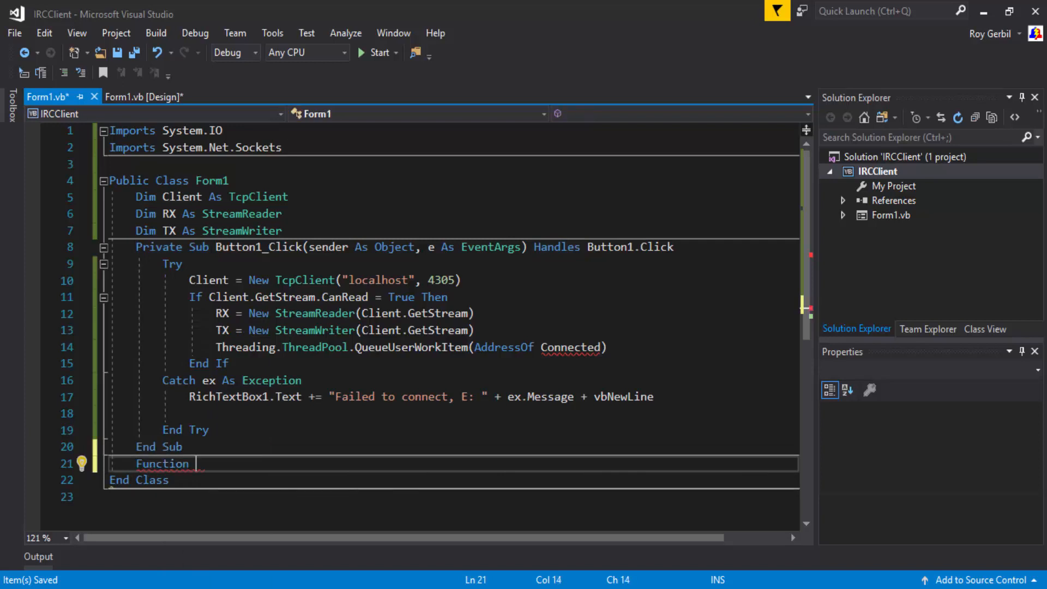
pyautogui.write('Connected(')
pyautogui.write('r')
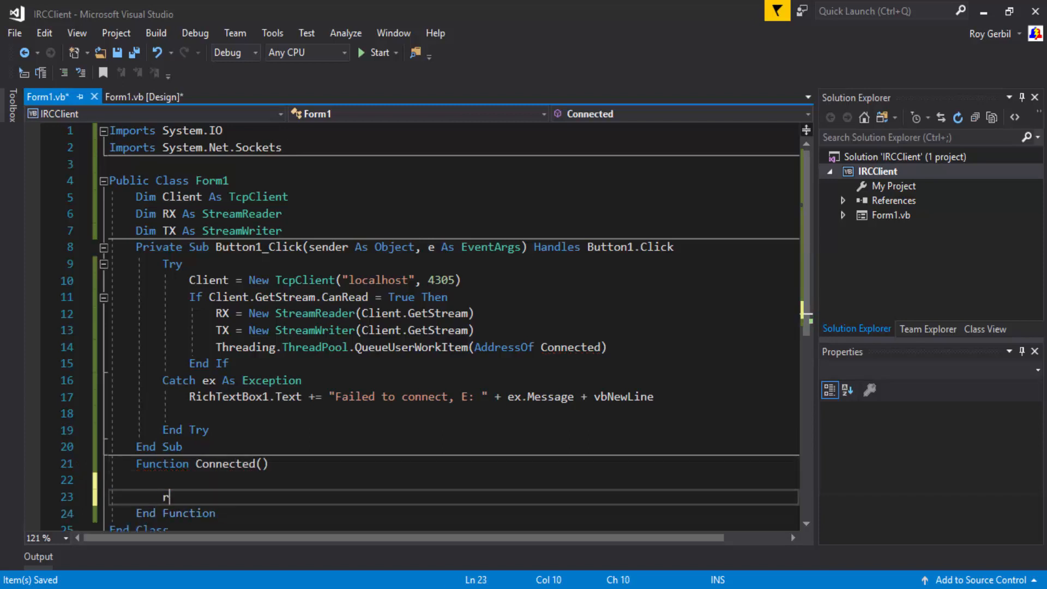
pyautogui.write('eturn True')
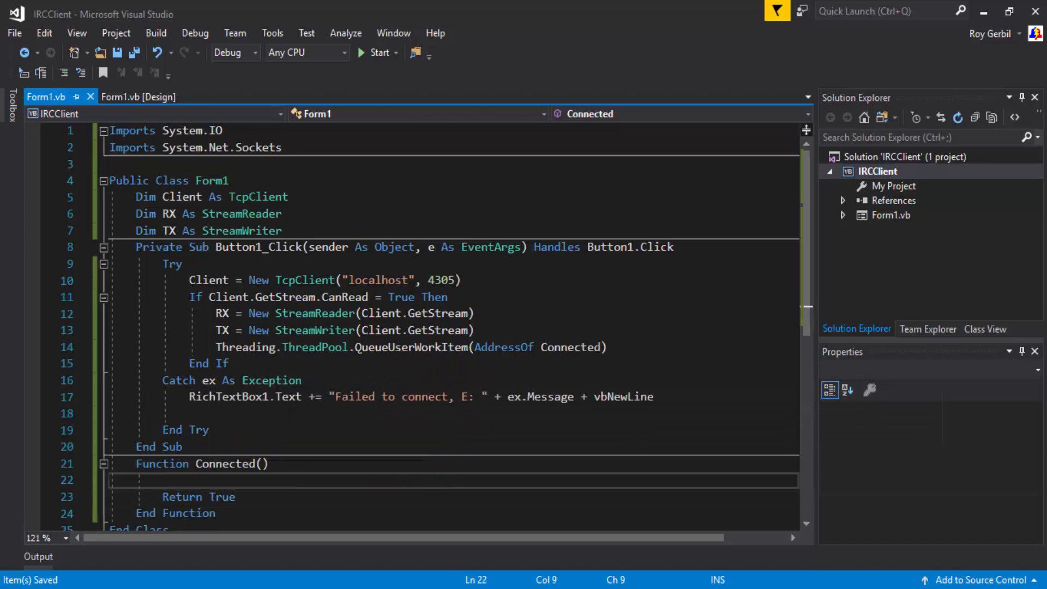
pyautogui.write('If')
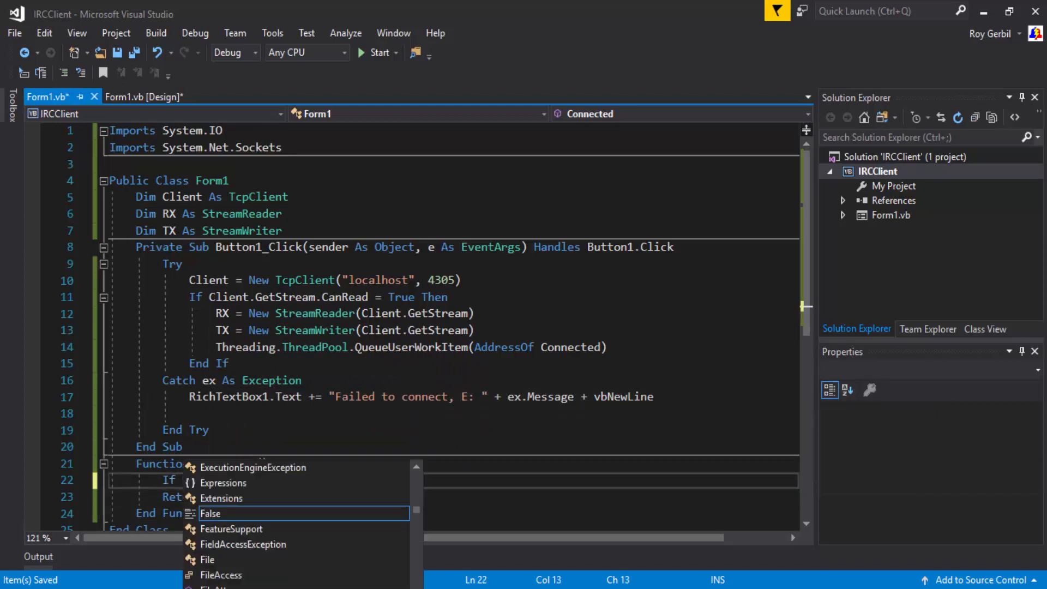
pyautogui.write('RX')
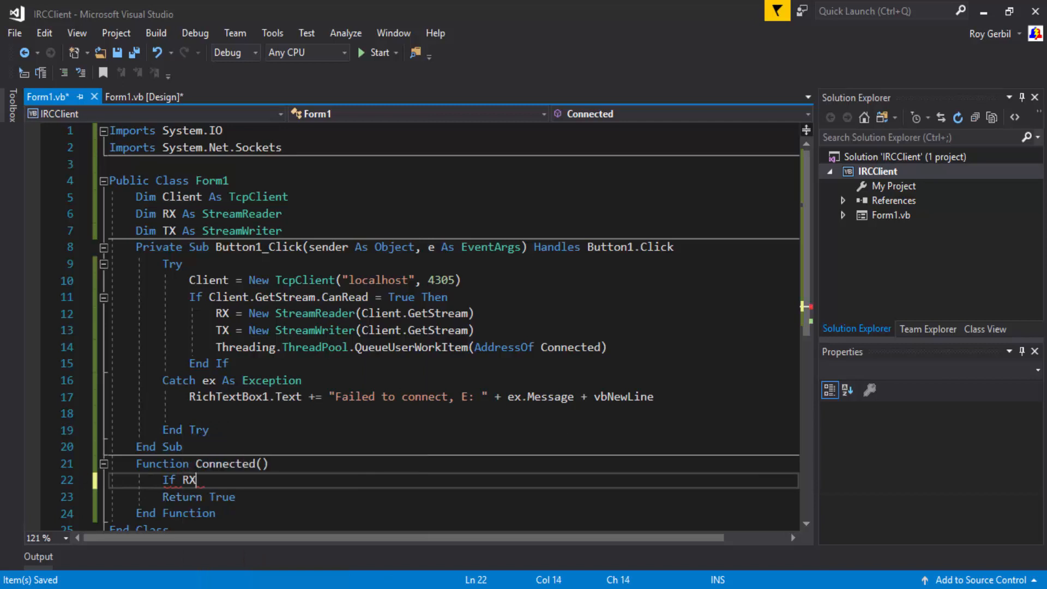
pyautogui.write('.BaseStream')
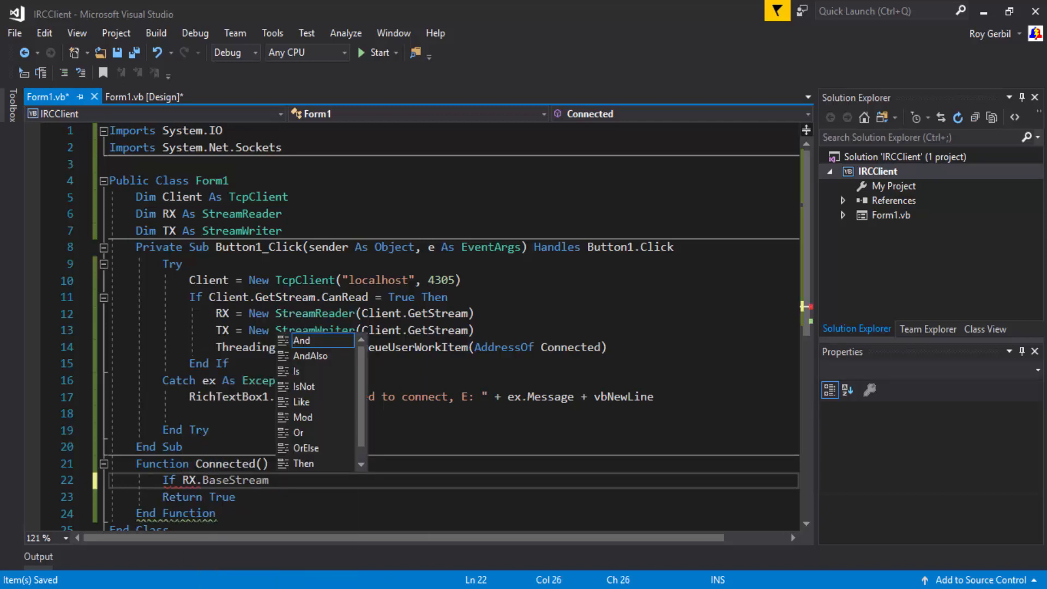
pyautogui.write('.CanRead = True Then')
pyautogui.write('Try')
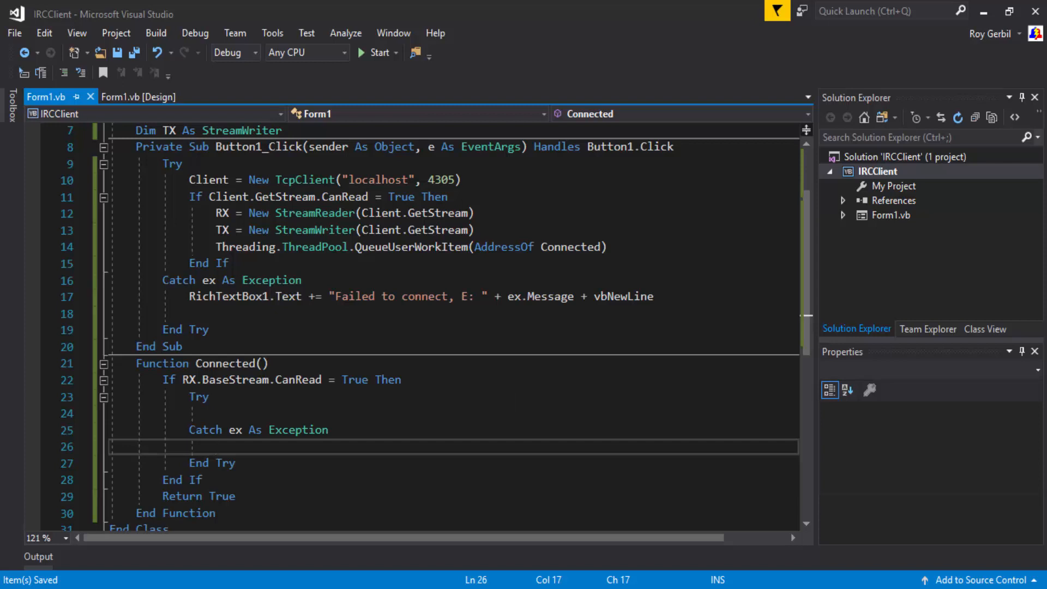
# Step: Add the Try/While loop reading Dim RawData As String = RX.ReadLine with Client.Close in the Catch
pyautogui.write('Client.c')
pyautogui.click(452, 412)
pyautogui.write('While RX')
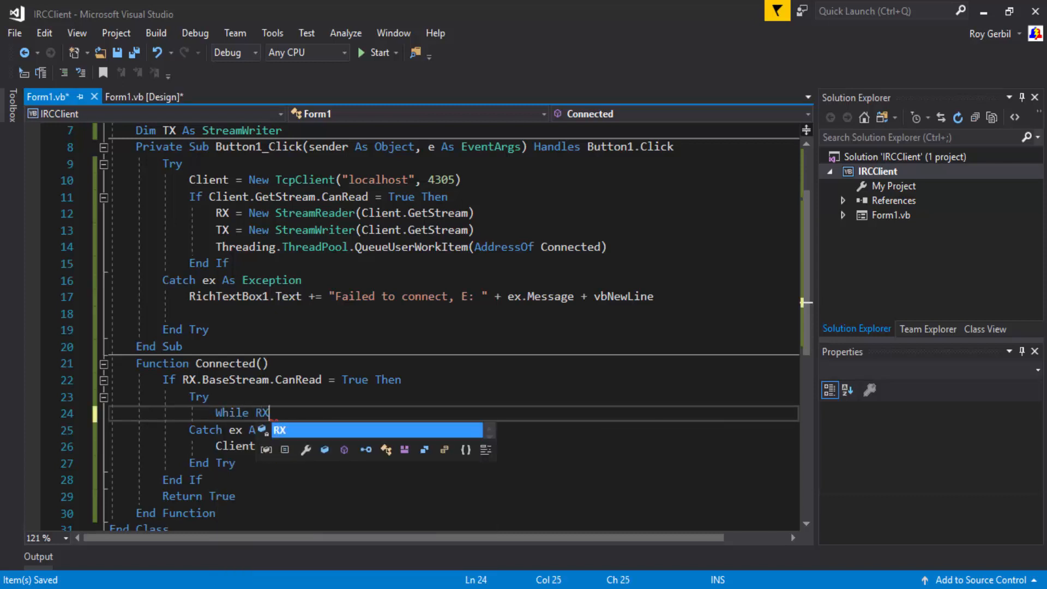
pyautogui.write('.baseStream.CanRead = True')
pyautogui.write('Dim Raw')
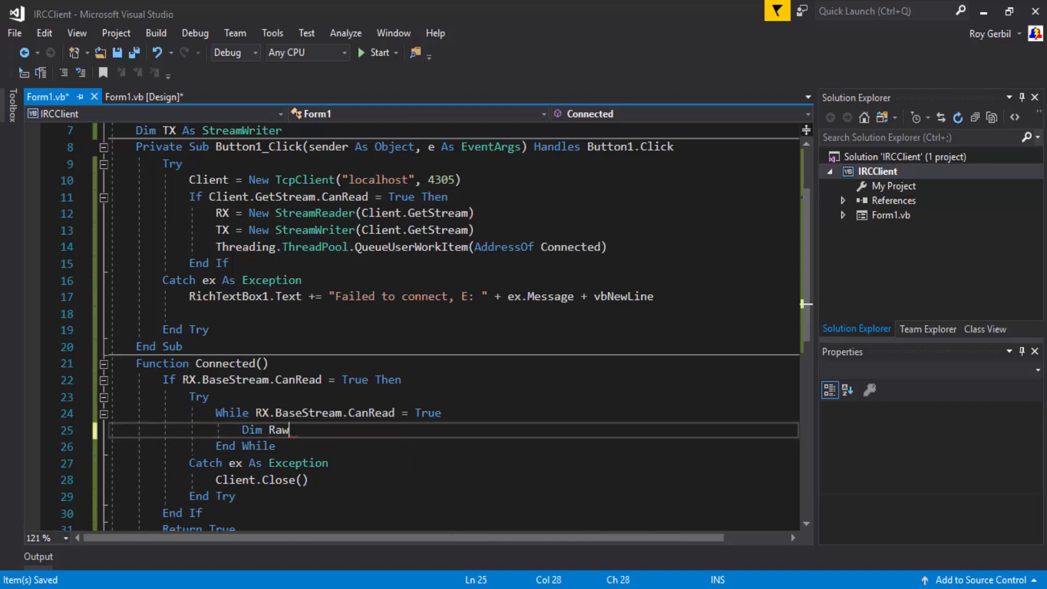
pyautogui.write('Data As st')
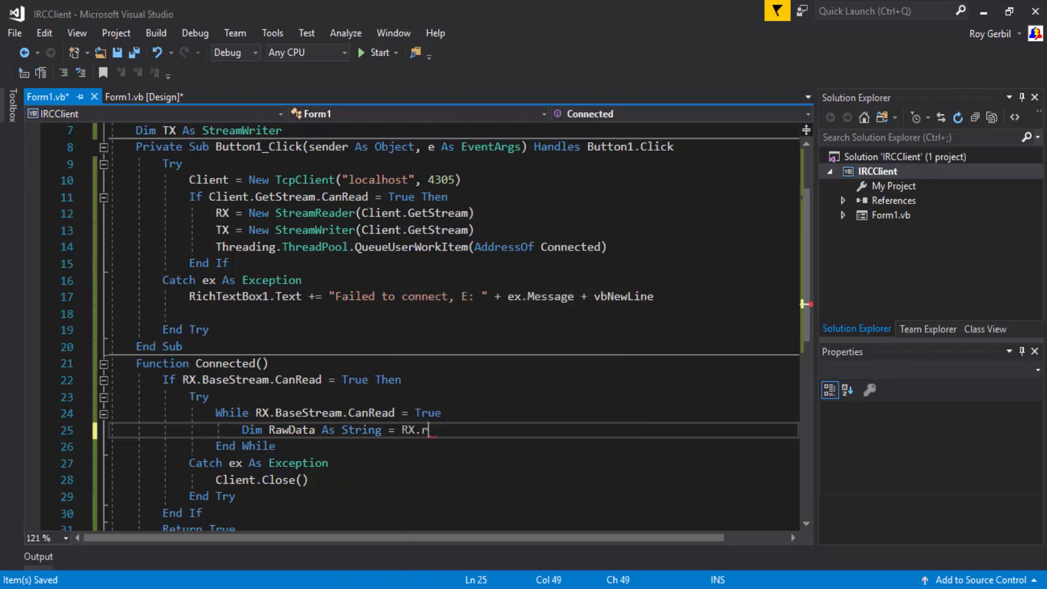
pyautogui.write('eadLine')
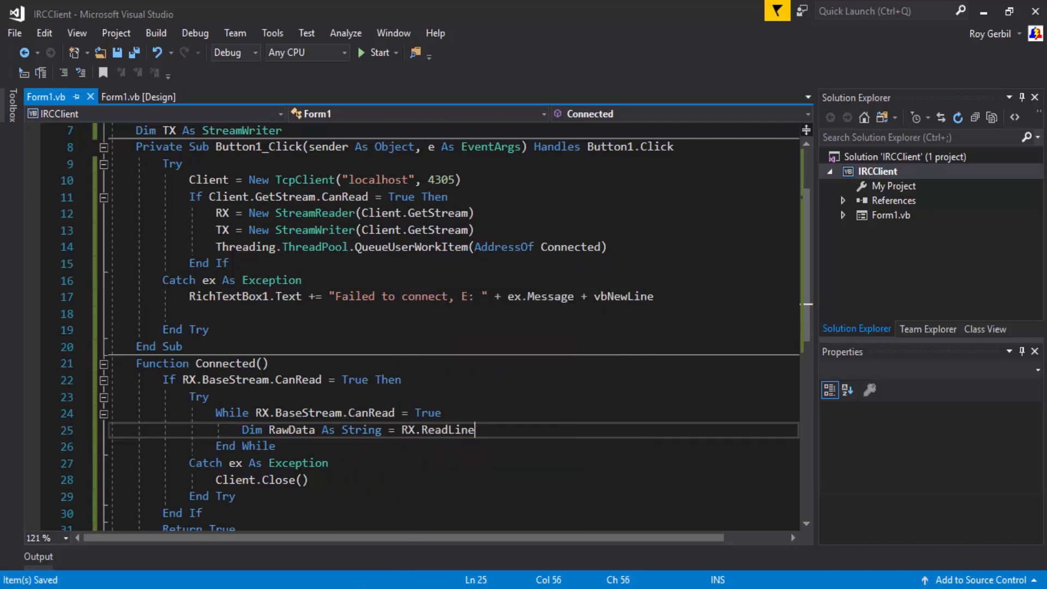
pyautogui.press('enter')
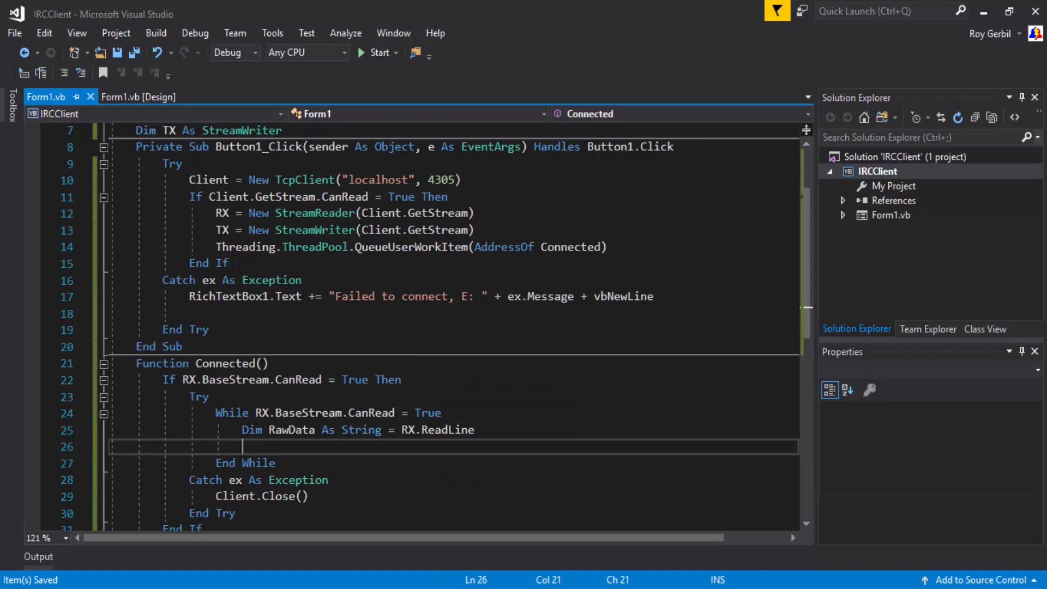
# Step: Add an If RawData.ToUpper = "/MSG" check inside the read loop
pyautogui.scroll(-3)
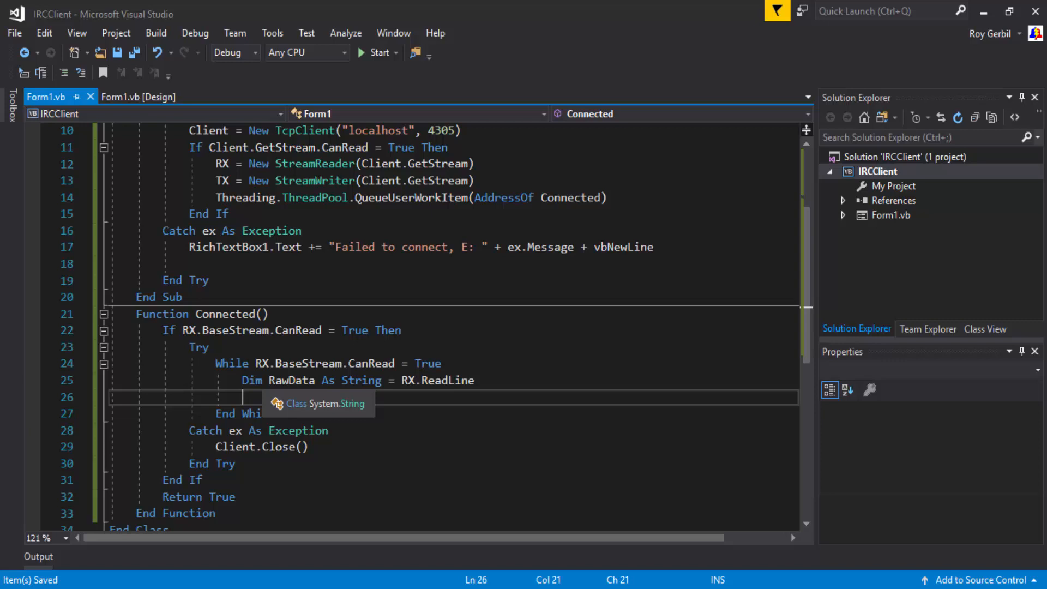
pyautogui.write('If')
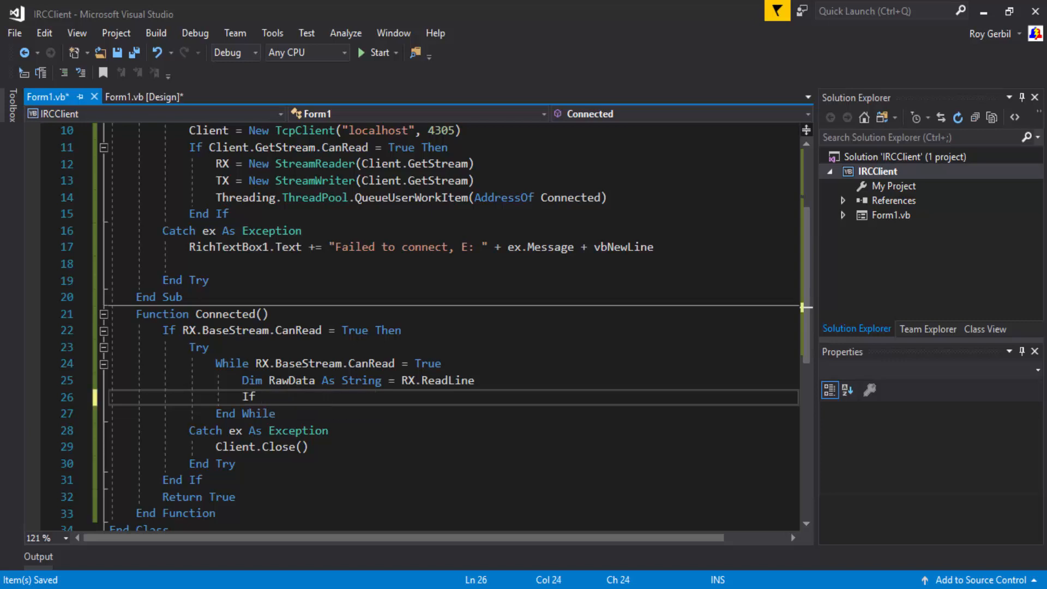
pyautogui.write('rawData')
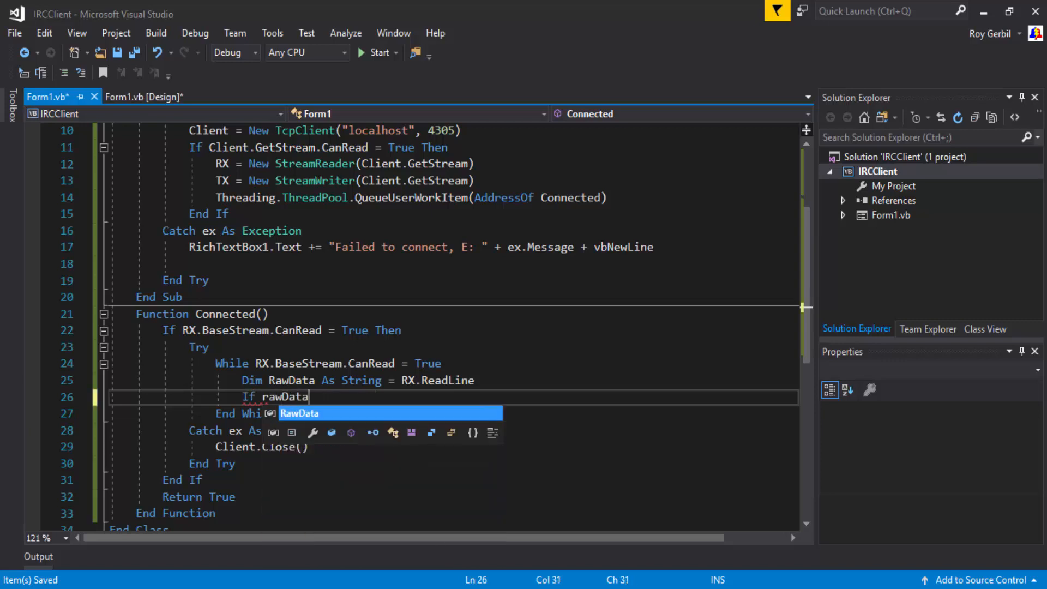
pyautogui.write('.toup')
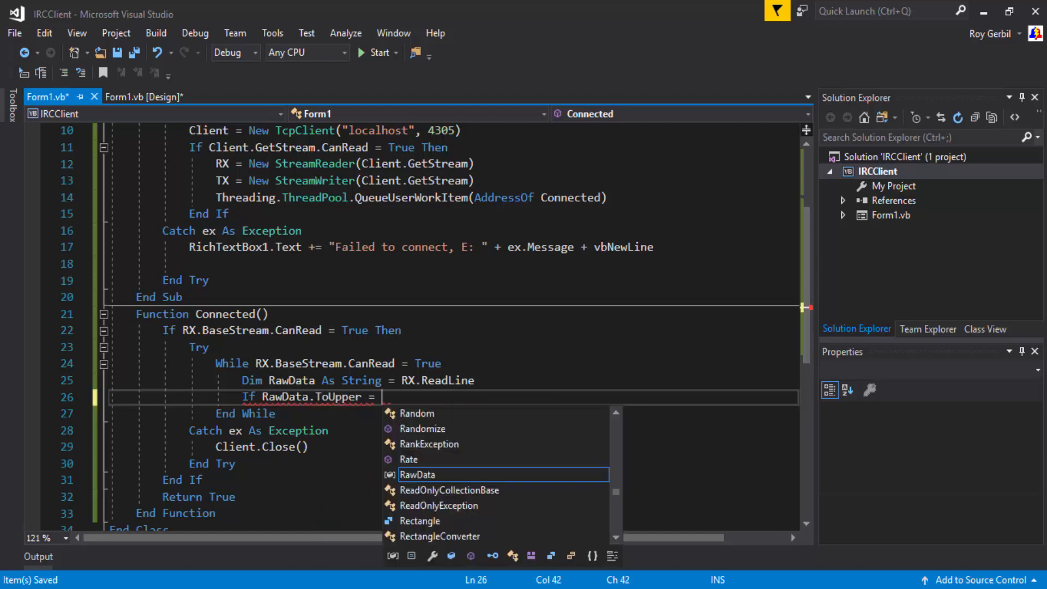
pyautogui.write('""')
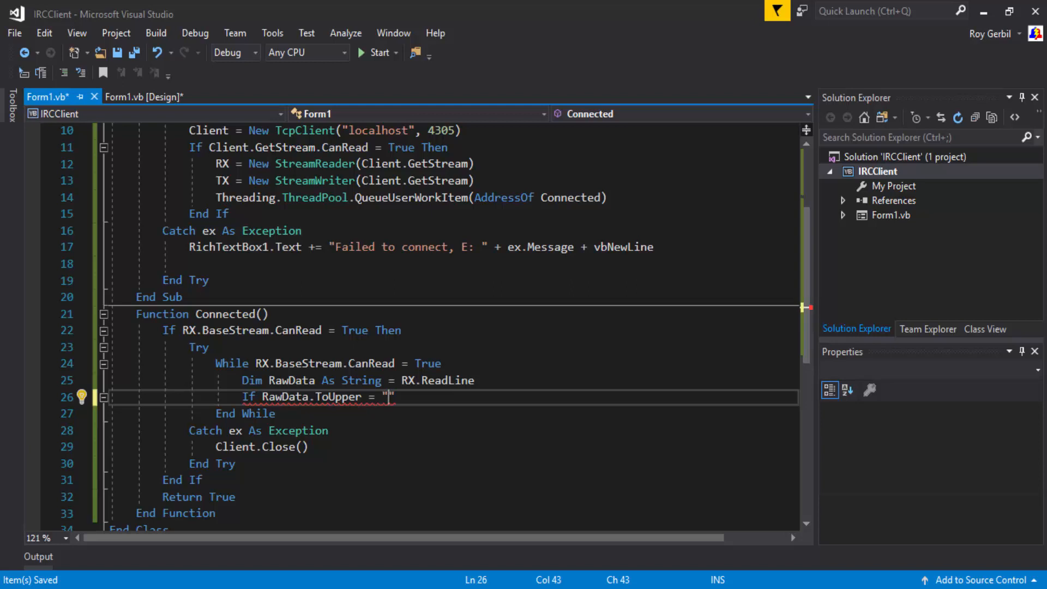
pyautogui.write('/')
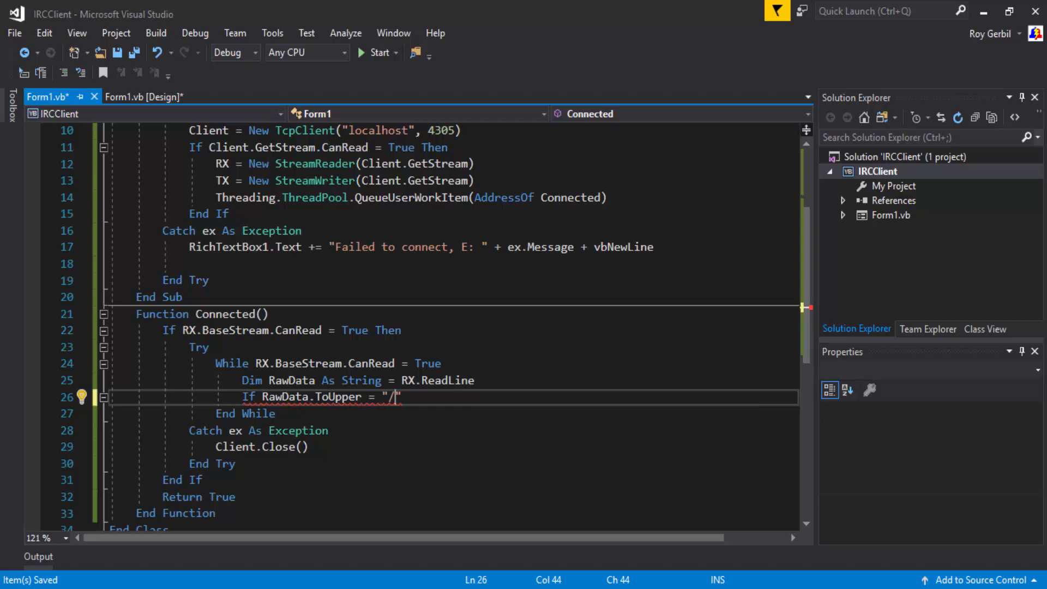
pyautogui.write('A')
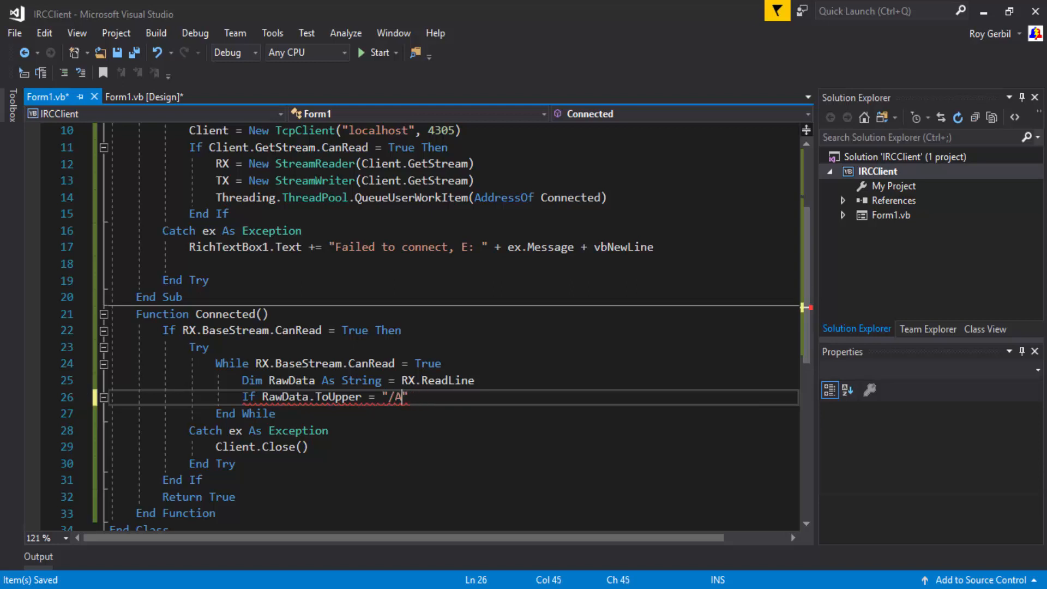
pyautogui.write('M')
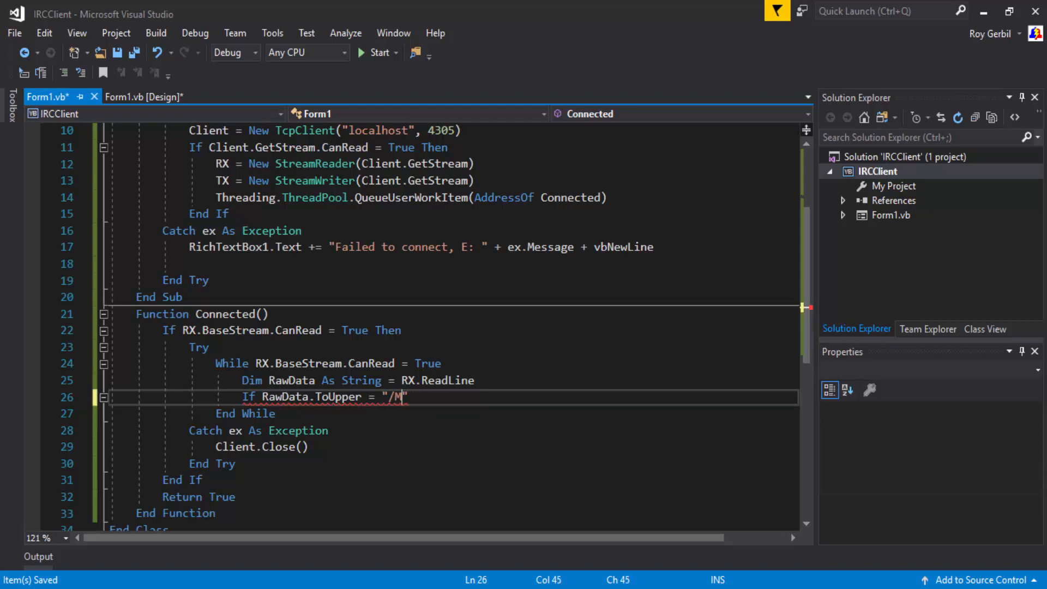
pyautogui.write('SG')
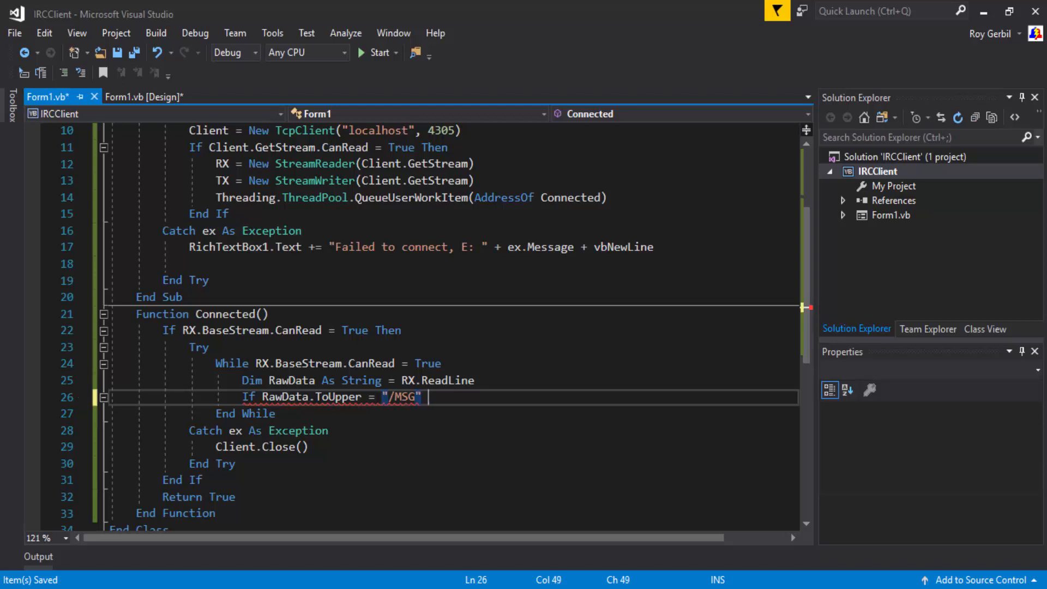
pyautogui.press('enter')
pyautogui.write('Else')
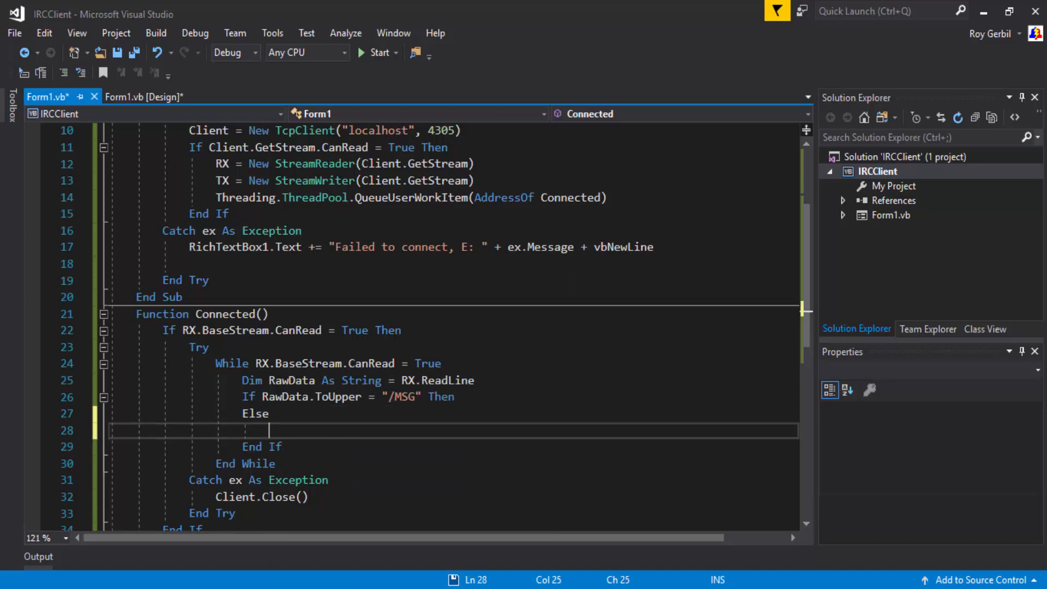
# Step: Under the /MSG check call a MSG1 function that shows a Hello World MsgBox and returns True
pyautogui.doubleClick(338, 396)
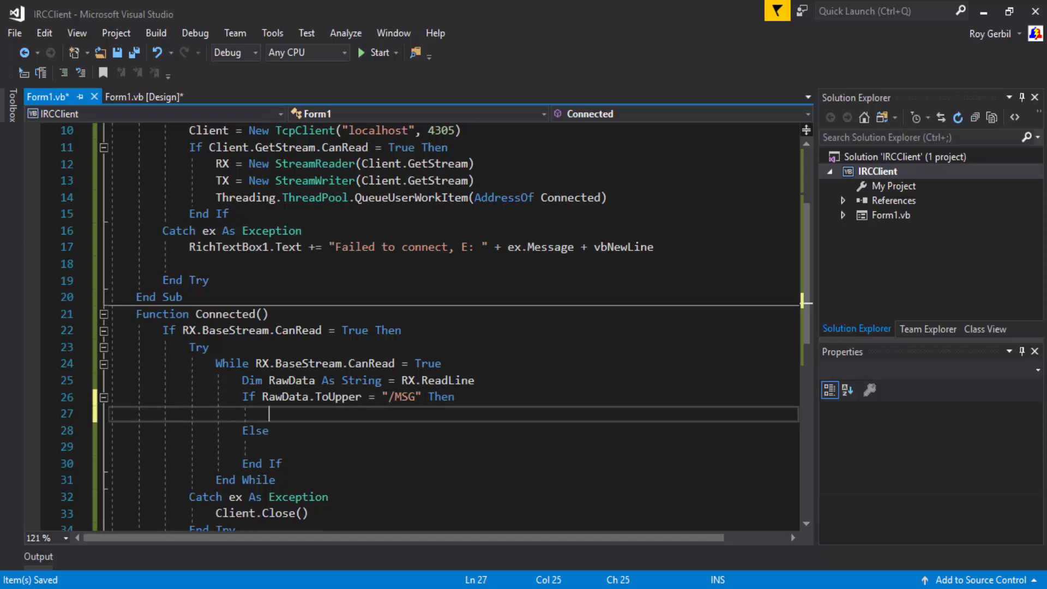
pyautogui.write('MSG')
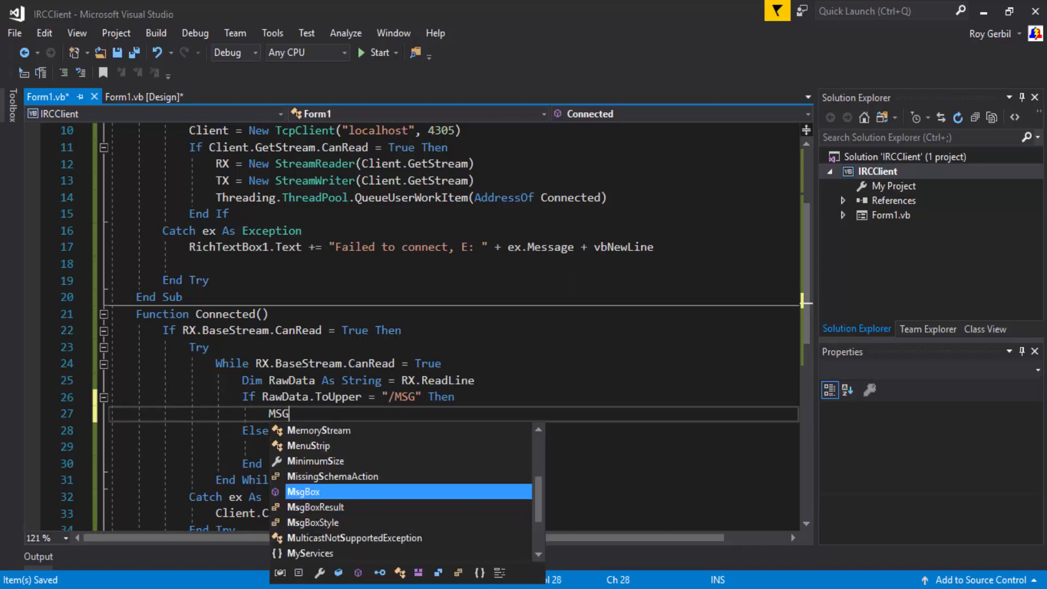
pyautogui.write('1()')
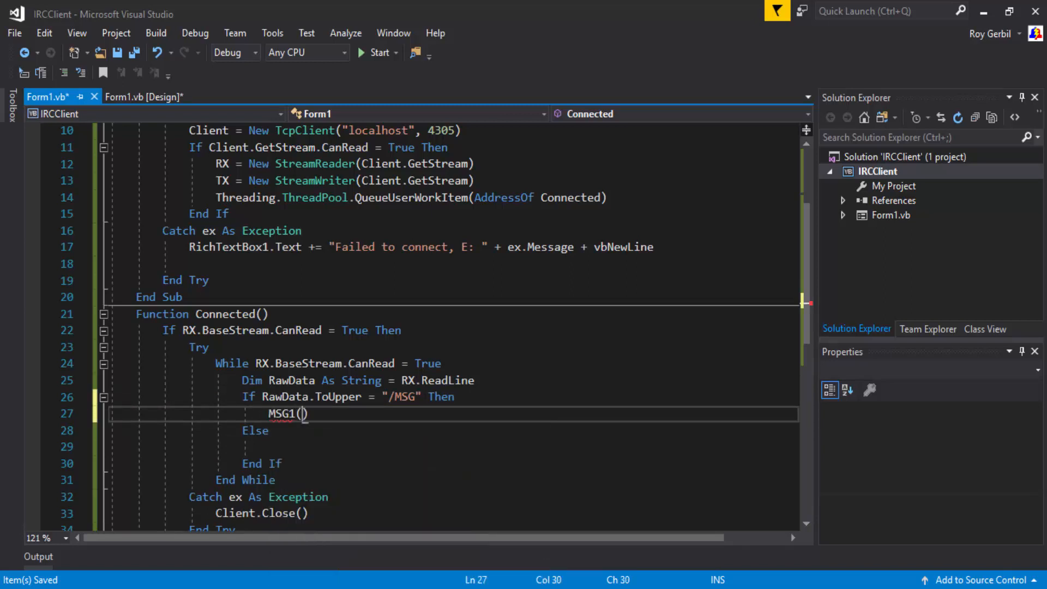
pyautogui.write('""')
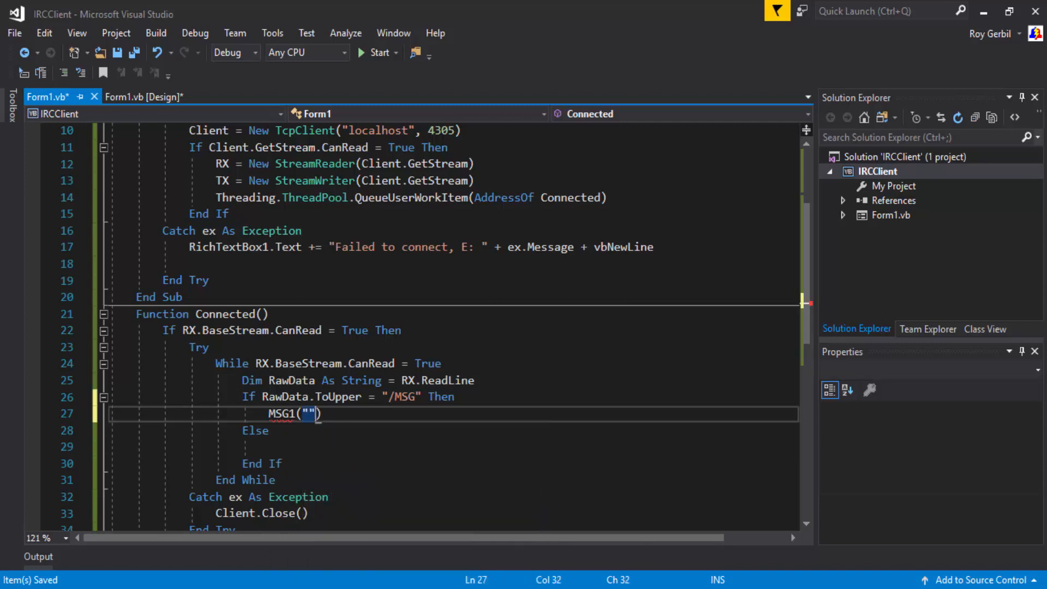
pyautogui.write('Hello')
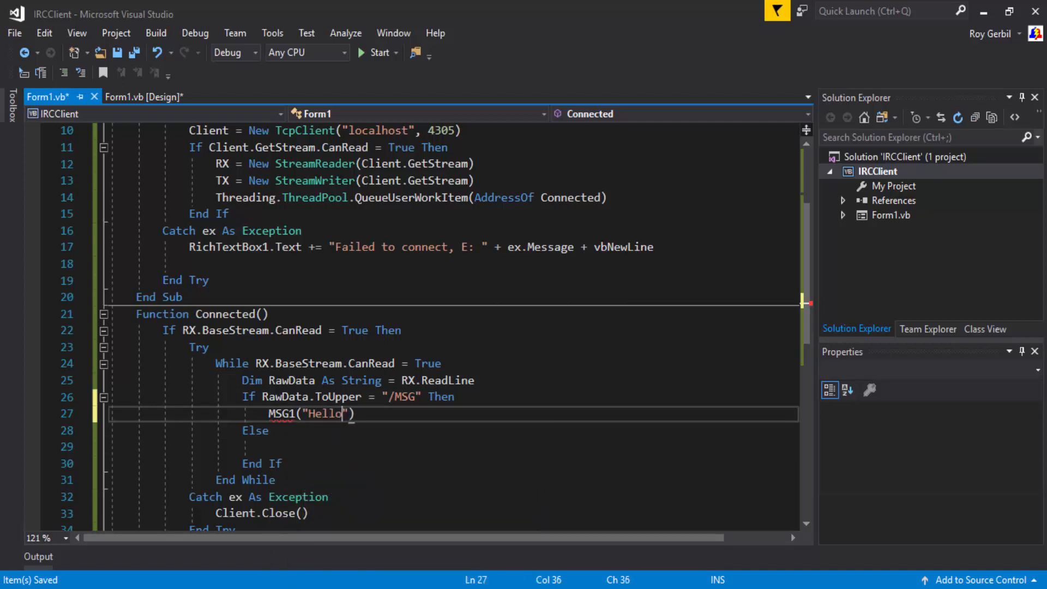
pyautogui.write('.')
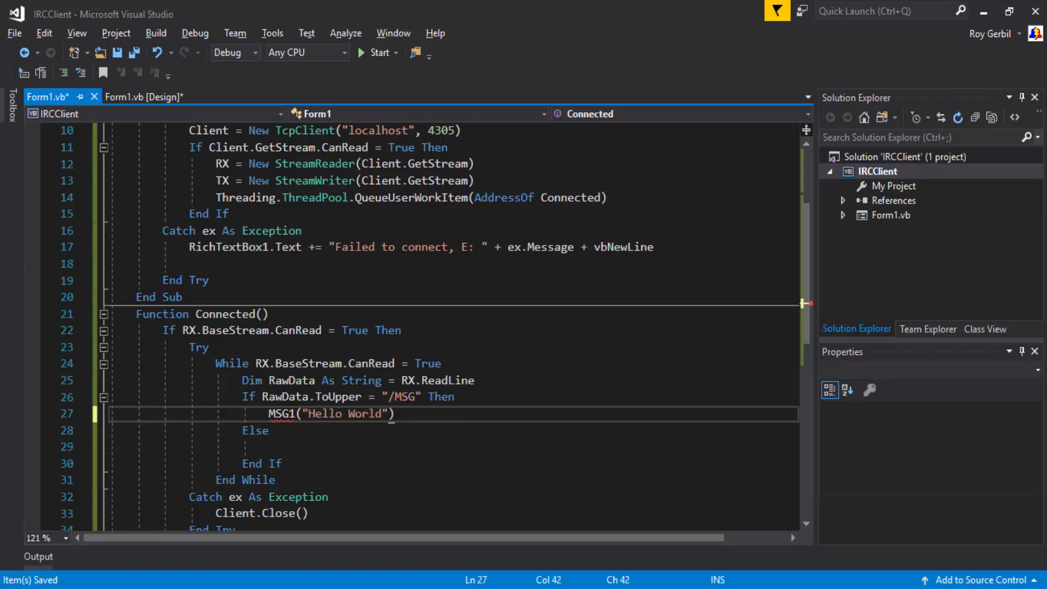
pyautogui.write('.')
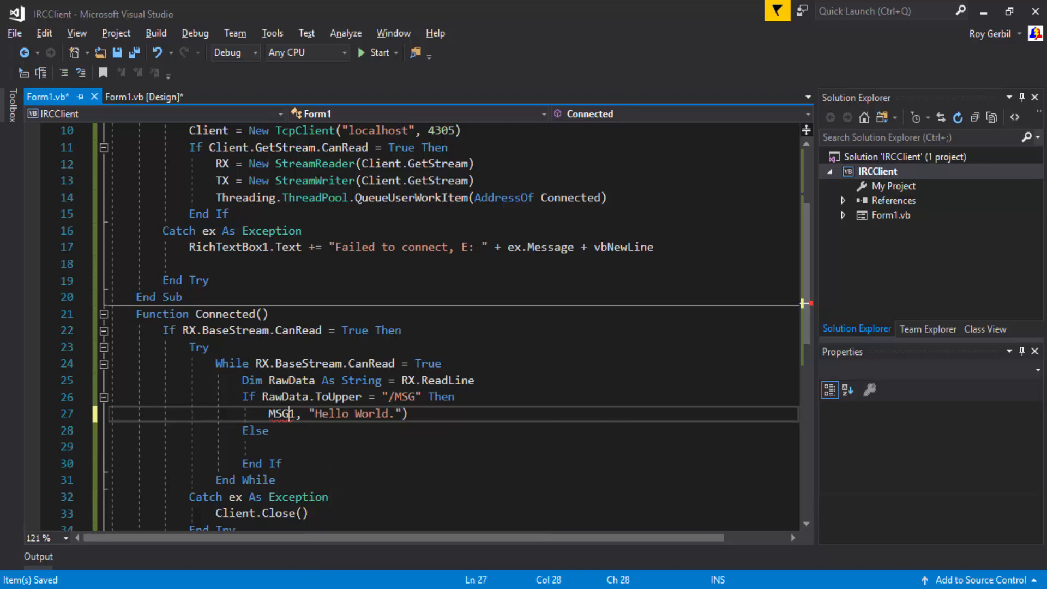
pyautogui.write('thre')
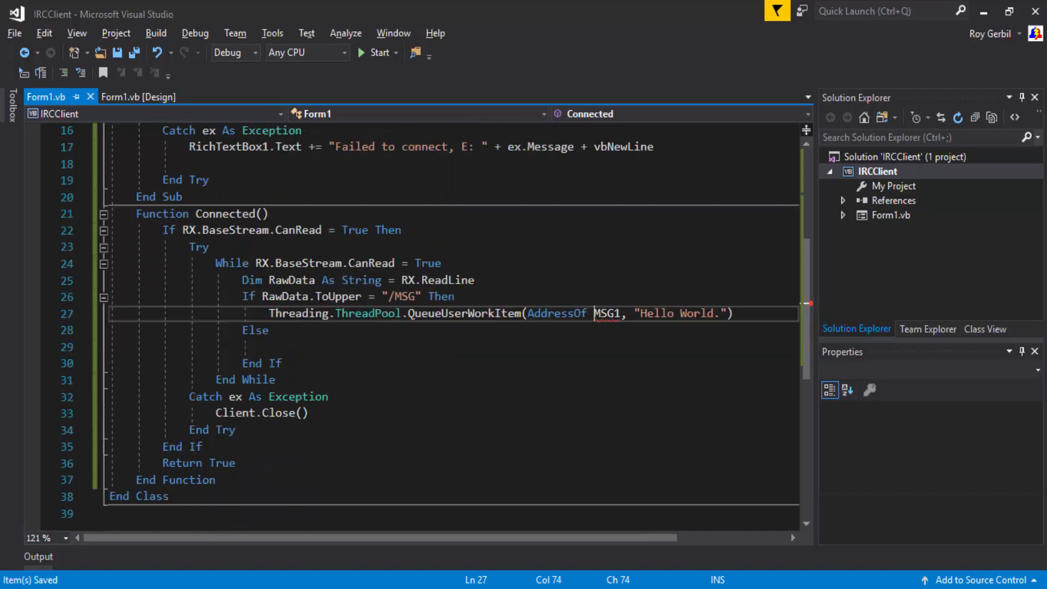
pyautogui.write('func')
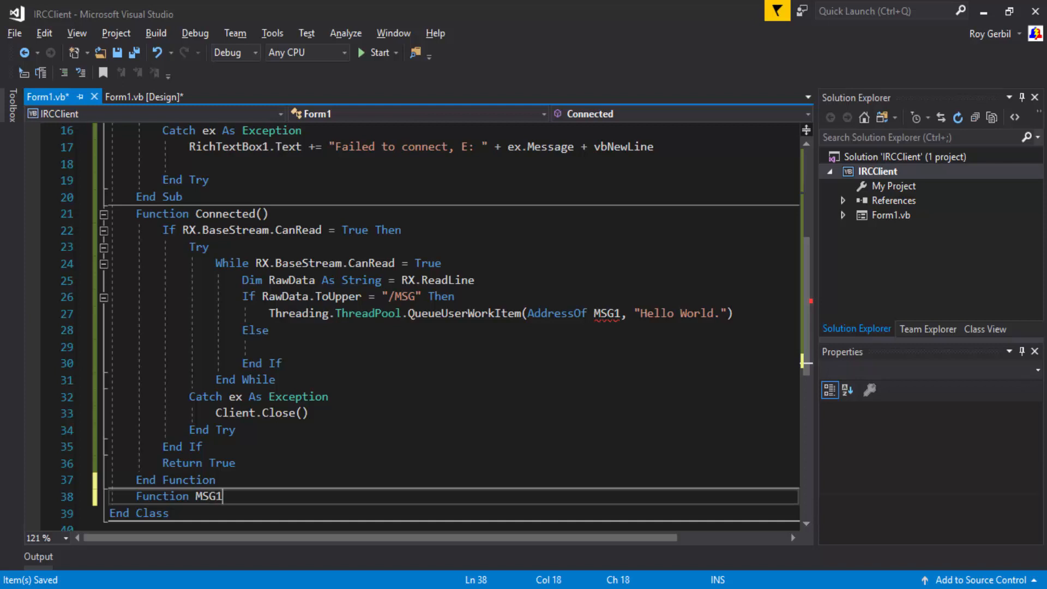
pyautogui.write('(byv')
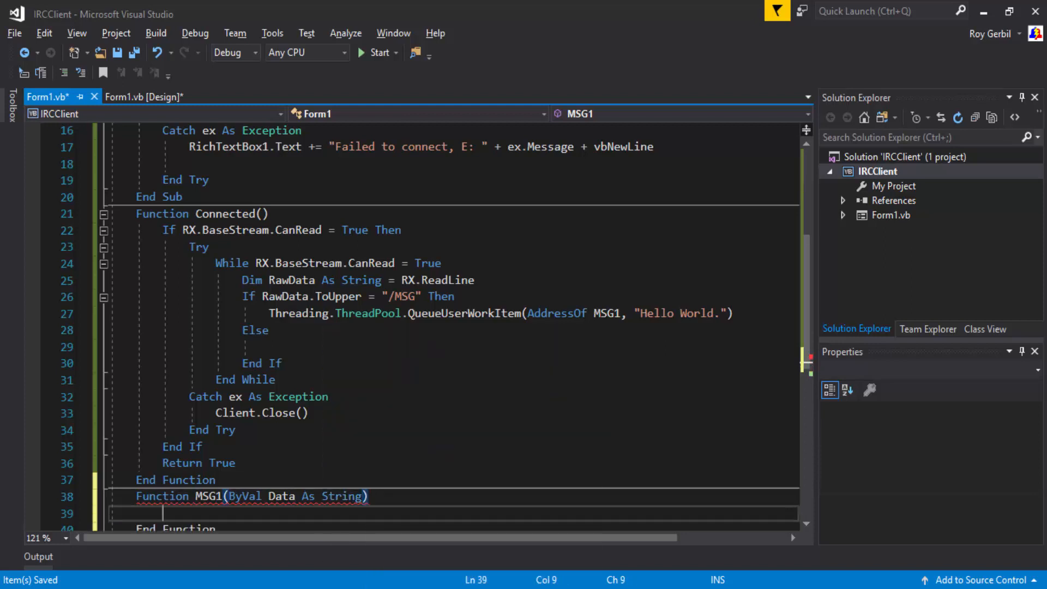
pyautogui.write('Return true')
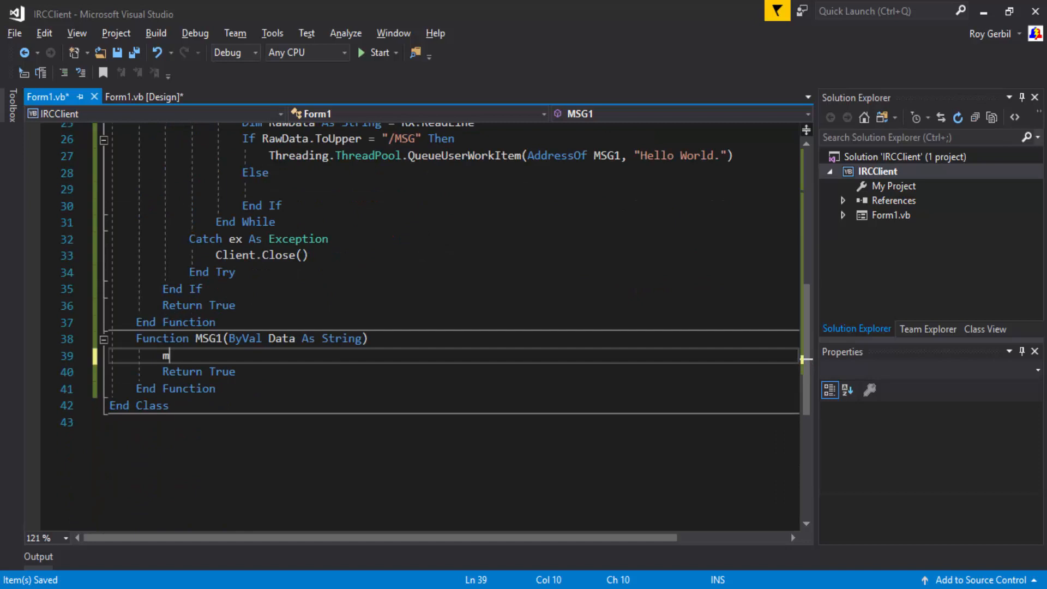
pyautogui.write('MsgBox(')
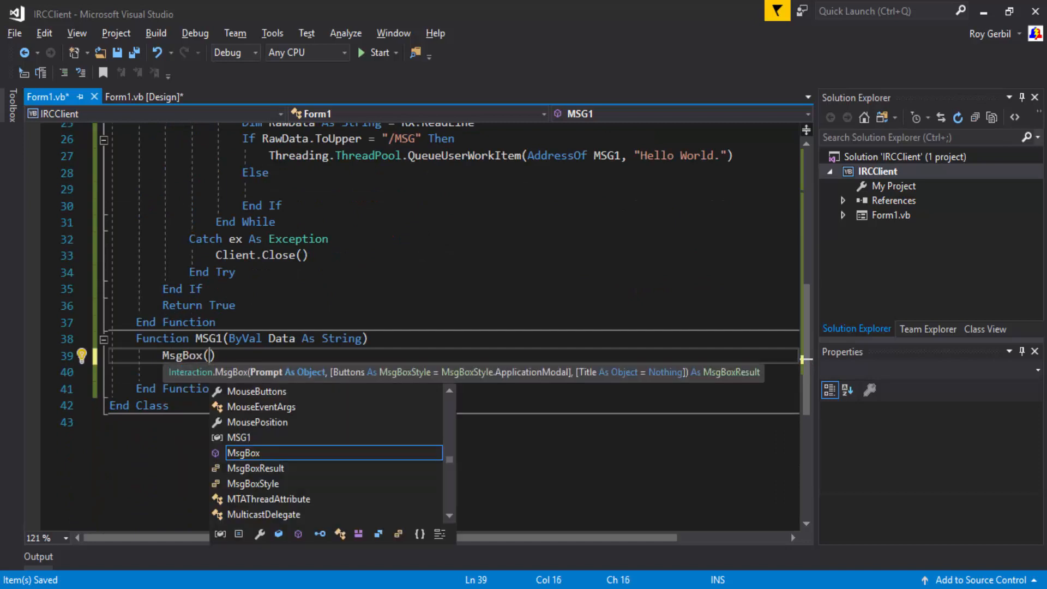
pyautogui.write('Data')
pyautogui.click(452, 372)
pyautogui.write('Return True')
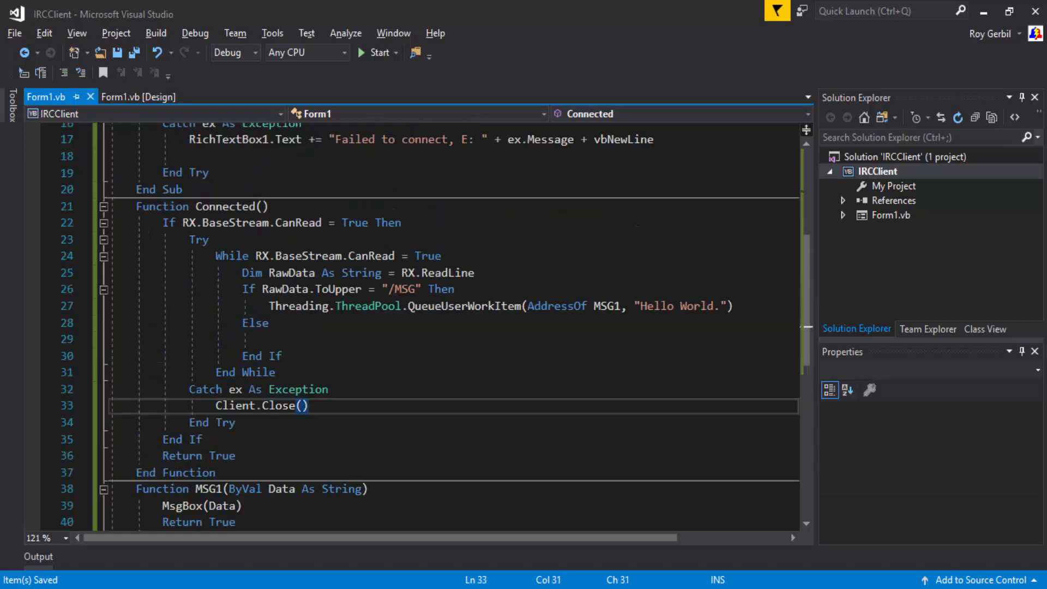
# Step: In the Else branch append "Server>>" + RawData + vbNewLine to RichTextBox1.Text
pyautogui.write('Rich')
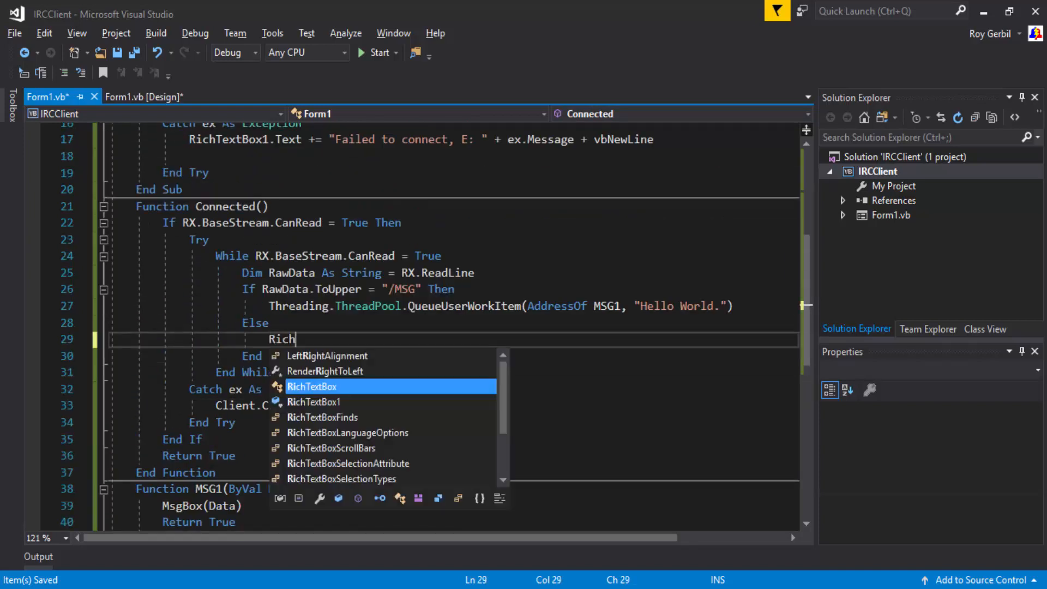
pyautogui.write('tex')
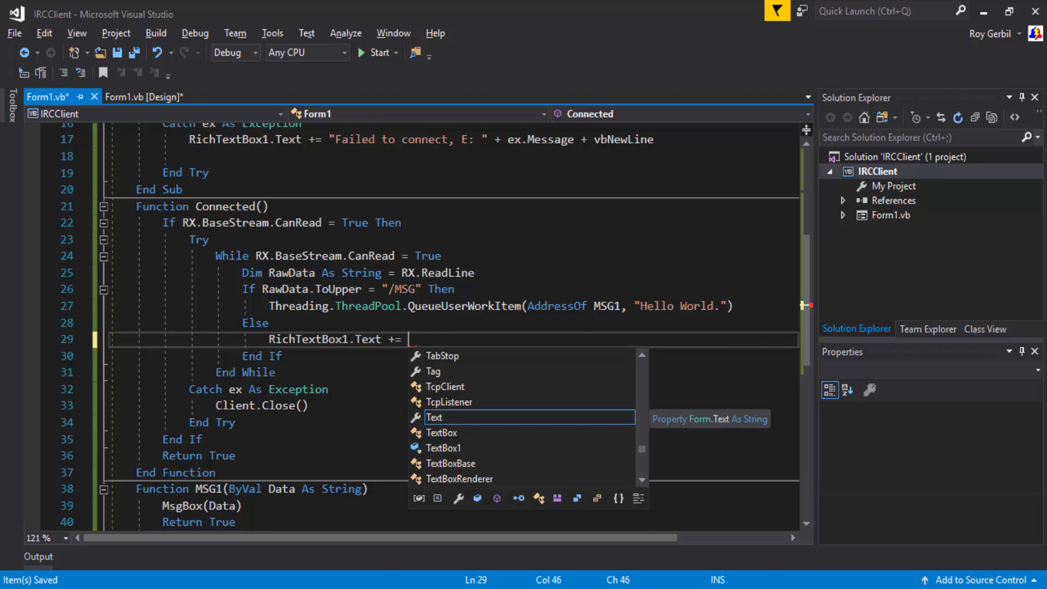
pyautogui.write('"')
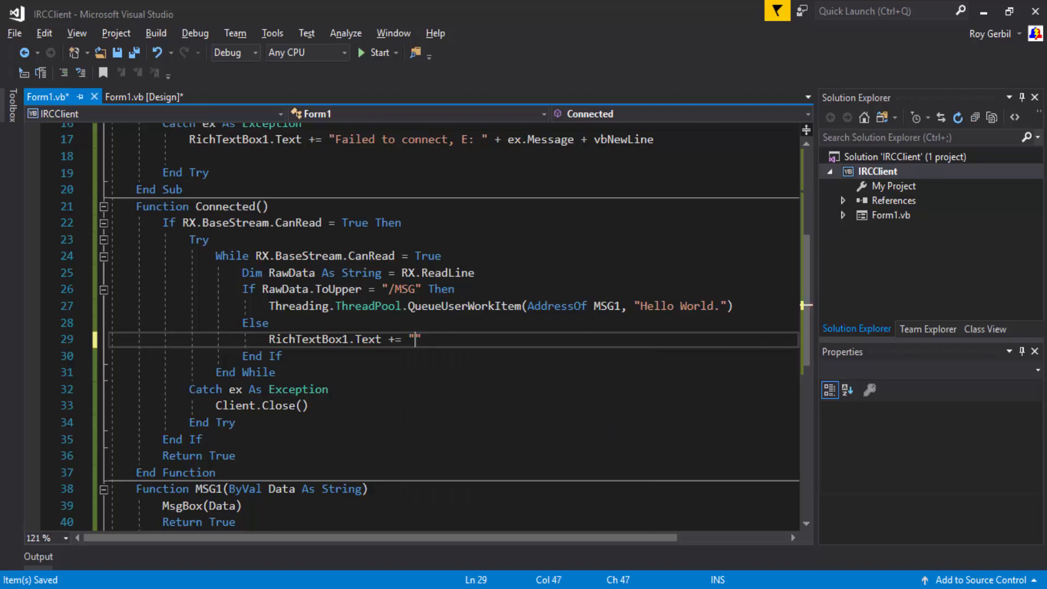
pyautogui.write('Server')
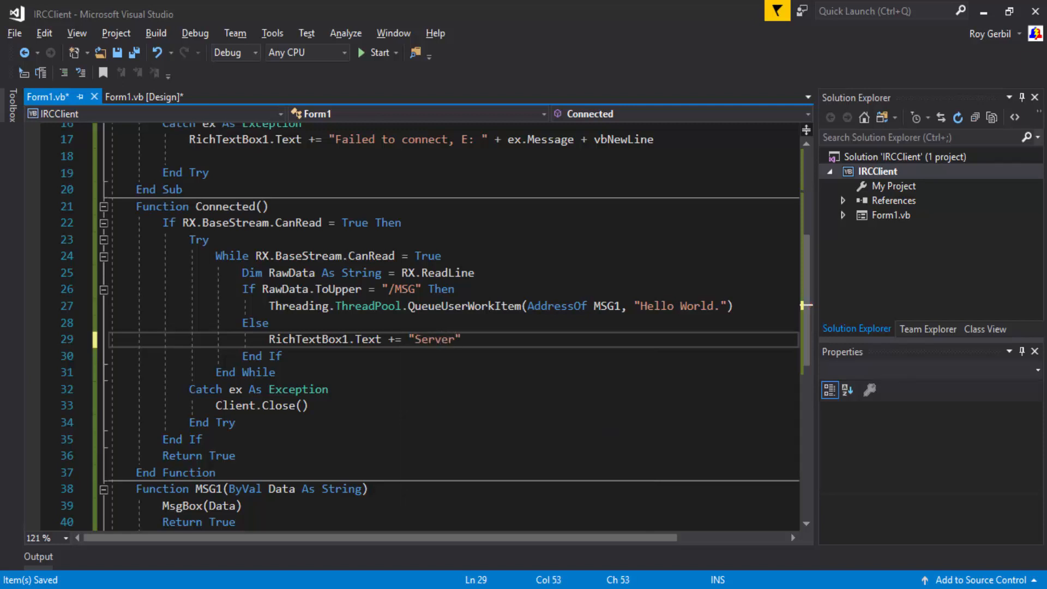
pyautogui.click(453, 339)
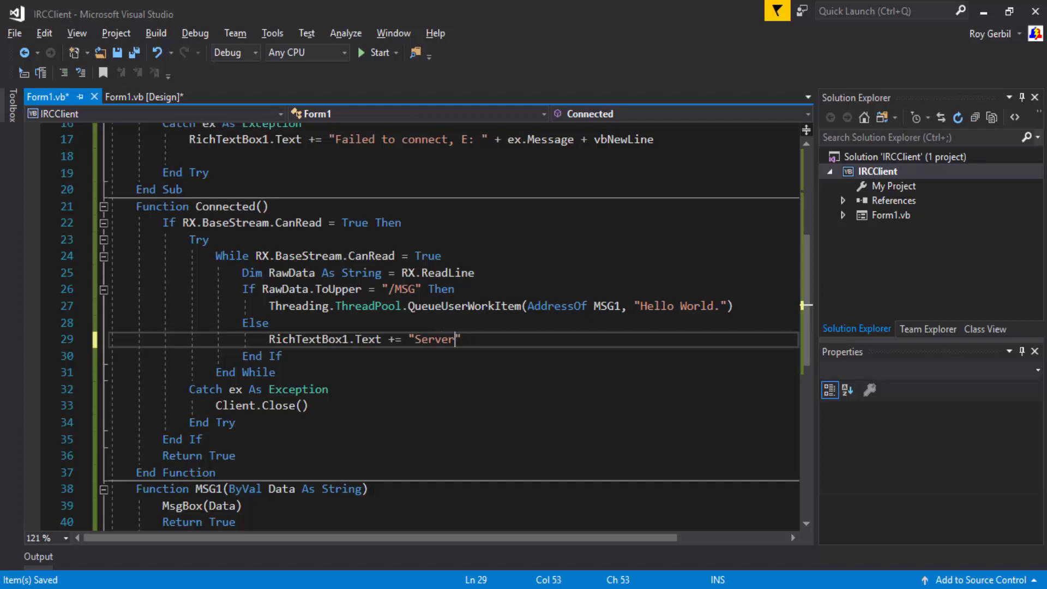
pyautogui.write('>>')
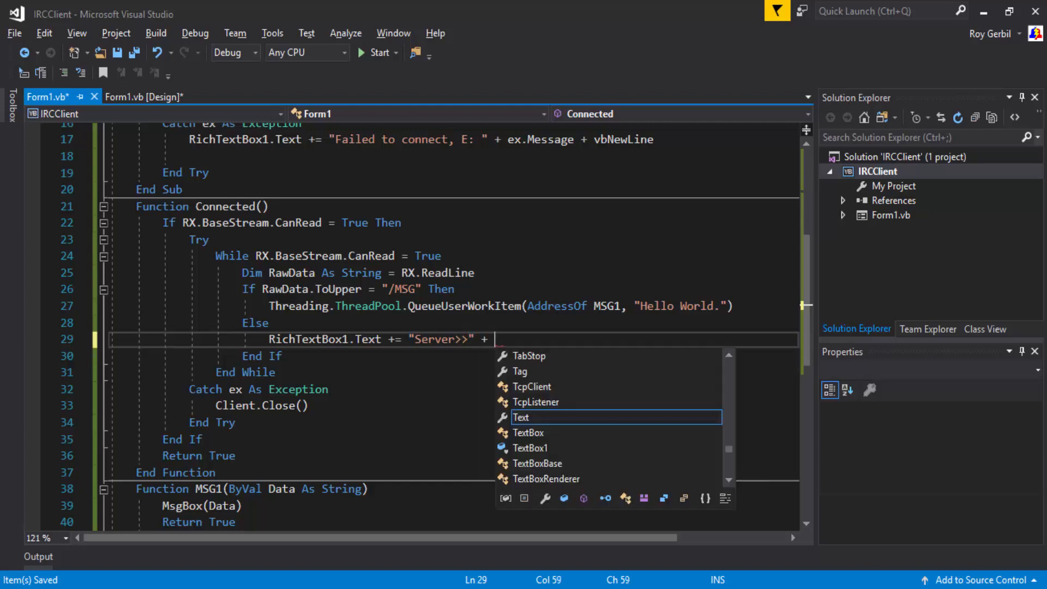
pyautogui.write('RawData + vb')
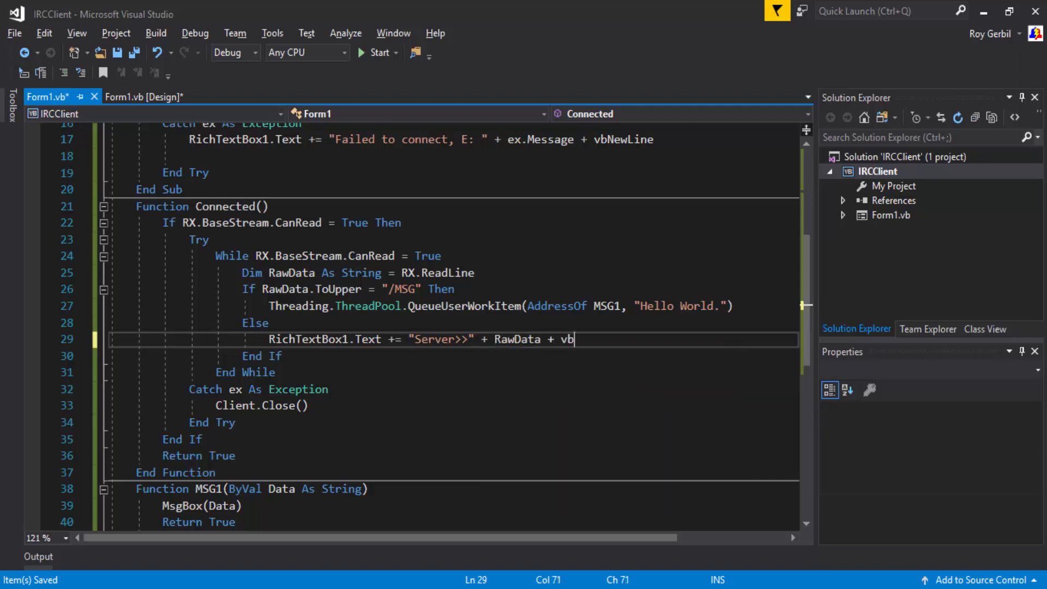
pyautogui.write('NewLine')
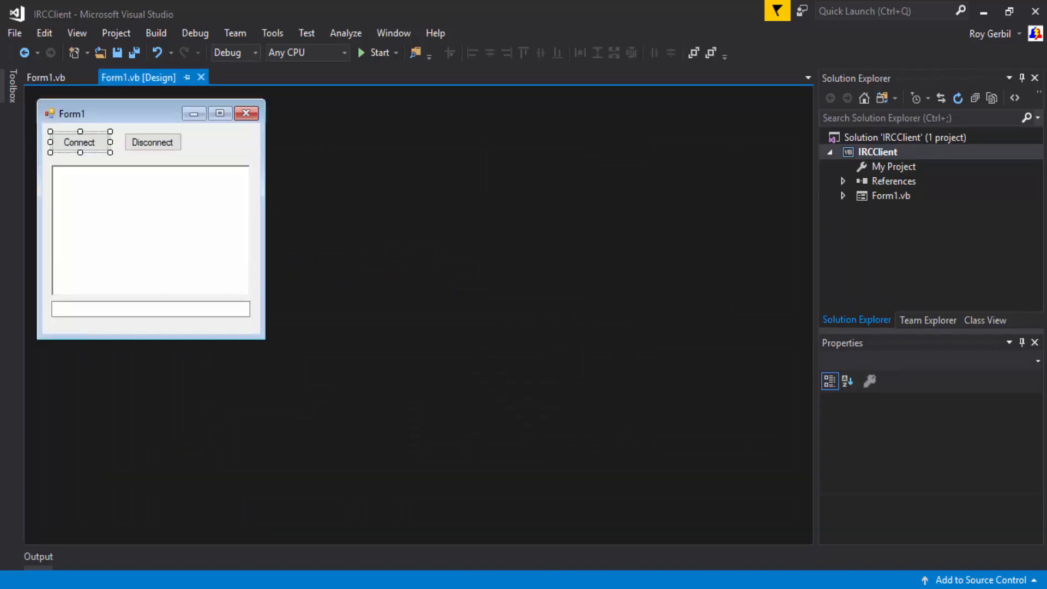
# Step: Create a TextBox1 KeyDown handler that sets e.SuppressKeyPress = True when e.KeyCode = Keys.Enter
pyautogui.click(150, 309)
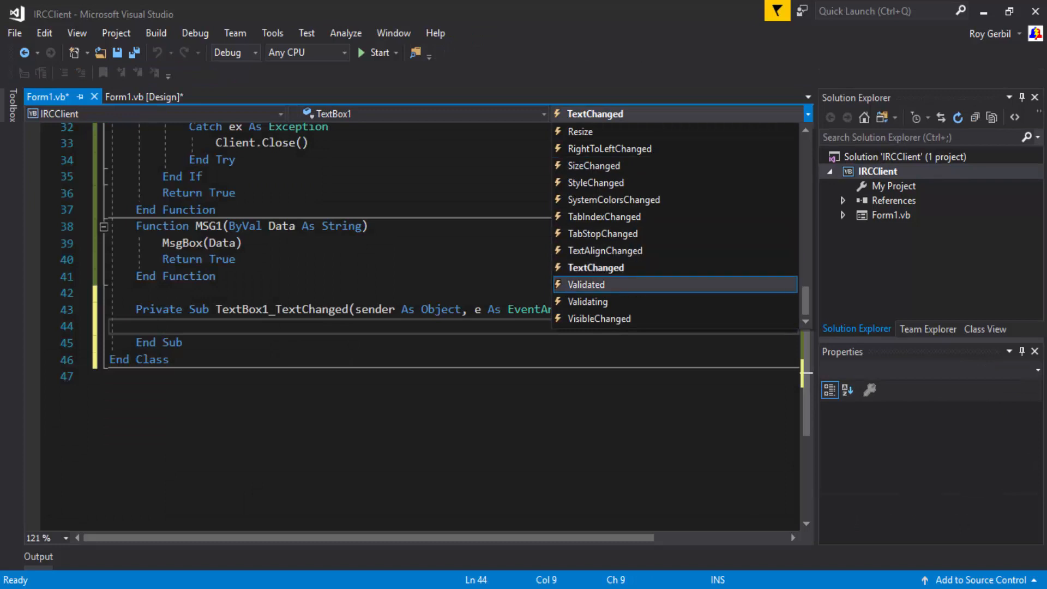
pyautogui.scroll(-3)
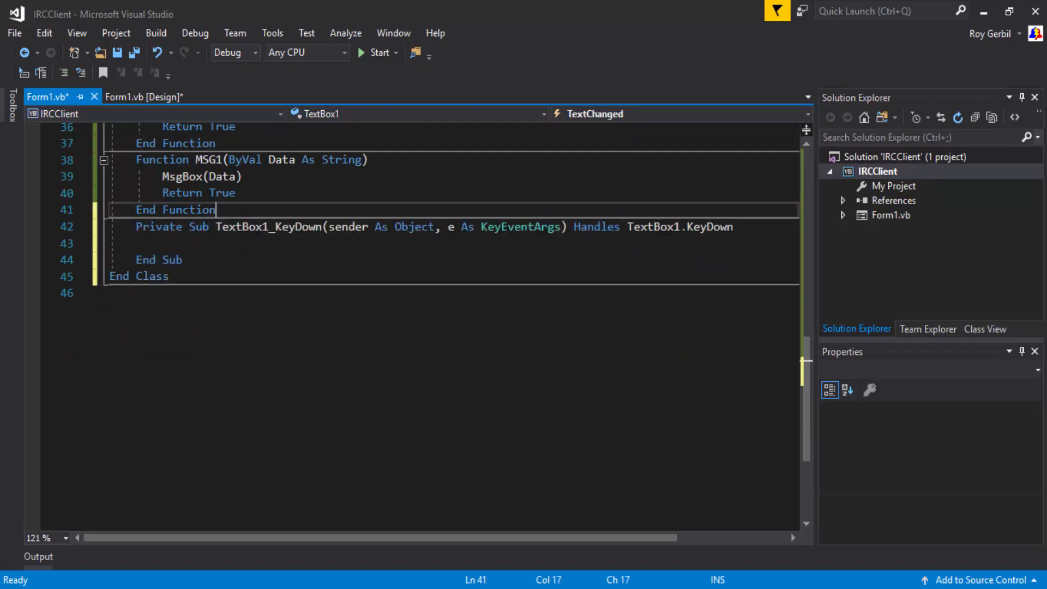
pyautogui.press('ctrl+s')
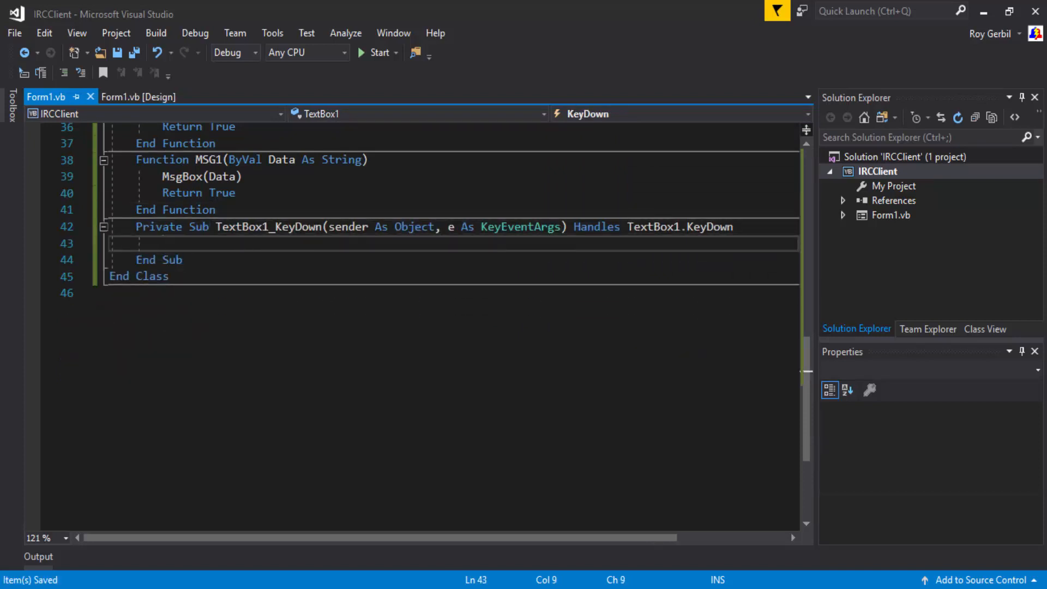
pyautogui.write('If e.')
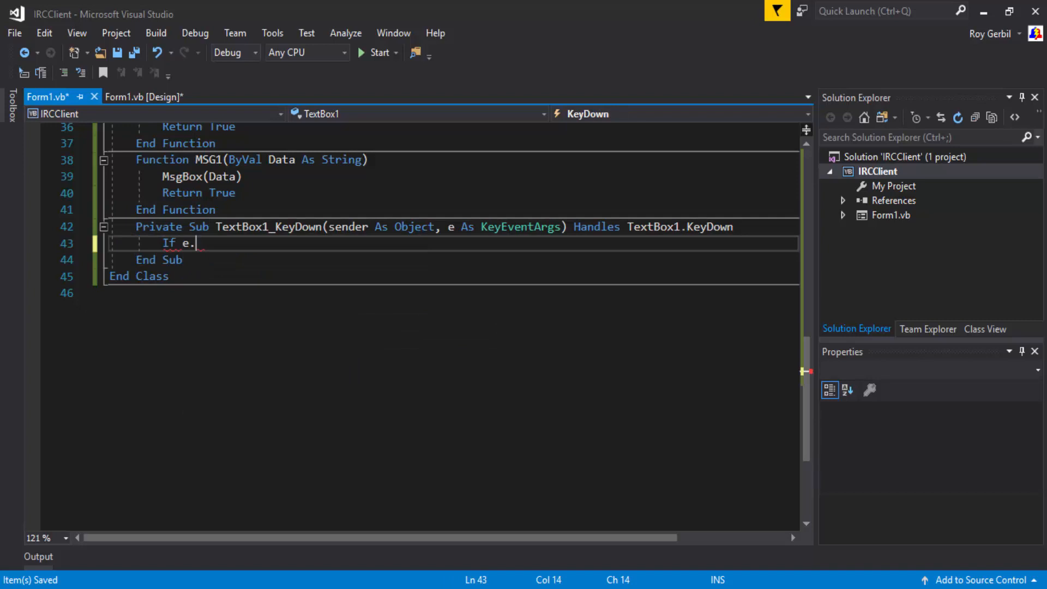
pyautogui.write('keys')
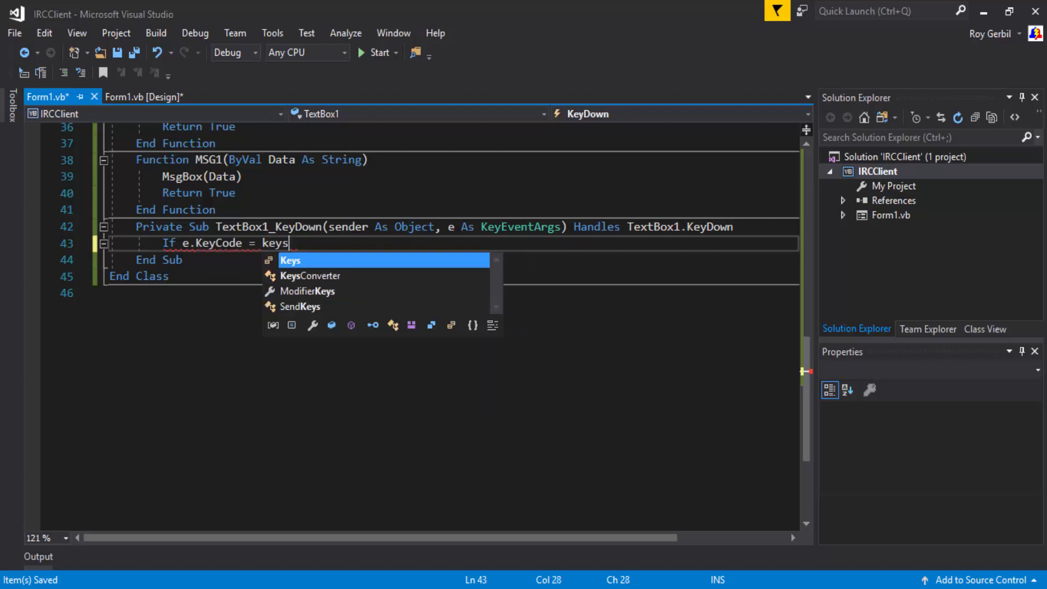
pyautogui.write('.enter Then')
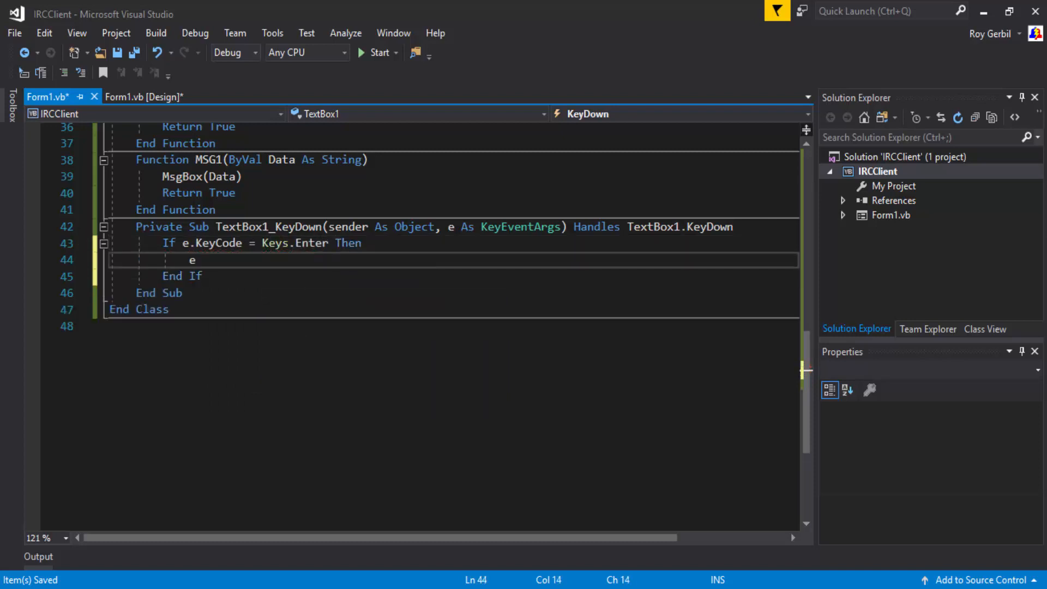
pyautogui.write('.s')
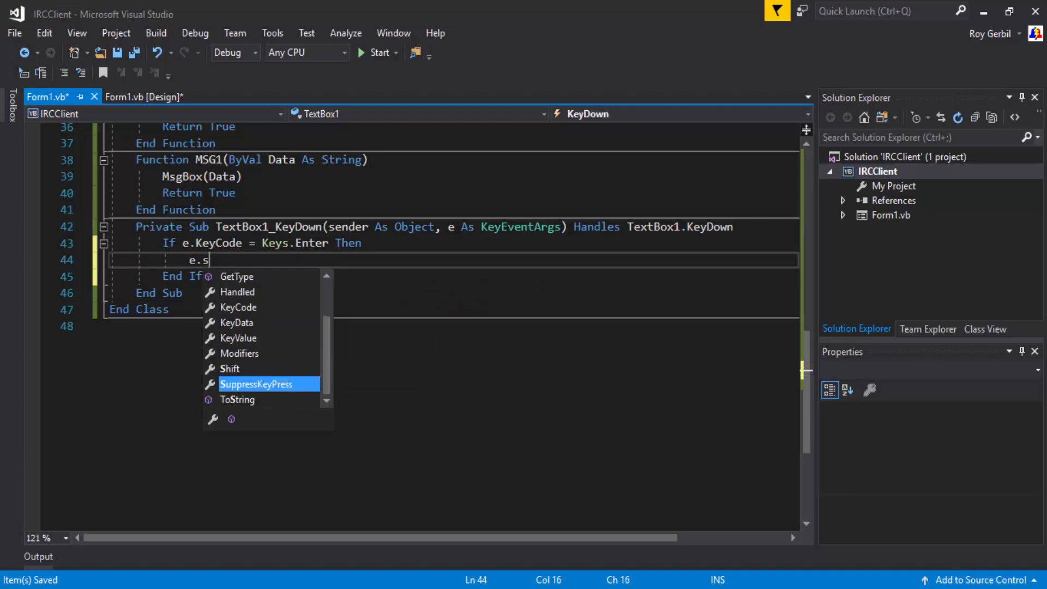
pyautogui.write('uppressKeyPress = true')
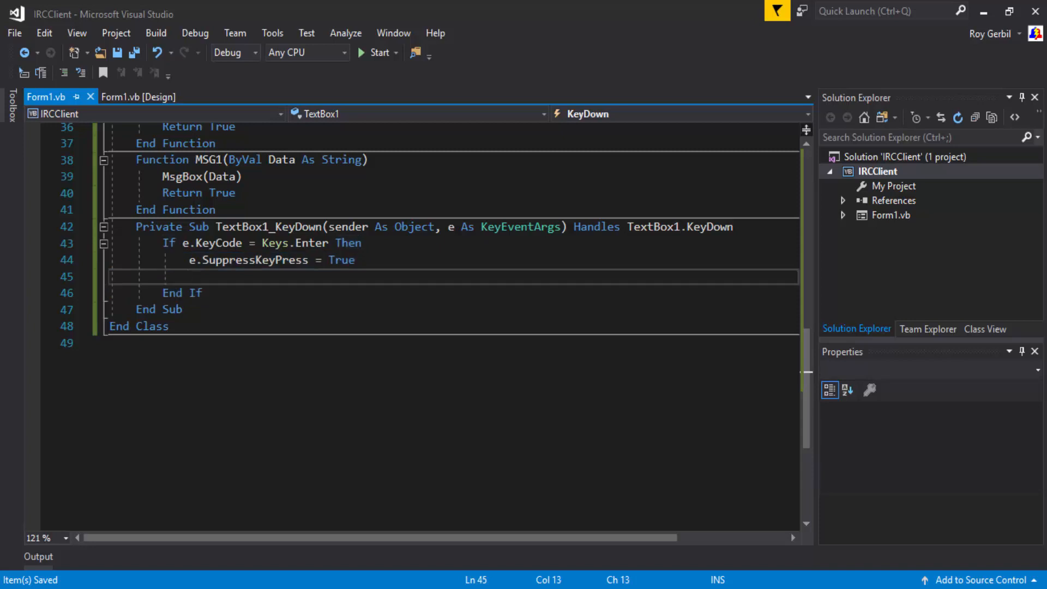
pyautogui.press('enter')
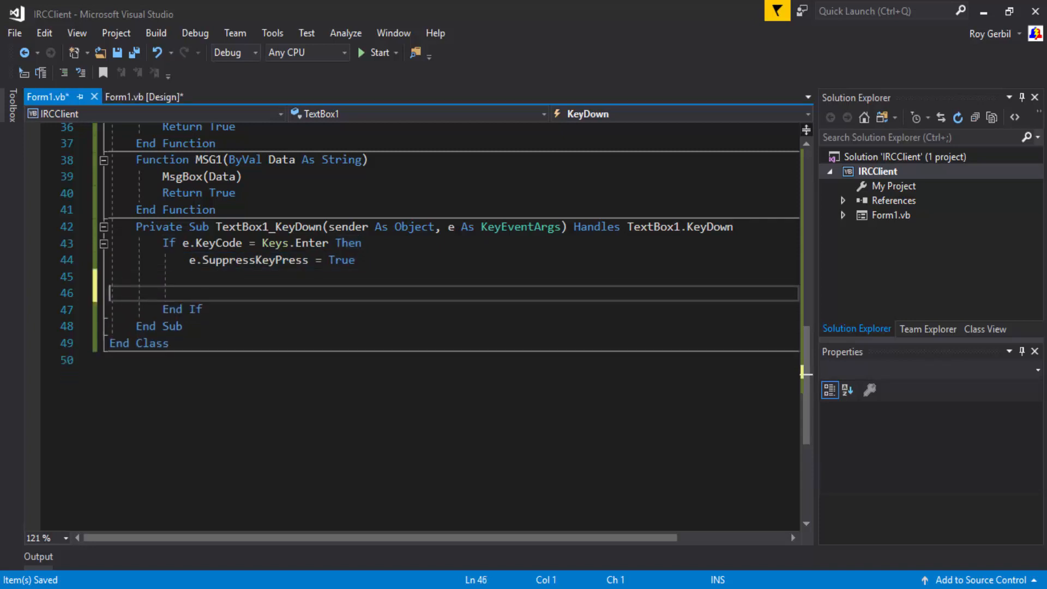
# Step: If the text length is above 0, call SendToServer(TextBox1.Text) and then TextBox1.Clear()
pyautogui.press('Backspace')
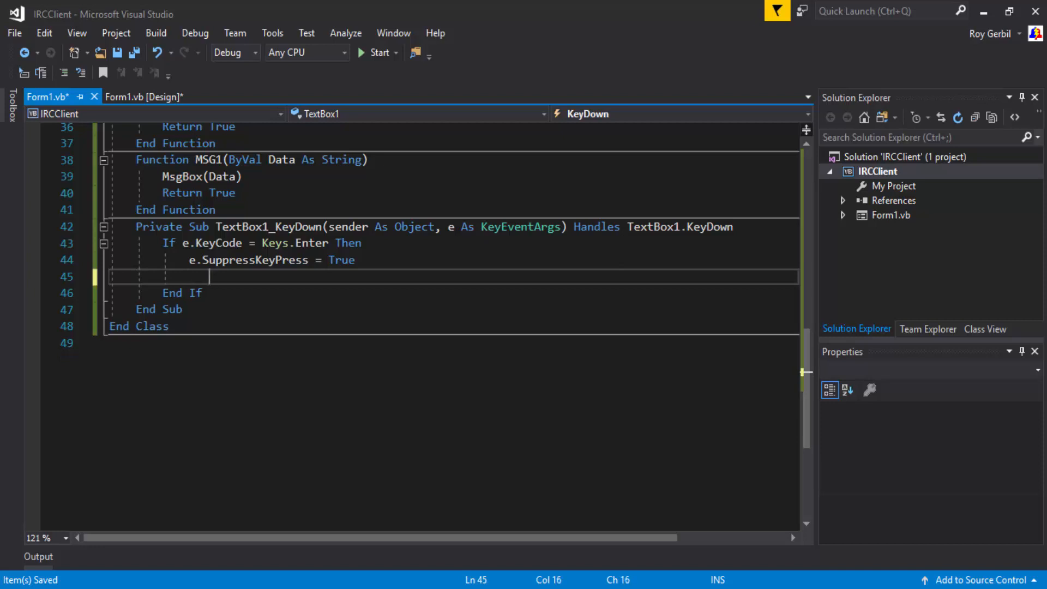
pyautogui.write('Send')
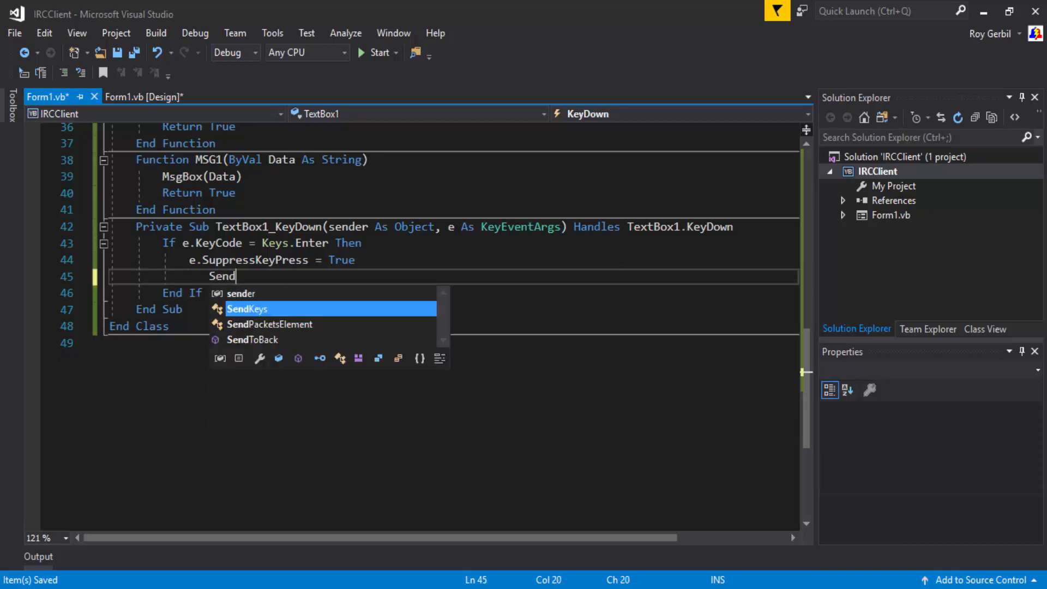
pyautogui.press('Backspace')
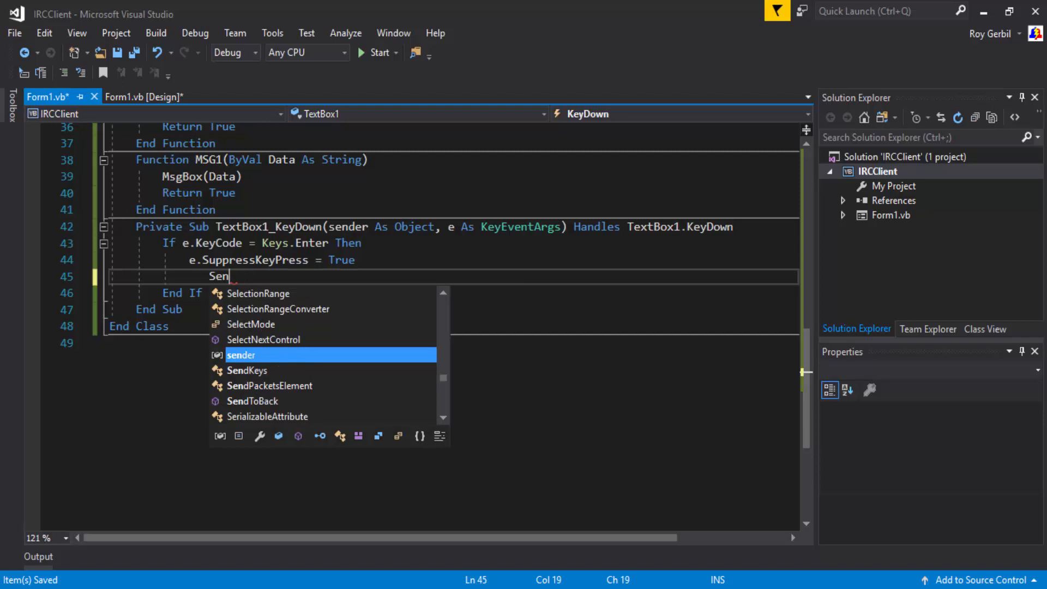
pyautogui.write('If t')
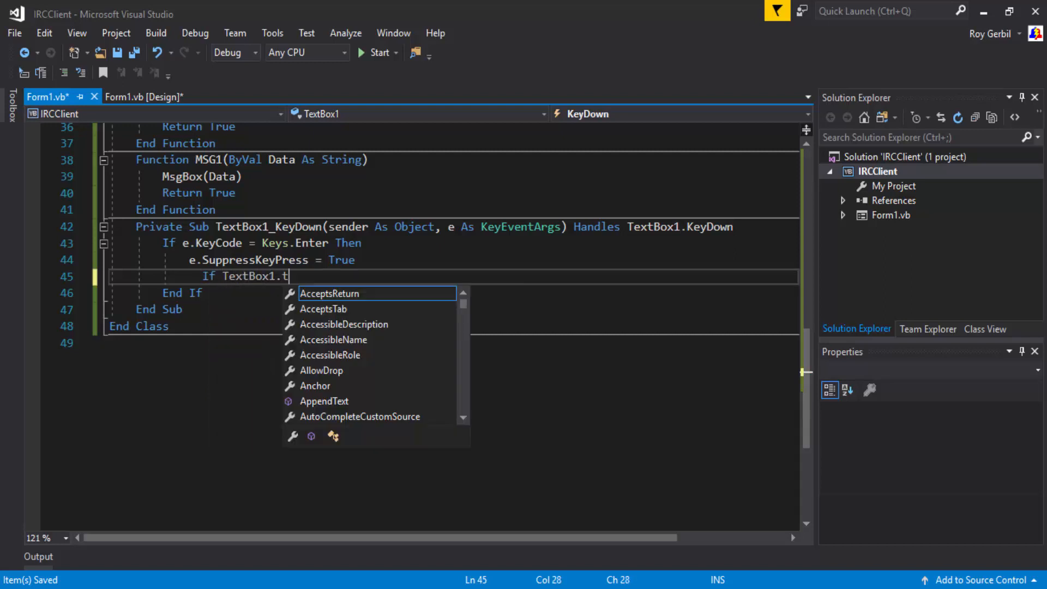
pyautogui.write('ext')
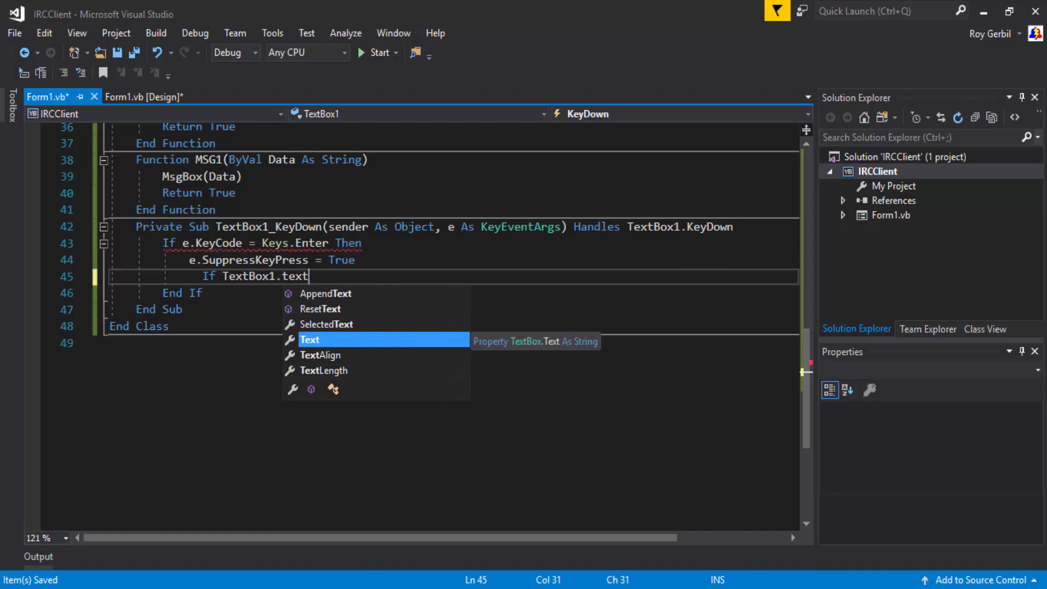
pyautogui.write('.lengh')
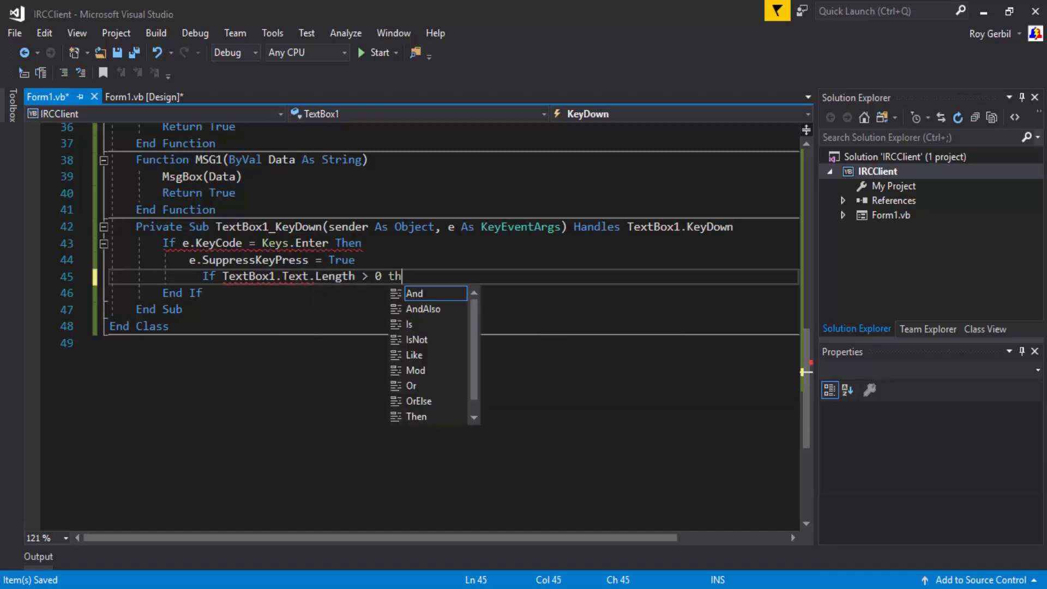
pyautogui.press('Enter')
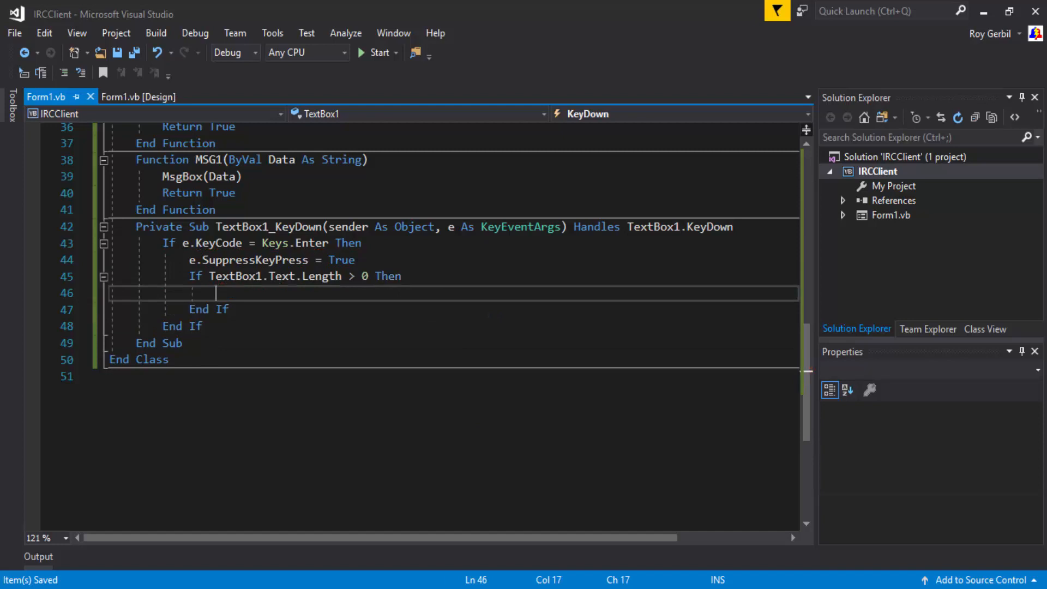
pyautogui.write('Send')
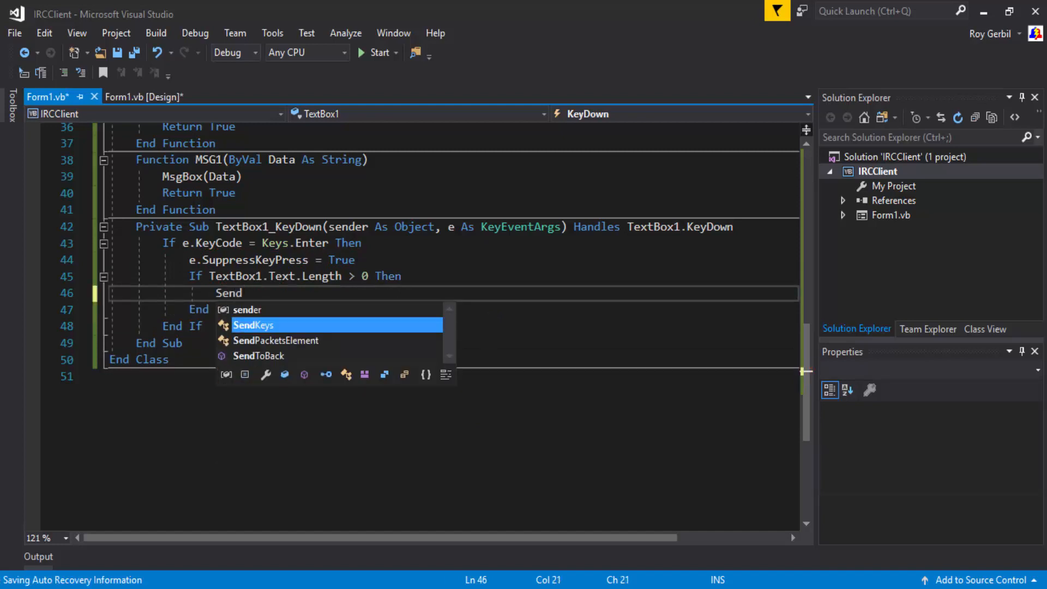
pyautogui.write('ToSr')
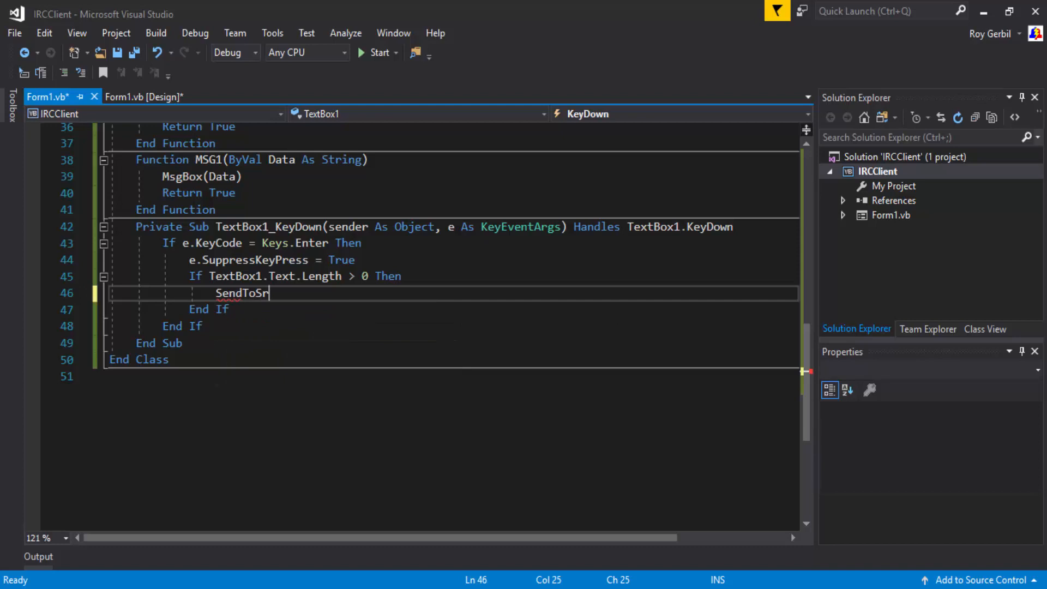
pyautogui.write('ver(')
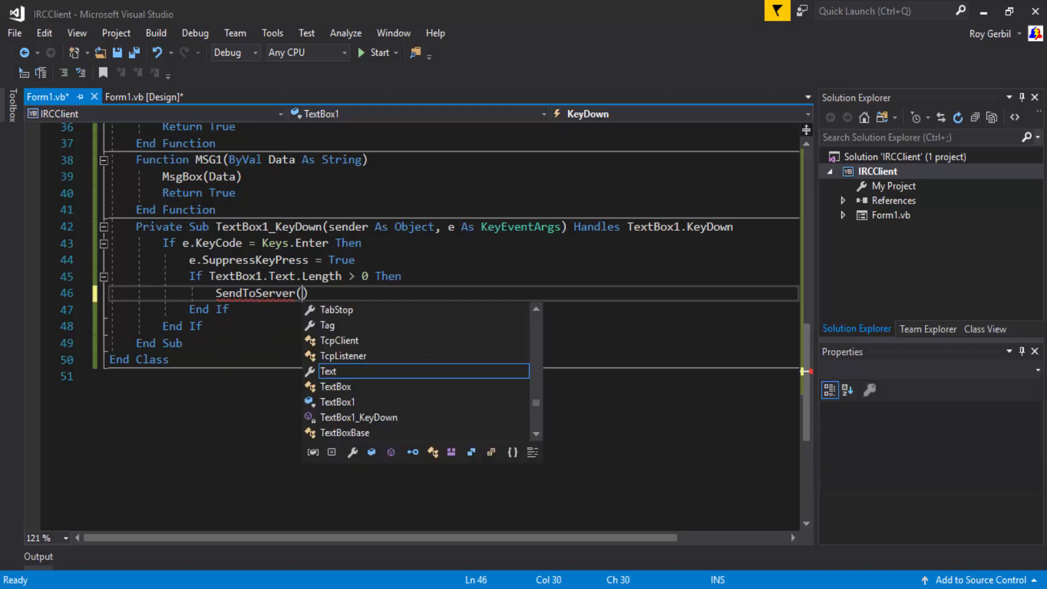
pyautogui.write('textbox1')
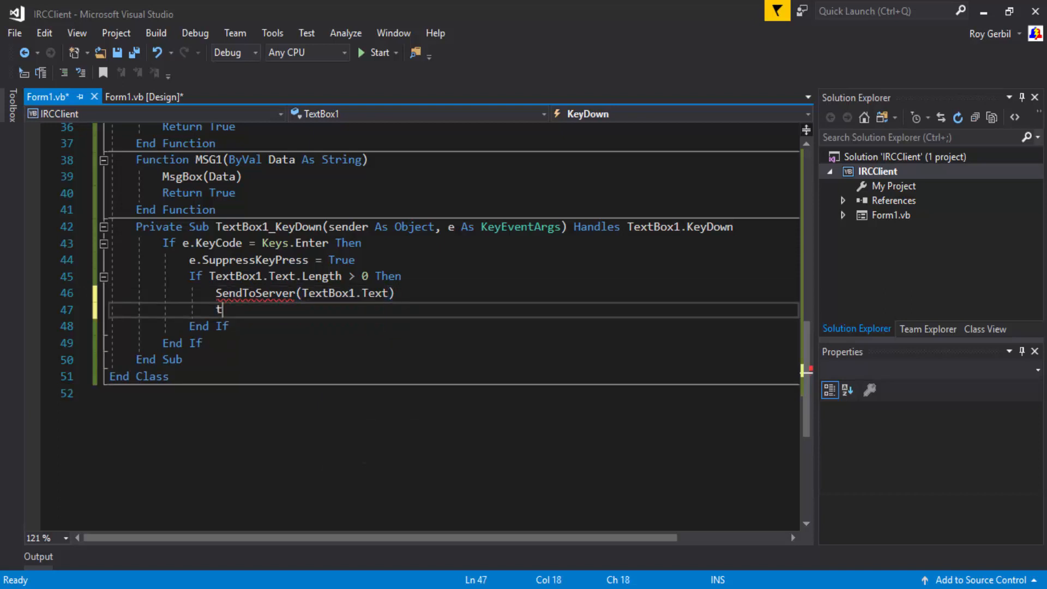
pyautogui.write('extBox1/')
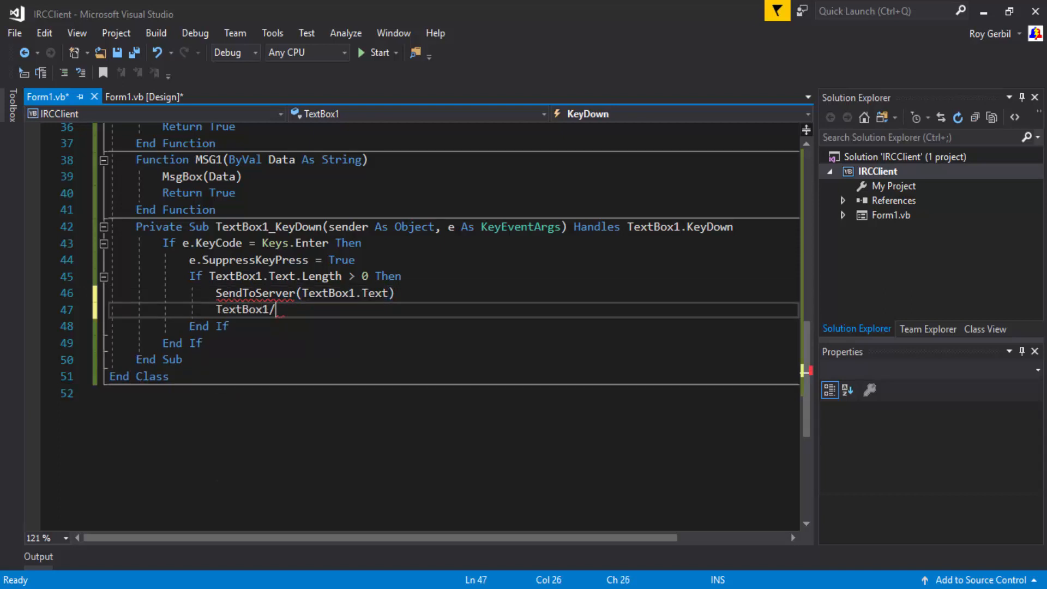
pyautogui.write('clear(')
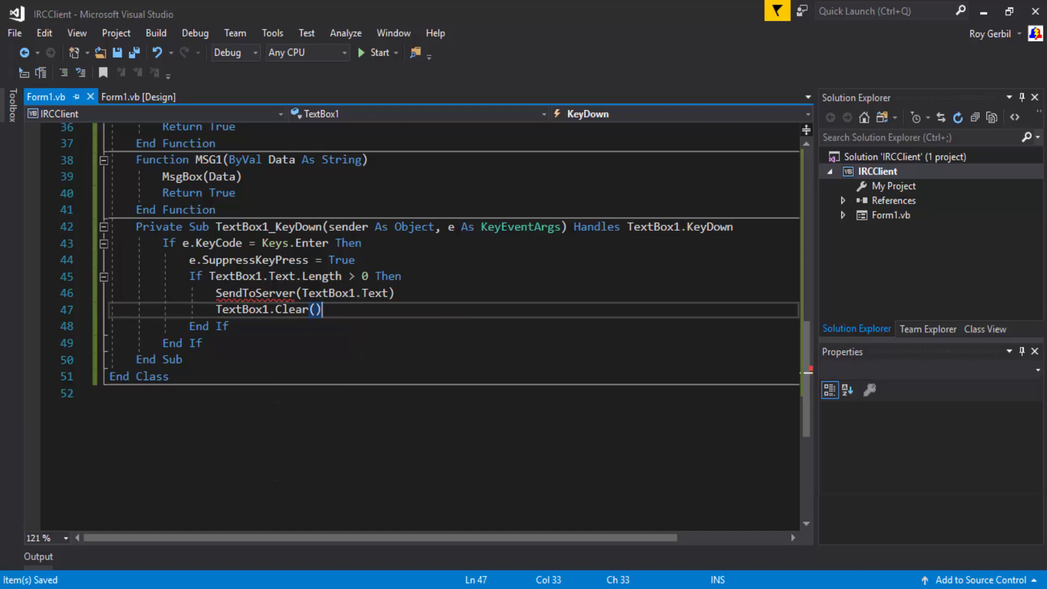
# Step: Write Function SendToServer(ByVal Data As String) with a Try calling TX.WriteLine(Data) and returning True, then start the client
pyautogui.write('functio')
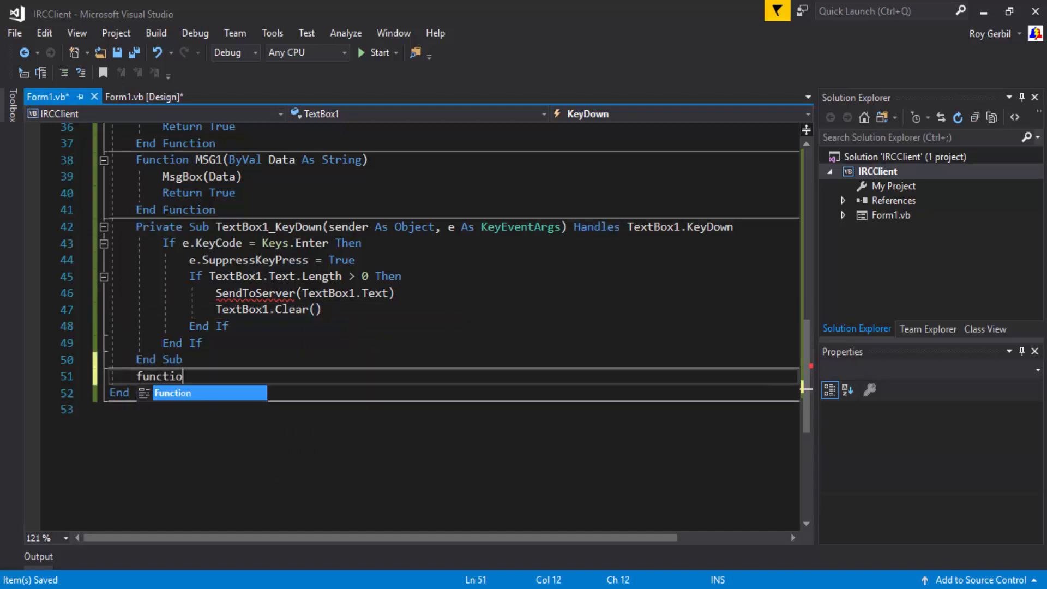
pyautogui.write('SendToServ')
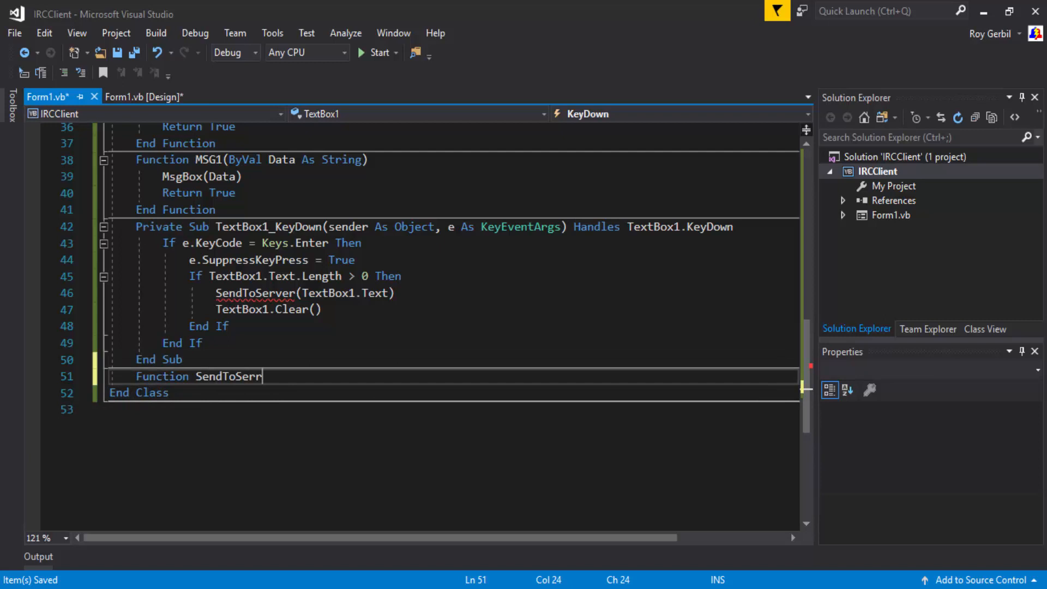
pyautogui.write('er')
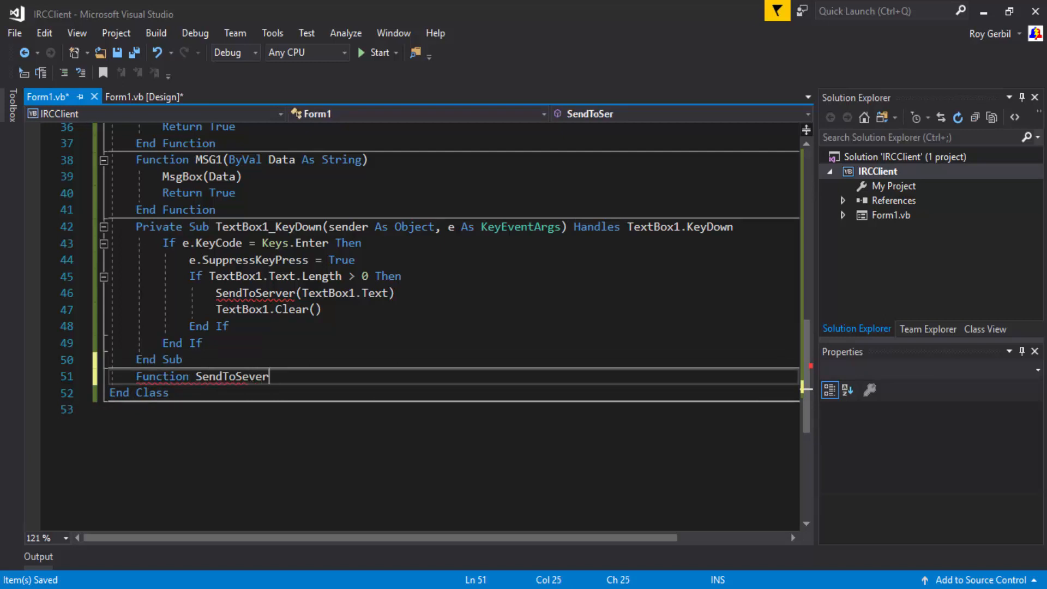
pyautogui.write('()')
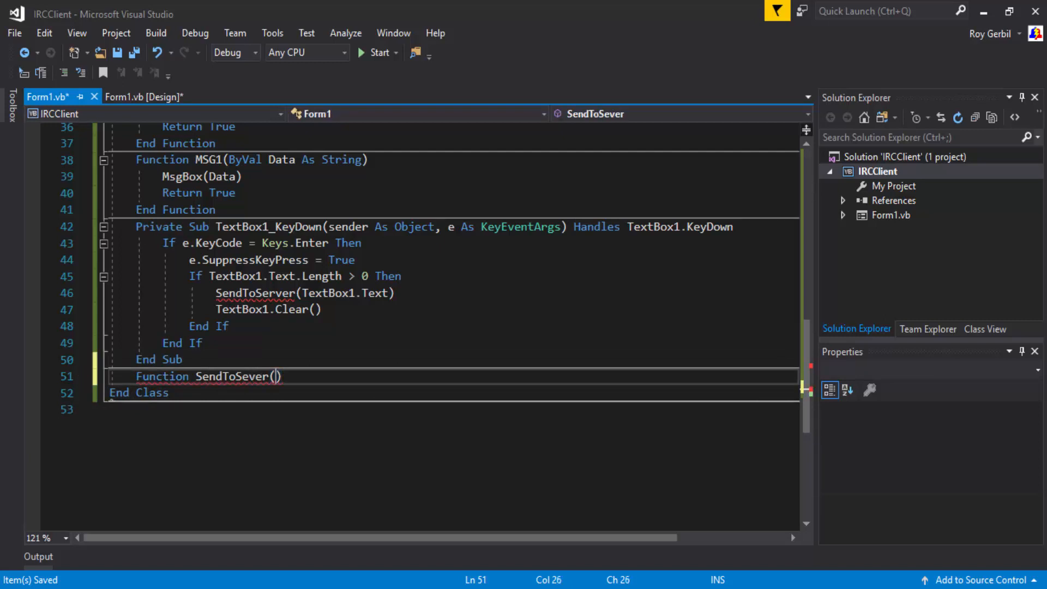
pyautogui.write('b')
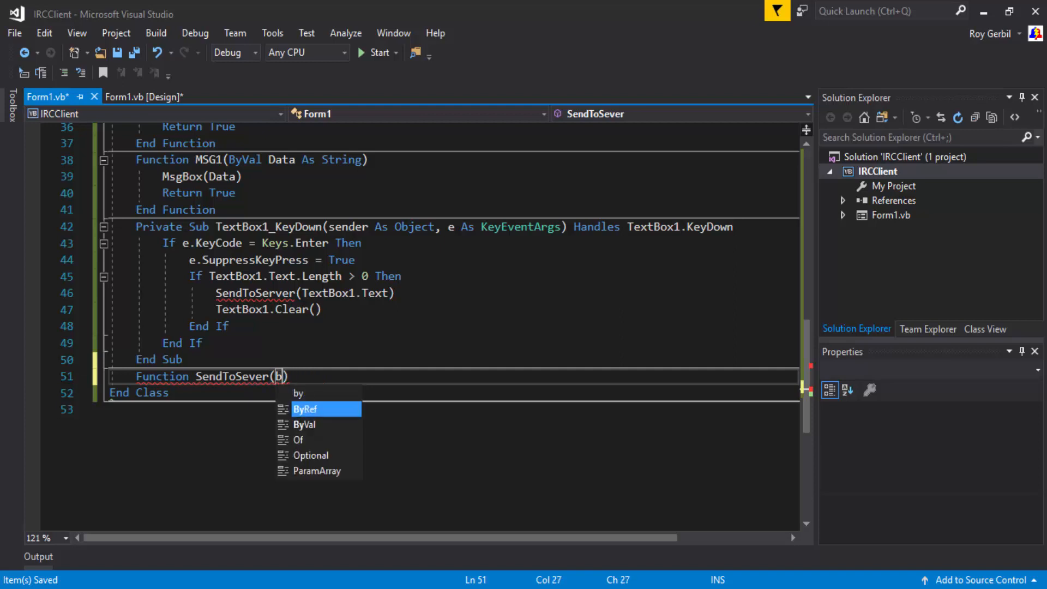
pyautogui.write('ByVal Data As String')
pyautogui.click(453, 408)
pyautogui.write('Return True')
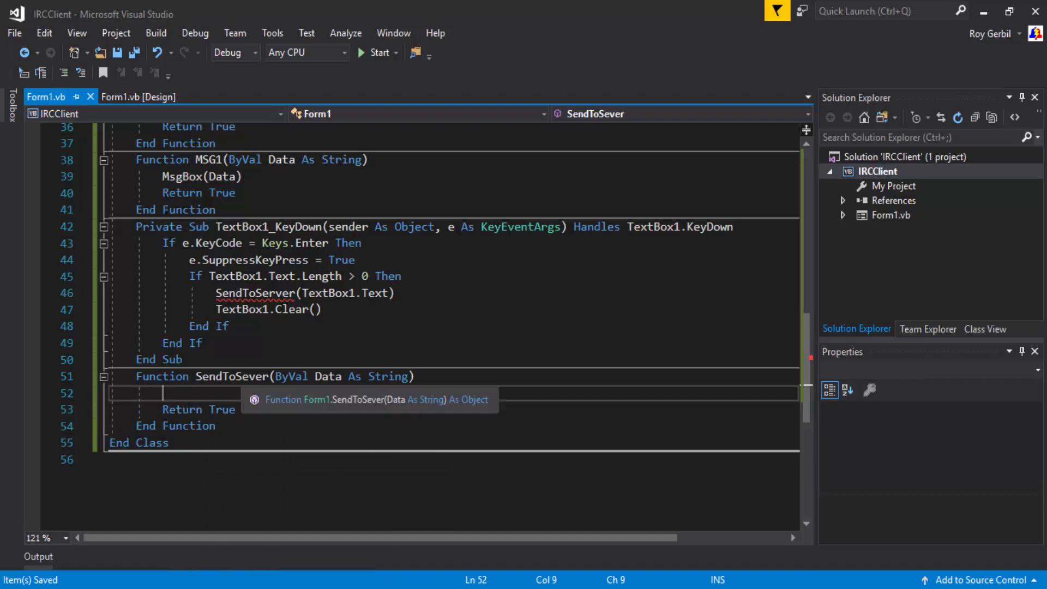
pyautogui.scroll(-3)
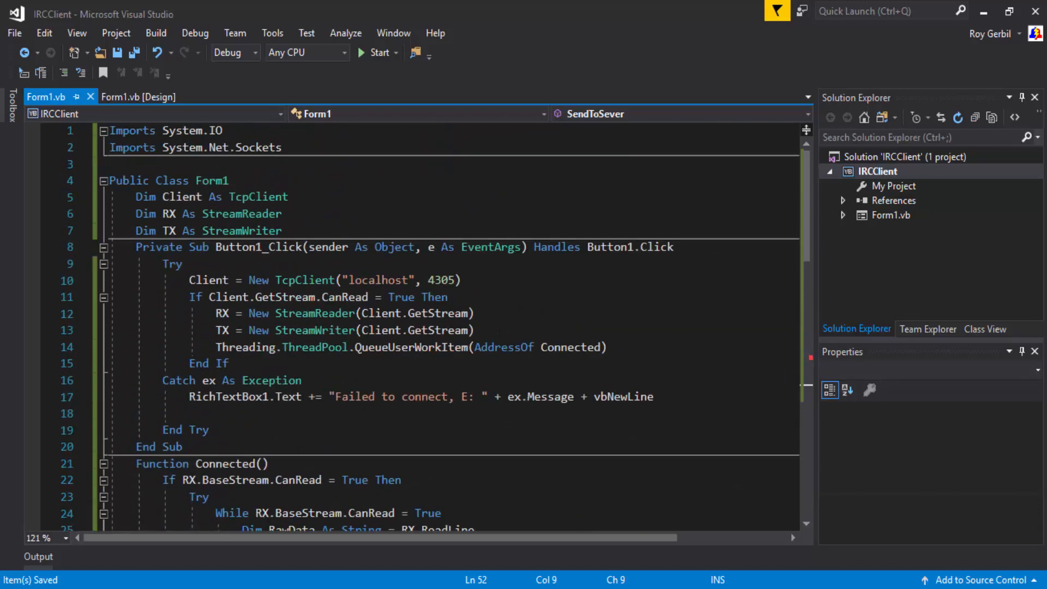
pyautogui.scroll(-3)
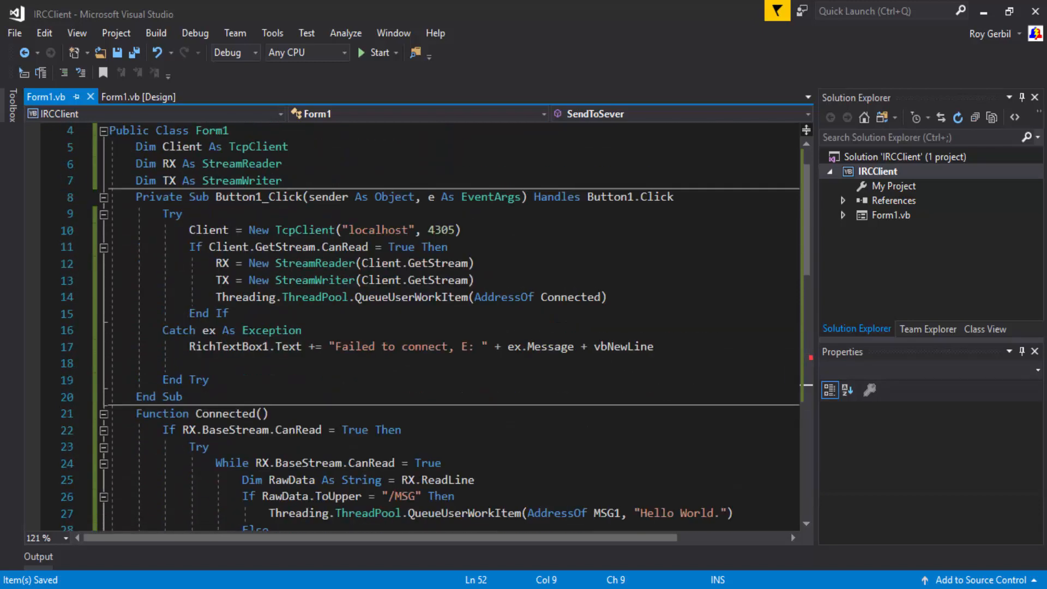
pyautogui.scroll(-3)
pyautogui.write('Try')
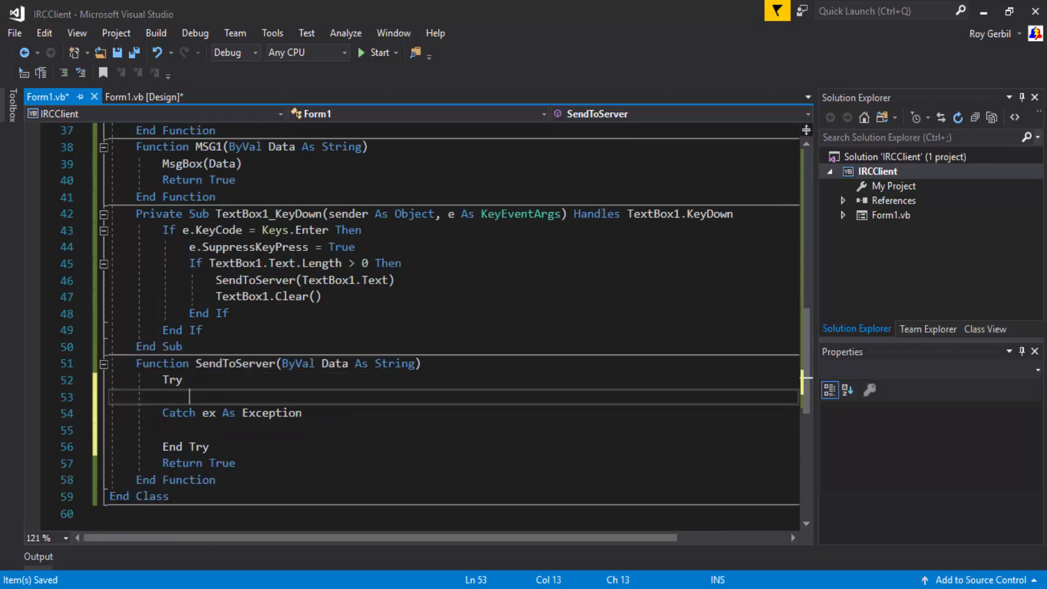
pyautogui.write('TX.writeLine')
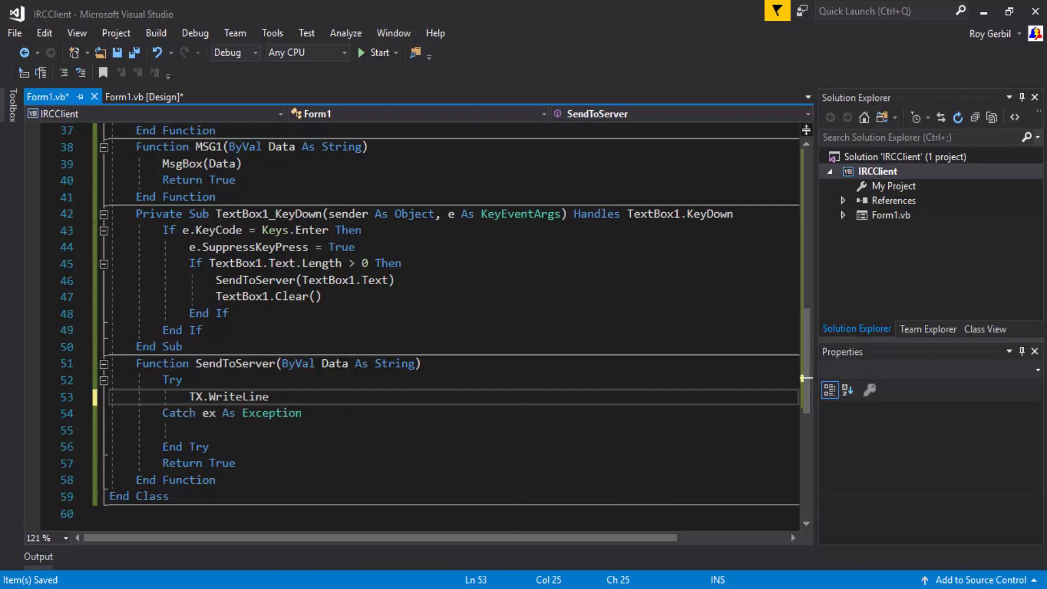
pyautogui.write('(data')
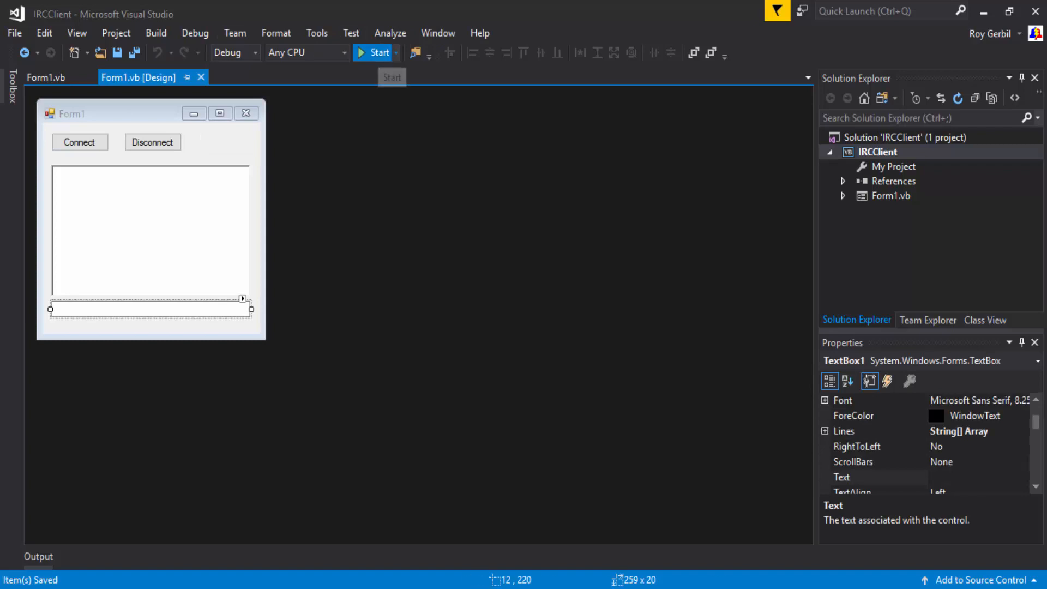
pyautogui.click(378, 52)
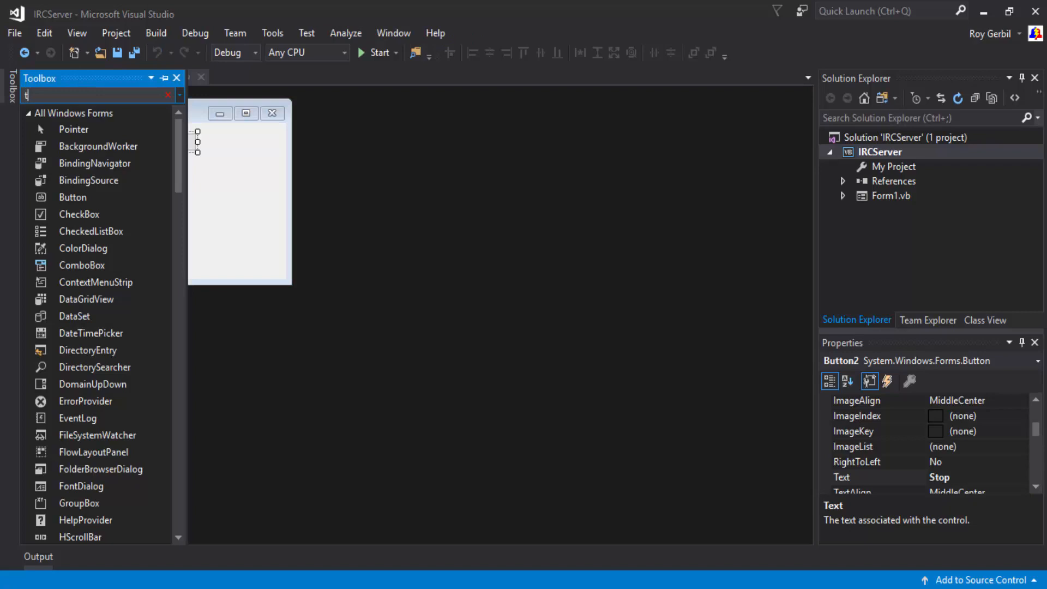
# Step: Drop a TextBox and a Button3 from the Toolbox onto the bottom of the server's Form1
pyautogui.write('ext')
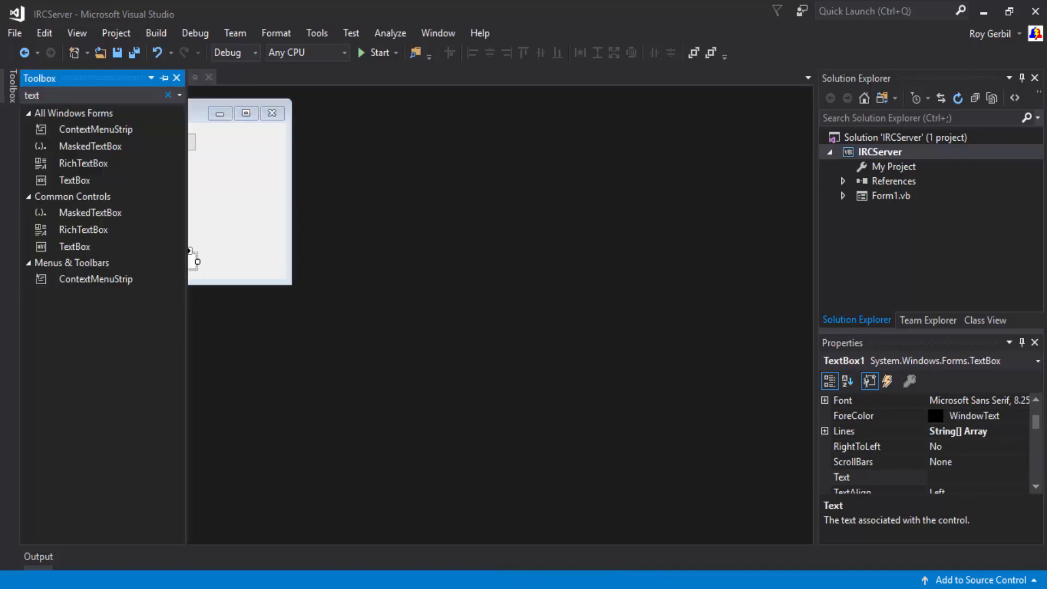
pyautogui.write('but')
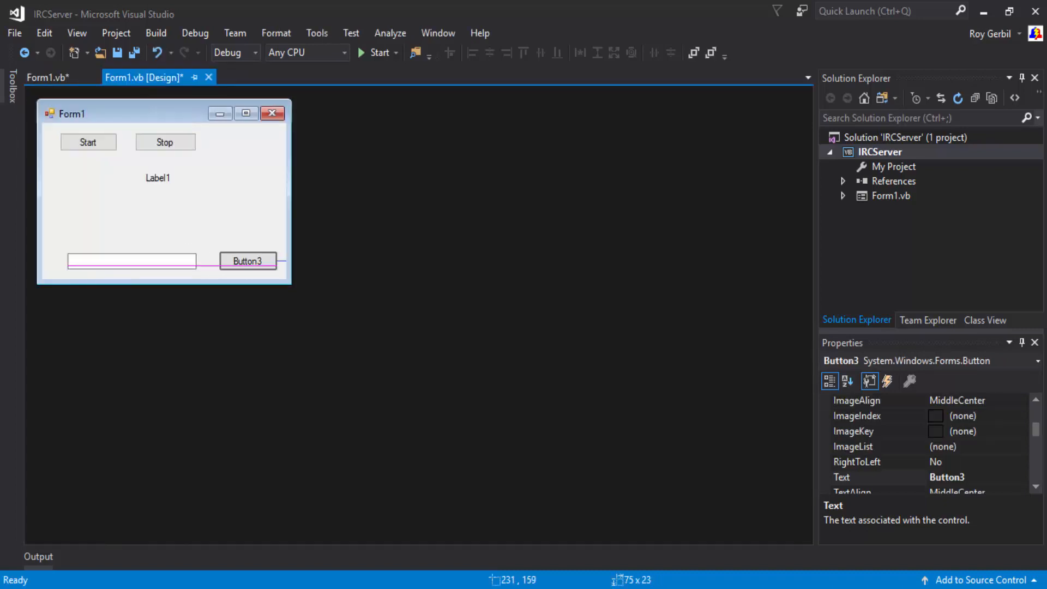
pyautogui.click(248, 261)
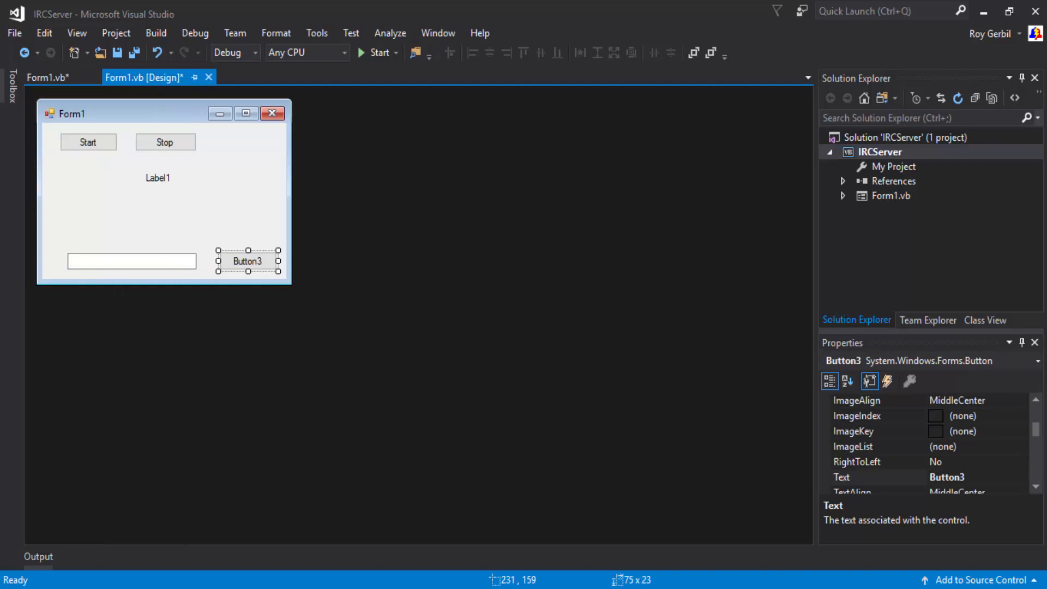
# Step: Create Button3's click handler calling SendToClients with TextBox1.Text
pyautogui.doubleClick(248, 261)
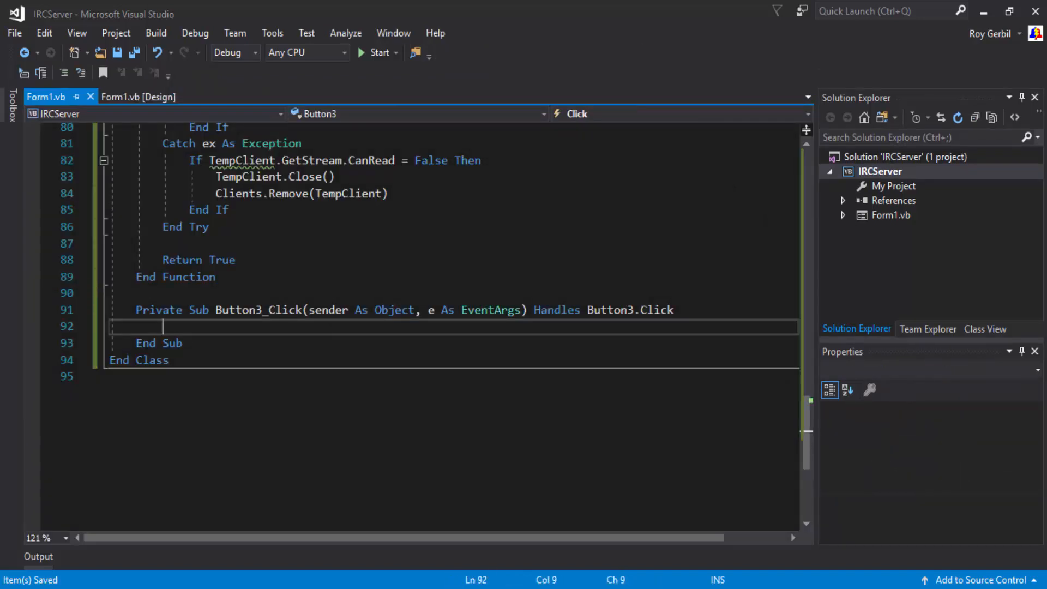
pyautogui.write('S')
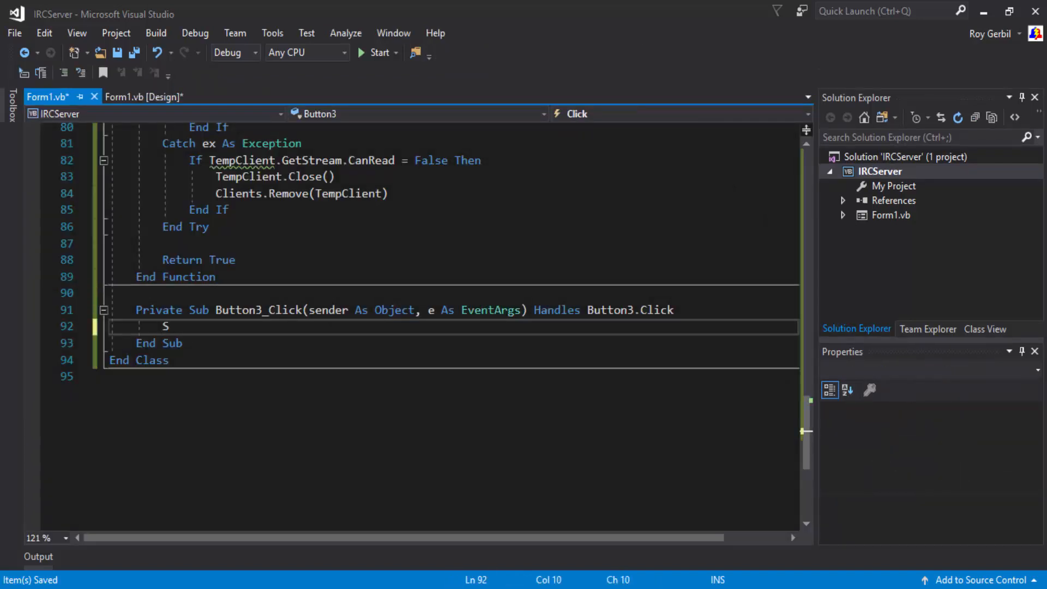
pyautogui.write('endToClients')
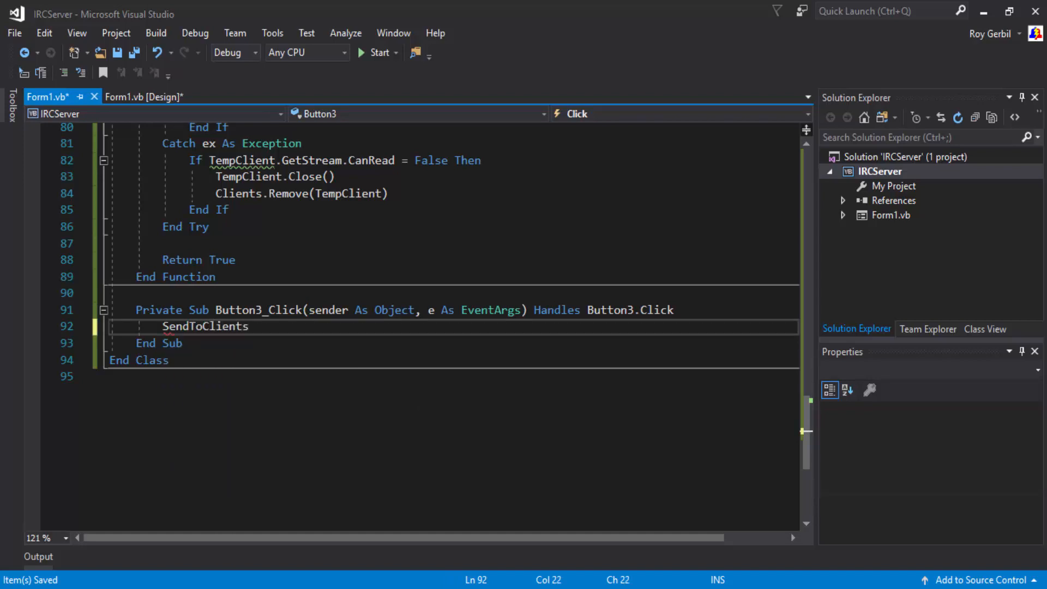
pyautogui.write('(')
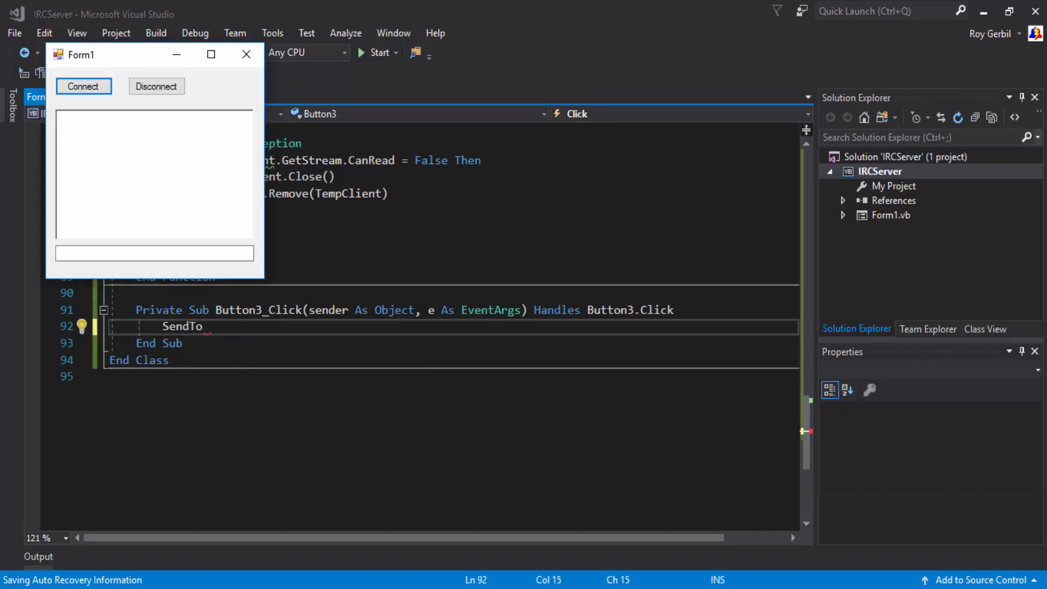
pyautogui.write('Cli')
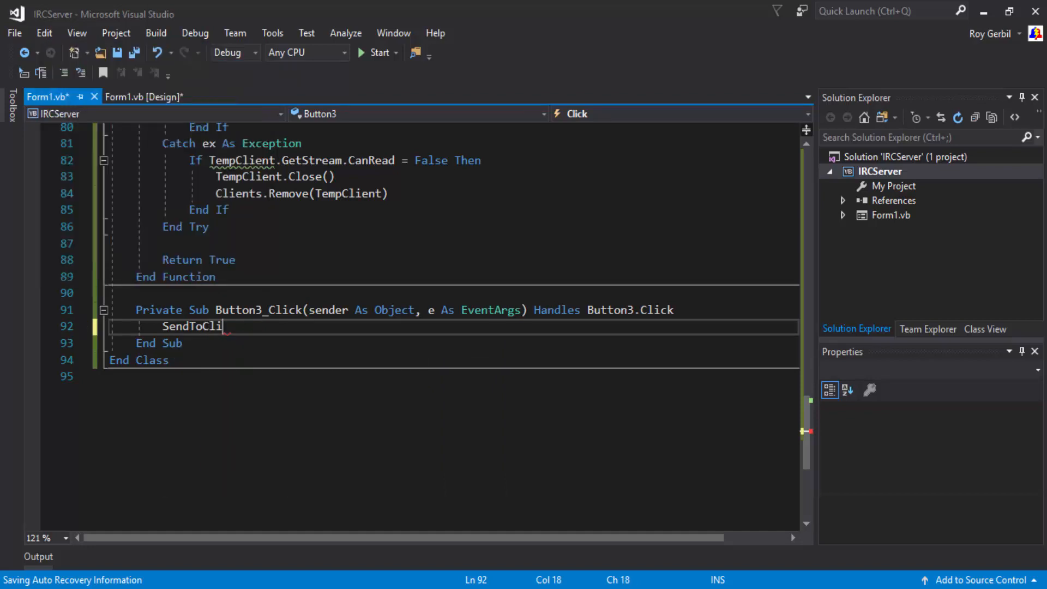
pyautogui.write('ents')
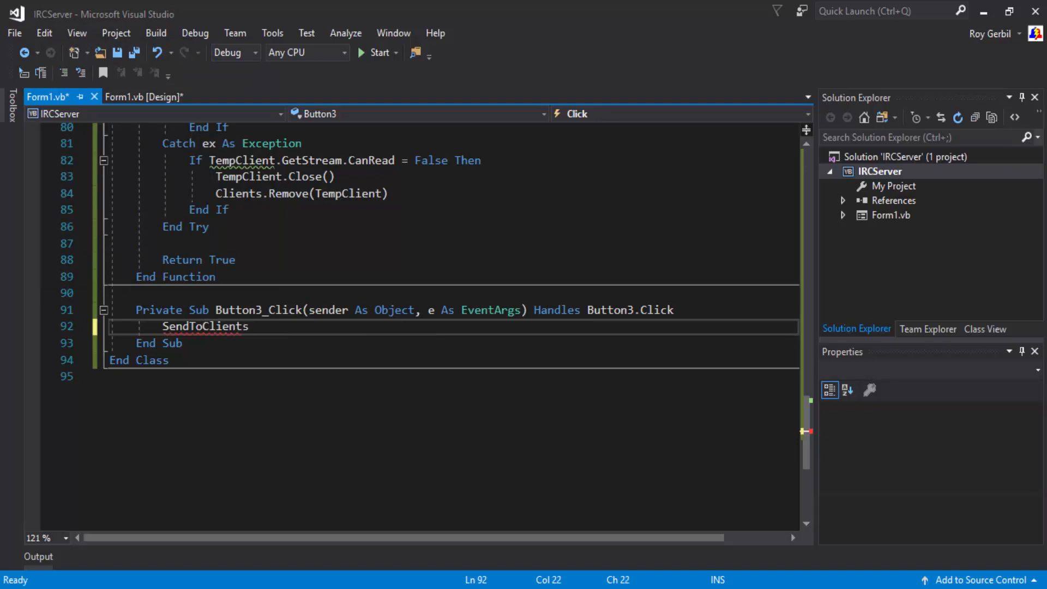
pyautogui.write('()')
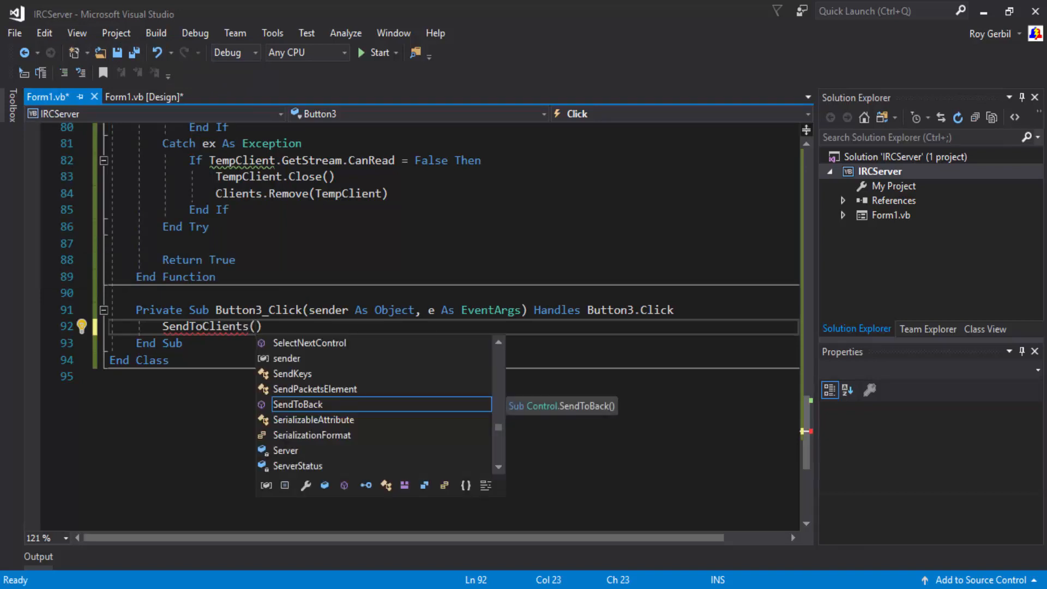
pyautogui.write('text')
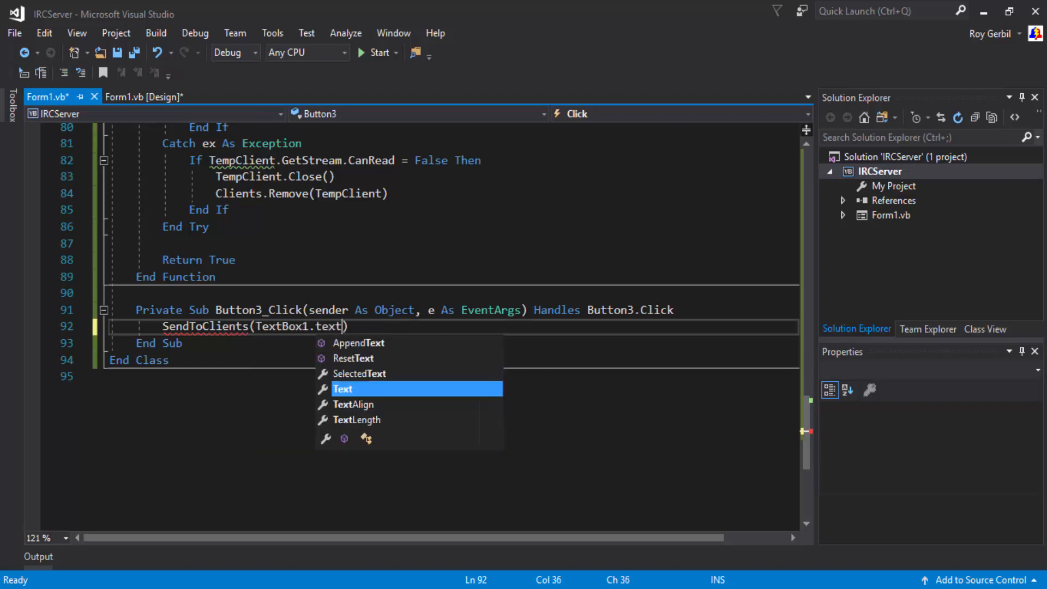
pyautogui.press('enter')
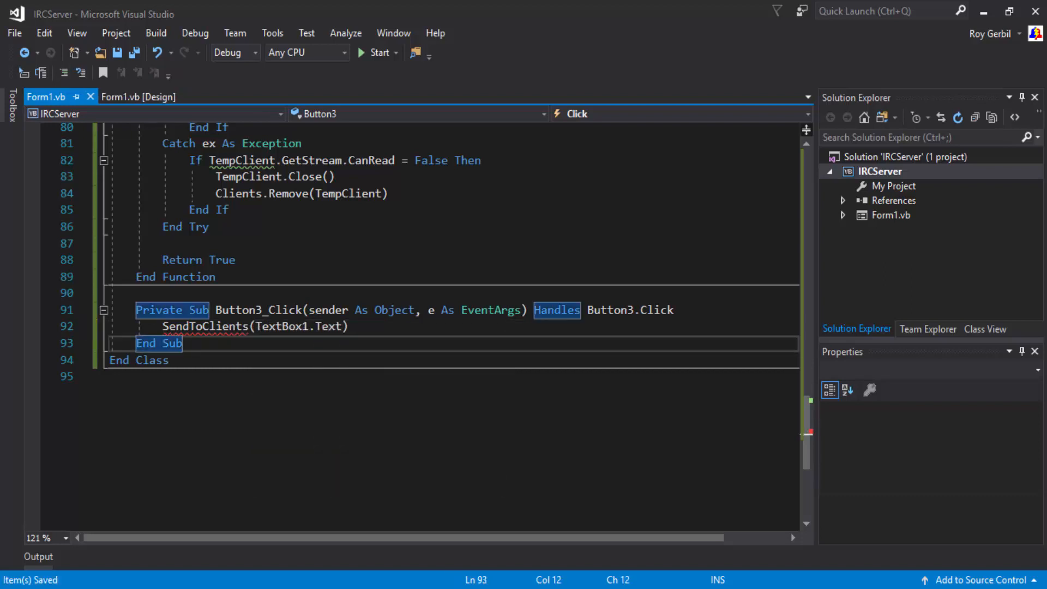
# Step: Begin a Function stub and wrap the call in Threading.ThreadPool.QueueUserWorkItem(AddressOf SendToClients, ...)
pyautogui.write('function')
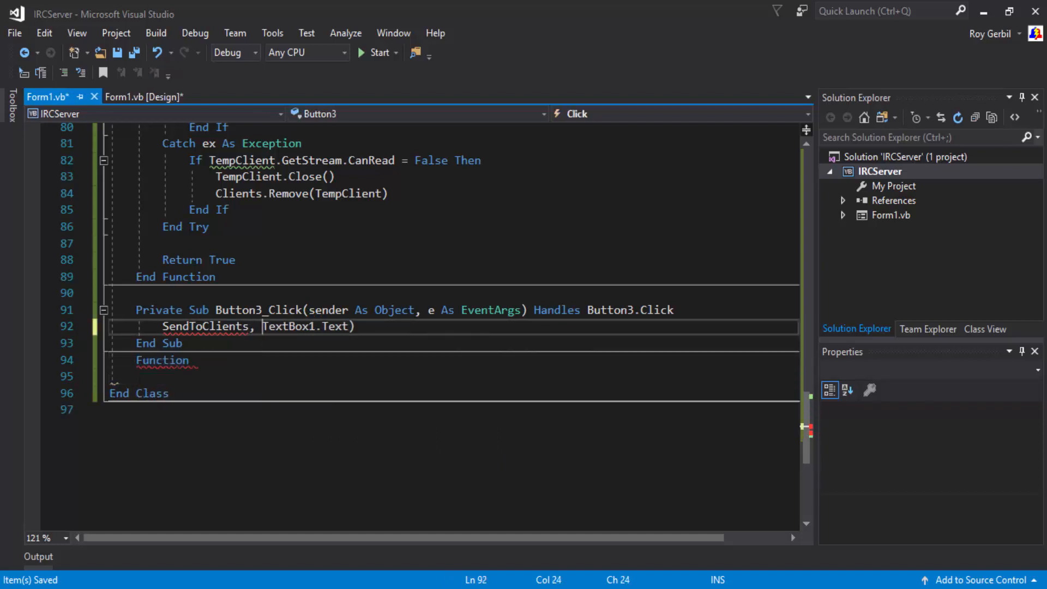
pyautogui.click(263, 326)
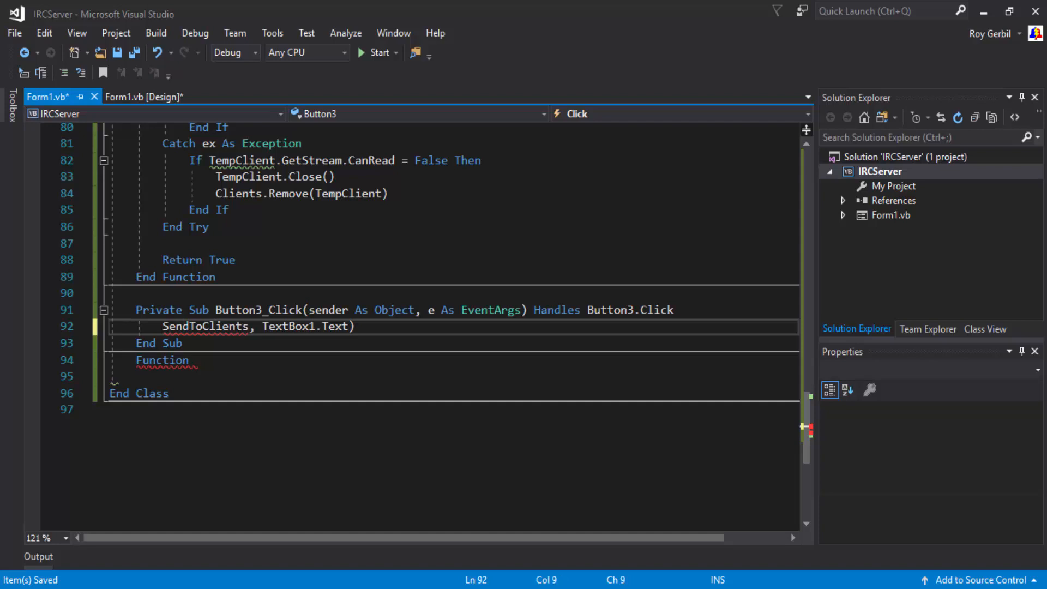
pyautogui.write('threading.th')
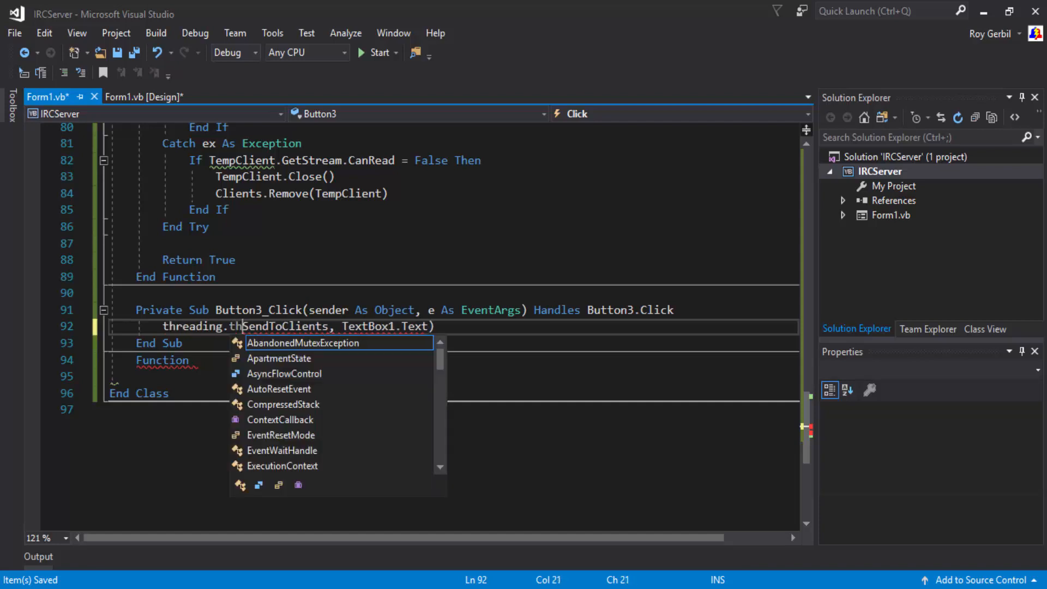
pyautogui.write('ThreadPool.qu')
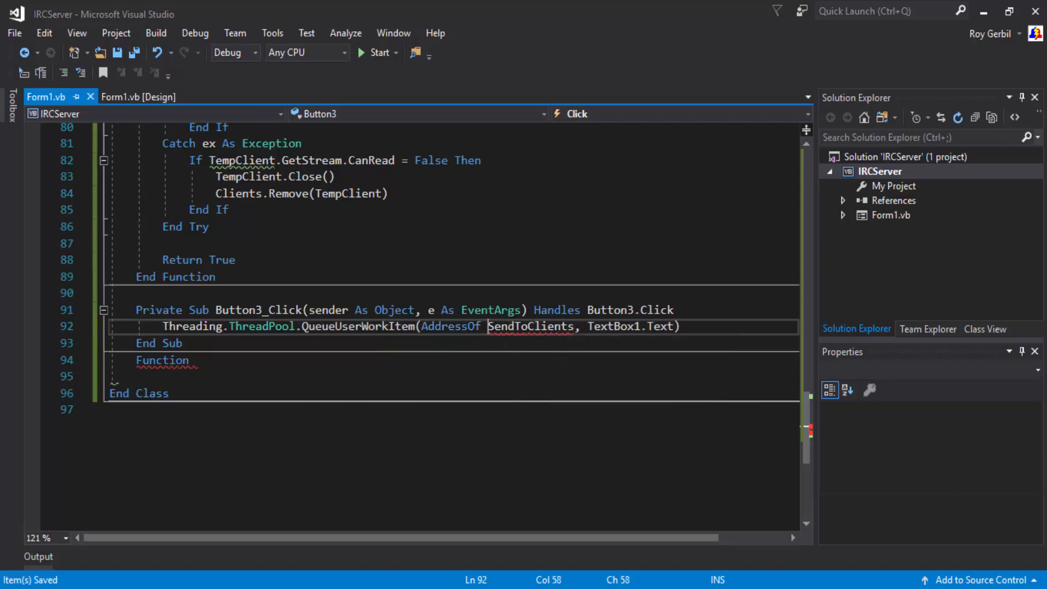
pyautogui.write('Sen')
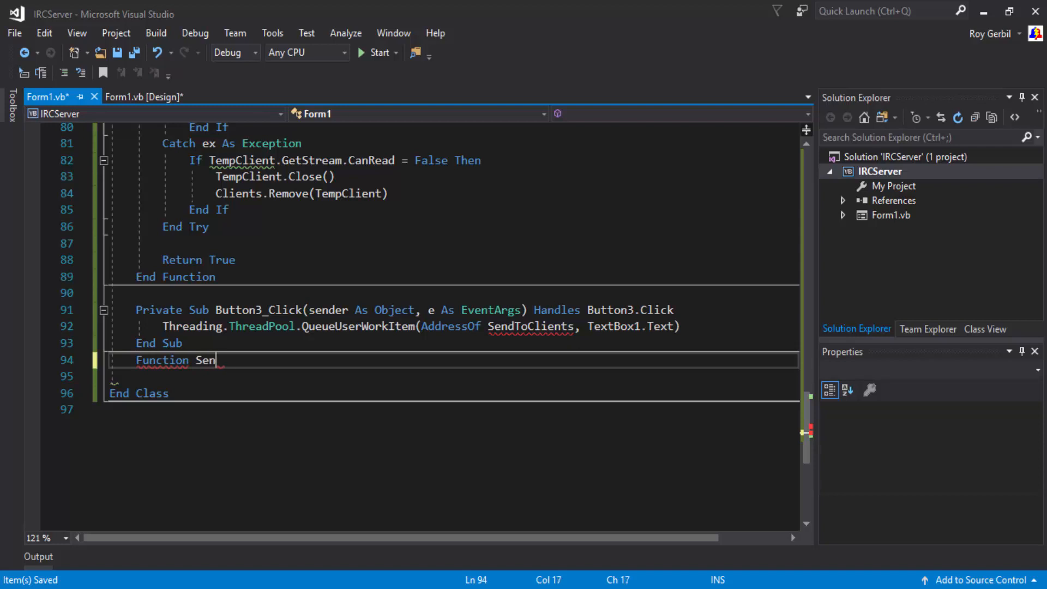
# Step: Name the function SendToClients and guard it with If ServerStatus = True and Clients.Count, then a Try block
pyautogui.write('dToClients(')
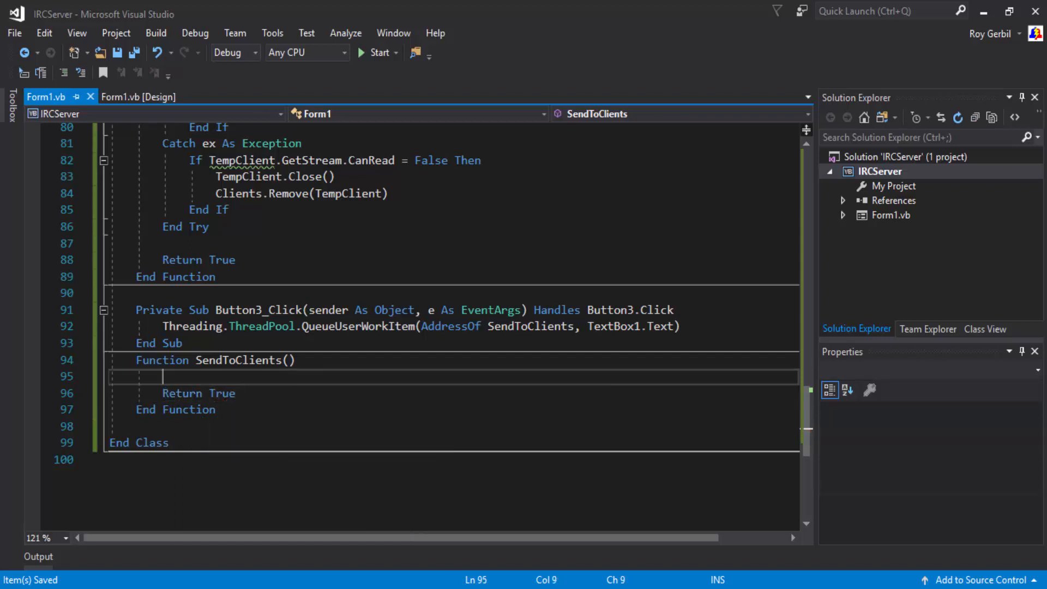
pyautogui.write('If ServerStat')
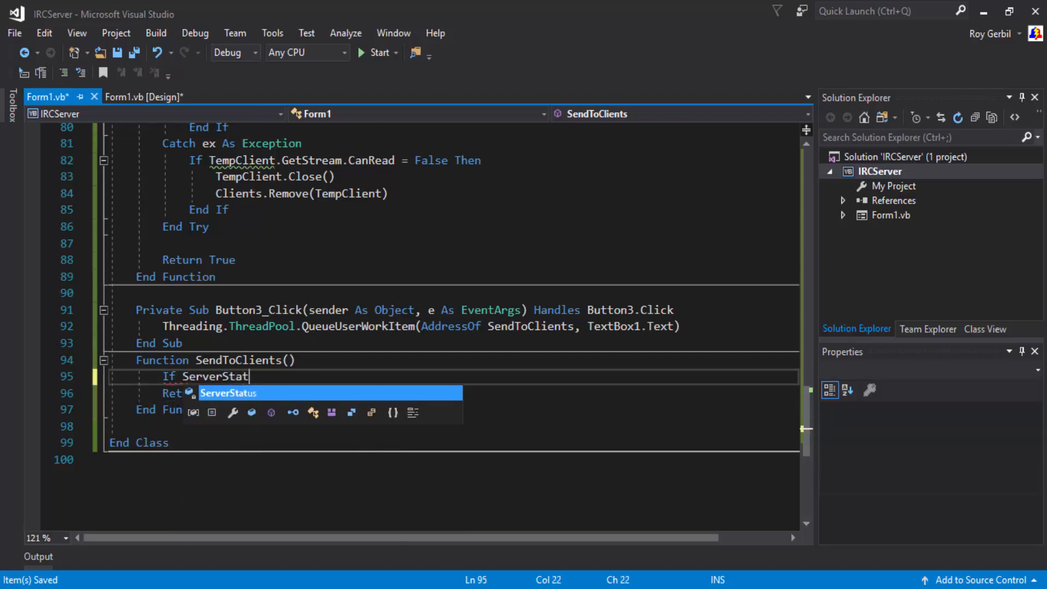
pyautogui.write('us = true Then')
pyautogui.write('If C')
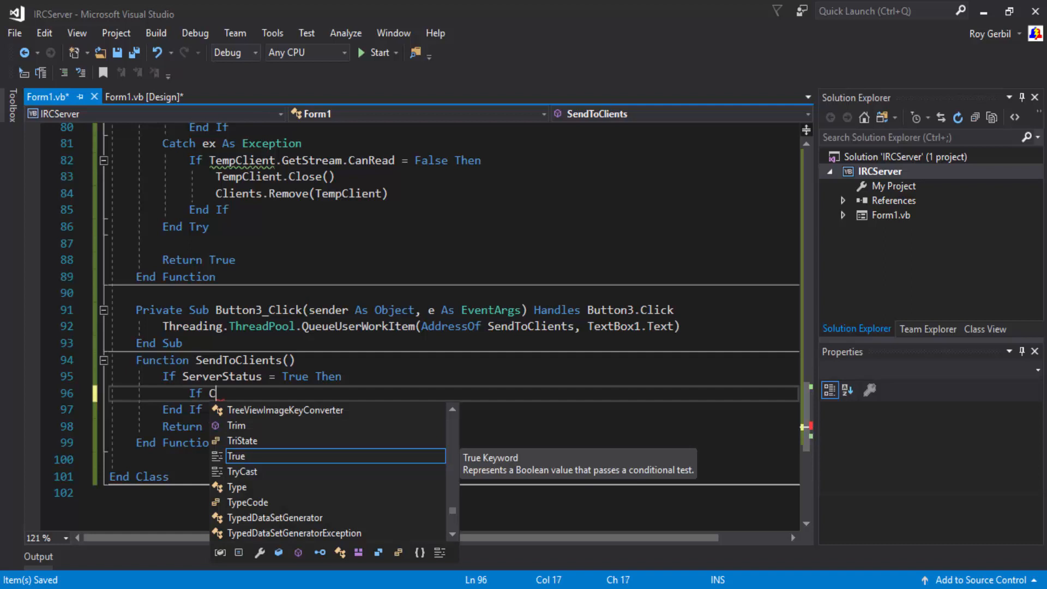
pyautogui.write('lients.count > 0 Then')
pyautogui.write('f')
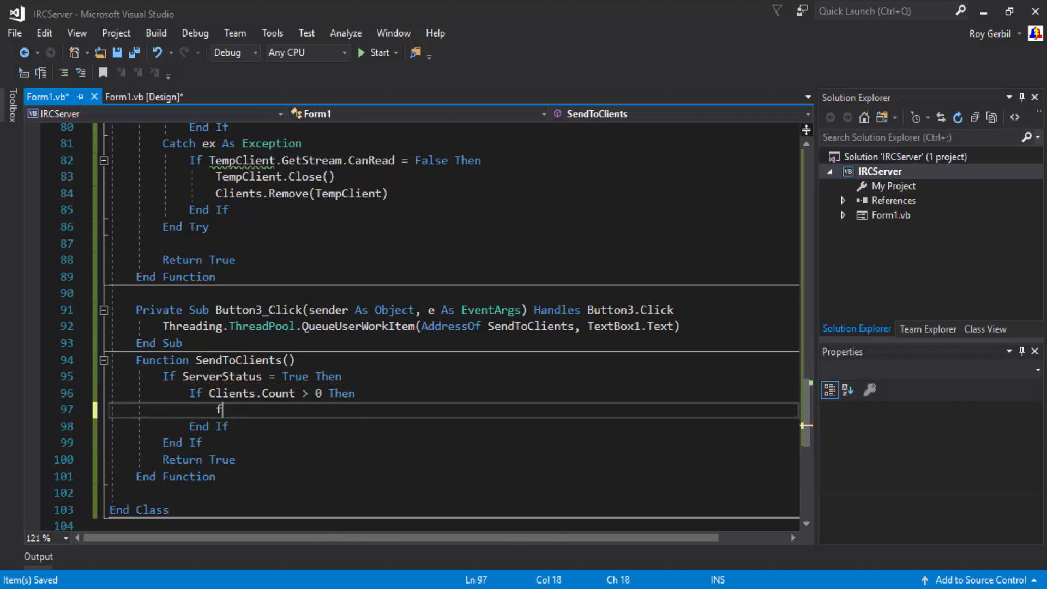
pyautogui.write('o')
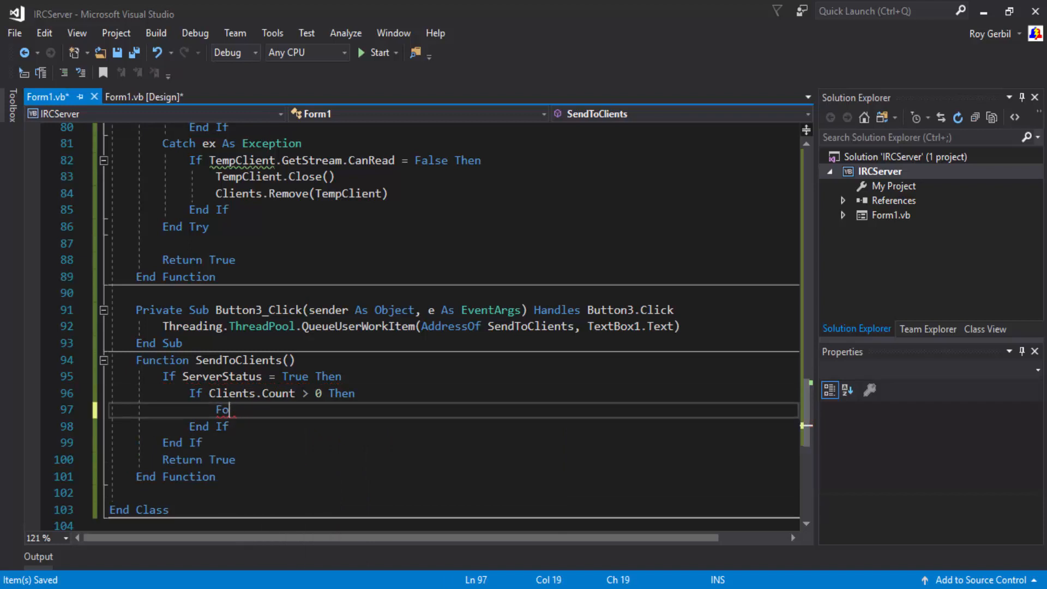
pyautogui.write('Try')
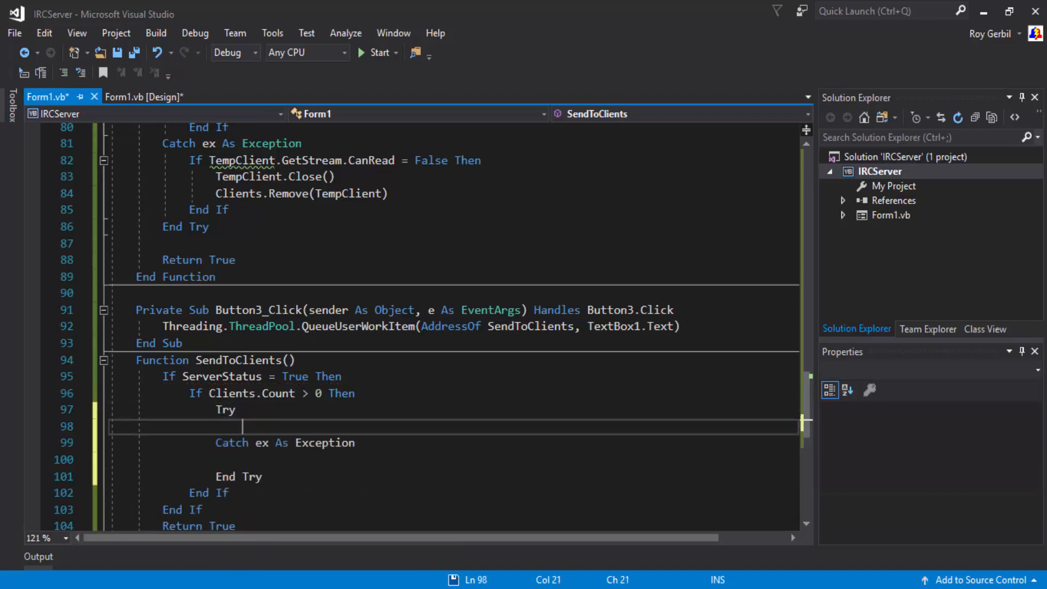
# Step: Loop For Each Client As TcpClient In Clients declaring TX1 As StreamWriter(Client.GetStream)
pyautogui.write('For each')
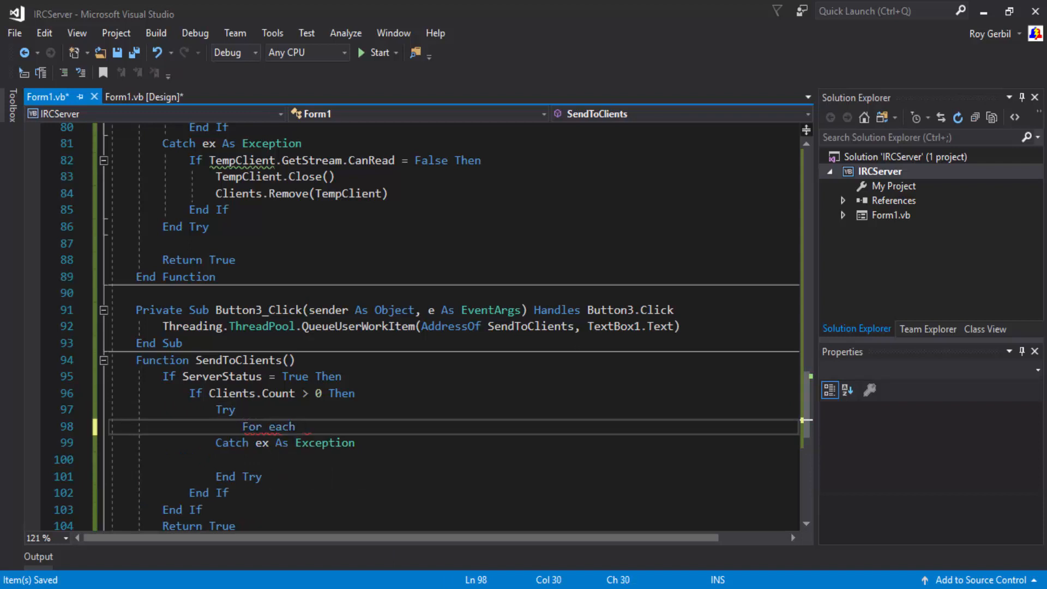
pyautogui.write('Client As tc')
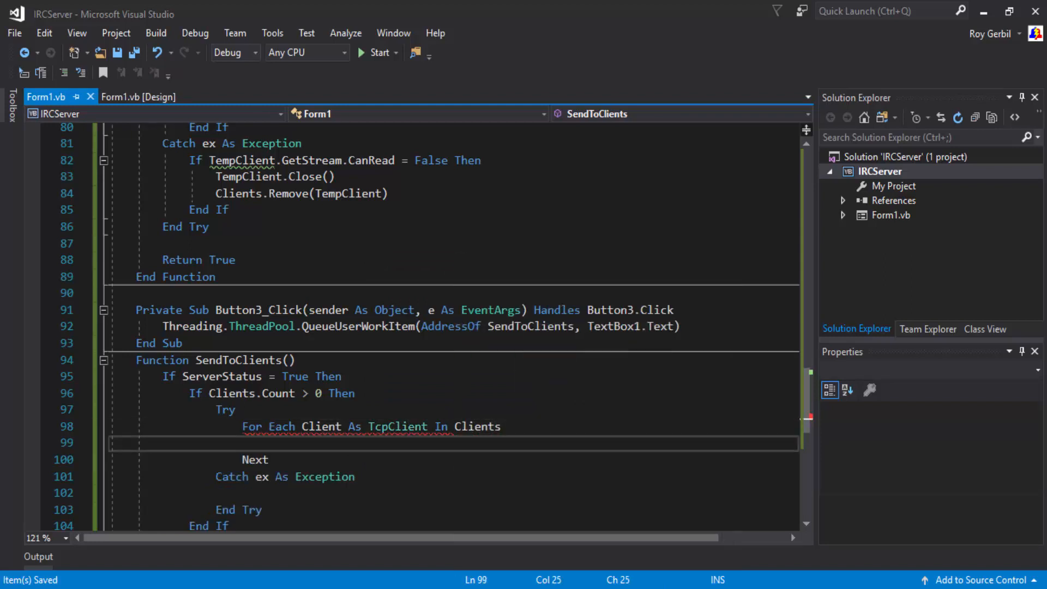
pyautogui.write('Client')
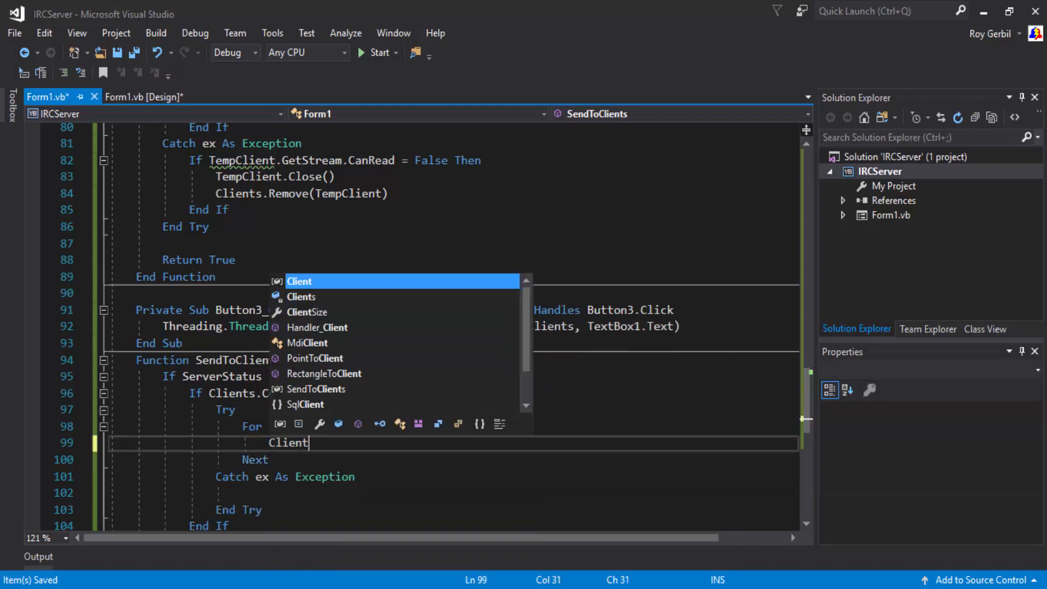
pyautogui.press('Backspace')
pyautogui.write('Dim TX')
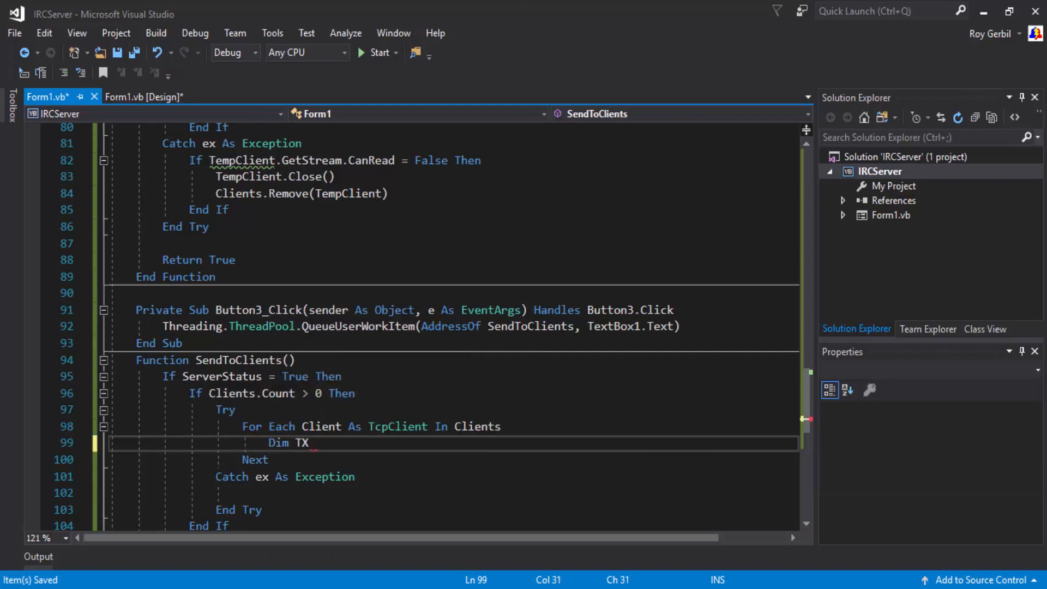
pyautogui.write('As stre')
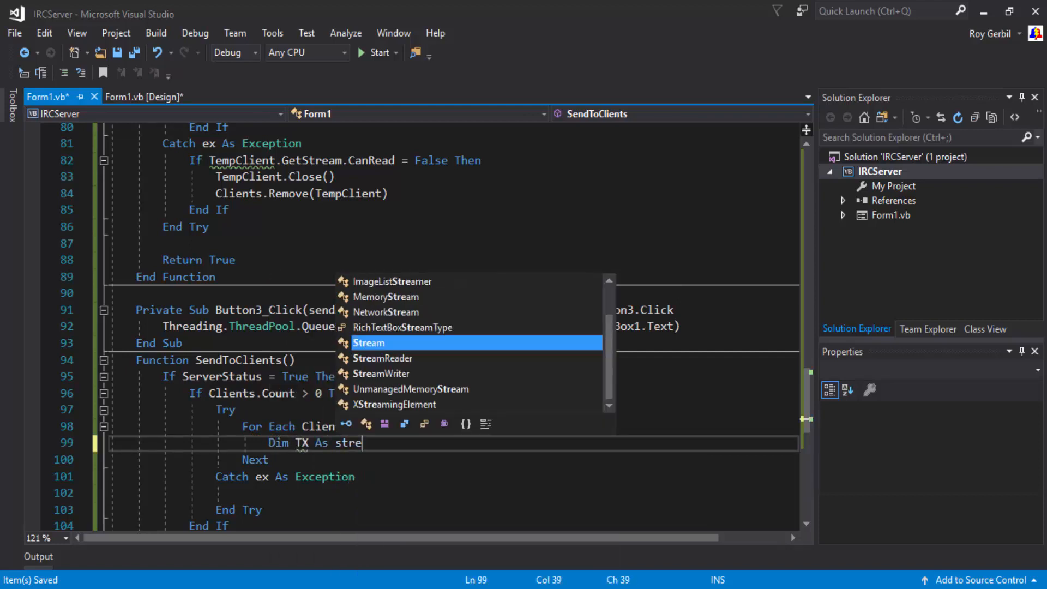
pyautogui.write('amWriter')
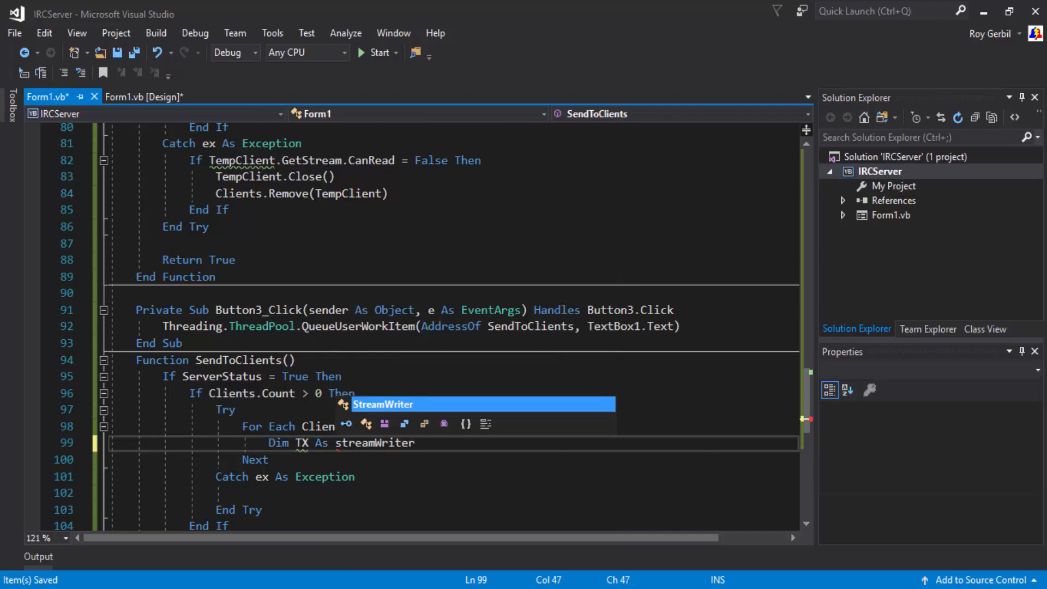
pyautogui.write('(Client.get')
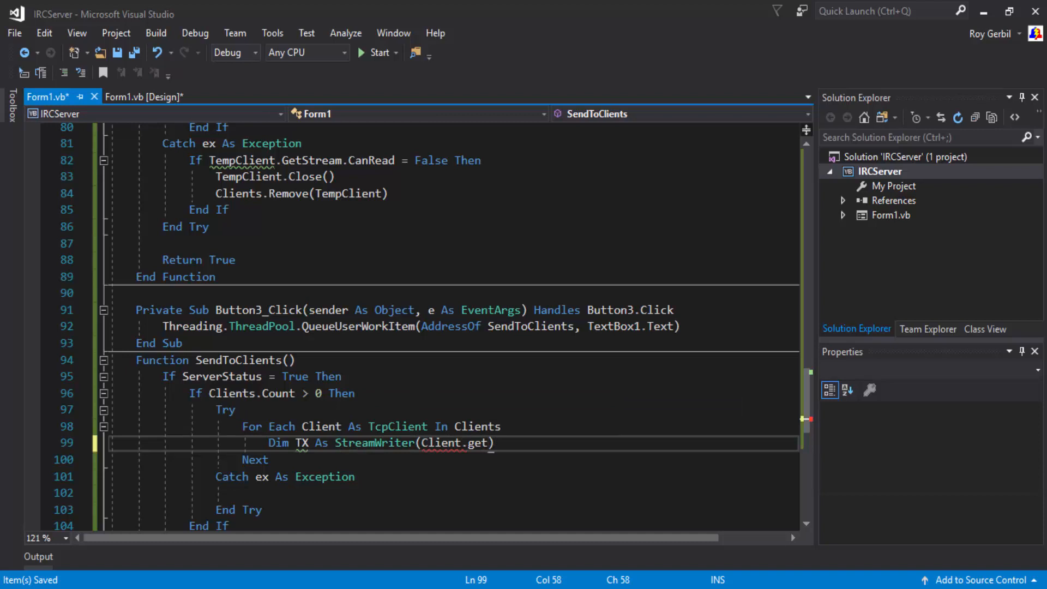
pyautogui.write('tre')
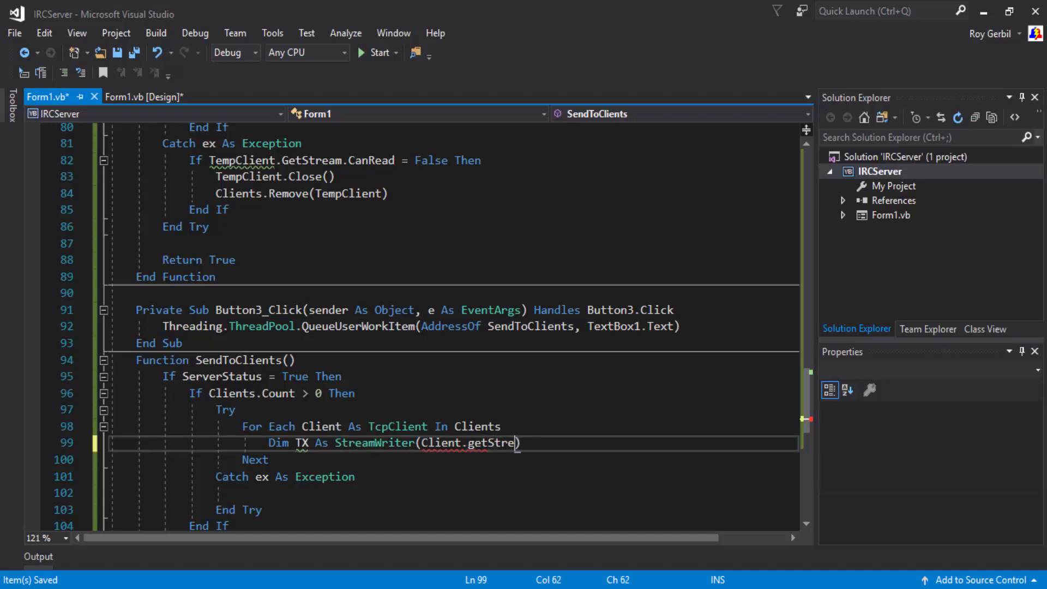
pyautogui.write('am')
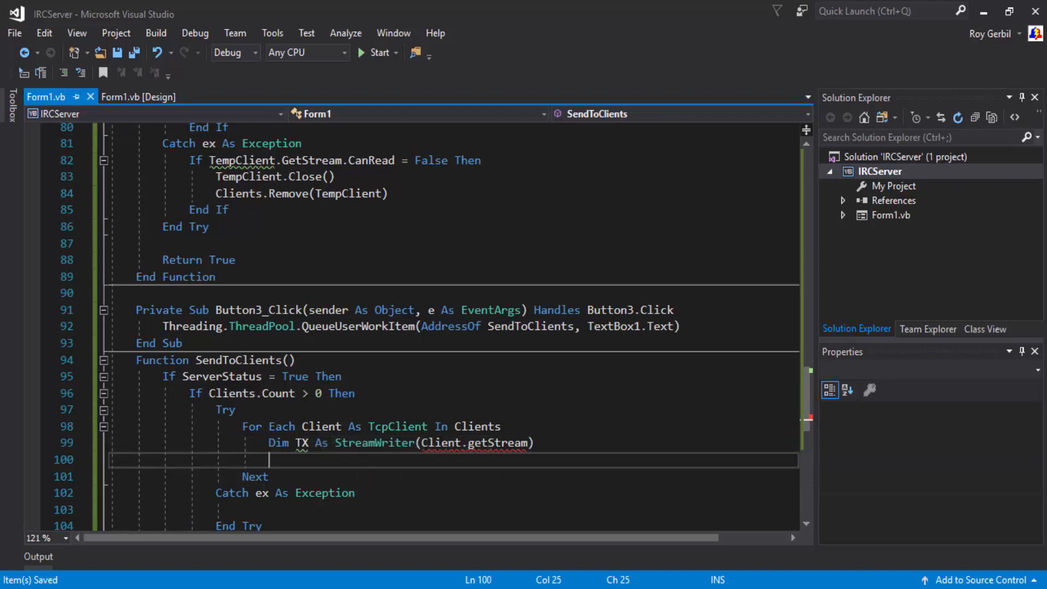
pyautogui.moveTo(474, 443)
pyautogui.write('1')
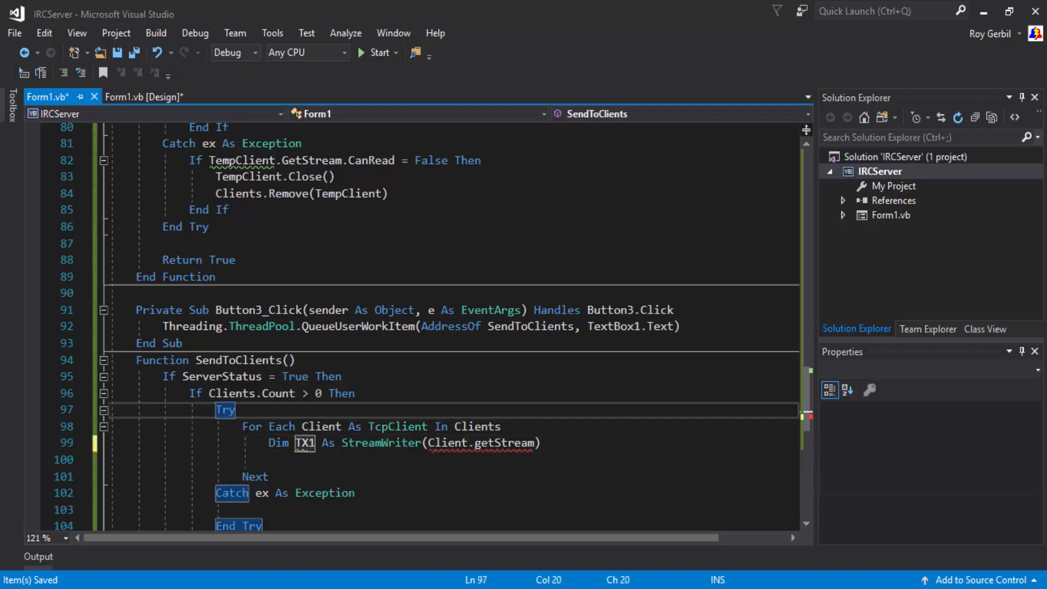
# Step: Make TX1 a New StreamWriter and add a Dim RX1 As New StreamReader(Client.GetStream) line, later commented out
pyautogui.doubleClick(320, 426)
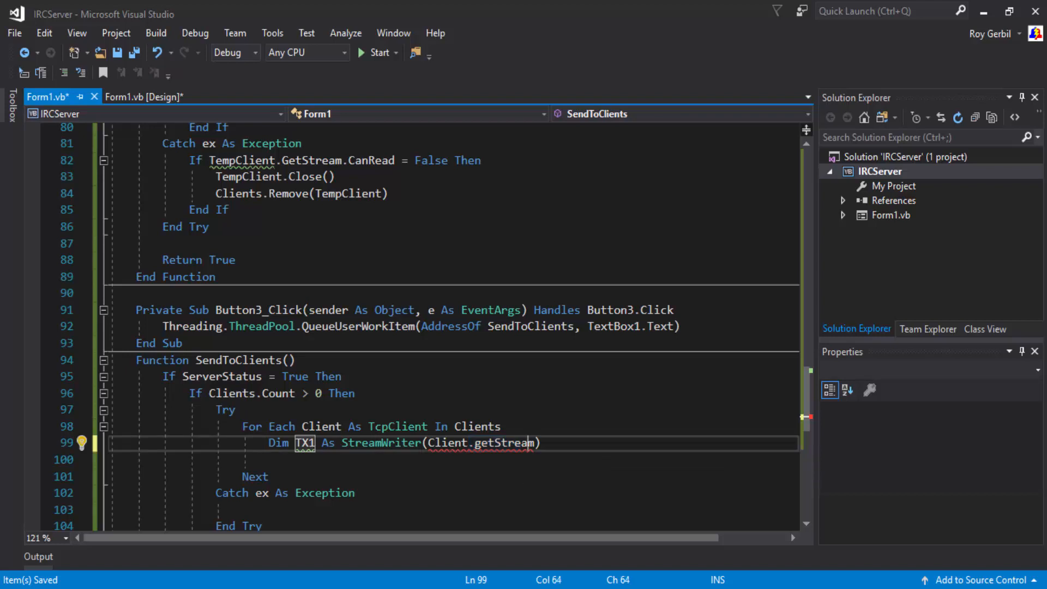
pyautogui.write('()')
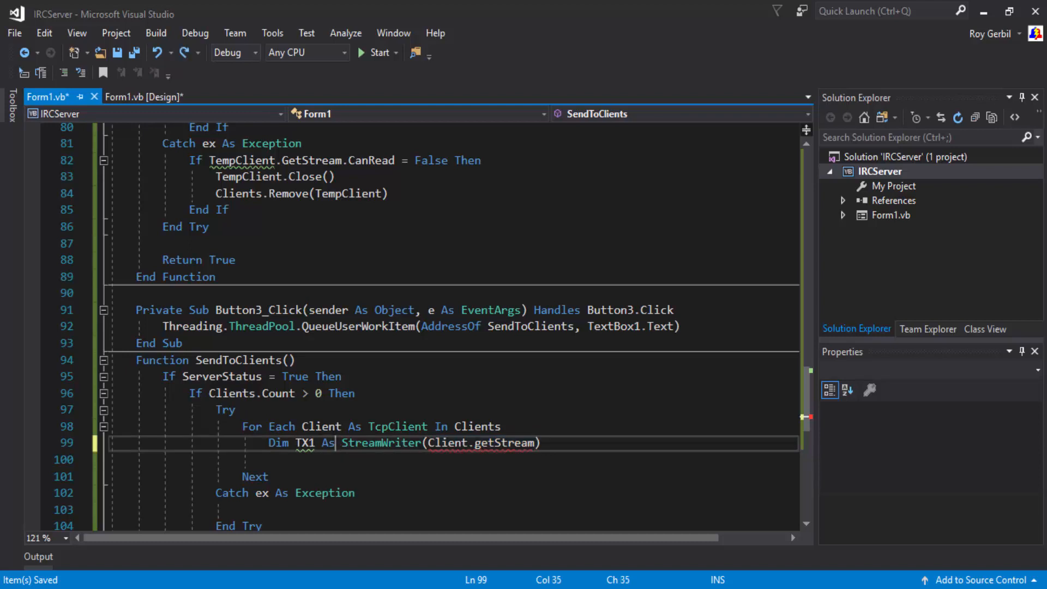
pyautogui.write('new')
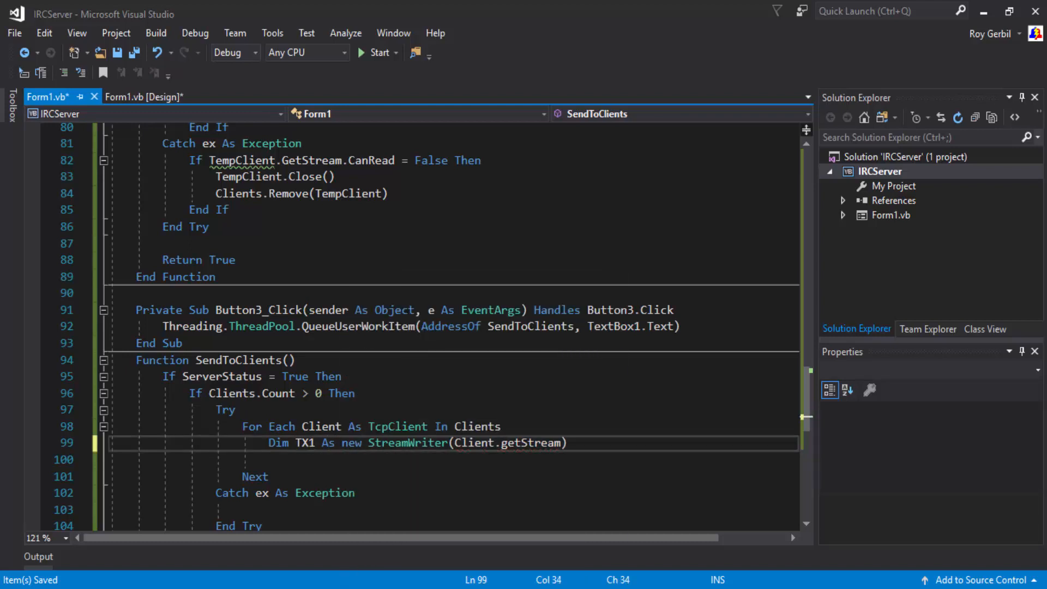
pyautogui.write('Dim RX1')
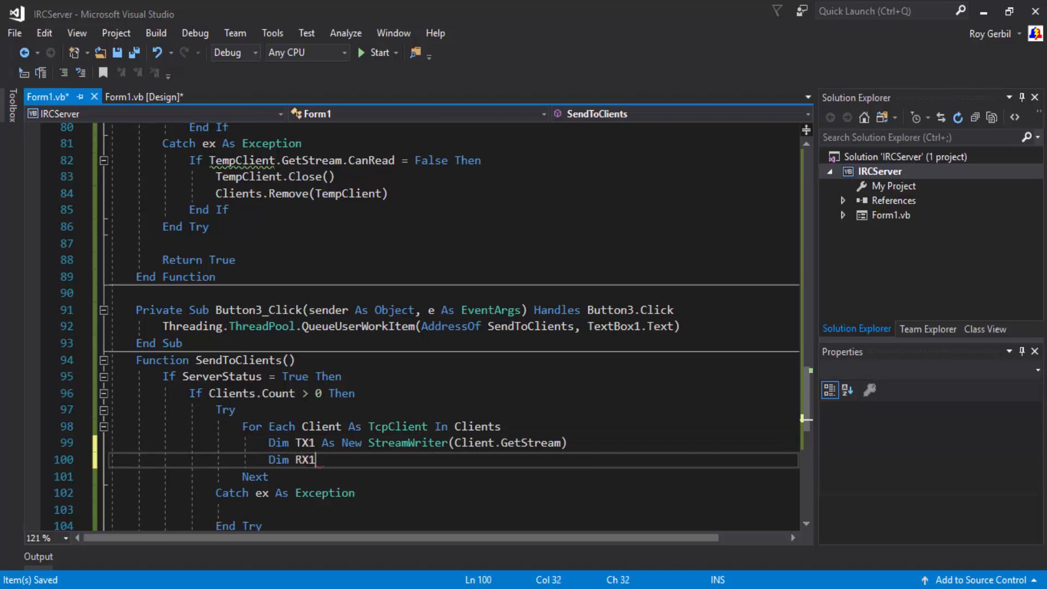
pyautogui.write('As New StreamReader(')
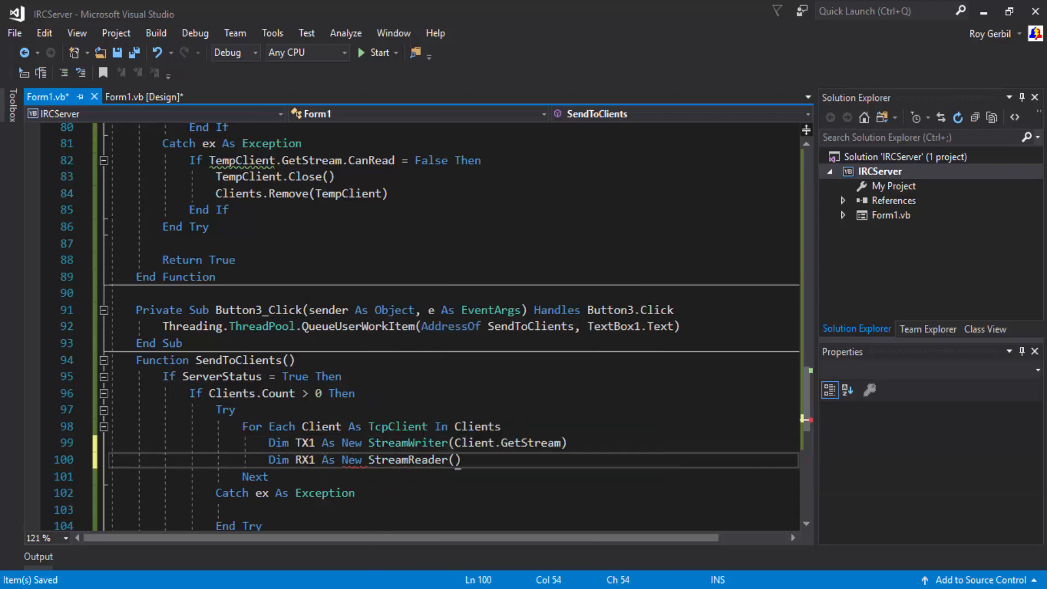
pyautogui.write('Client.getS')
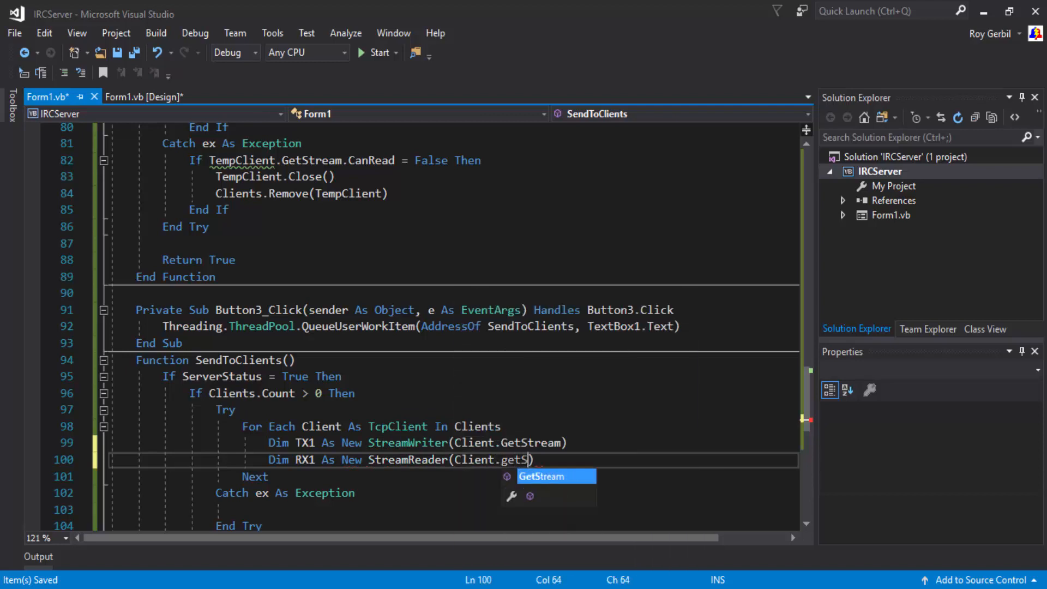
pyautogui.press('Tab')
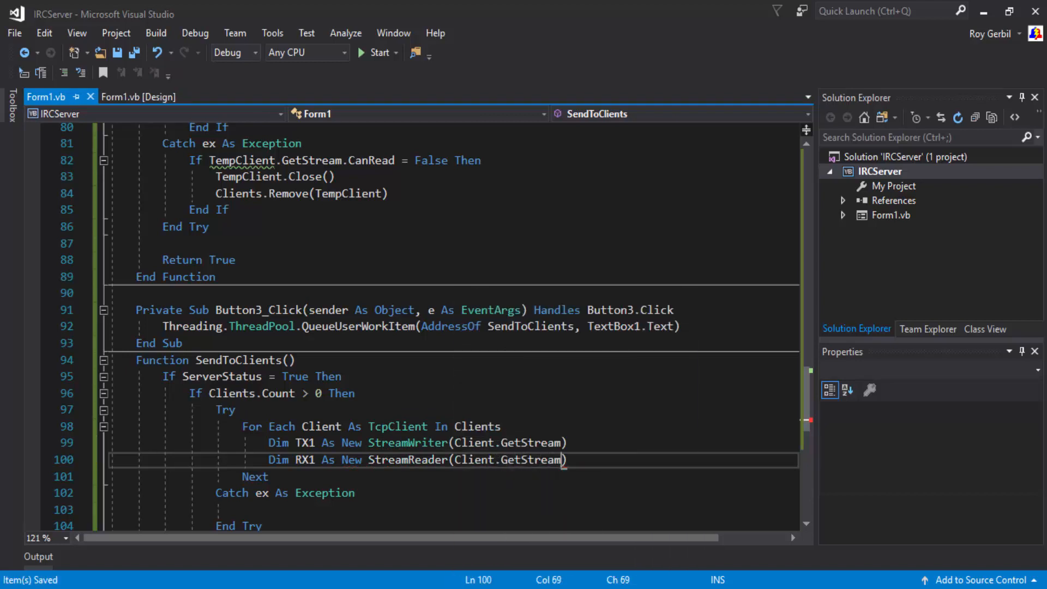
pyautogui.scroll(-3)
pyautogui.write("''   ")
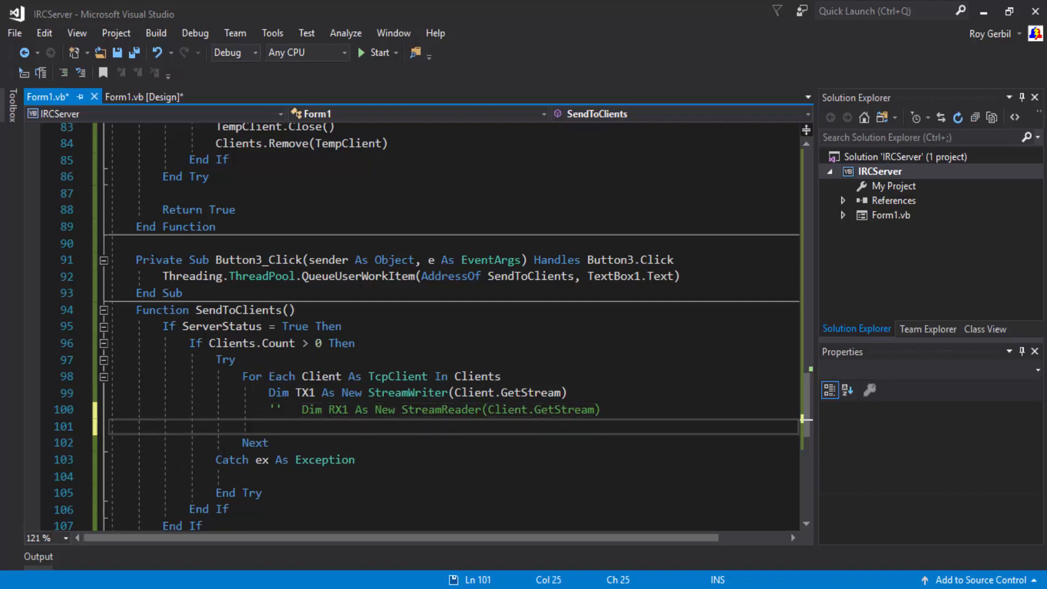
# Step: Write TX1.WriteLine(Data) and TX1.Flush(), adding ByVal Data As String to SendToClients' signature
pyautogui.write('TX1.writeLine(')
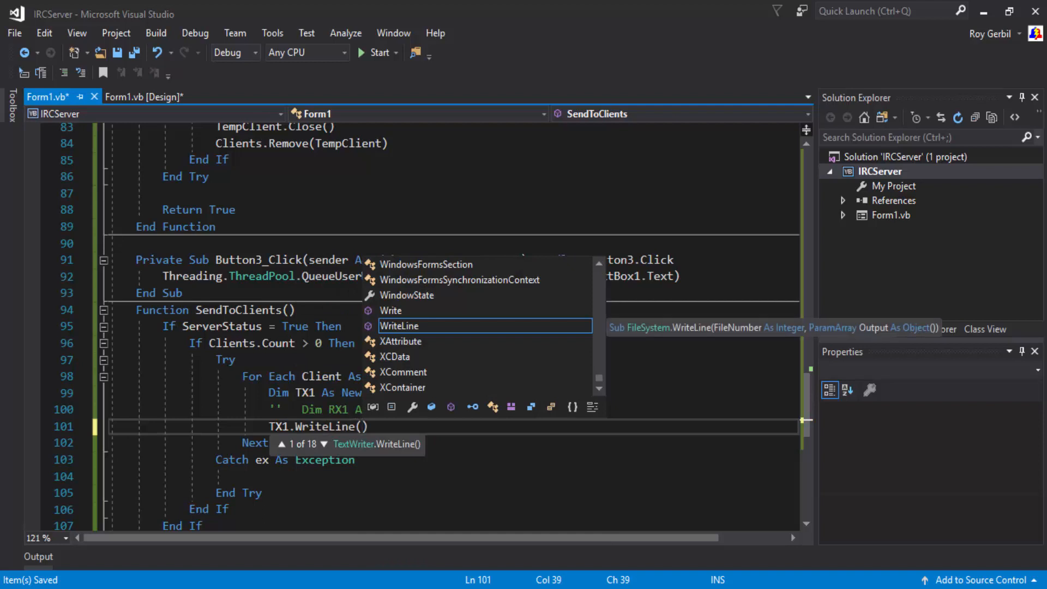
pyautogui.press('Escape')
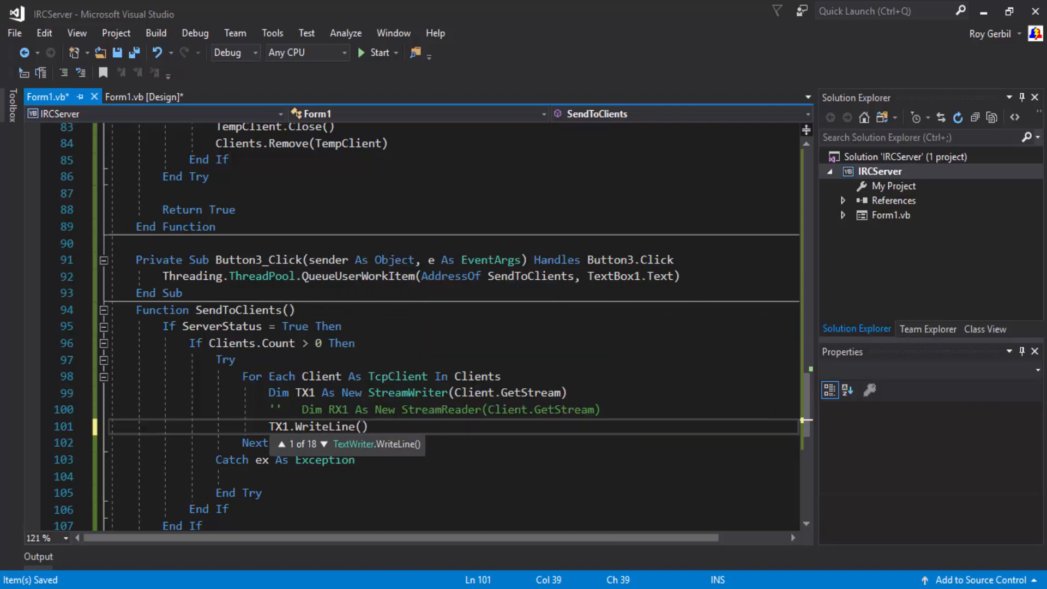
pyautogui.write('Textbox')
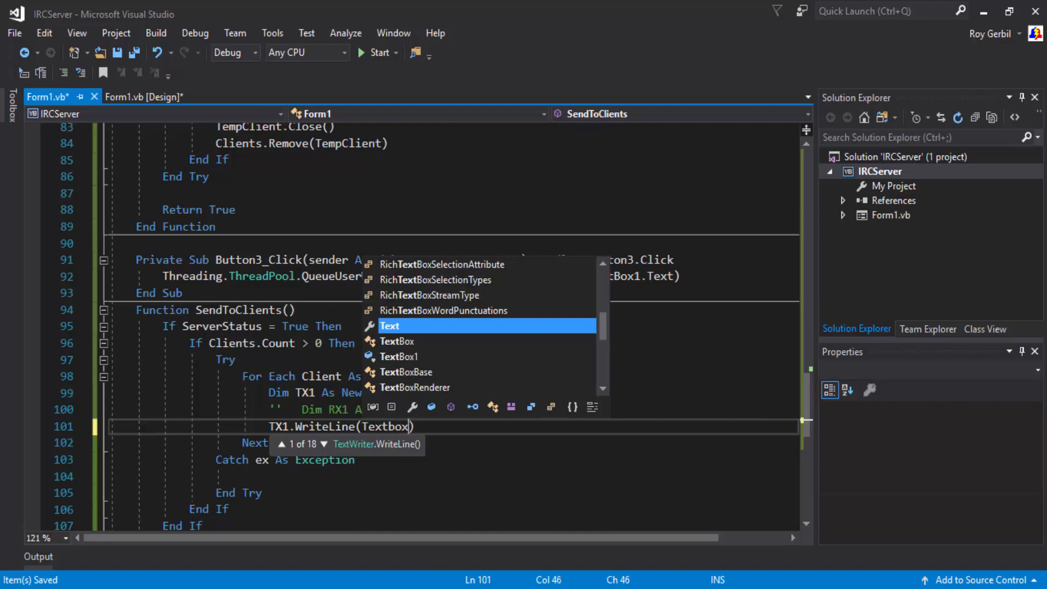
pyautogui.write('.')
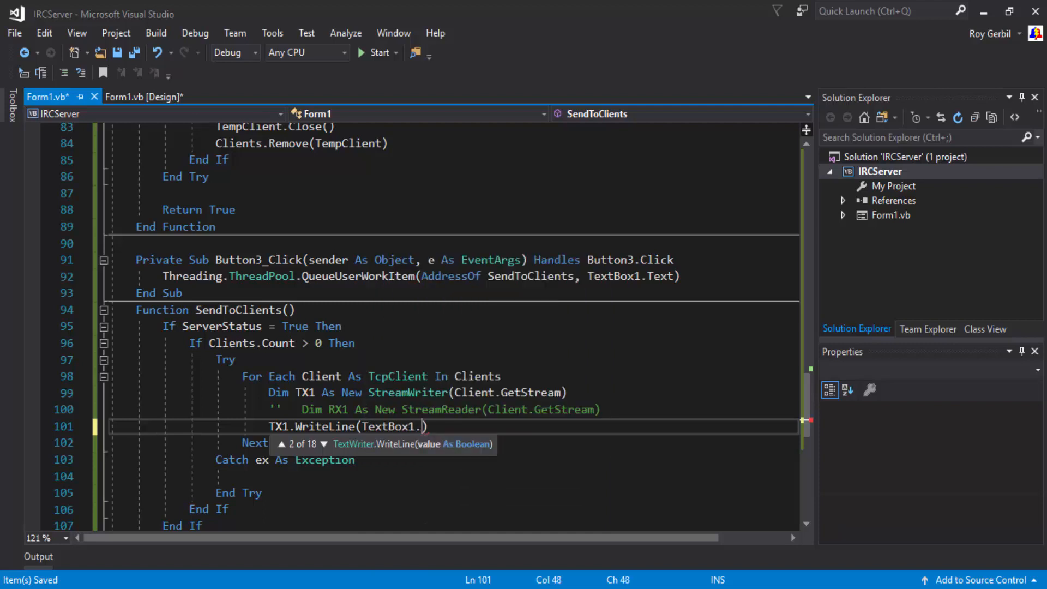
pyautogui.write('T')
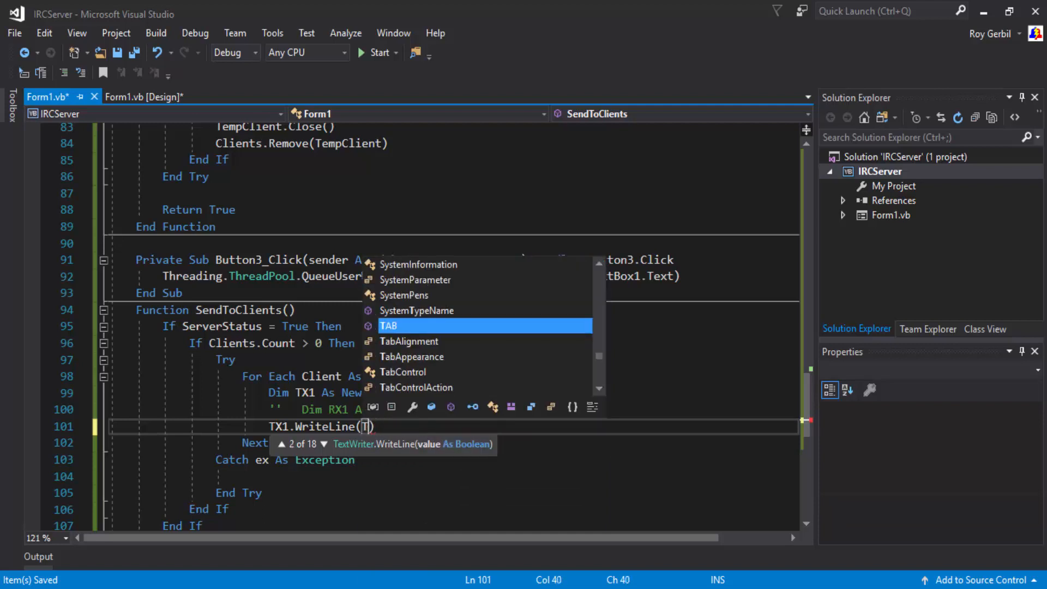
pyautogui.write('ata')
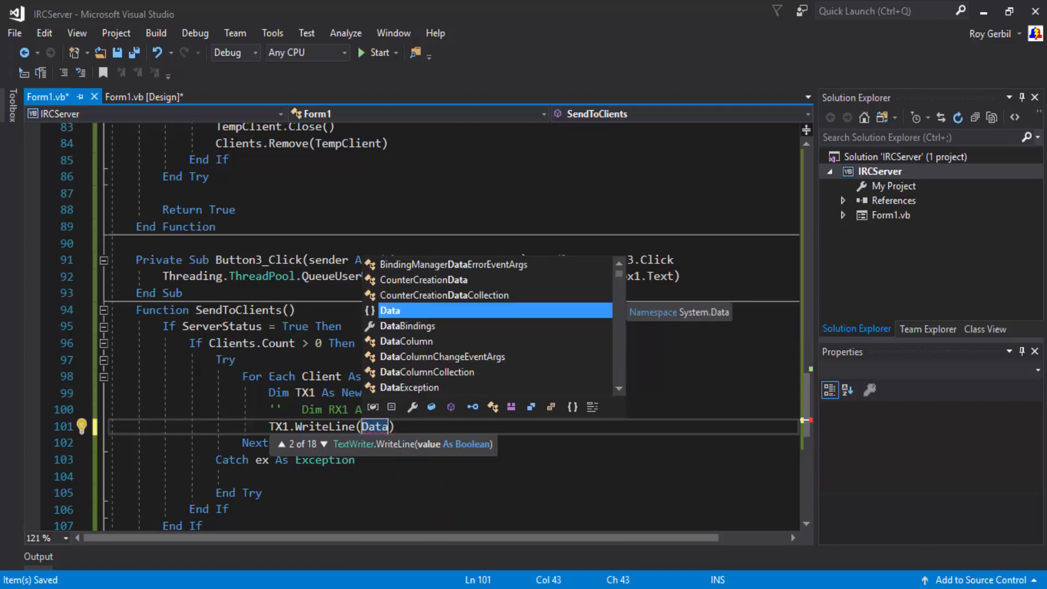
pyautogui.write('byval')
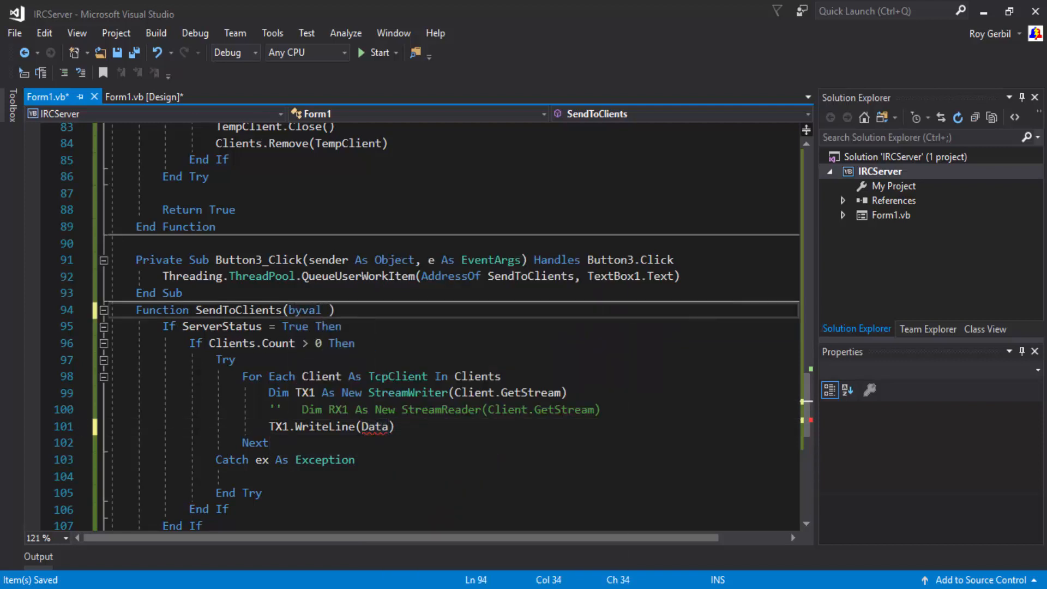
pyautogui.write('Data As string')
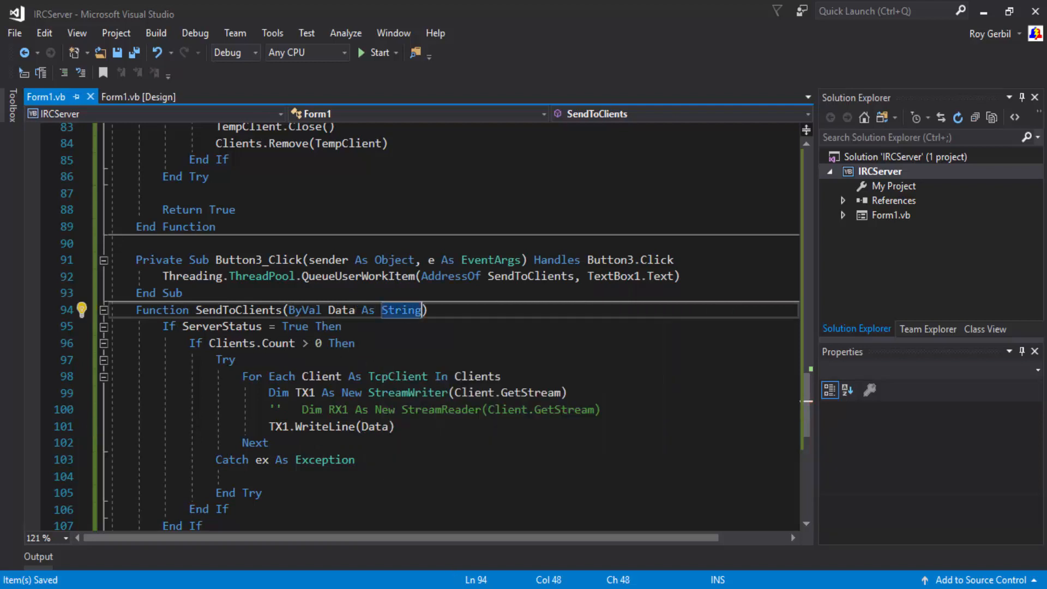
pyautogui.write('tx1')
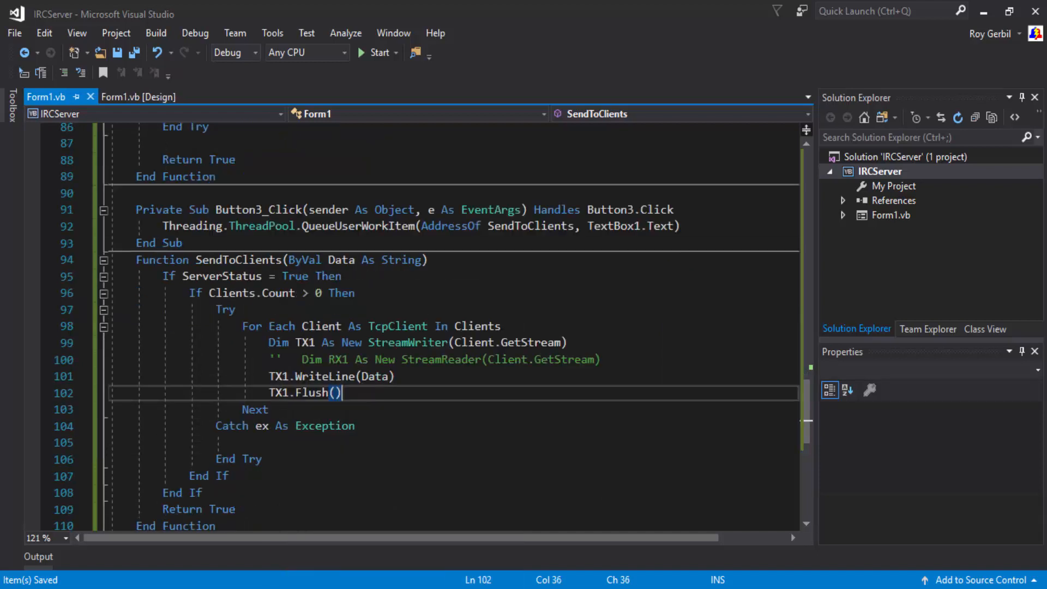
pyautogui.write('S')
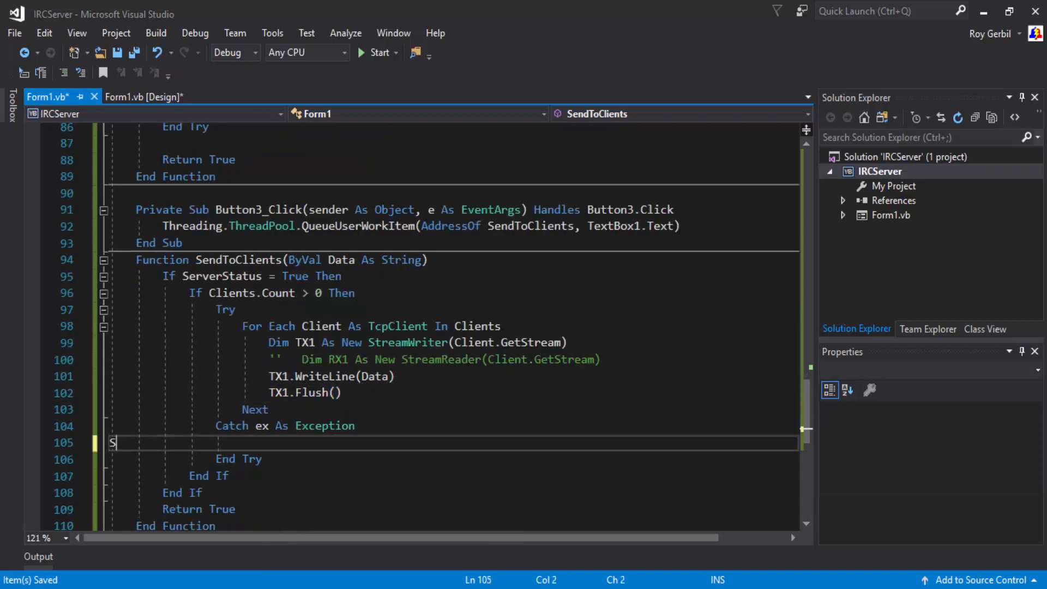
pyautogui.write('endToClient')
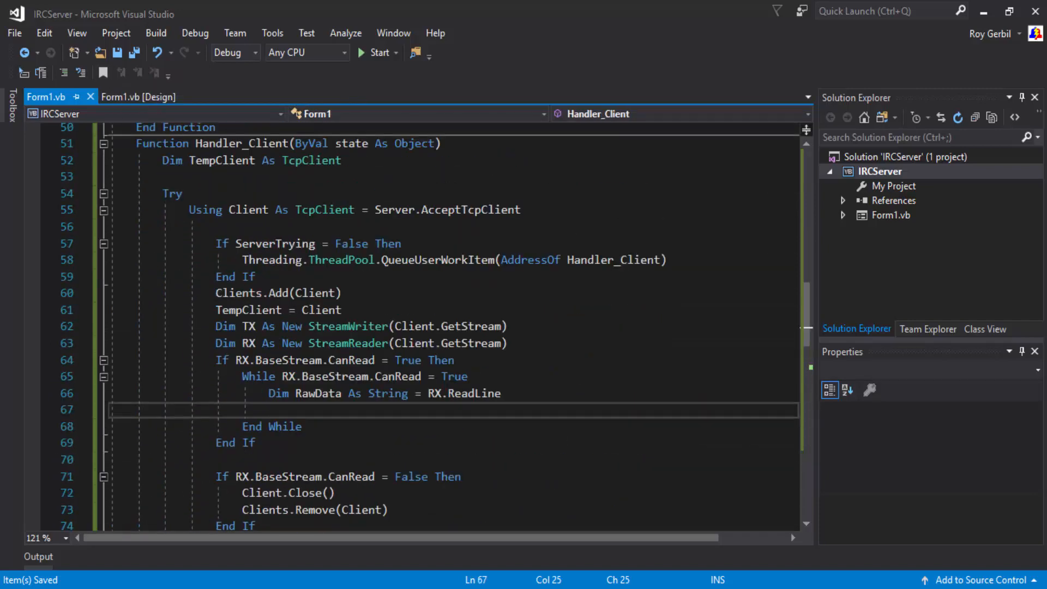
# Step: Append Client.Client.RemoteEndPoint.ToString + ">>" + RawData + vbNewLine to Richtextbox1.Text in Handler_Client's loop
pyautogui.write('R')
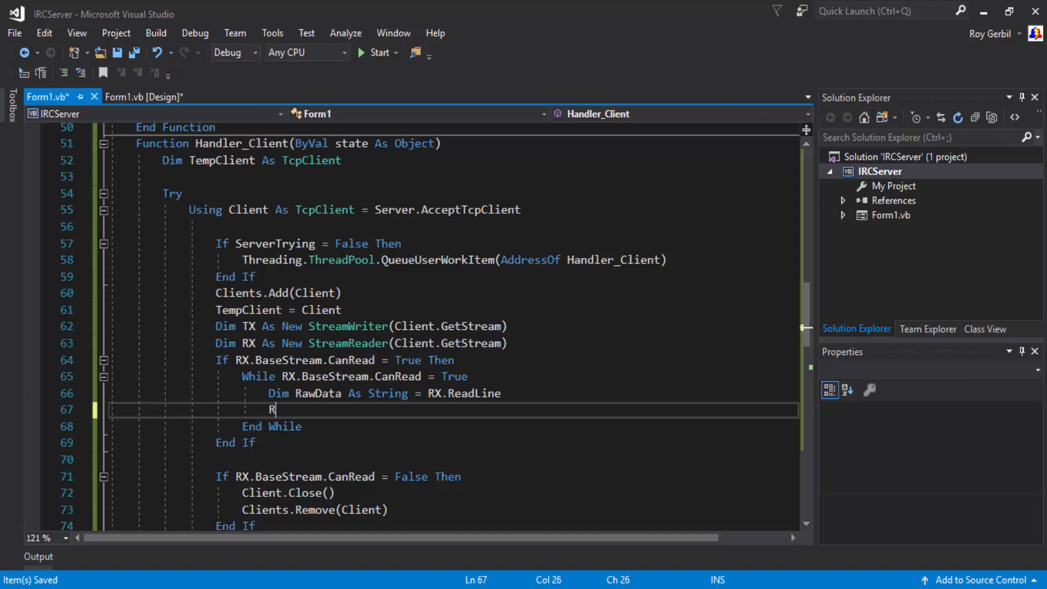
pyautogui.write('ichtrextbox')
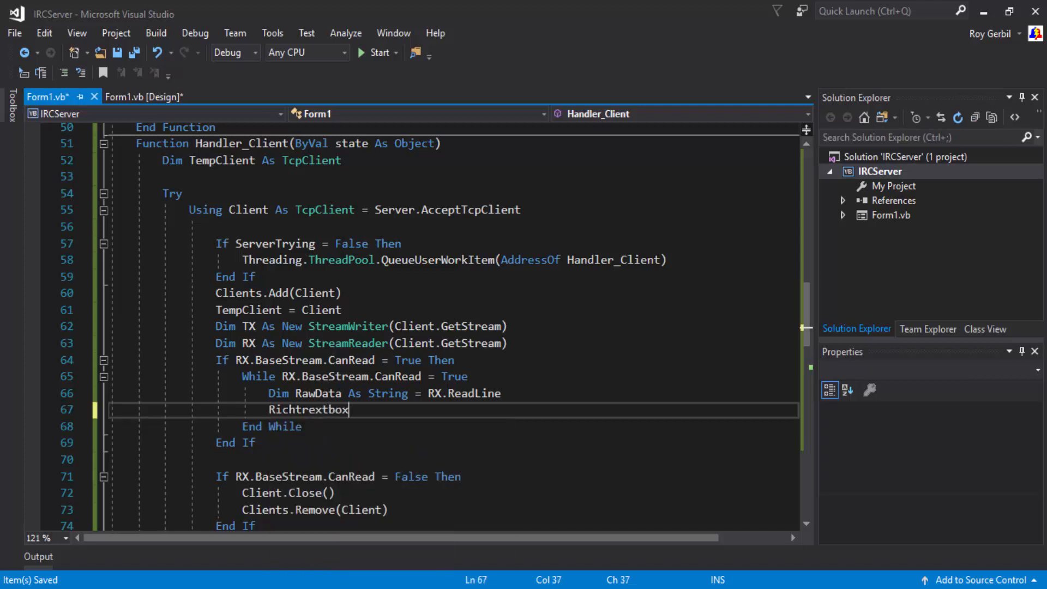
pyautogui.write('1')
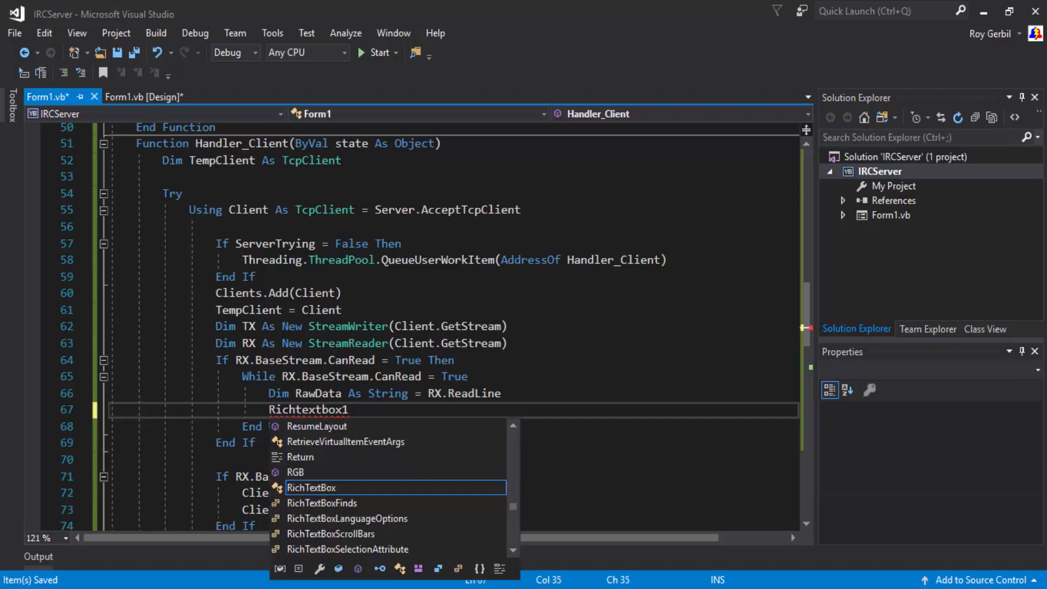
pyautogui.write('.t')
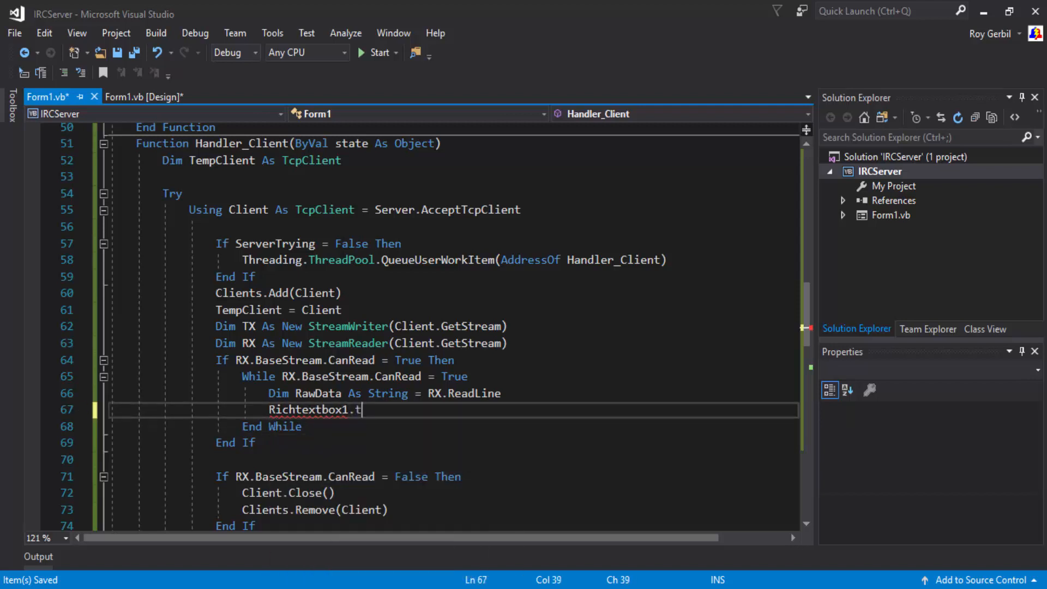
pyautogui.write('ext +=')
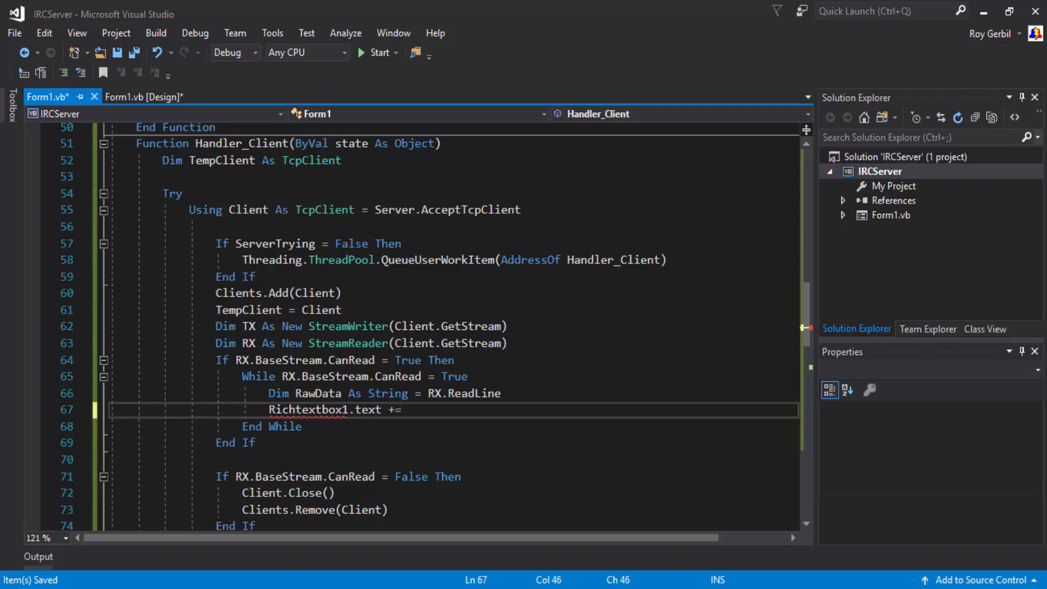
pyautogui.write('RawDat')
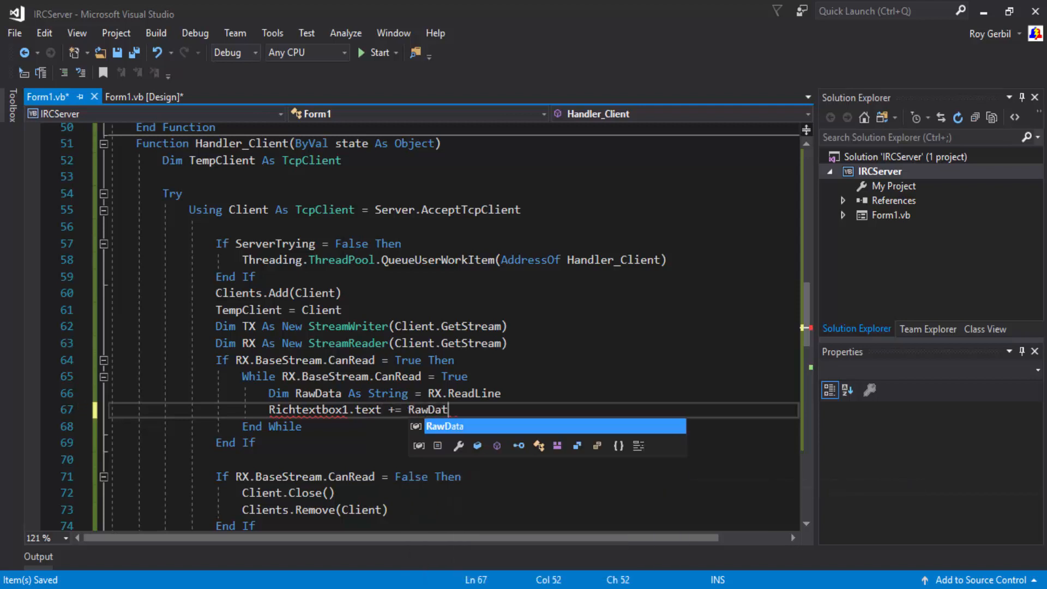
pyautogui.write('a')
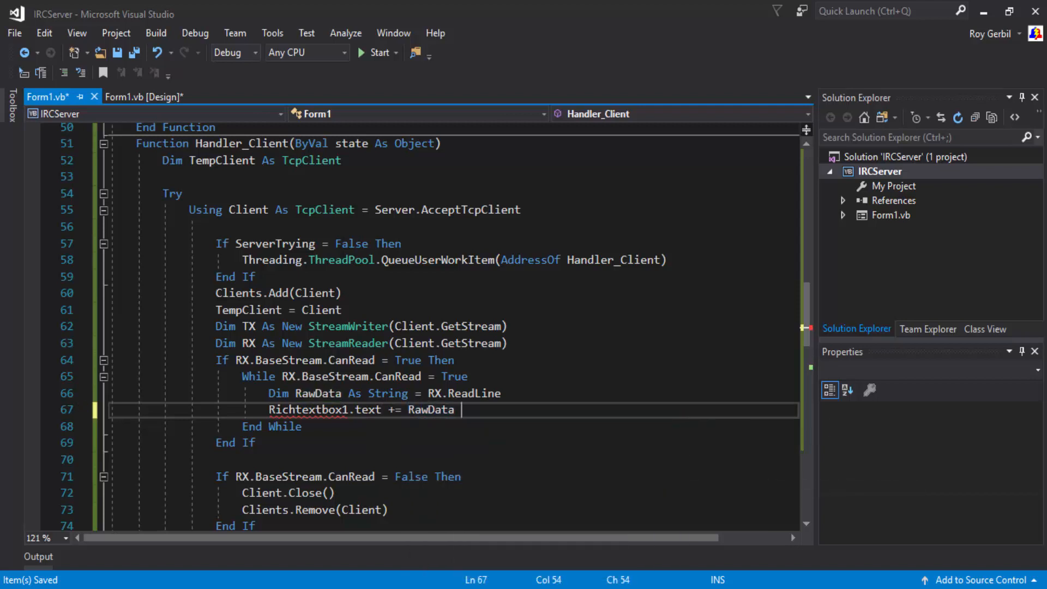
pyautogui.write('+ ""')
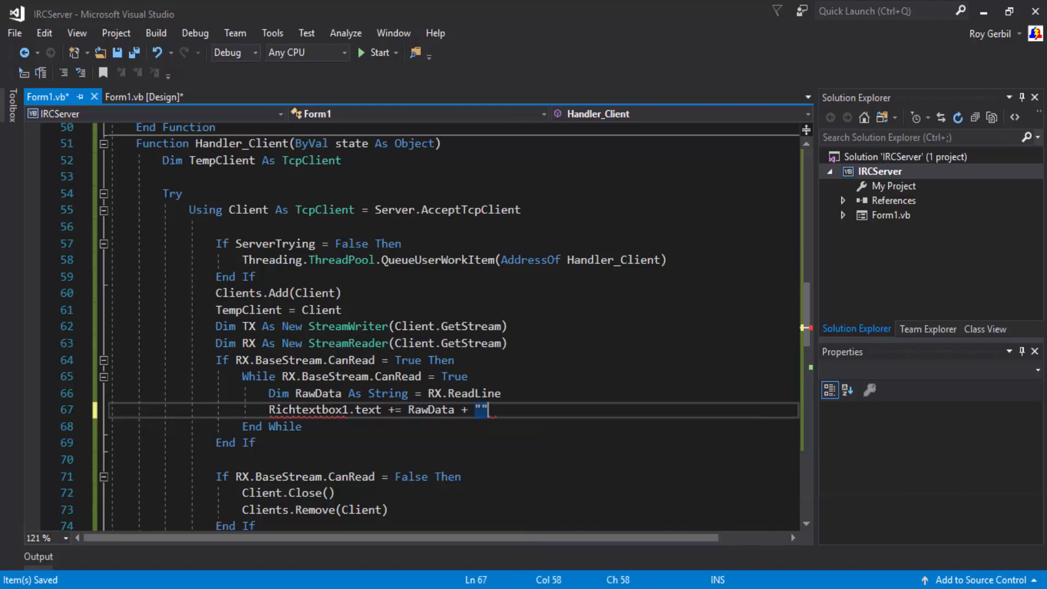
pyautogui.write('vbnewli')
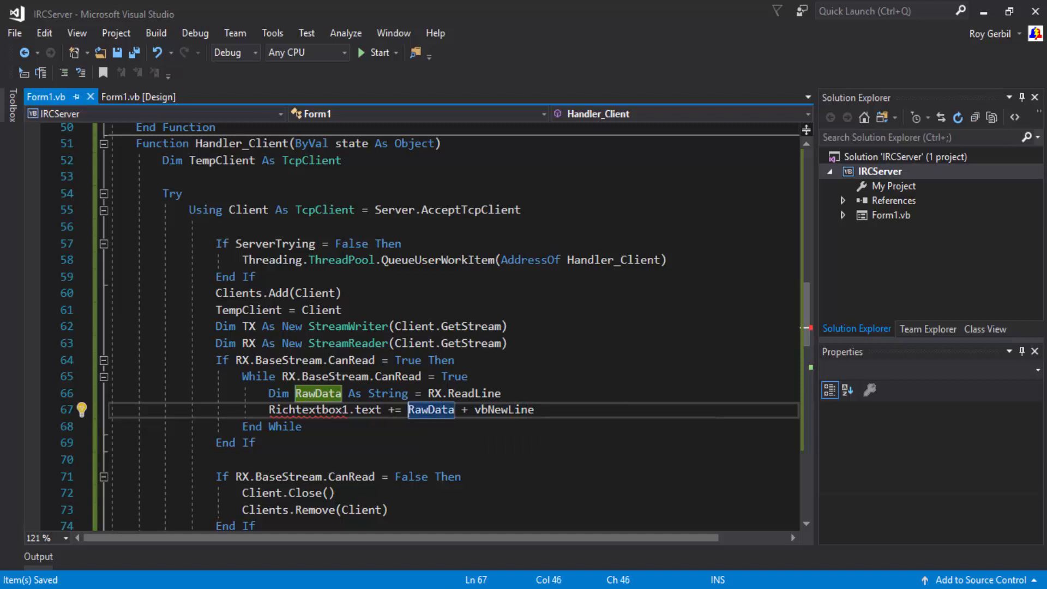
pyautogui.write('Cli')
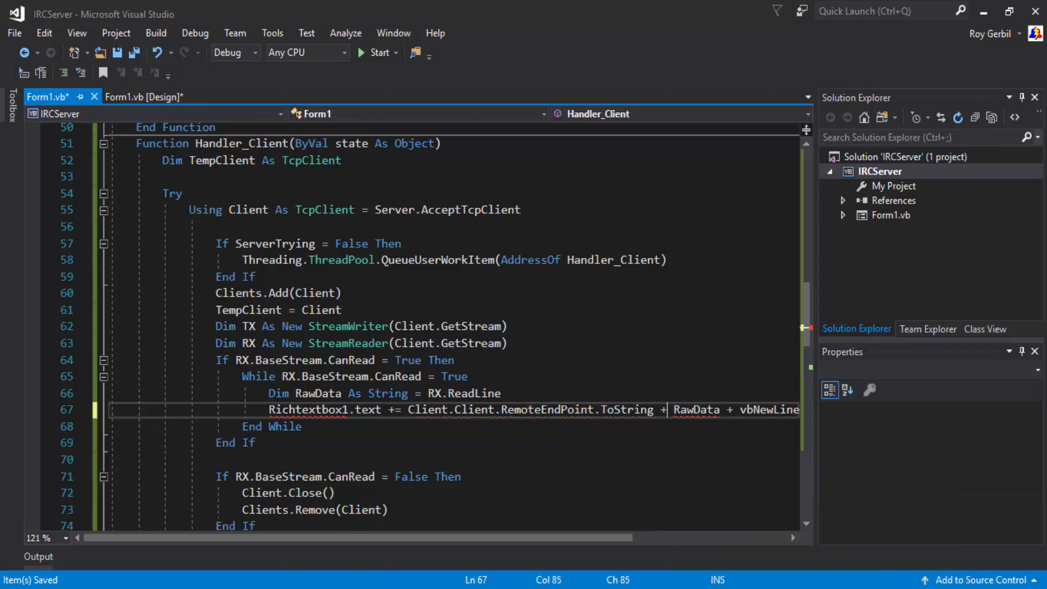
pyautogui.write('">>"')
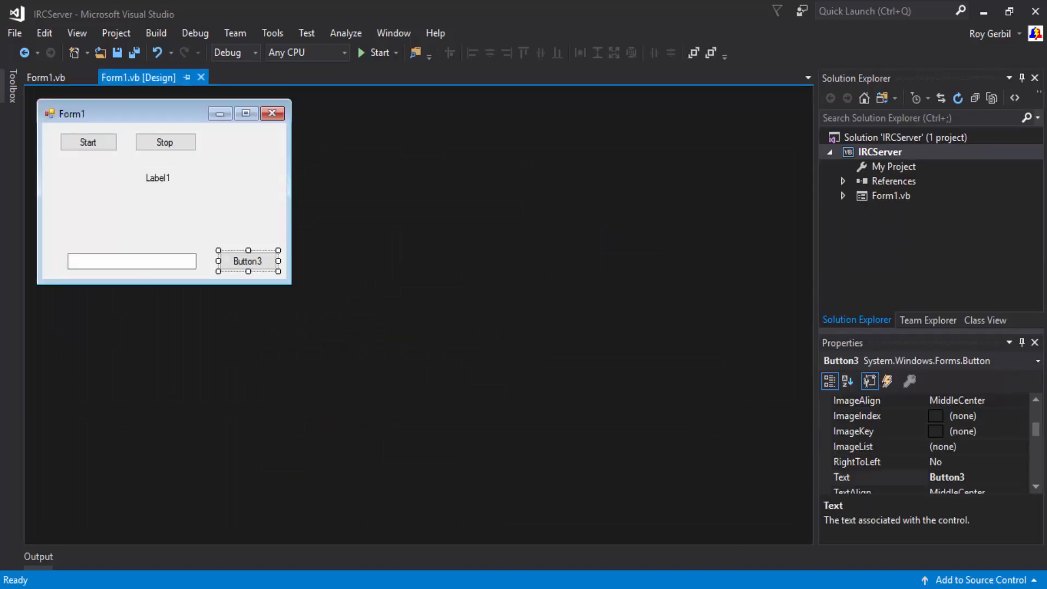
# Step: Drop a RichTextBox under Label1 on the server form and launch the server project
pyautogui.click(10, 88)
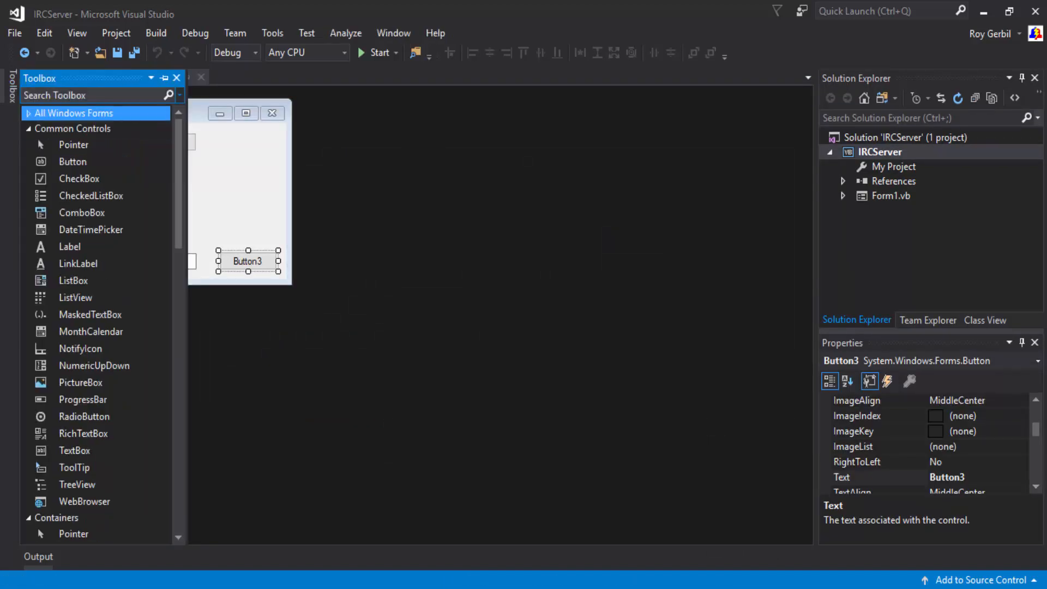
pyautogui.write('rich')
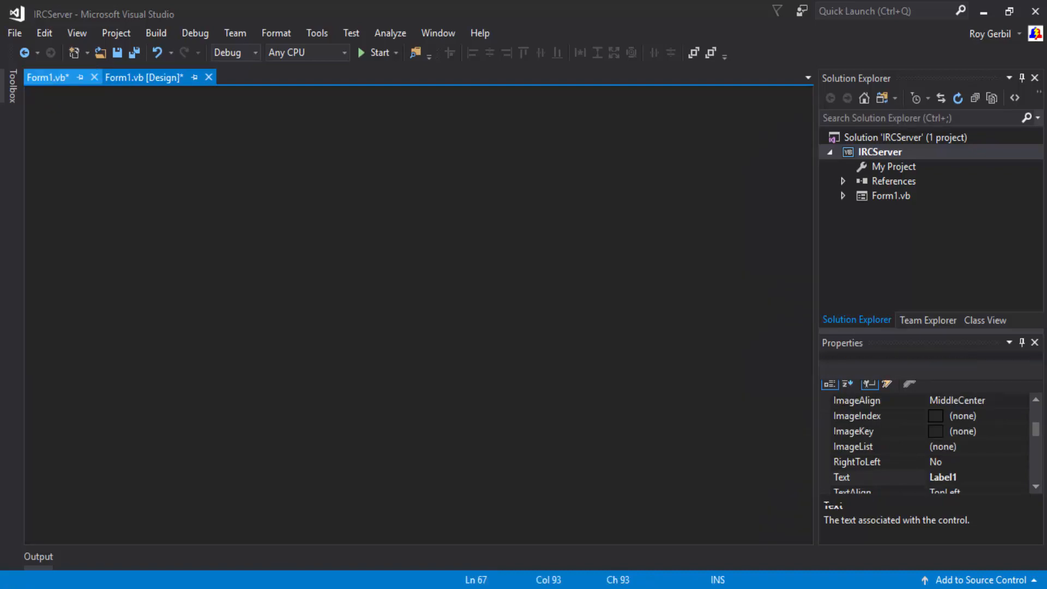
pyautogui.click(144, 76)
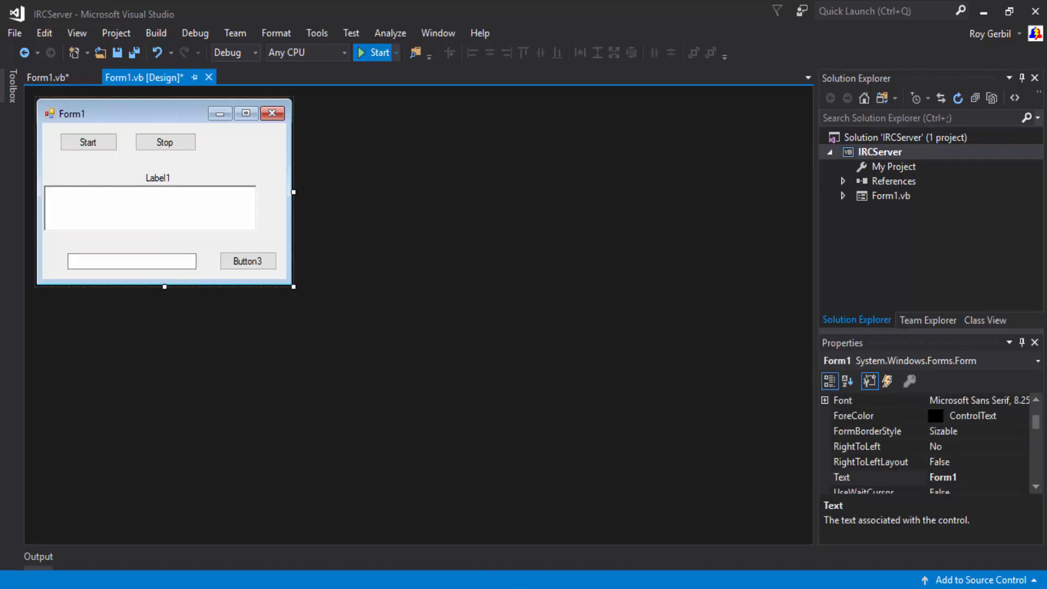
pyautogui.click(374, 52)
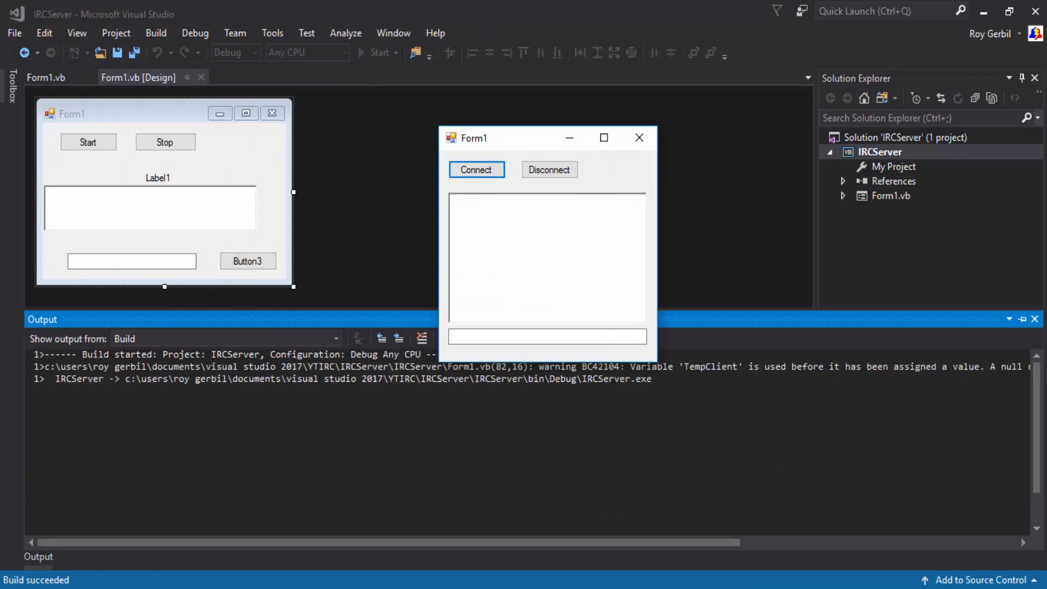
# Step: Start the server, allow it through the firewall, place the client beside it and send "Test" with Button3
pyautogui.click(378, 52)
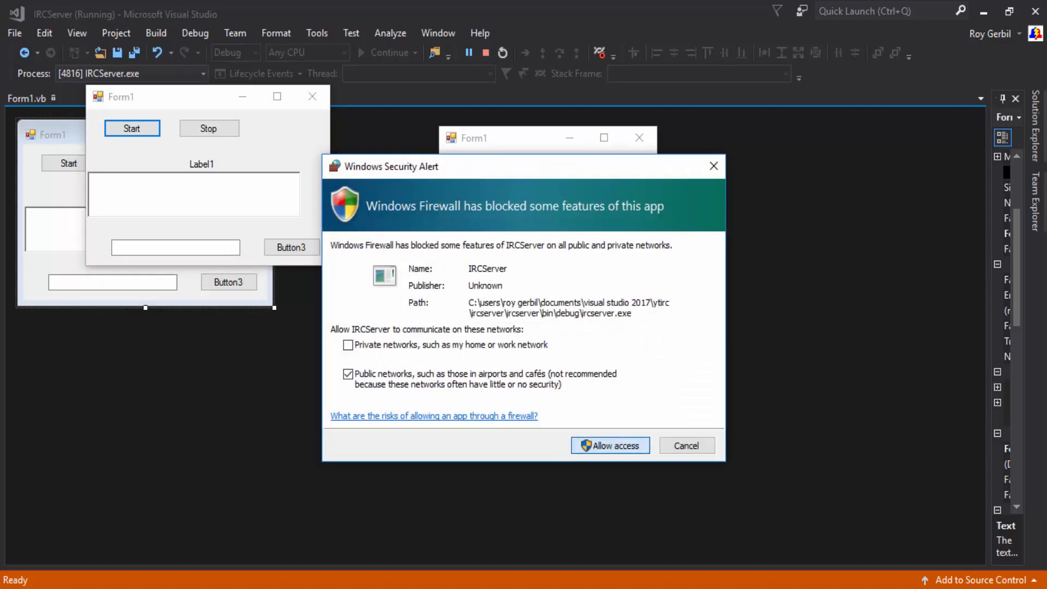
pyautogui.click(609, 445)
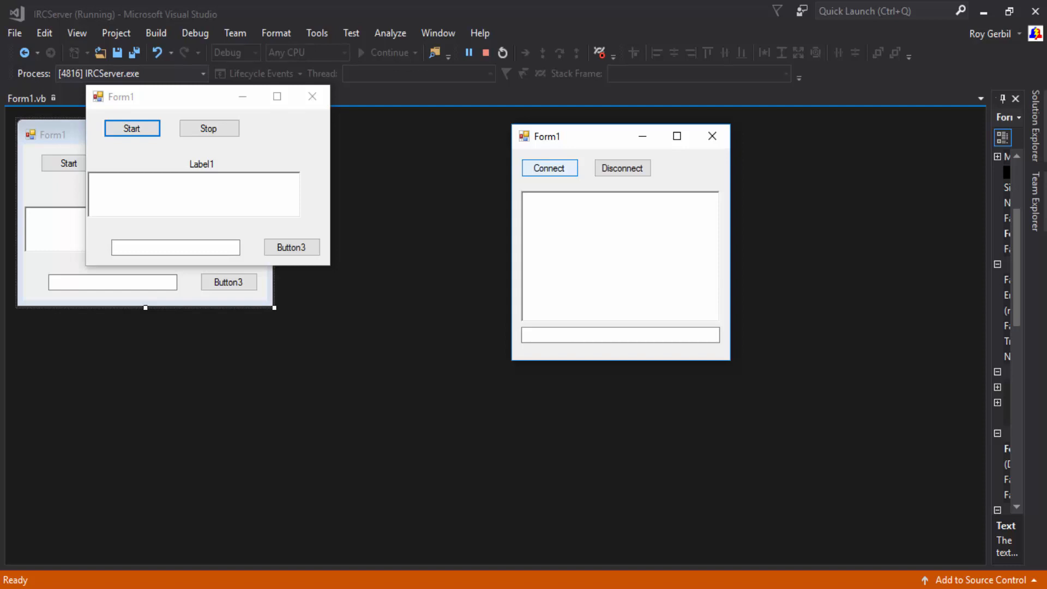
pyautogui.moveTo(601, 136); pyautogui.dragTo(525, 141)
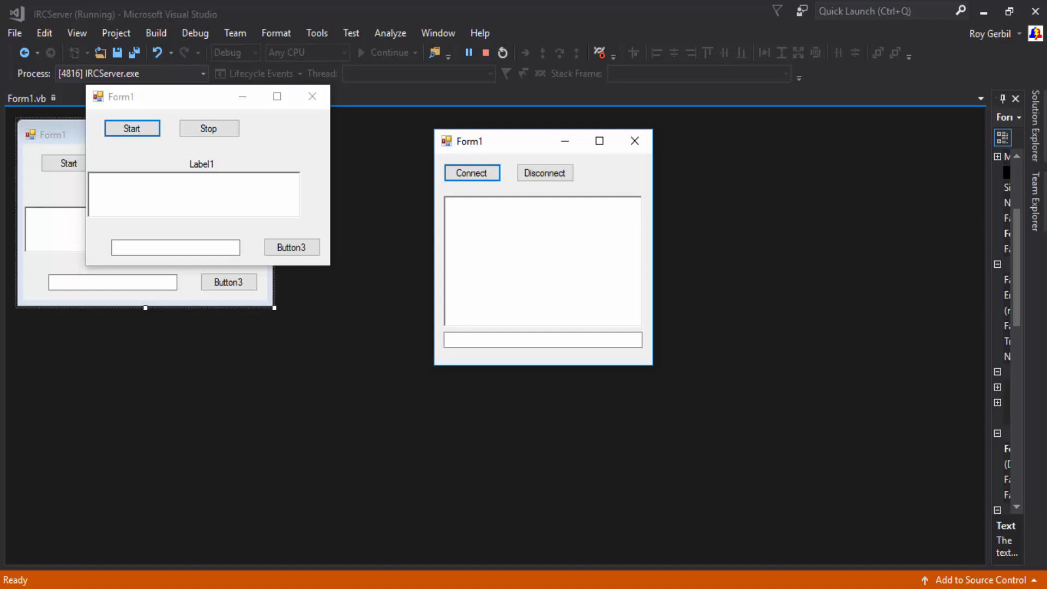
pyautogui.write('T')
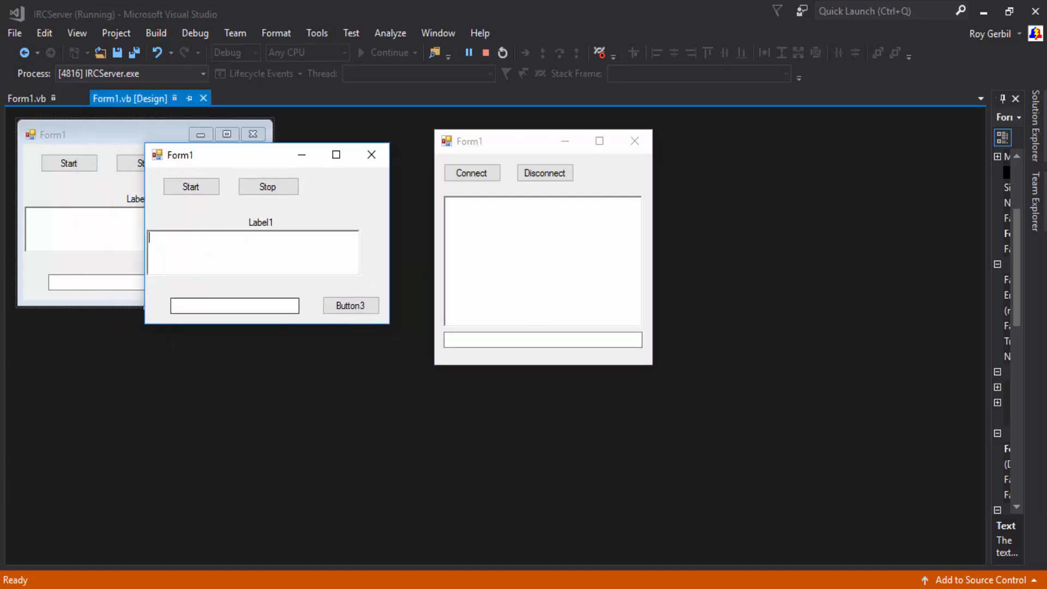
pyautogui.write('Test')
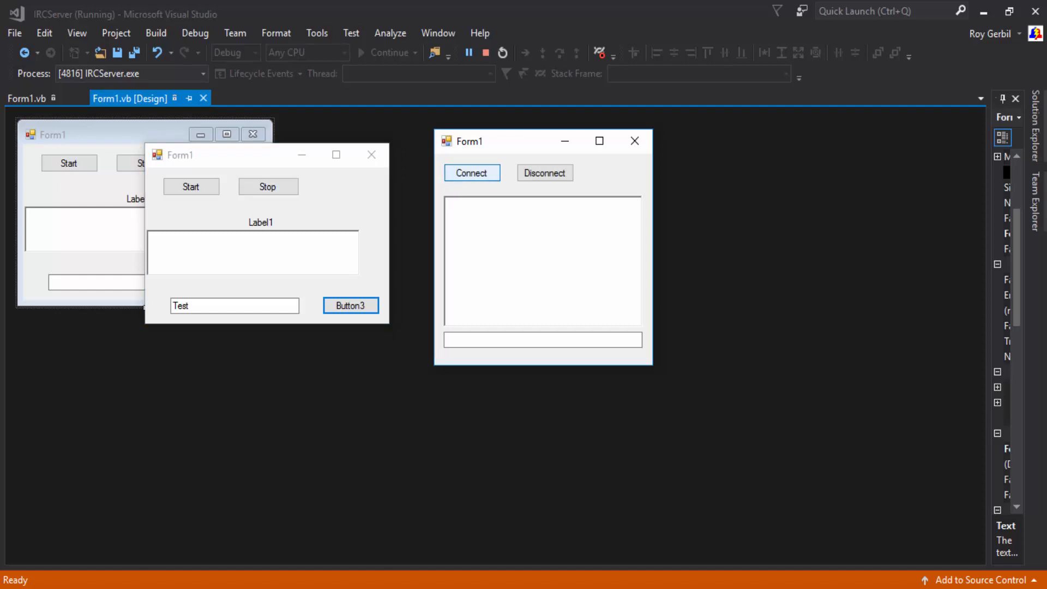
pyautogui.click(542, 339)
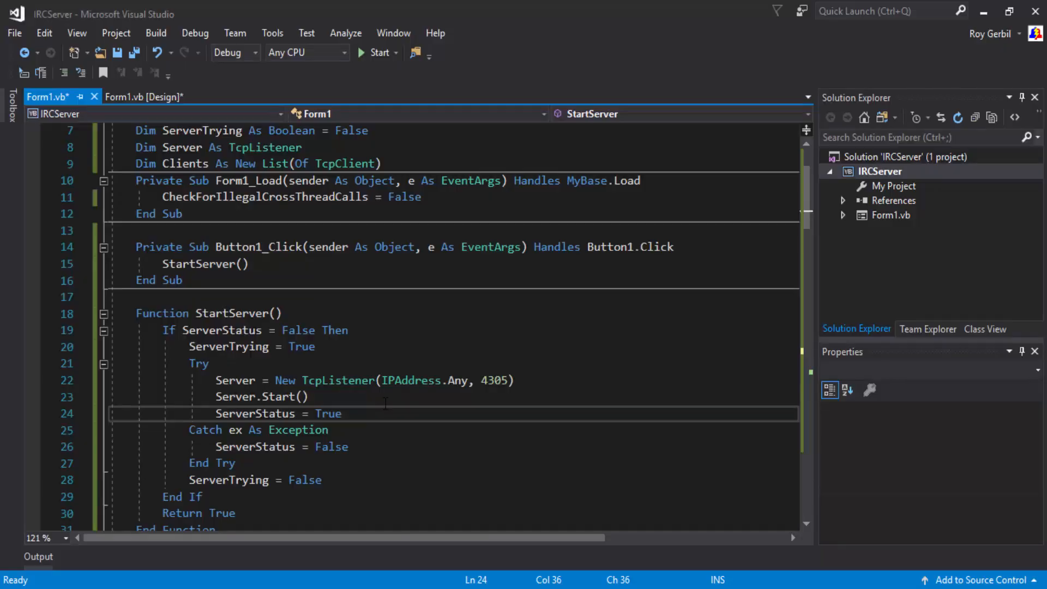
# Step: Add Threading.ThreadPool.QueueUserWorkItem(AddressOf Handler_Client) after ServerStatus = True and rerun the server
pyautogui.write('Threading.ThreadPool.QueueUserWorkItem(AddressOf Handler_Client)')
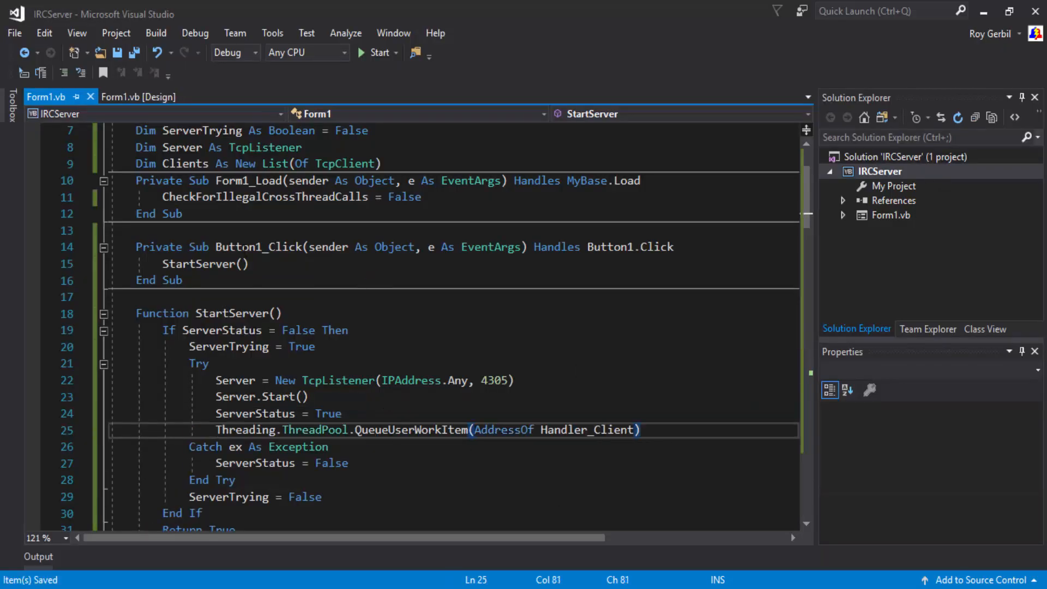
pyautogui.moveTo(616, 449)
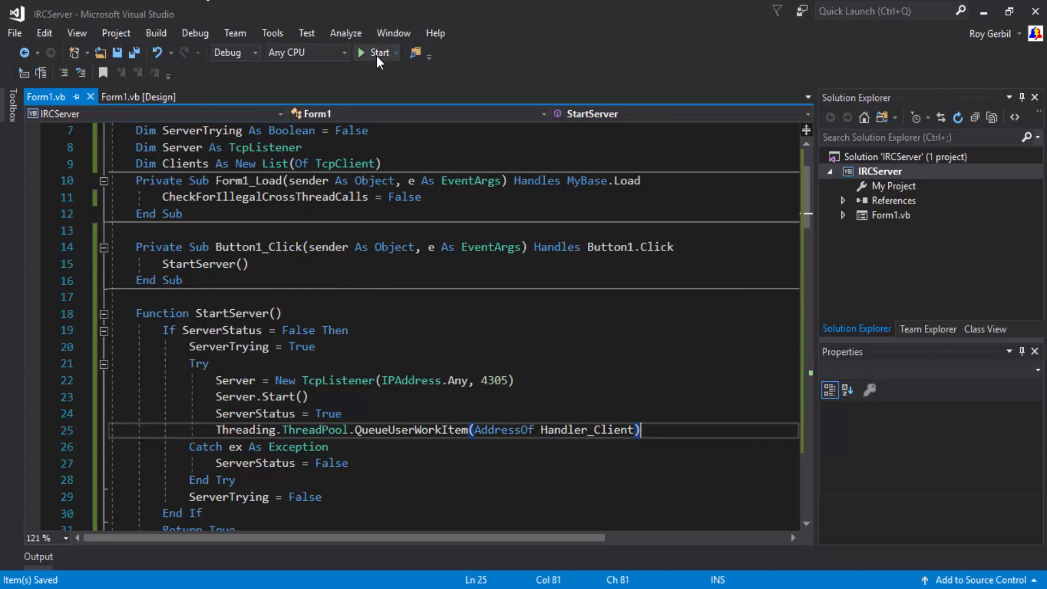
pyautogui.click(378, 53)
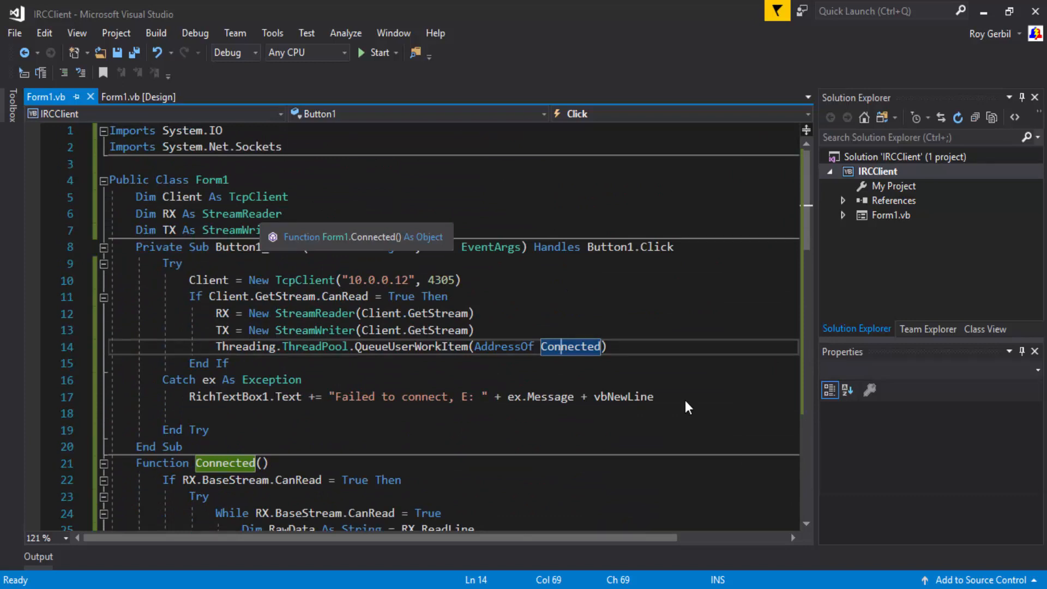
pyautogui.click(373, 52)
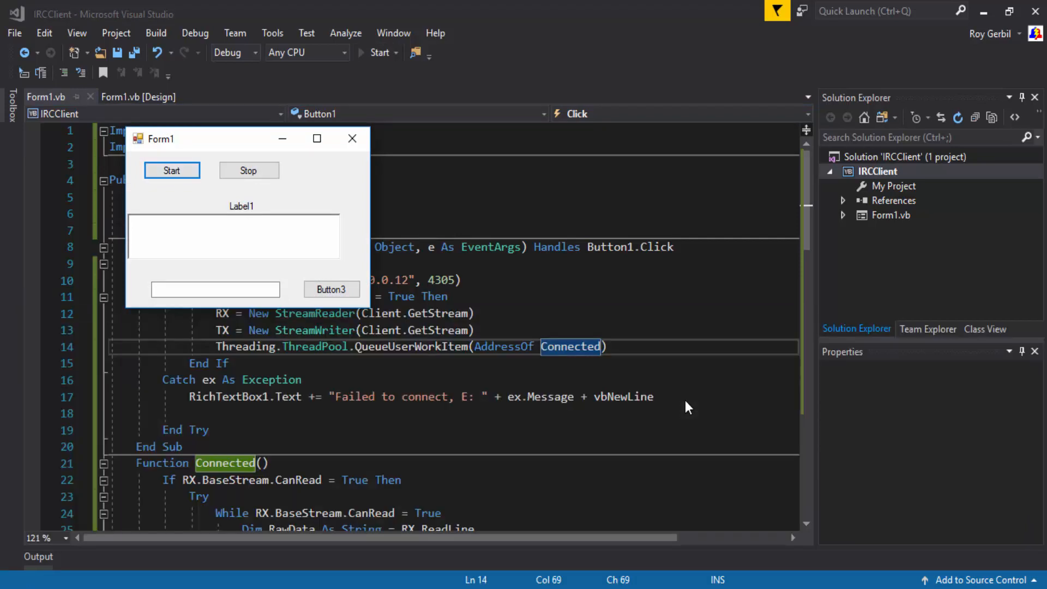
# Step: Run the client, start the server, connect, and send "Test" from each form to the other
pyautogui.click(378, 52)
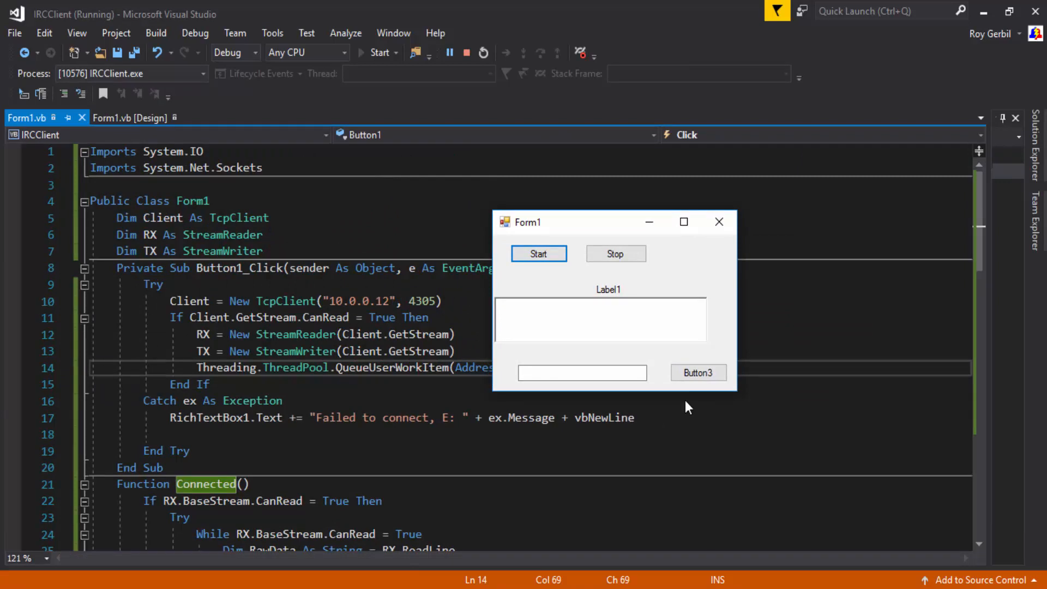
pyautogui.click(537, 253)
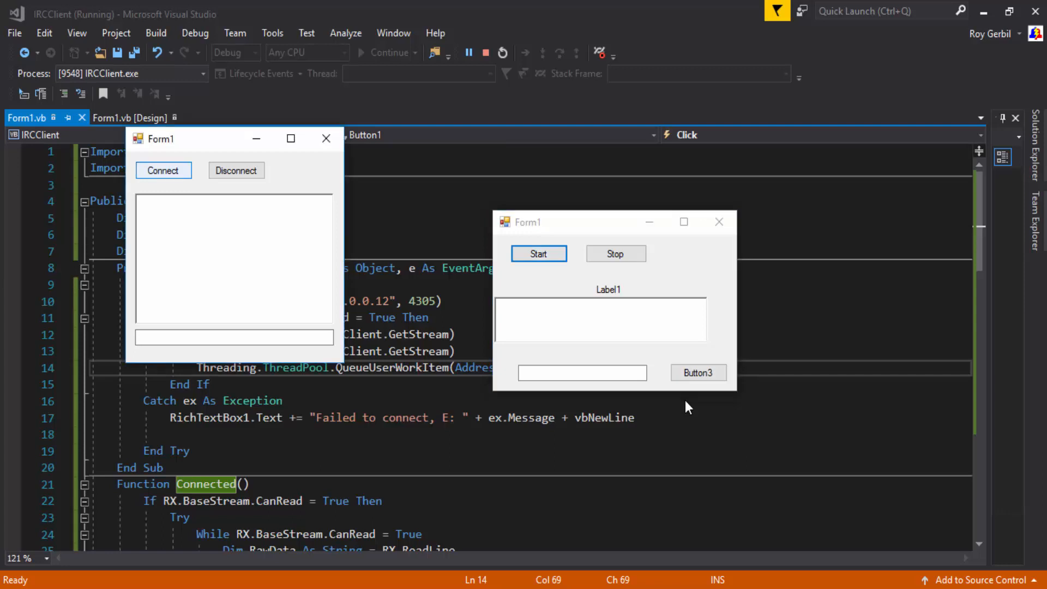
pyautogui.click(234, 337)
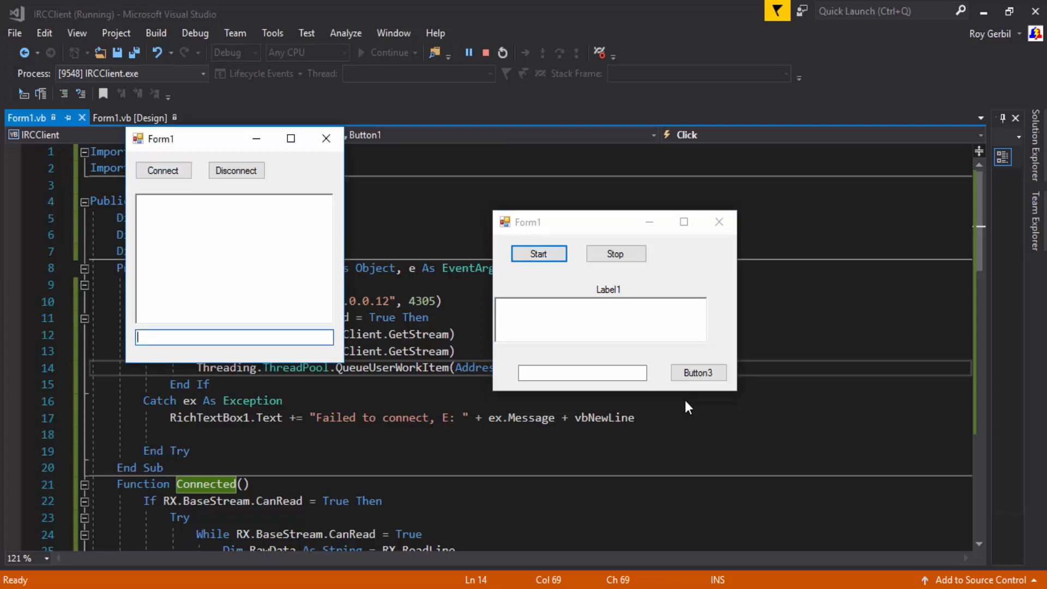
pyautogui.write('Tes')
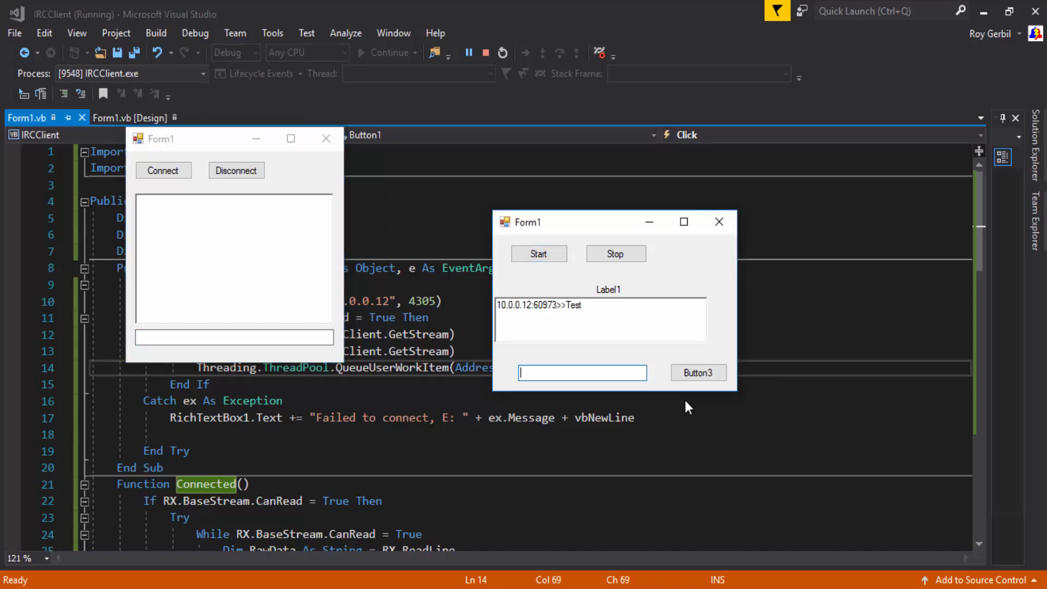
pyautogui.write('Test')
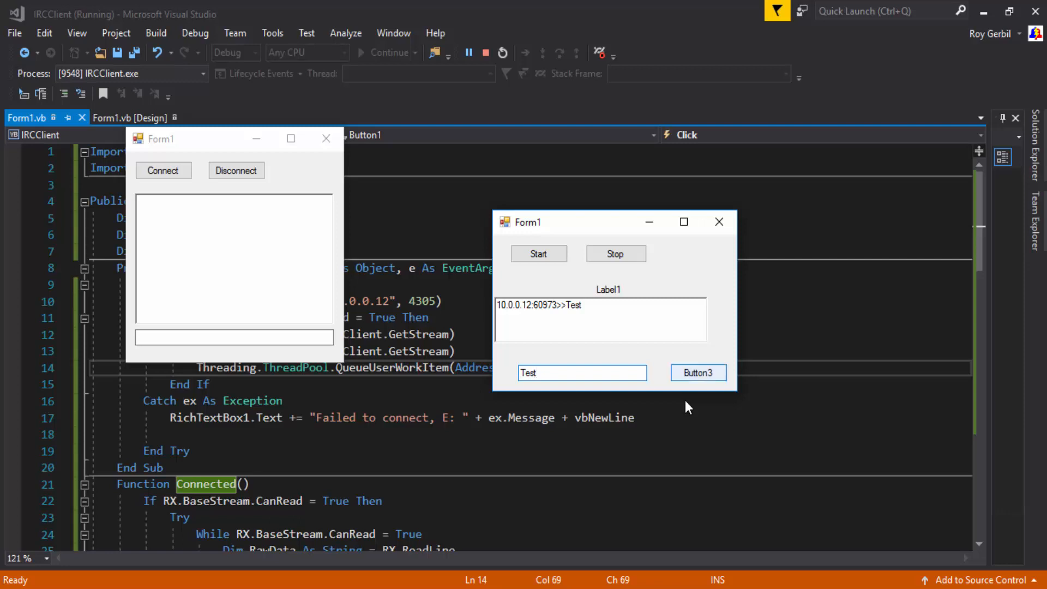
pyautogui.click(697, 372)
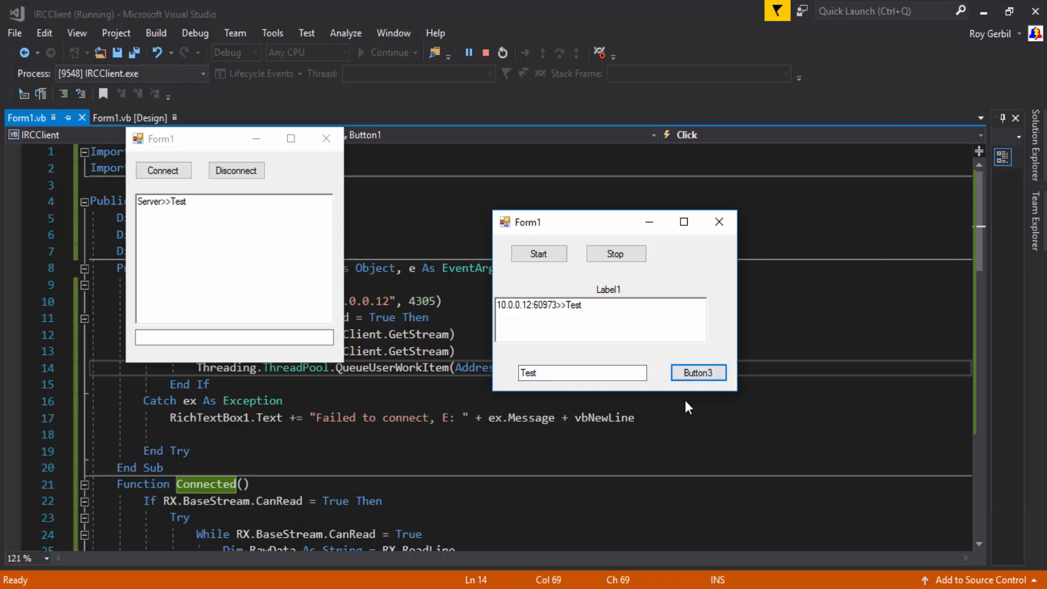